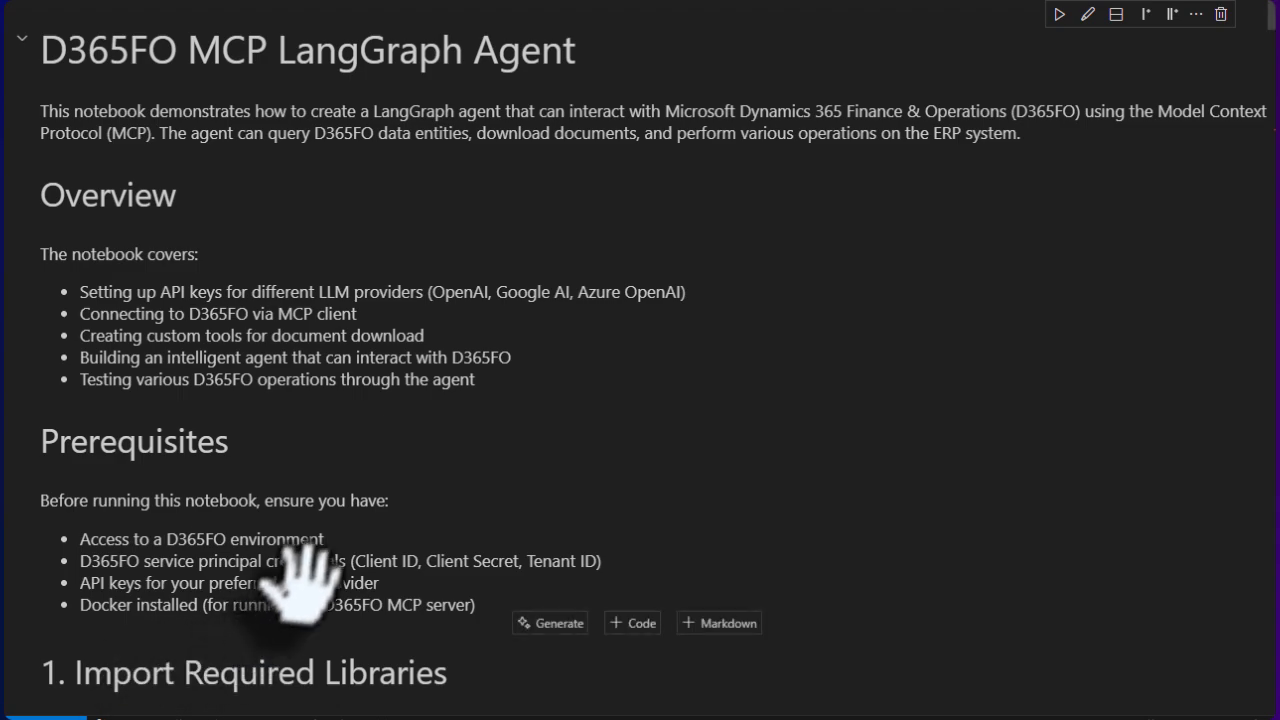
Step: Scroll down through the notebook's earlier cells toward the 7.1 download tool test
scroll(down, 3)
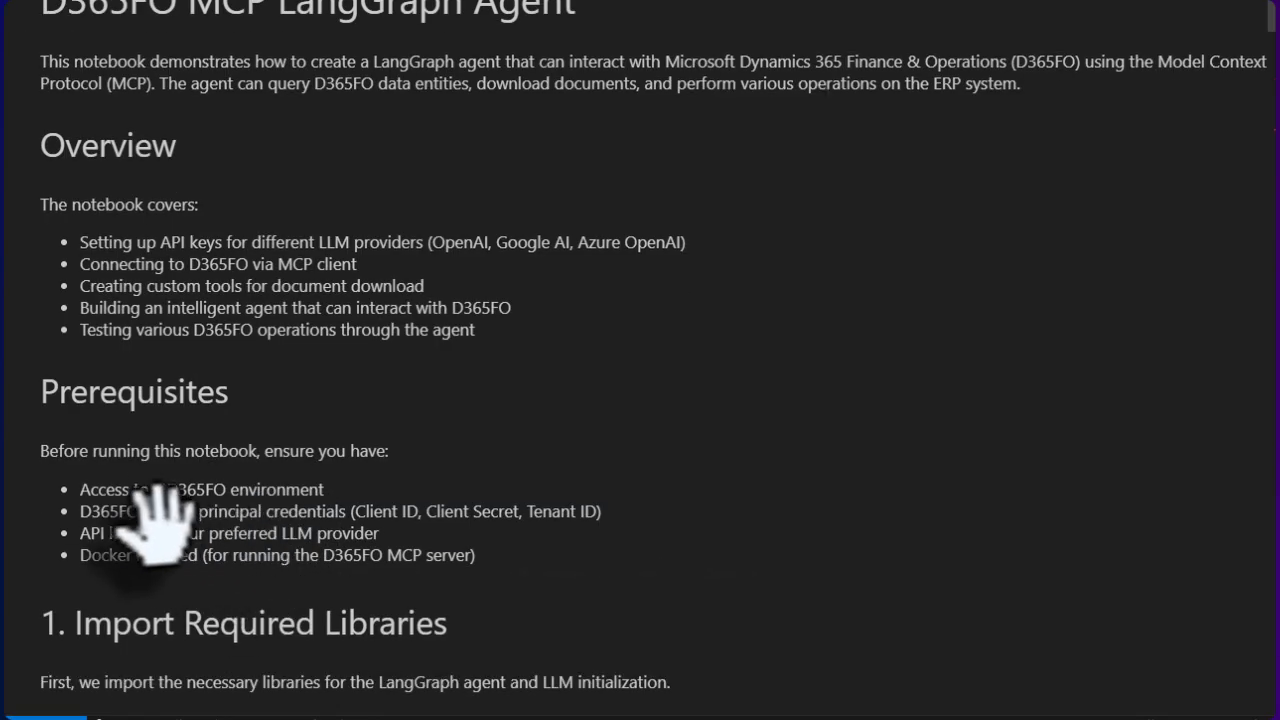
mouse_move(440, 550)
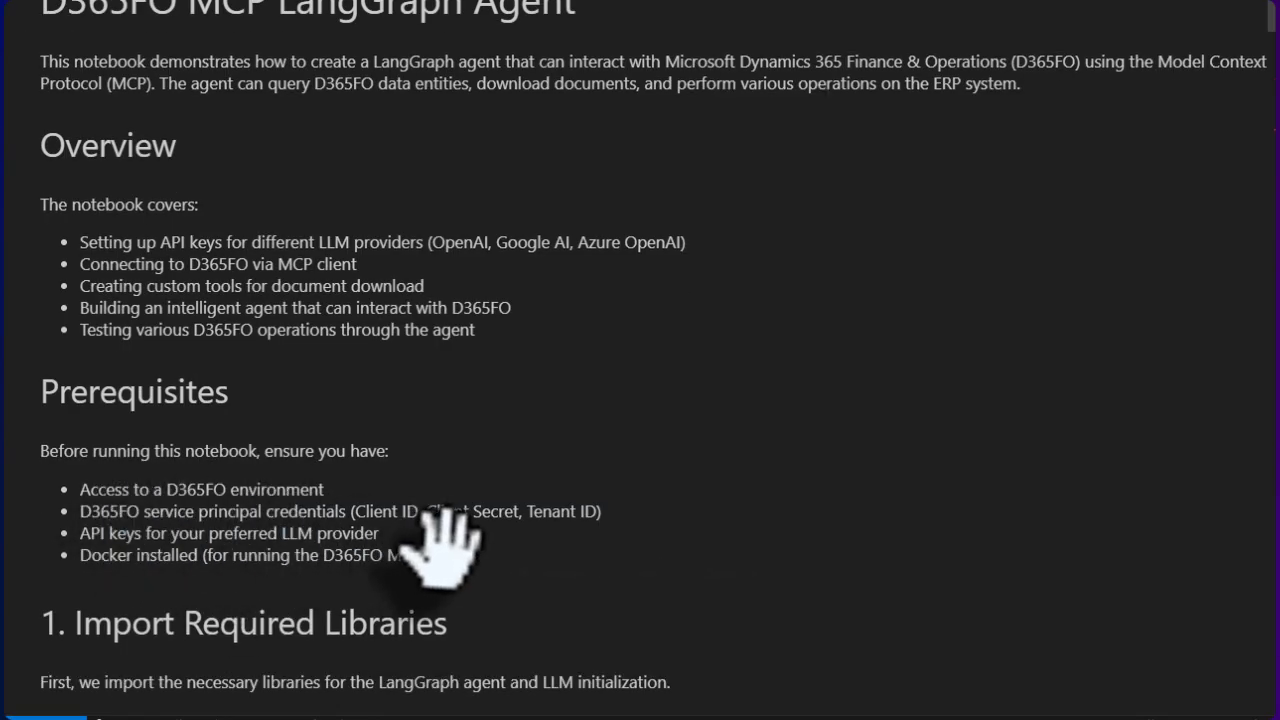
mouse_move(500, 550)
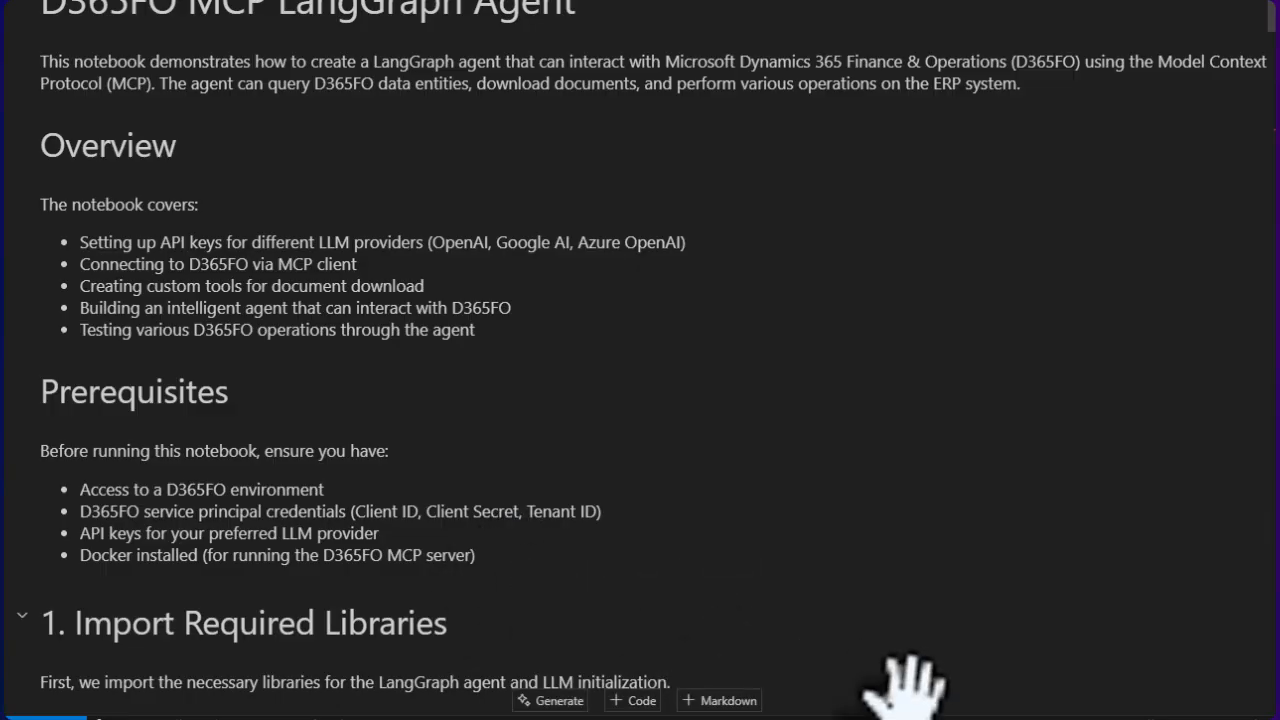
scroll(down, 3)
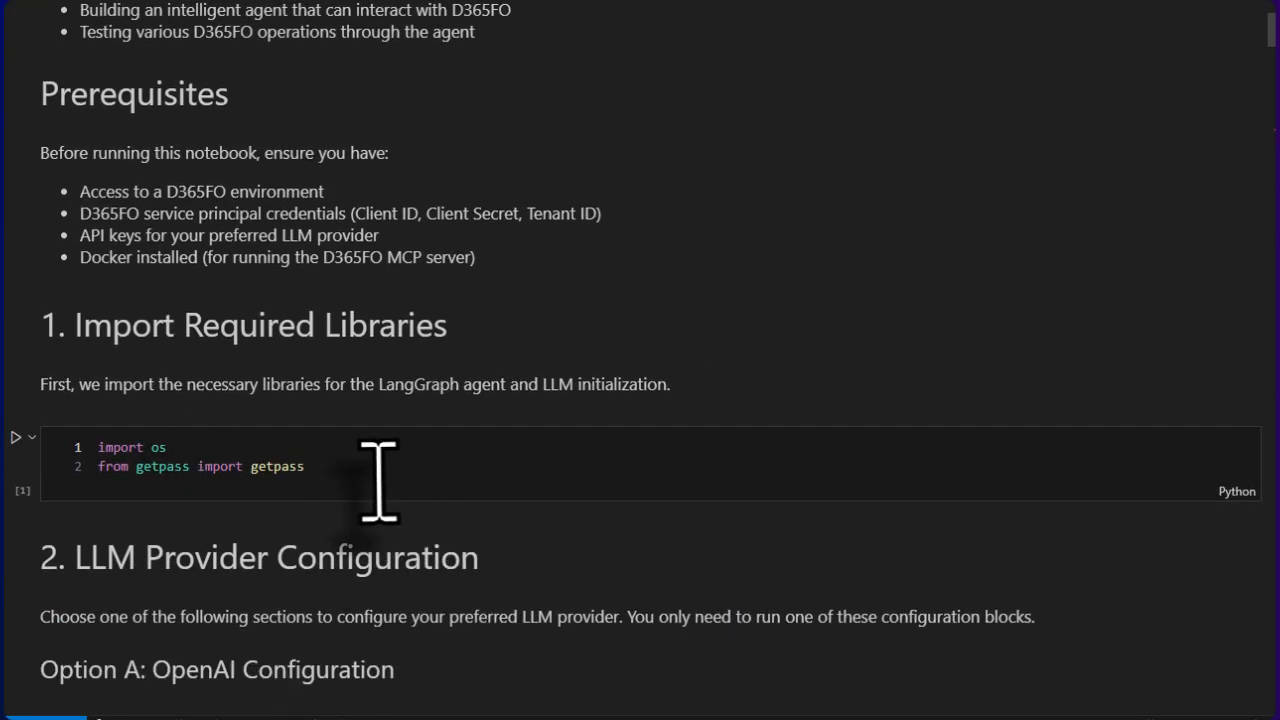
scroll(down, 3)
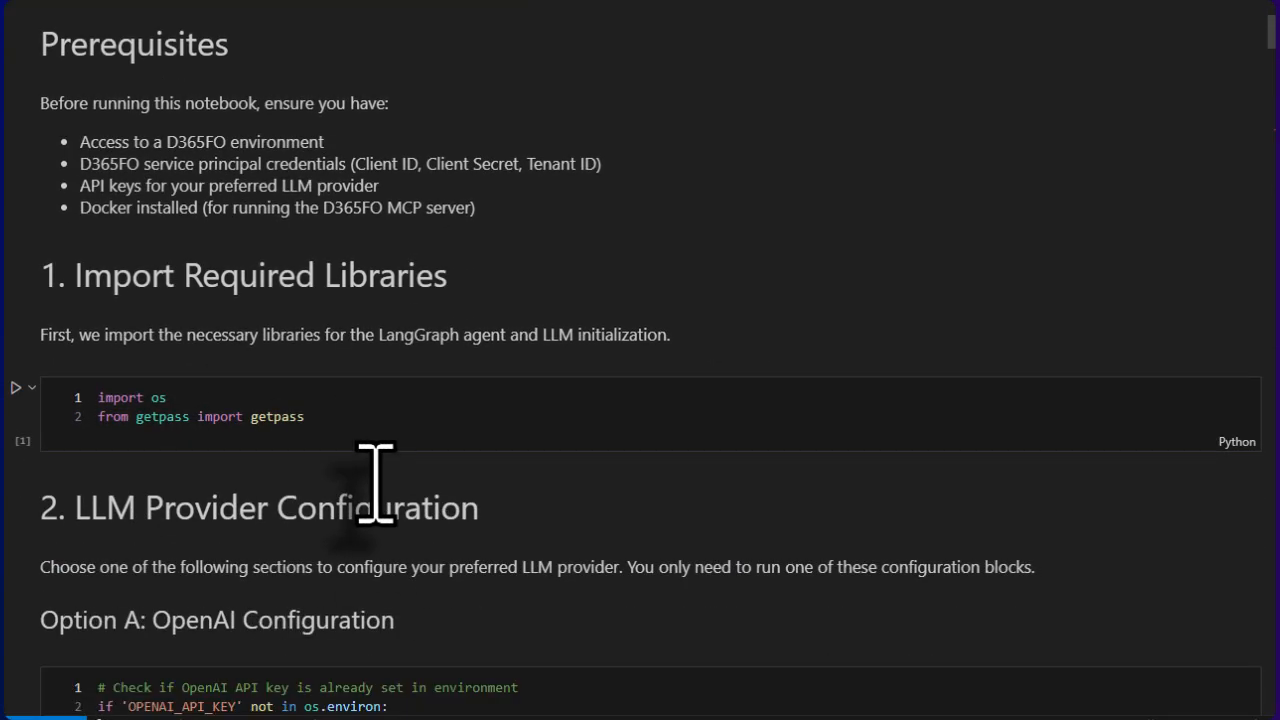
scroll(down, 3)
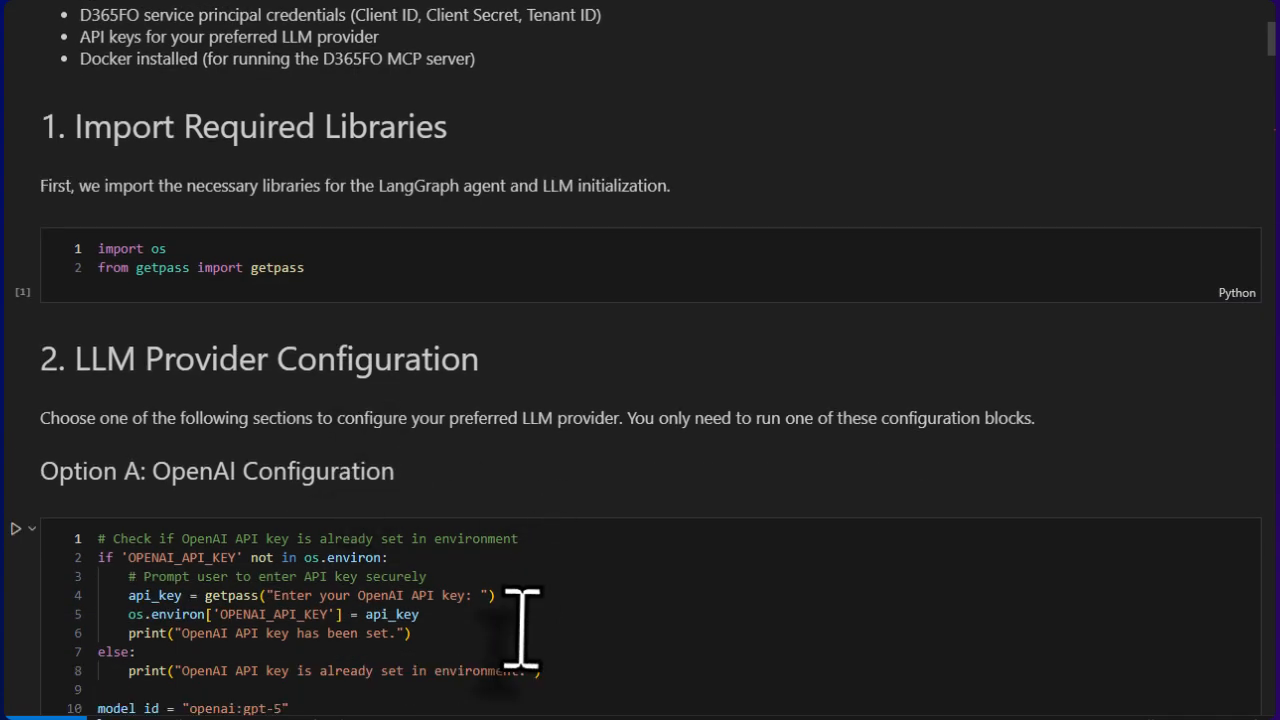
scroll(down, 3)
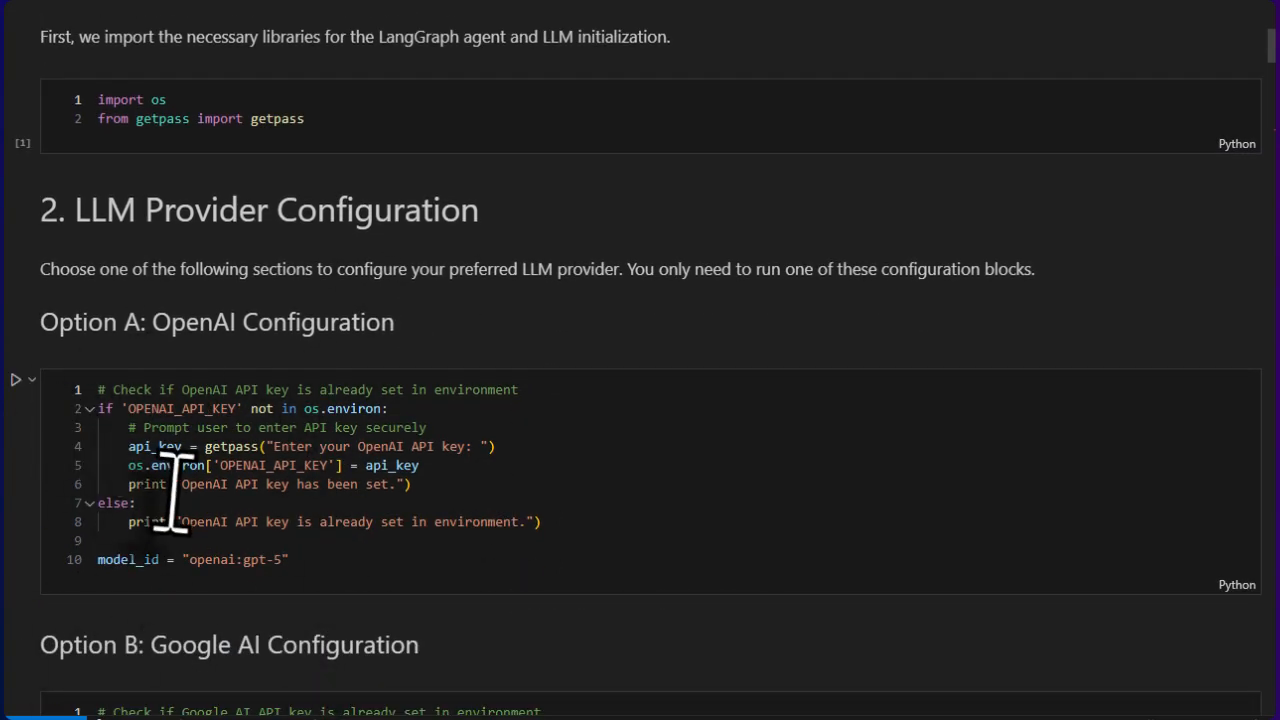
scroll(down, 3)
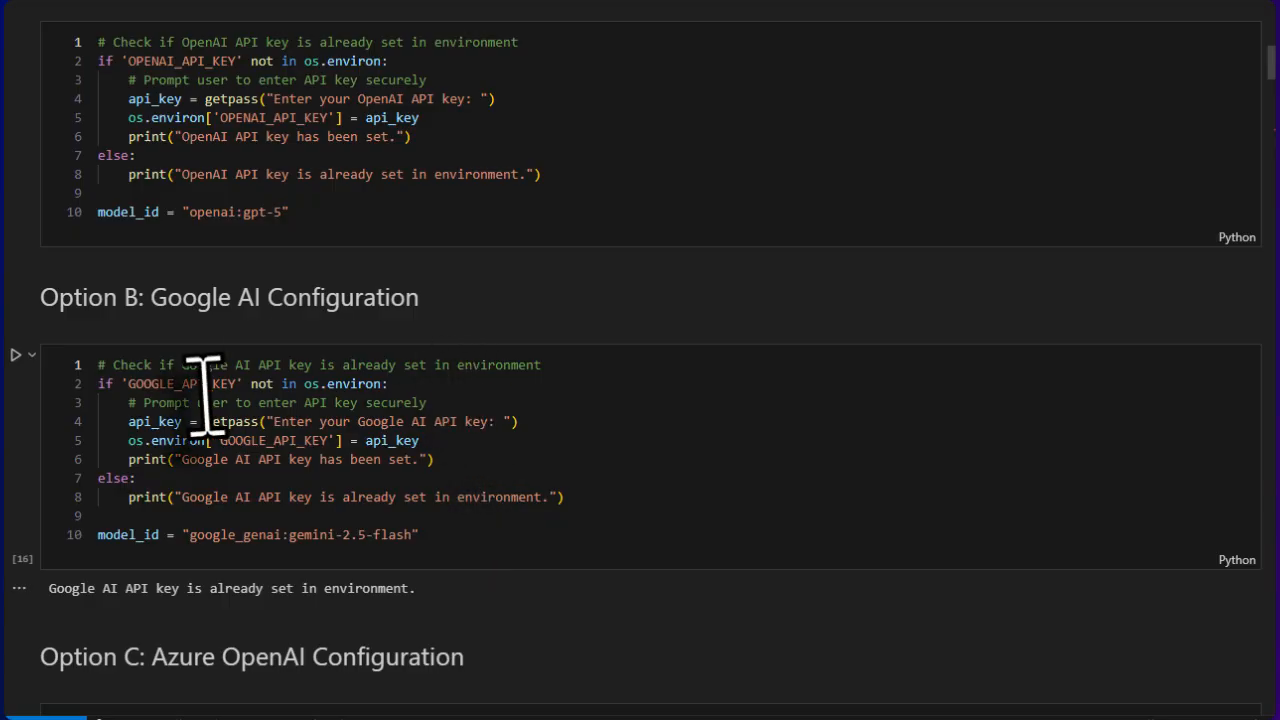
mouse_move(356, 600)
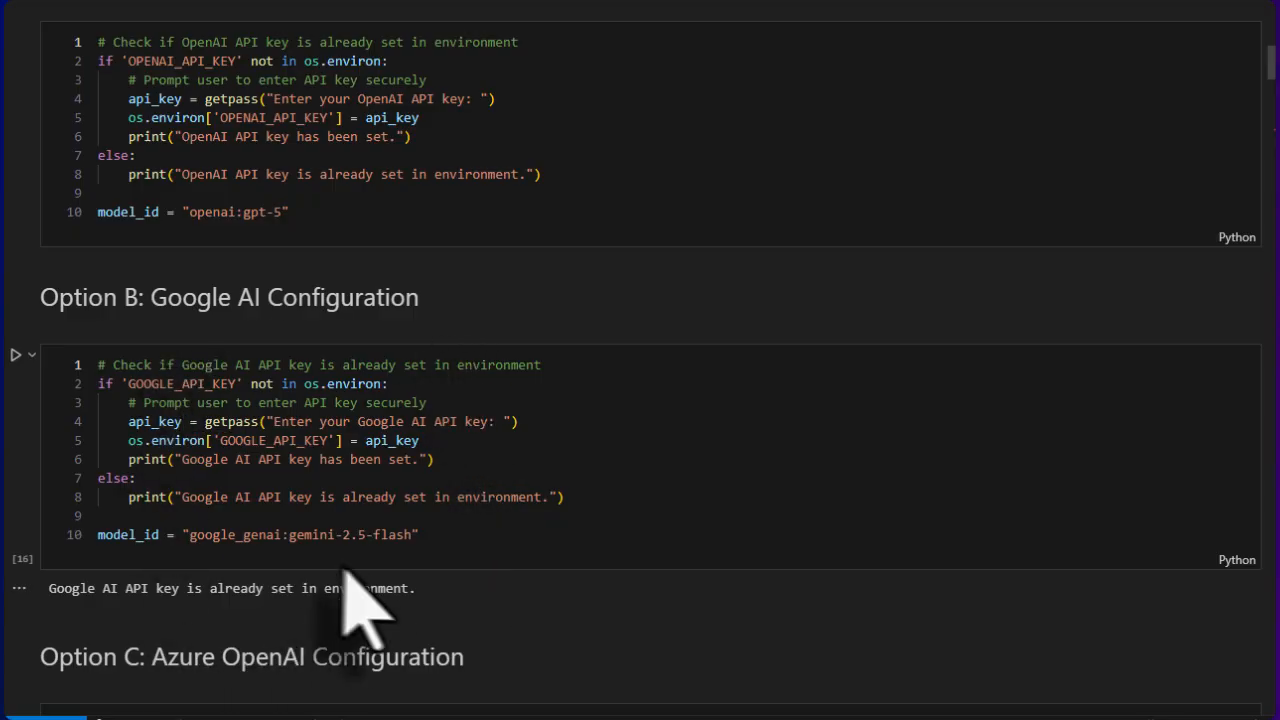
mouse_move(350, 590)
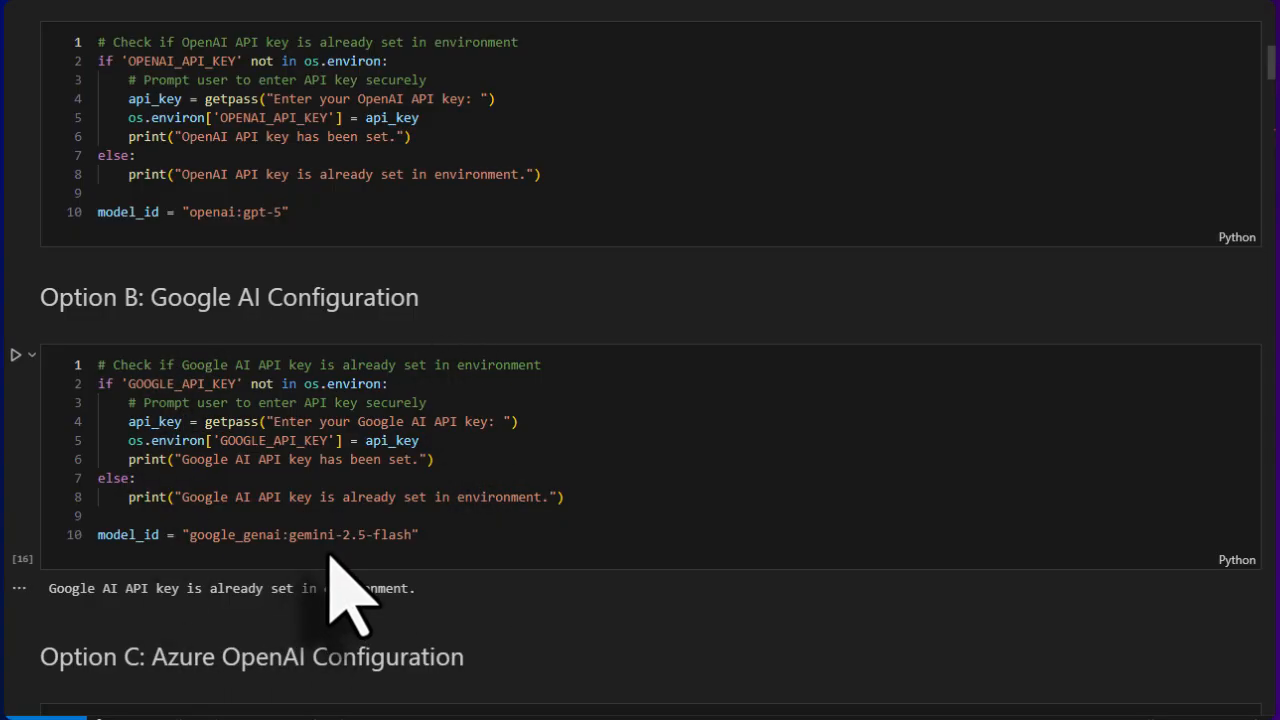
mouse_move(410, 590)
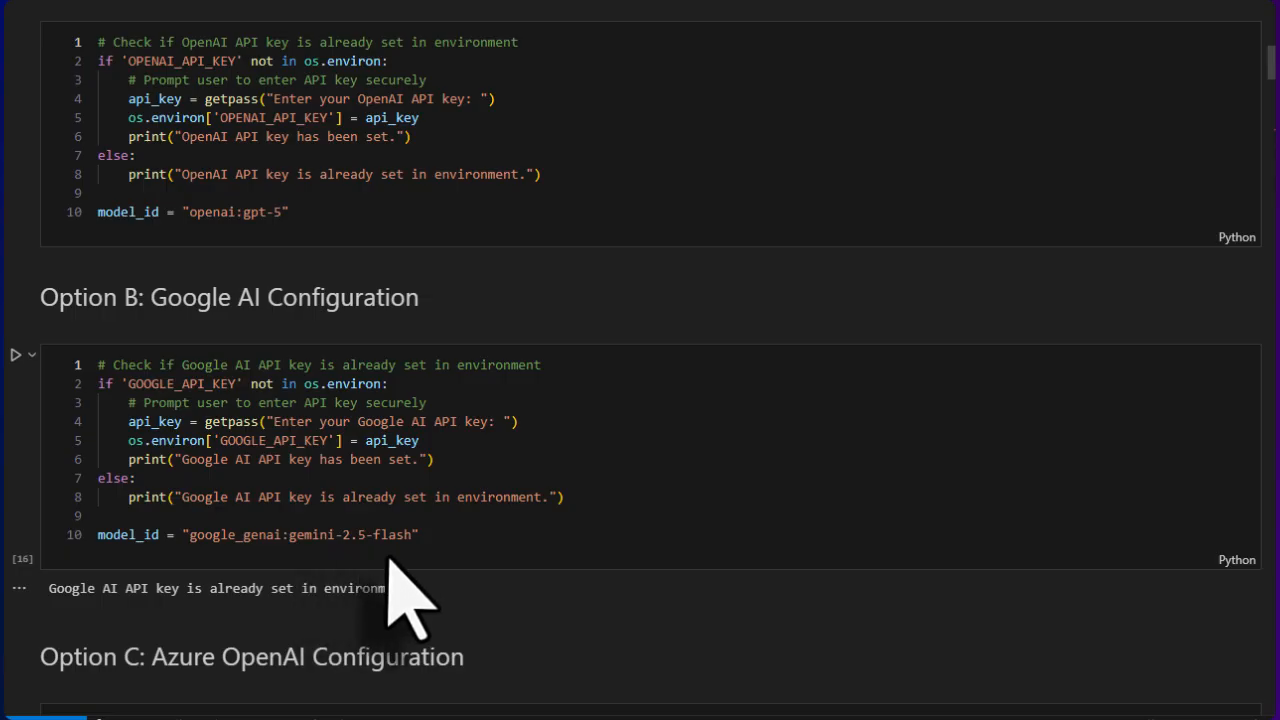
scroll(down, 3)
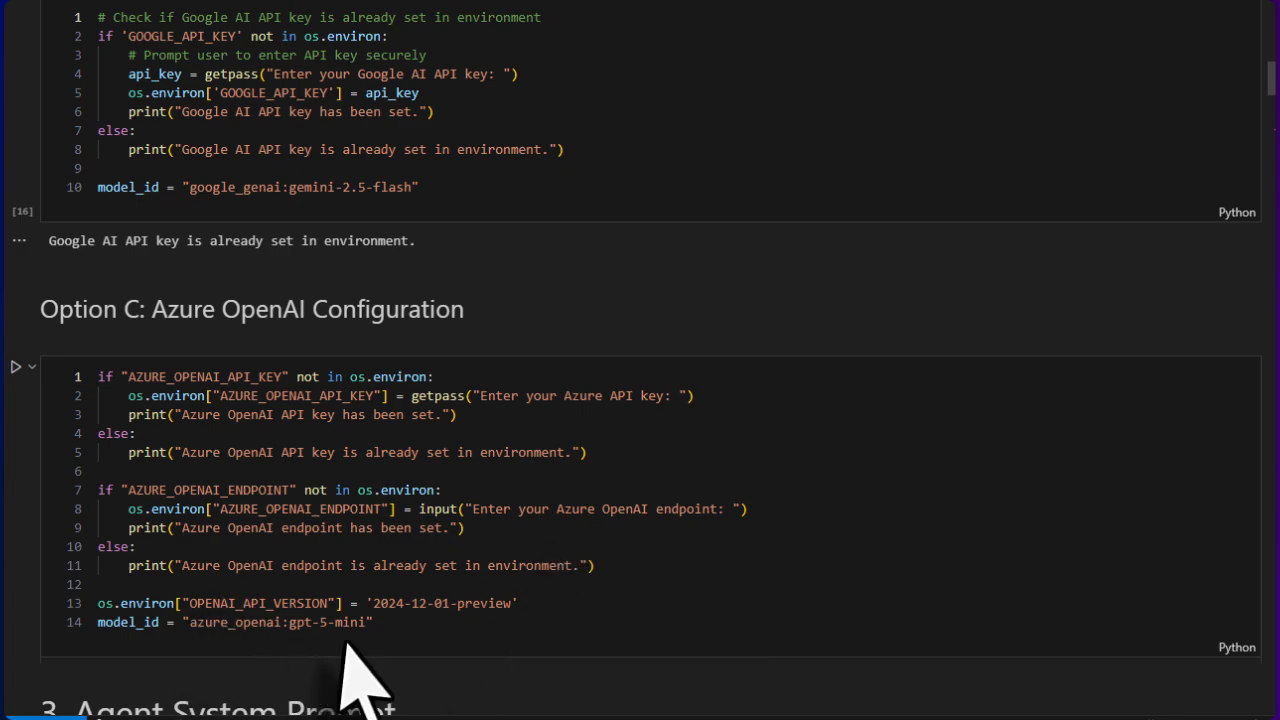
scroll(down, 3)
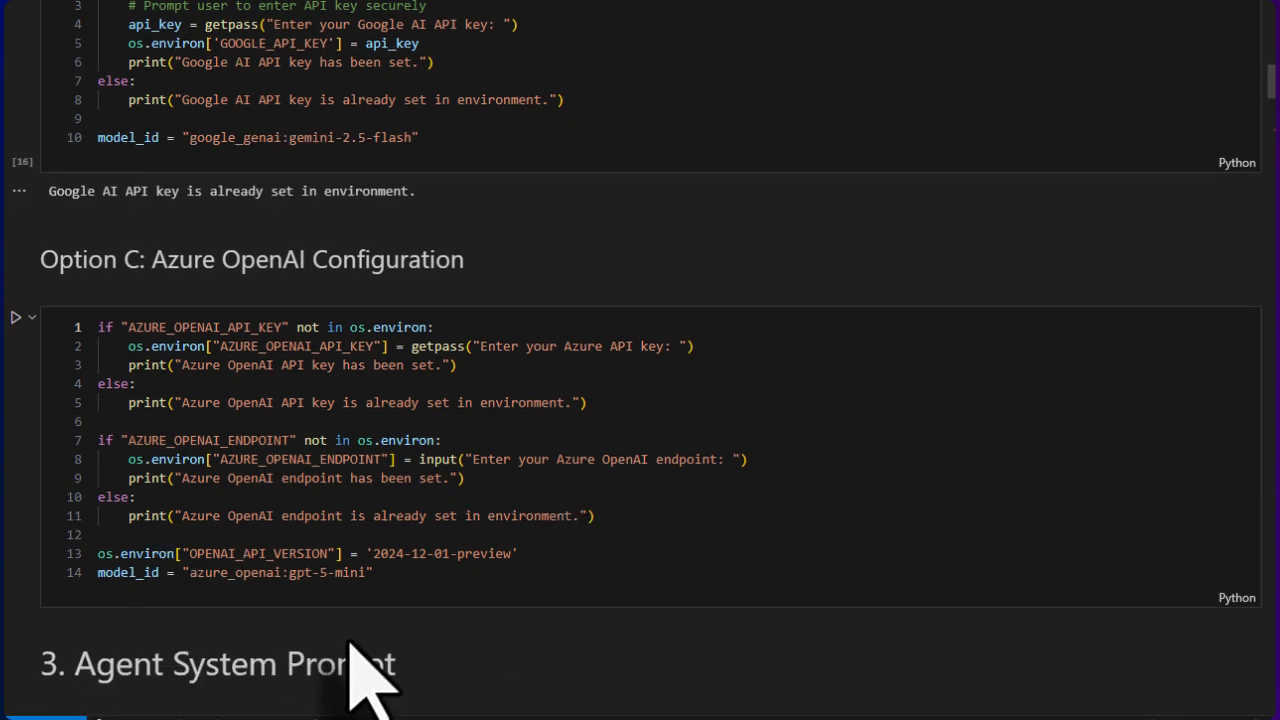
scroll(down, 3)
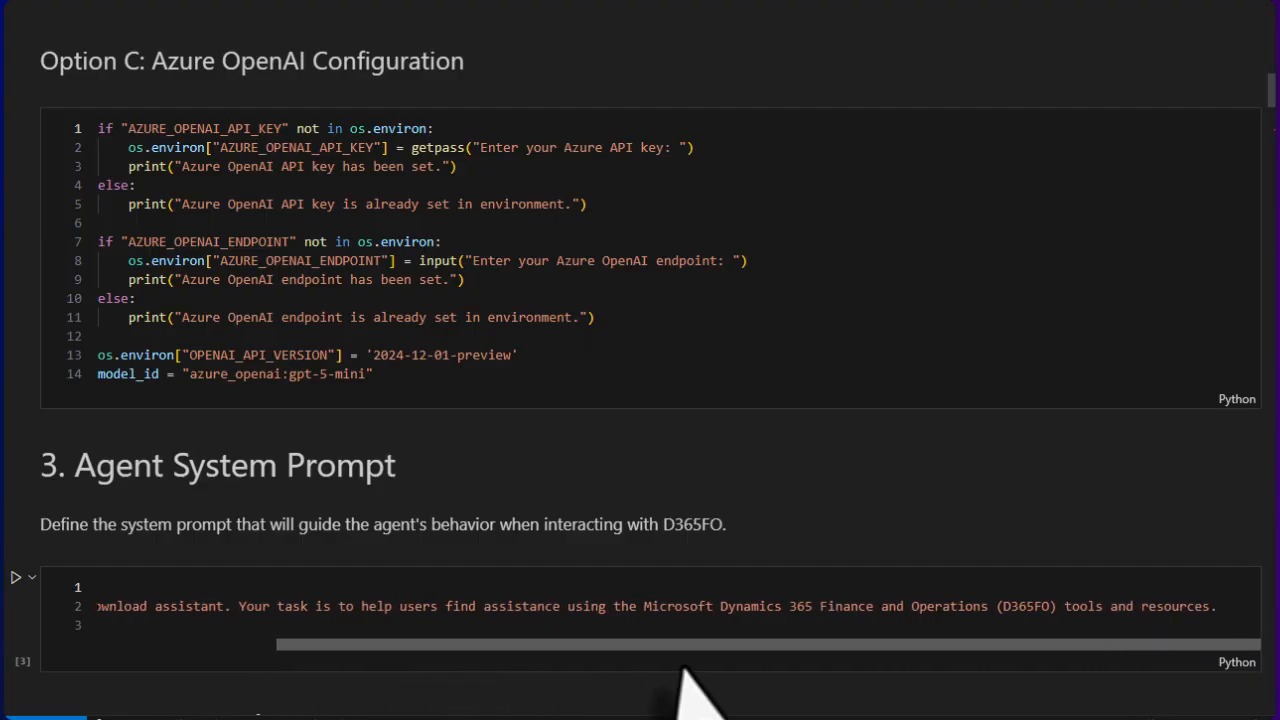
mouse_move(890, 680)
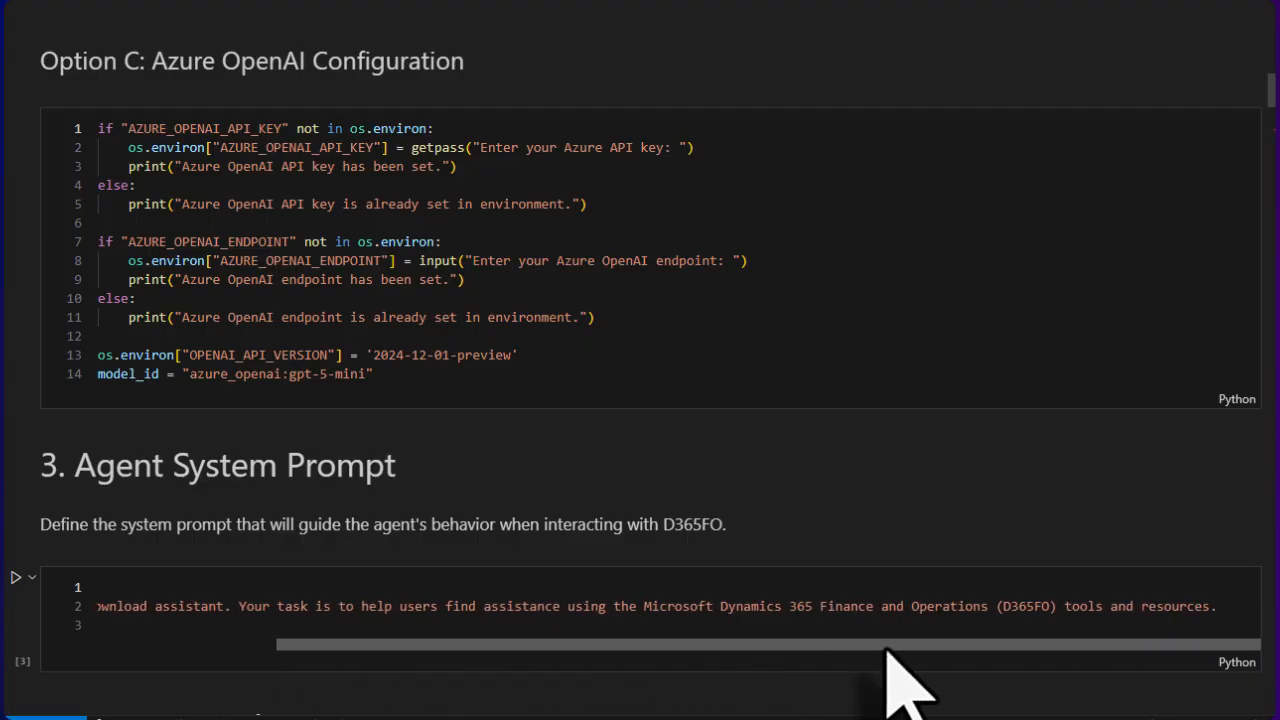
mouse_move(500, 680)
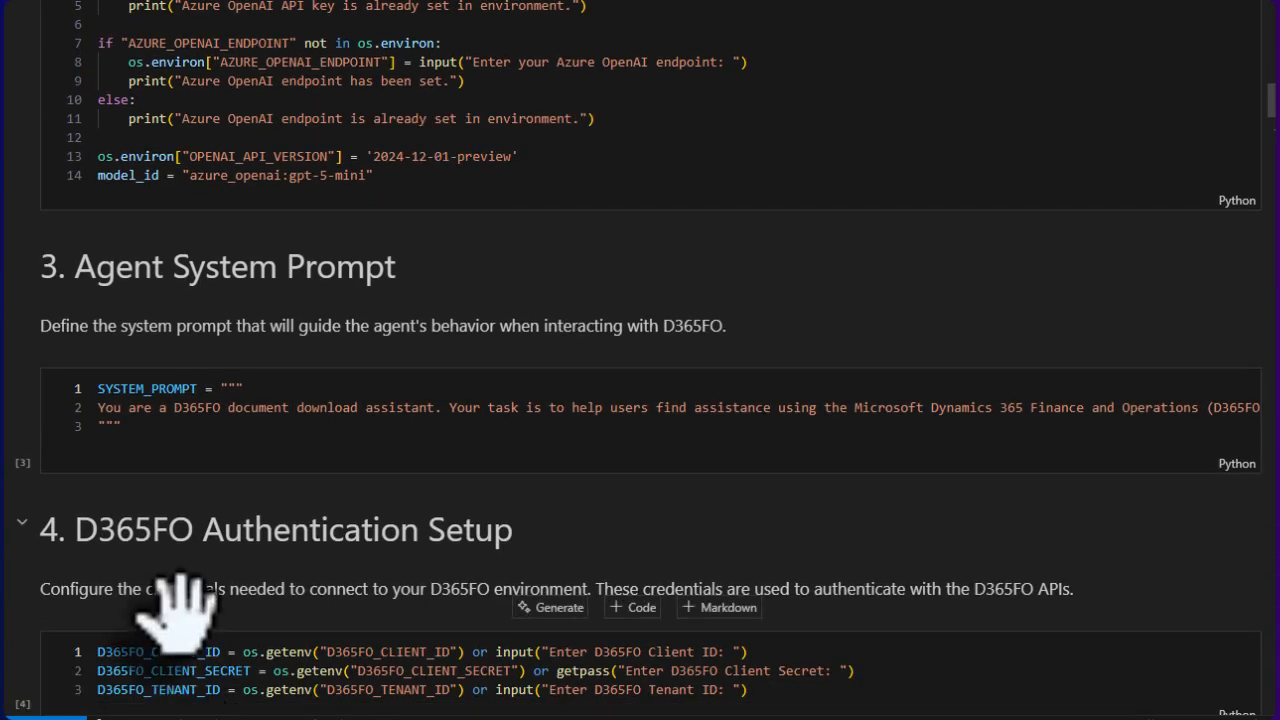
scroll(down, 3)
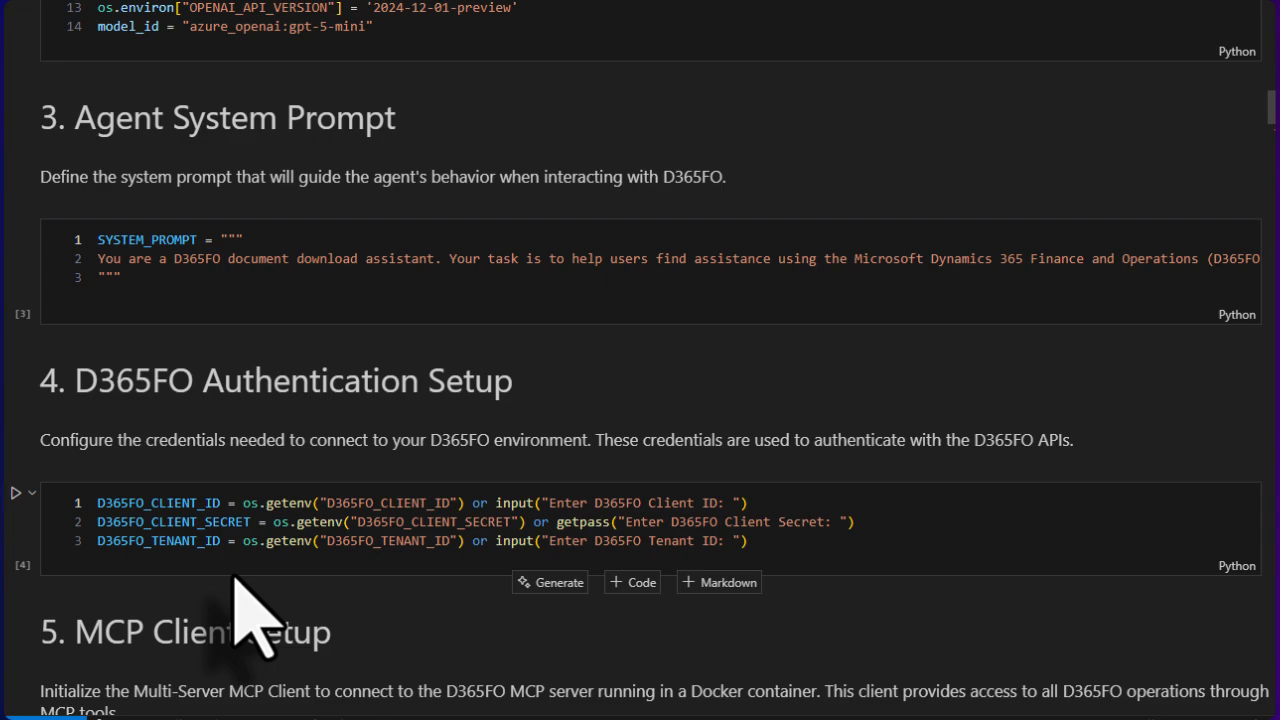
scroll(down, 3)
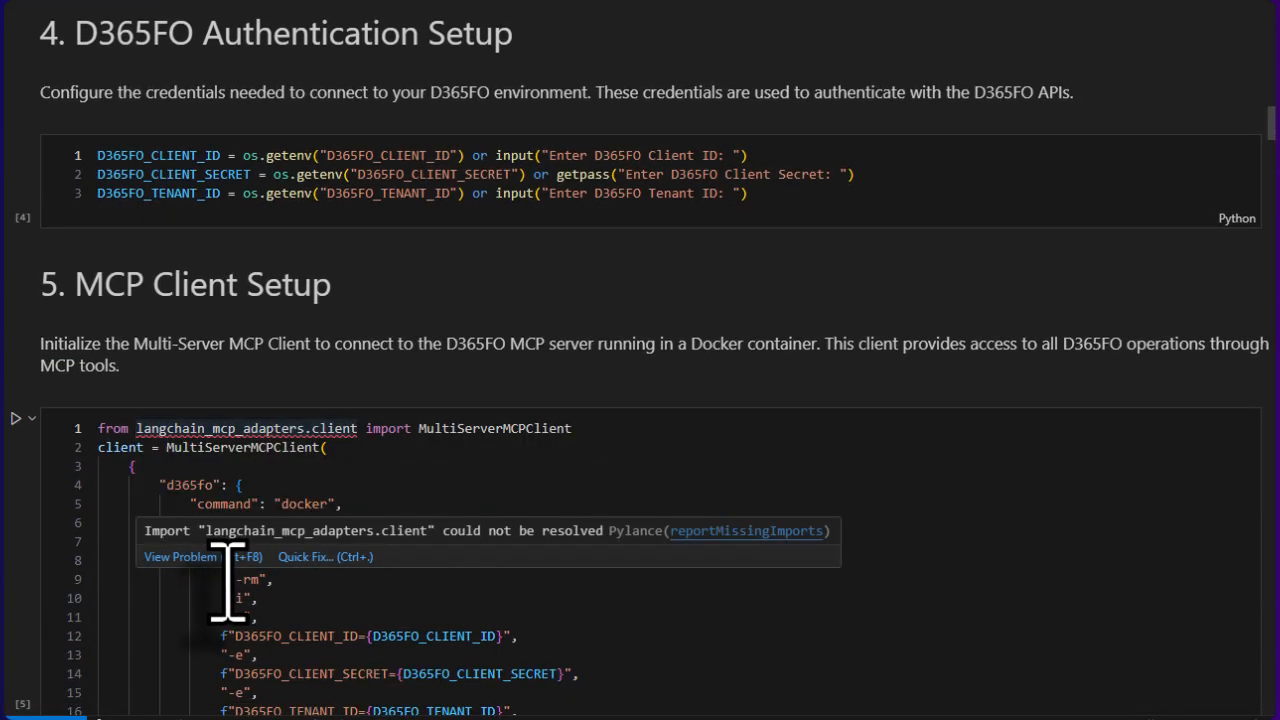
scroll(down, 3)
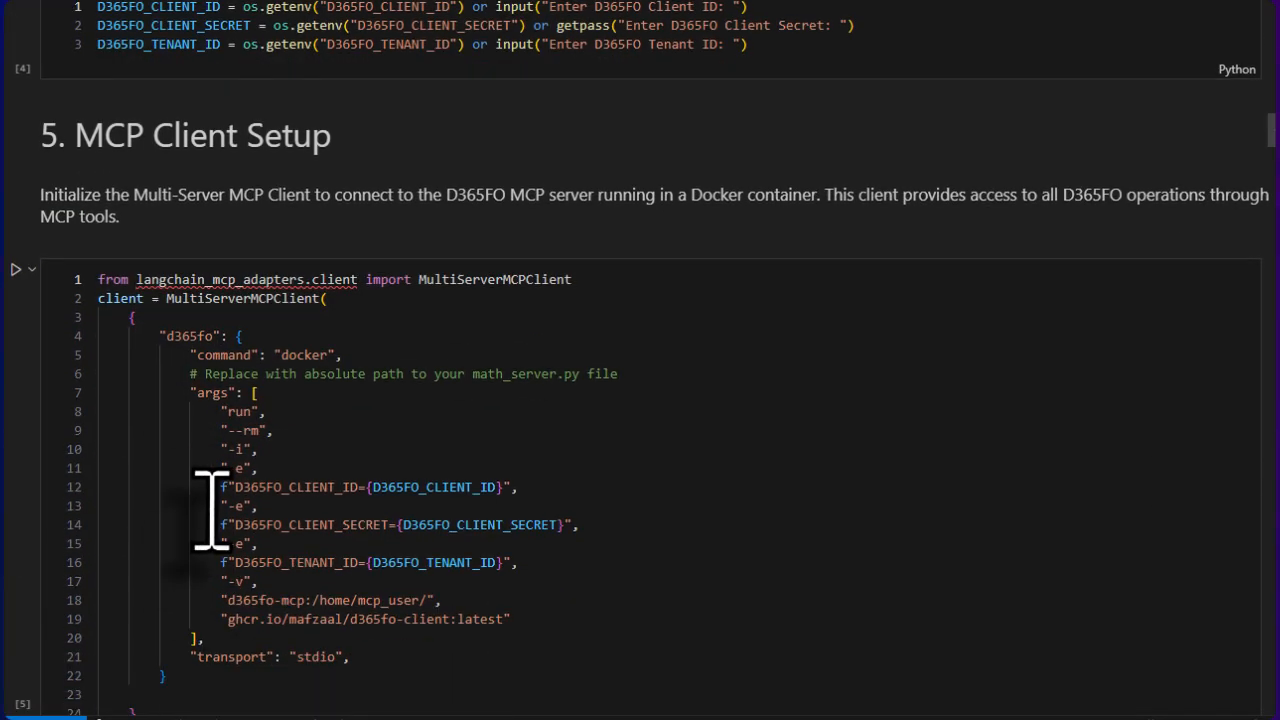
scroll(down, 3)
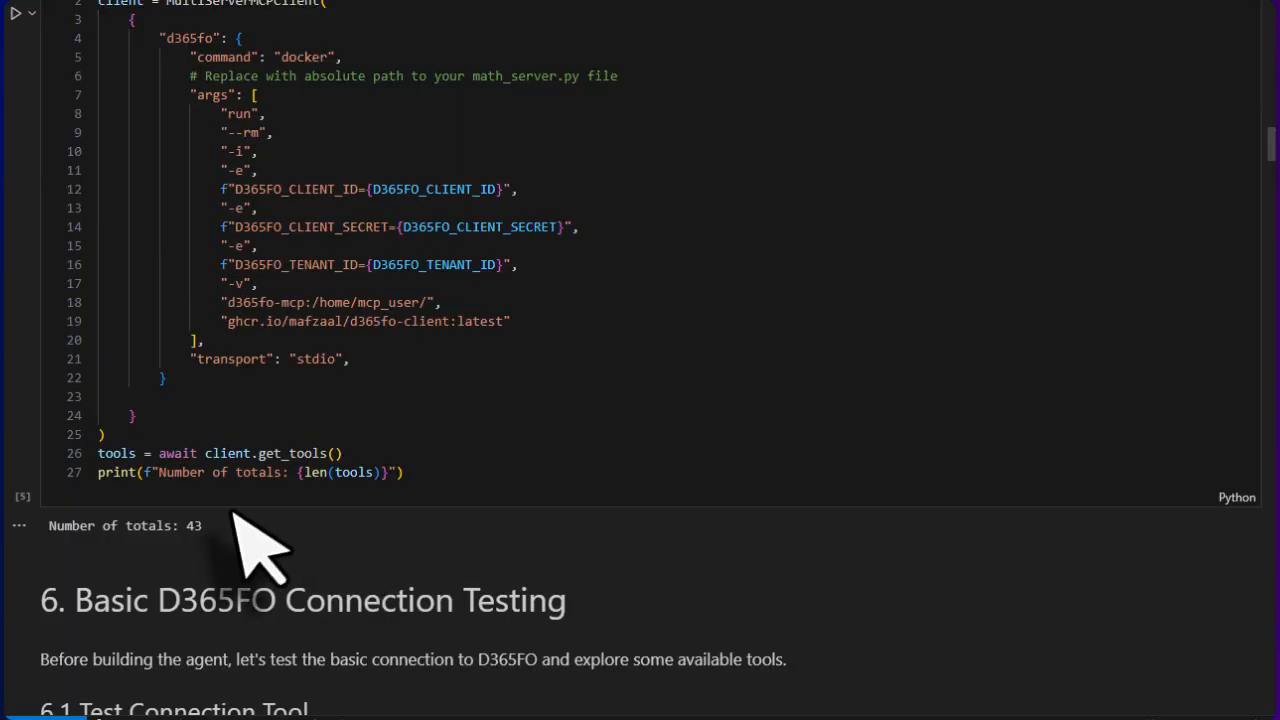
mouse_move(240, 560)
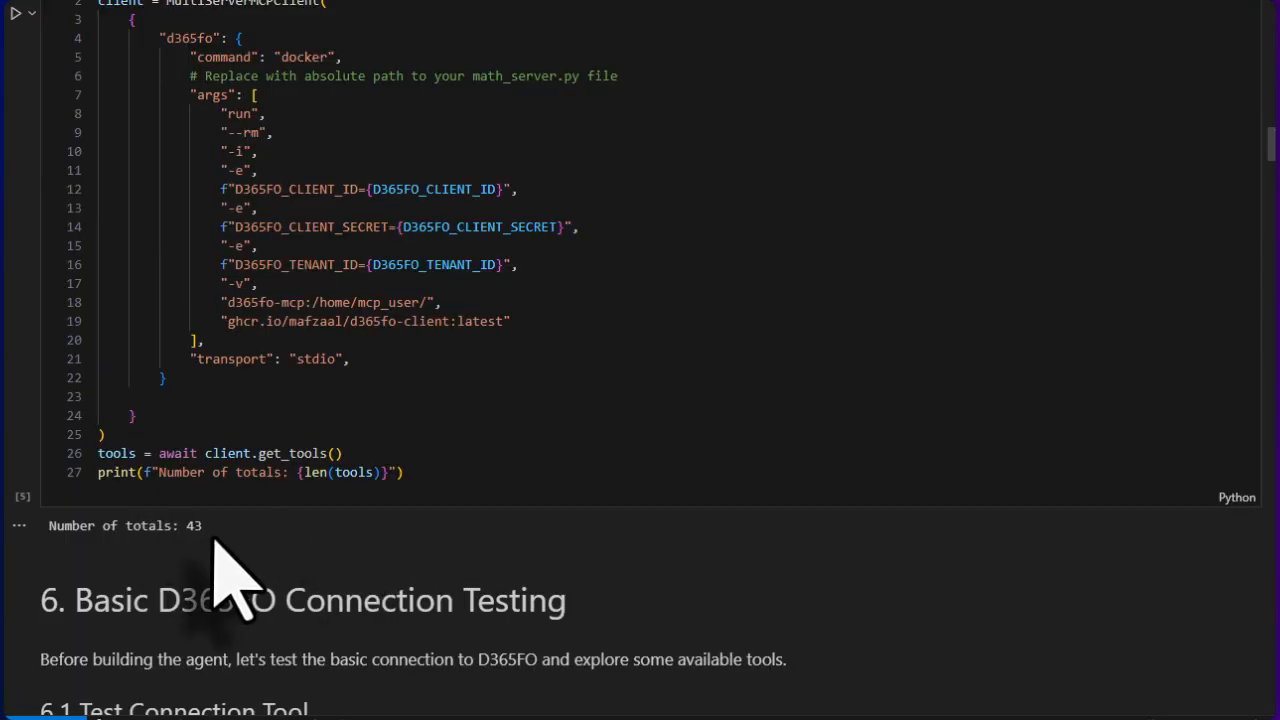
scroll(down, 3)
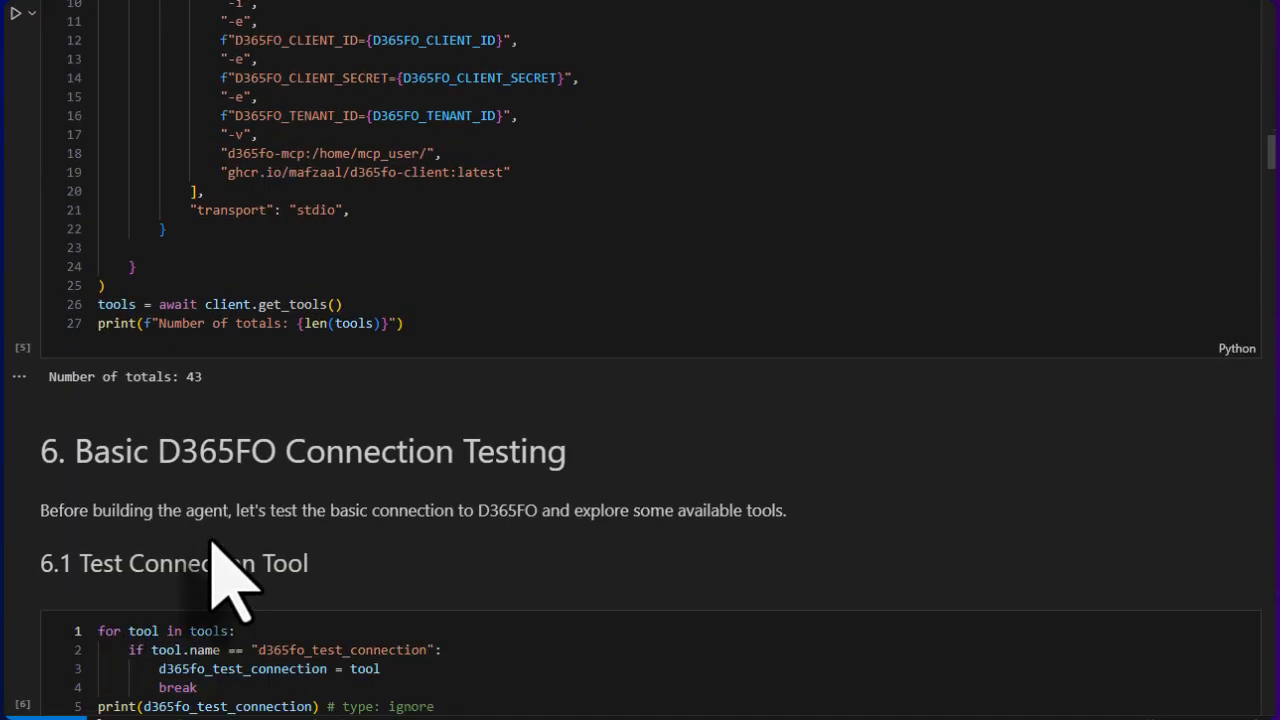
scroll(down, 3)
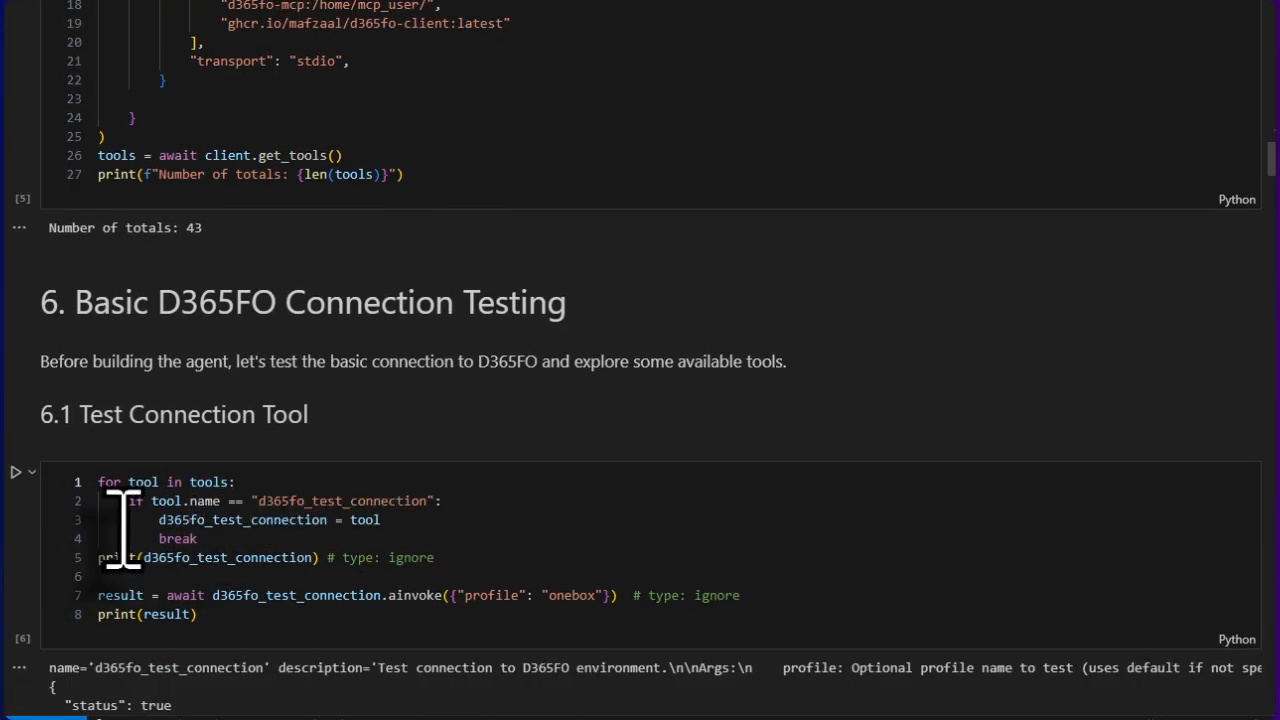
scroll(down, 3)
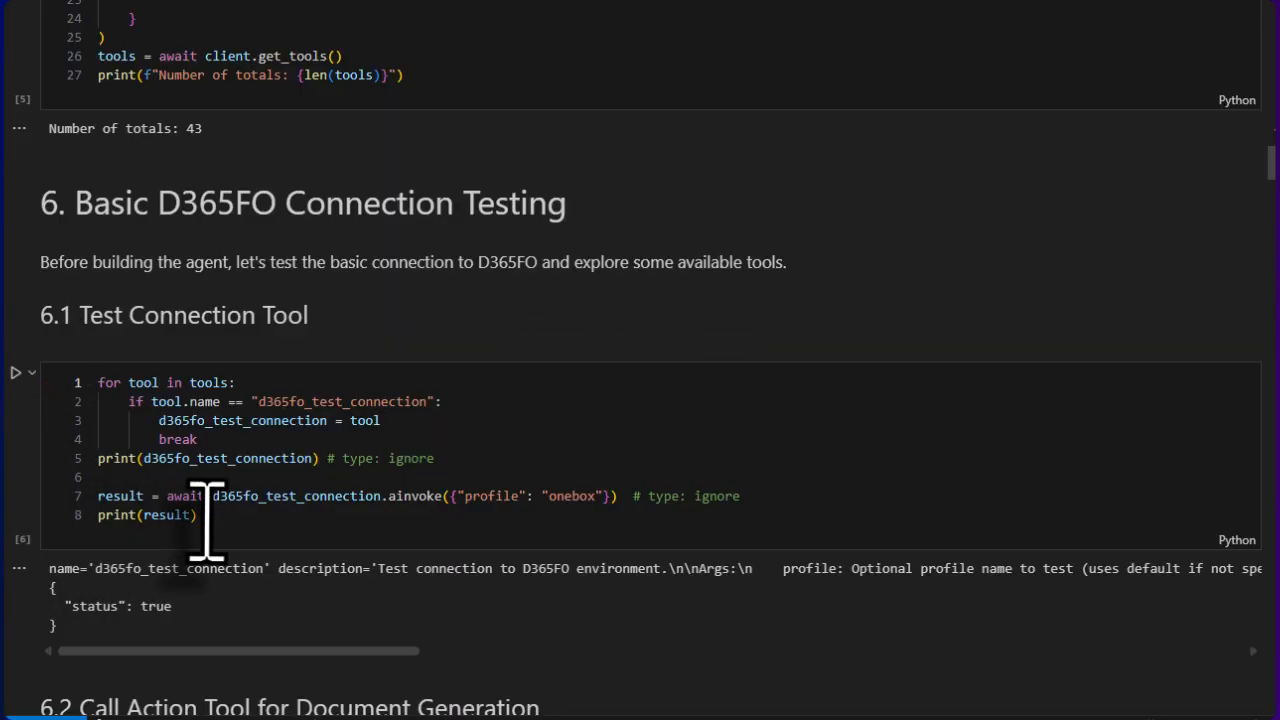
mouse_move(56, 584)
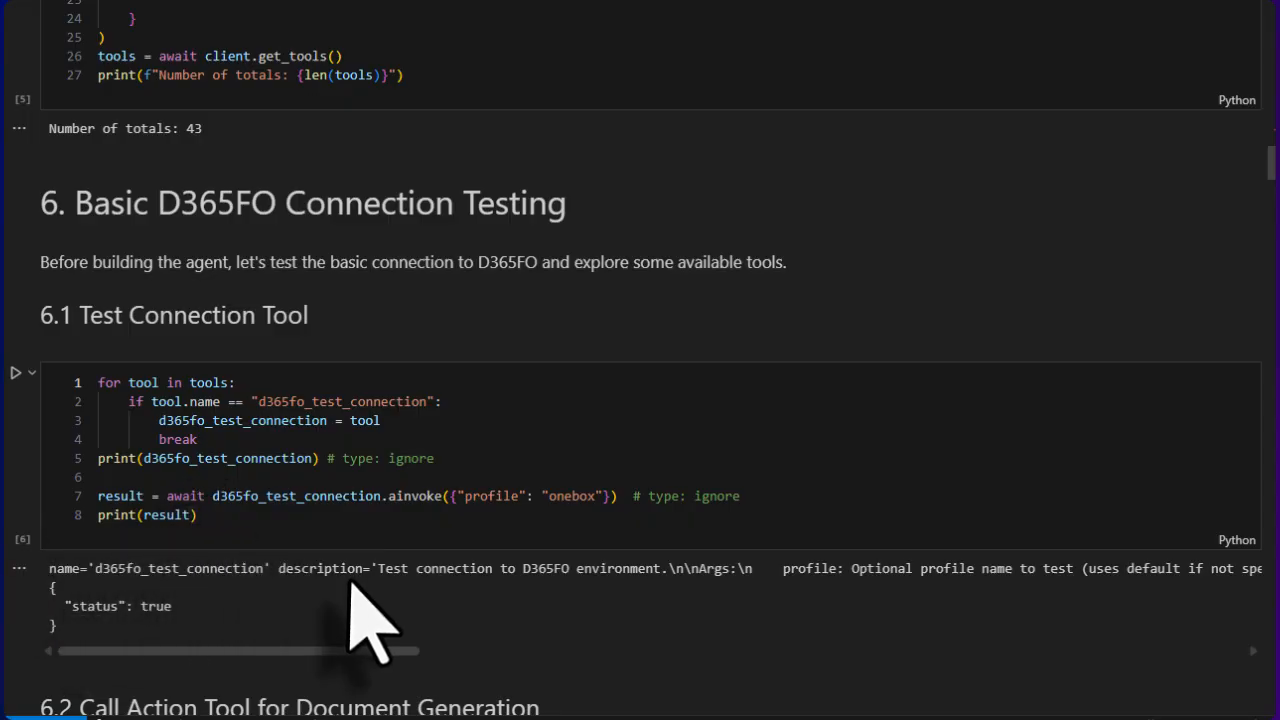
mouse_move(820, 640)
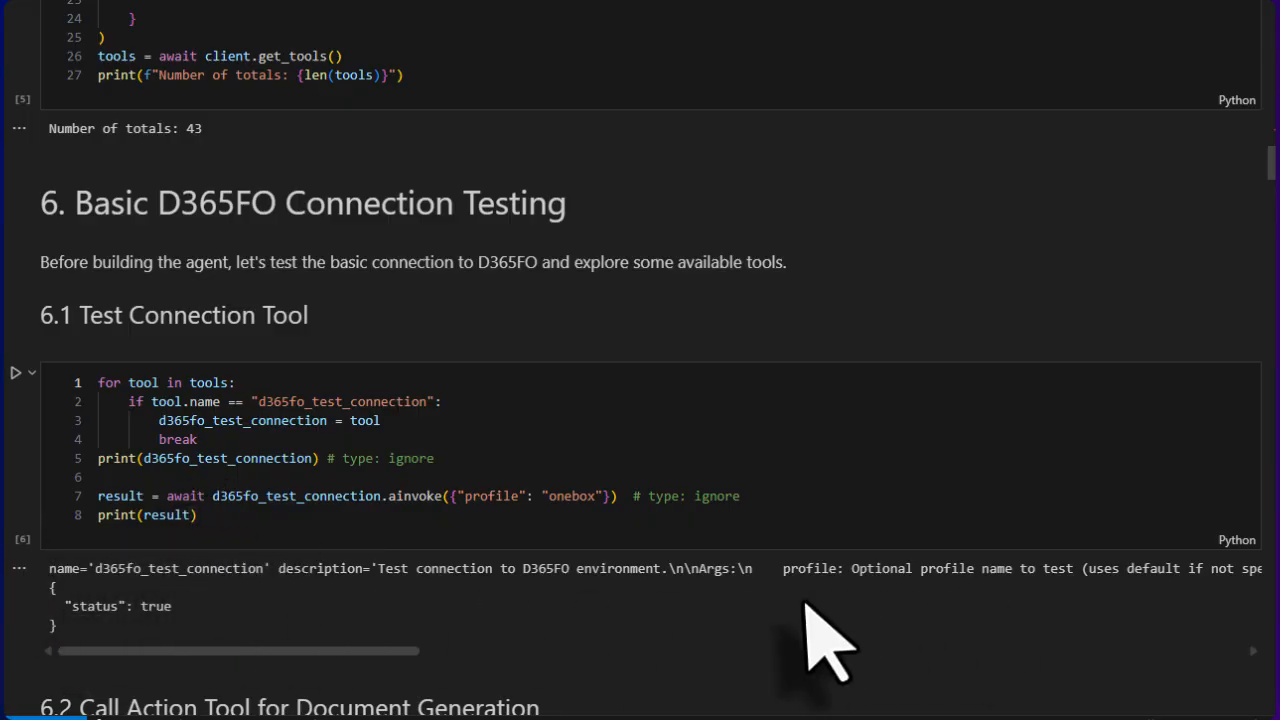
mouse_move(270, 680)
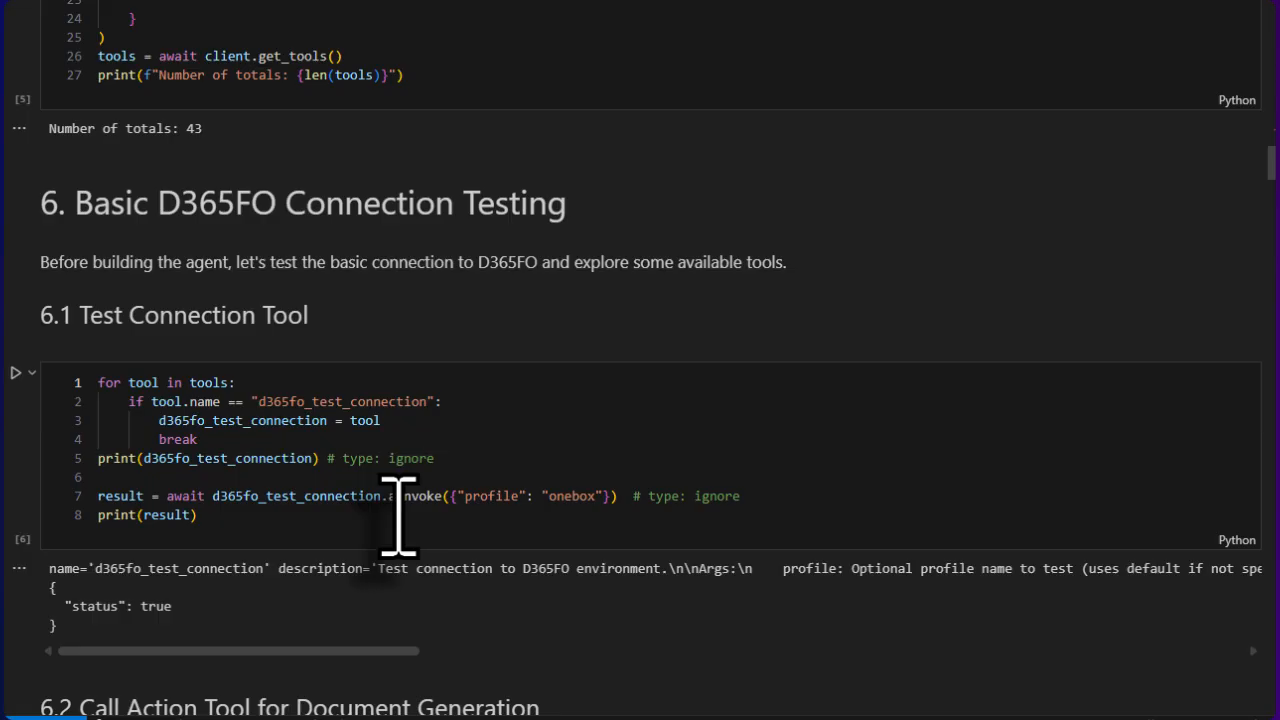
scroll(down, 3)
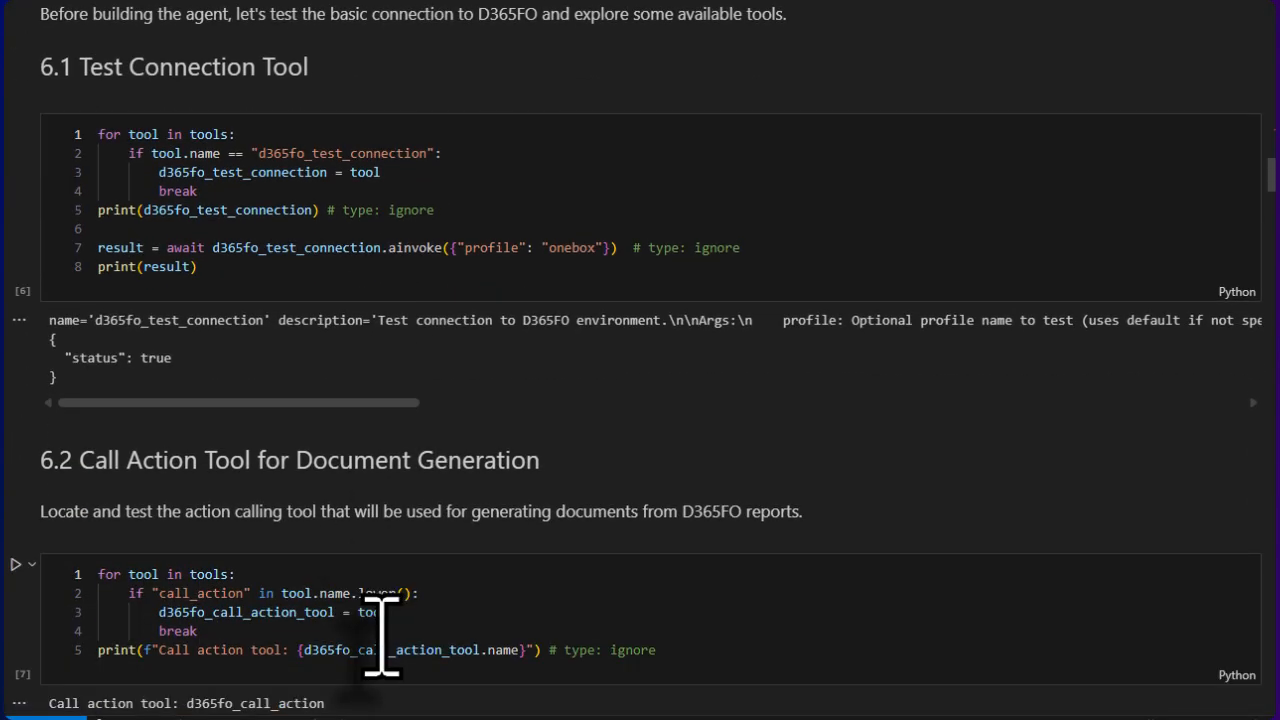
scroll(down, 3)
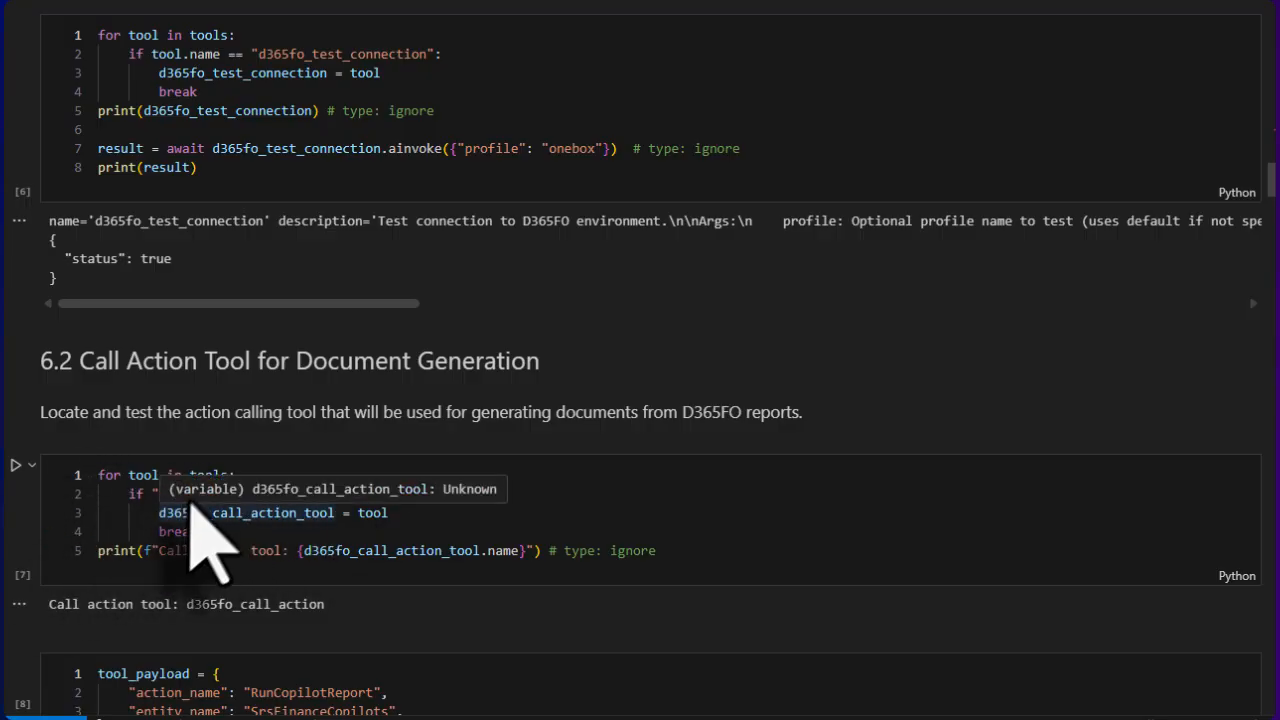
mouse_move(490, 660)
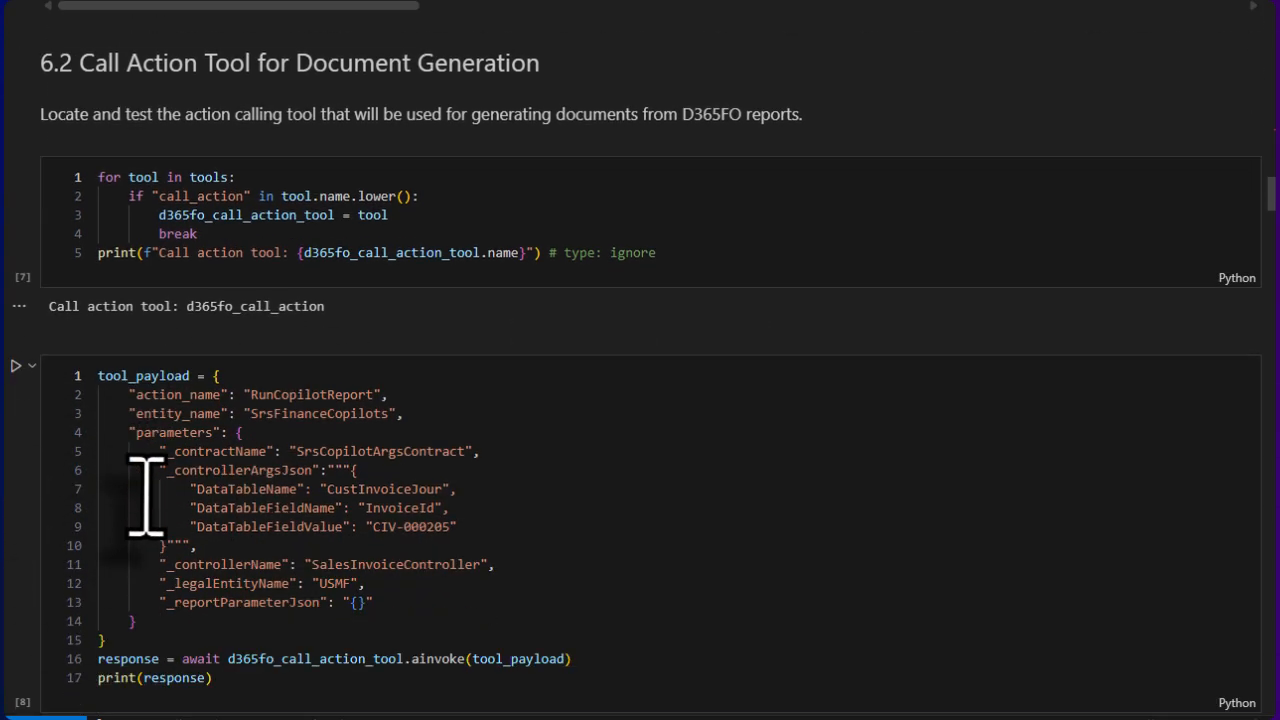
mouse_move(180, 660)
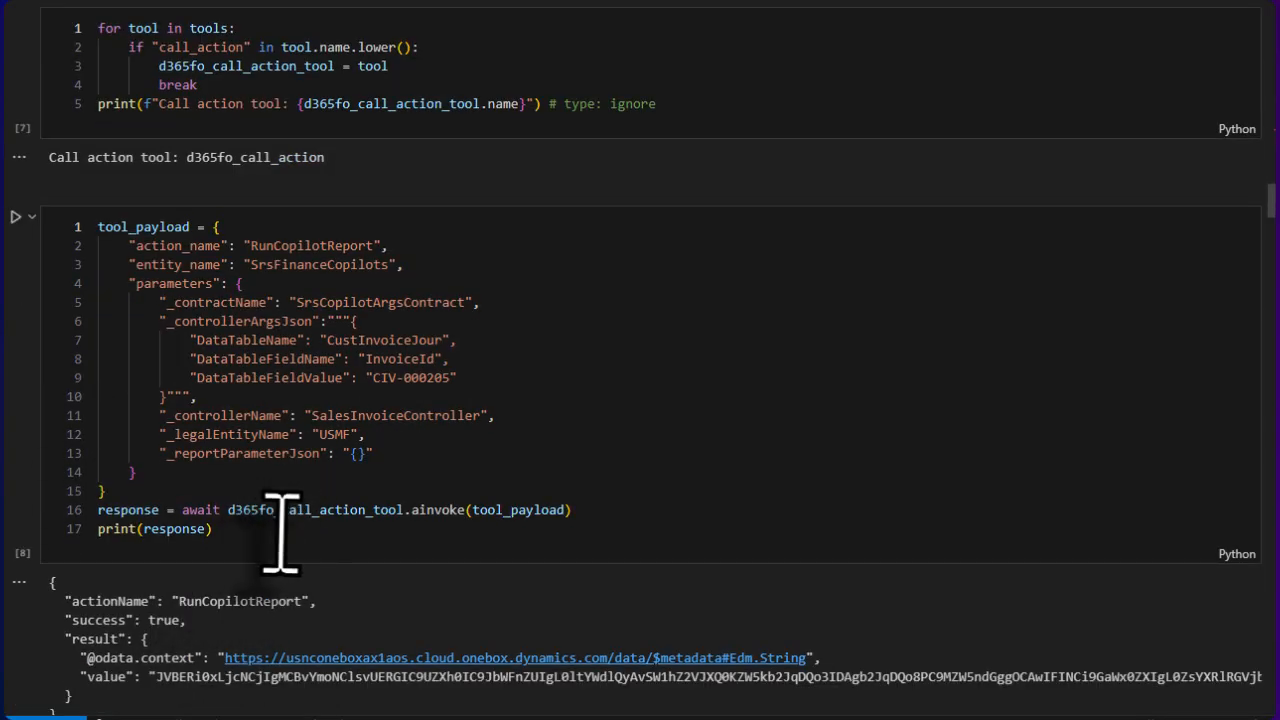
mouse_move(284, 544)
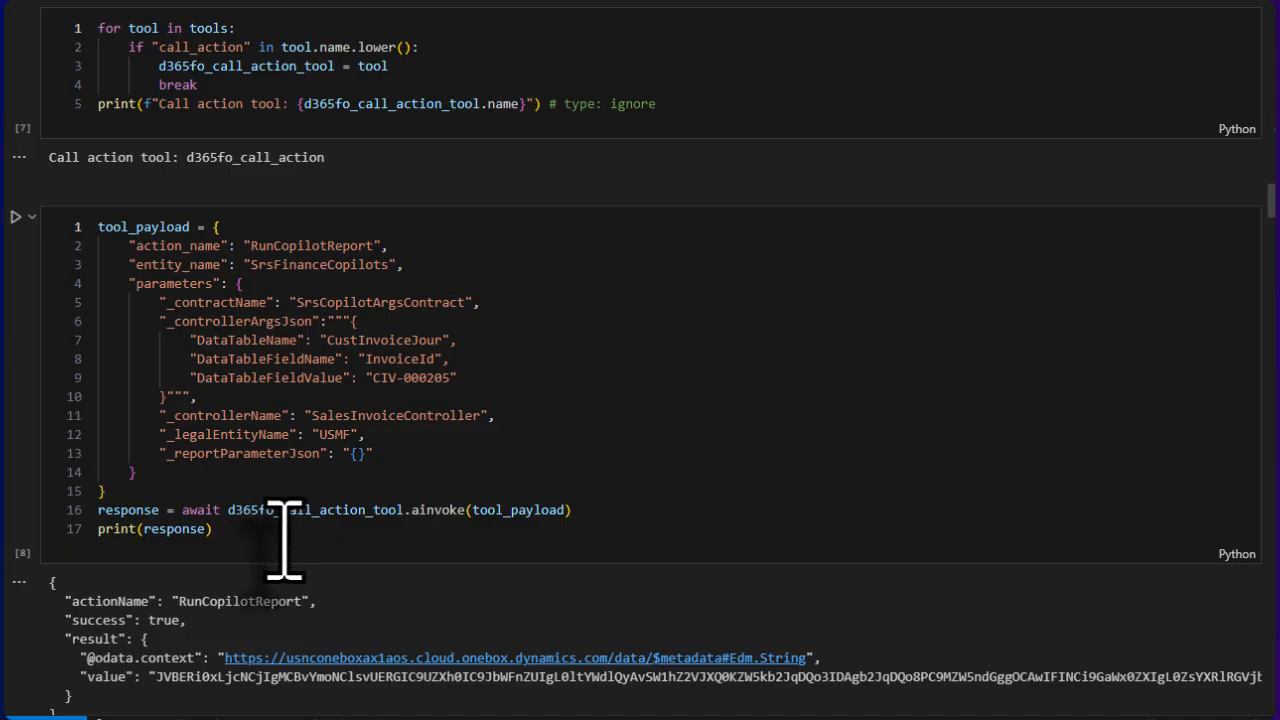
scroll(down, 3)
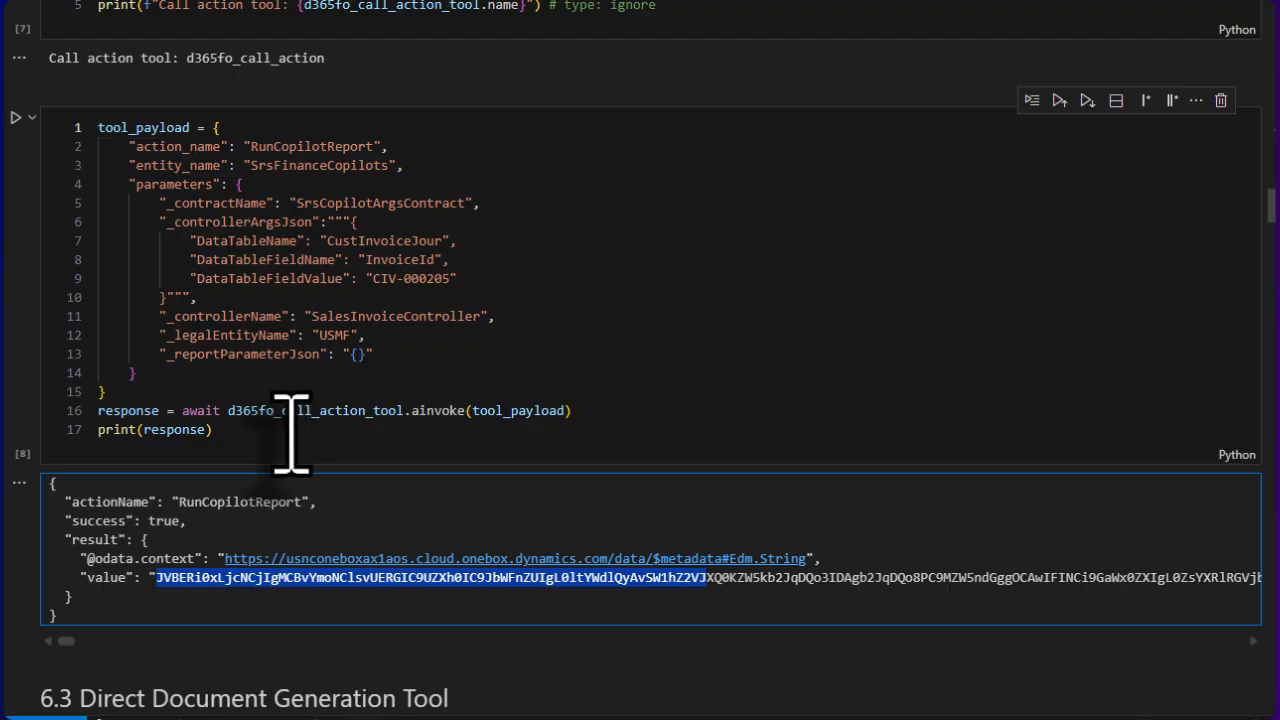
scroll(down, 3)
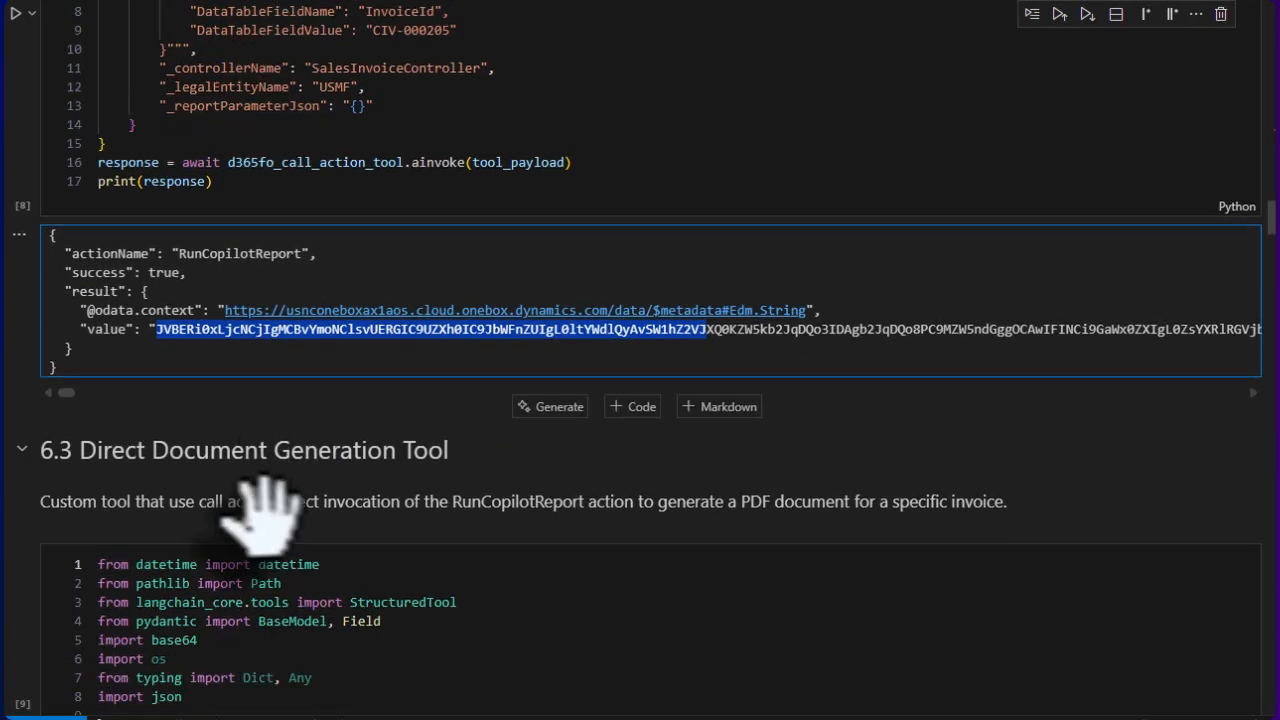
scroll(down, 3)
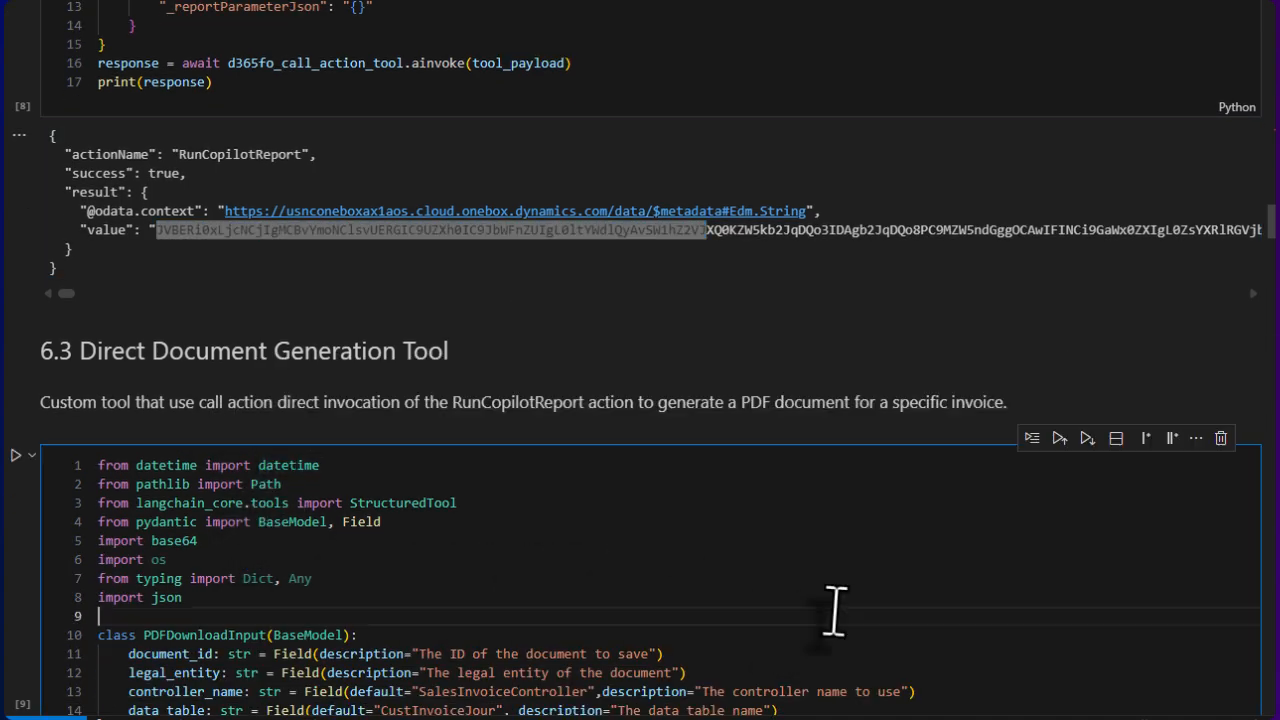
scroll(down, 3)
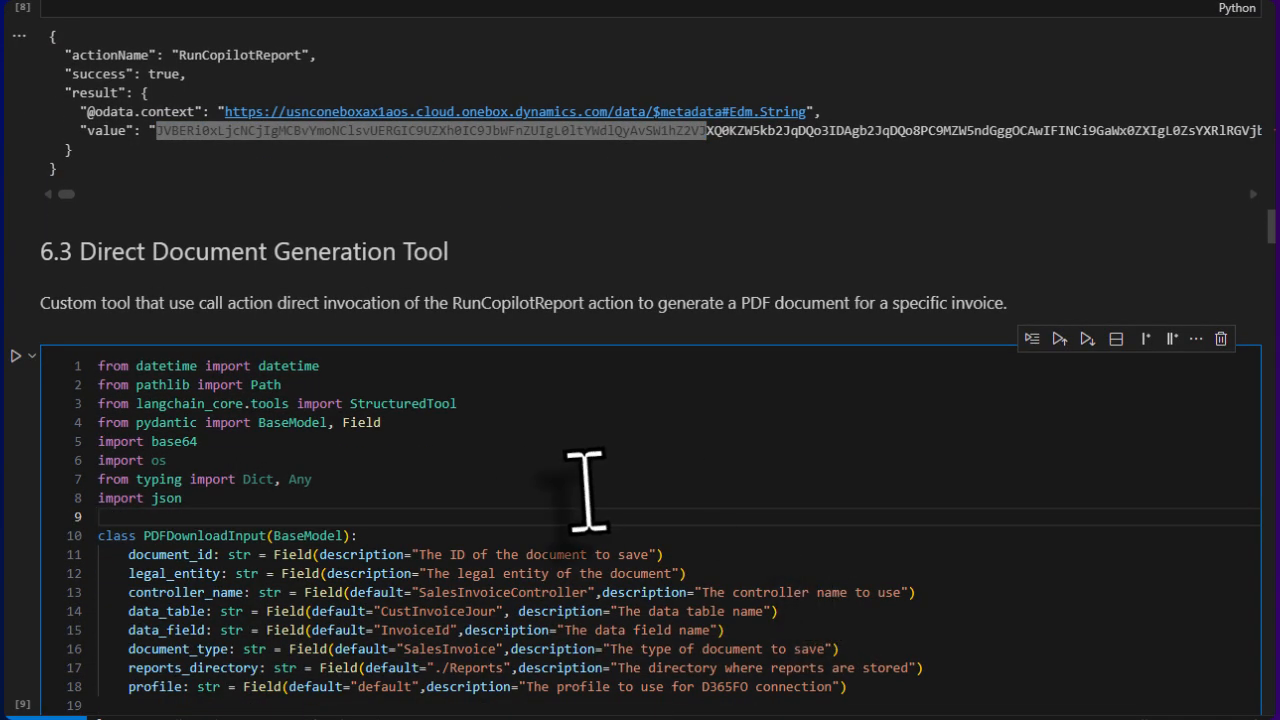
Step: Continue past the 7.1 output saving invoice CIV-000205 PDF to Reports, reaching the 8. Create the LangGraph Agent heading
click(100, 516)
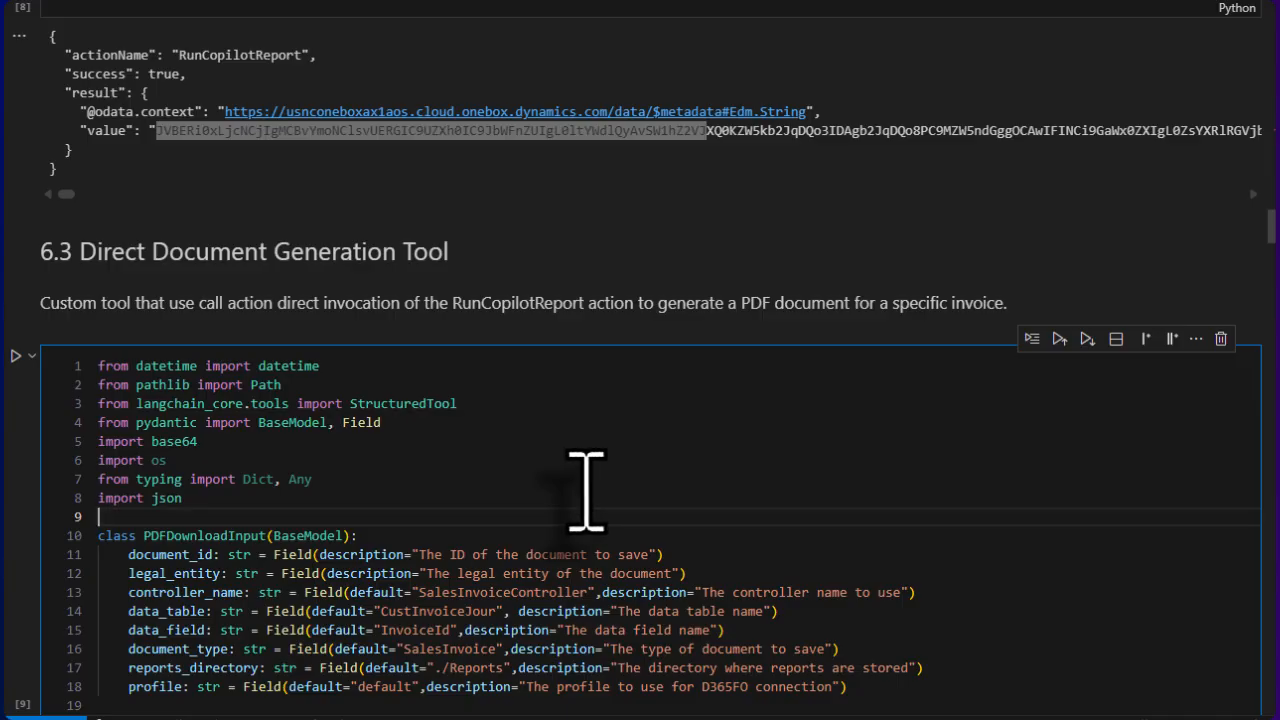
scroll(down, 3)
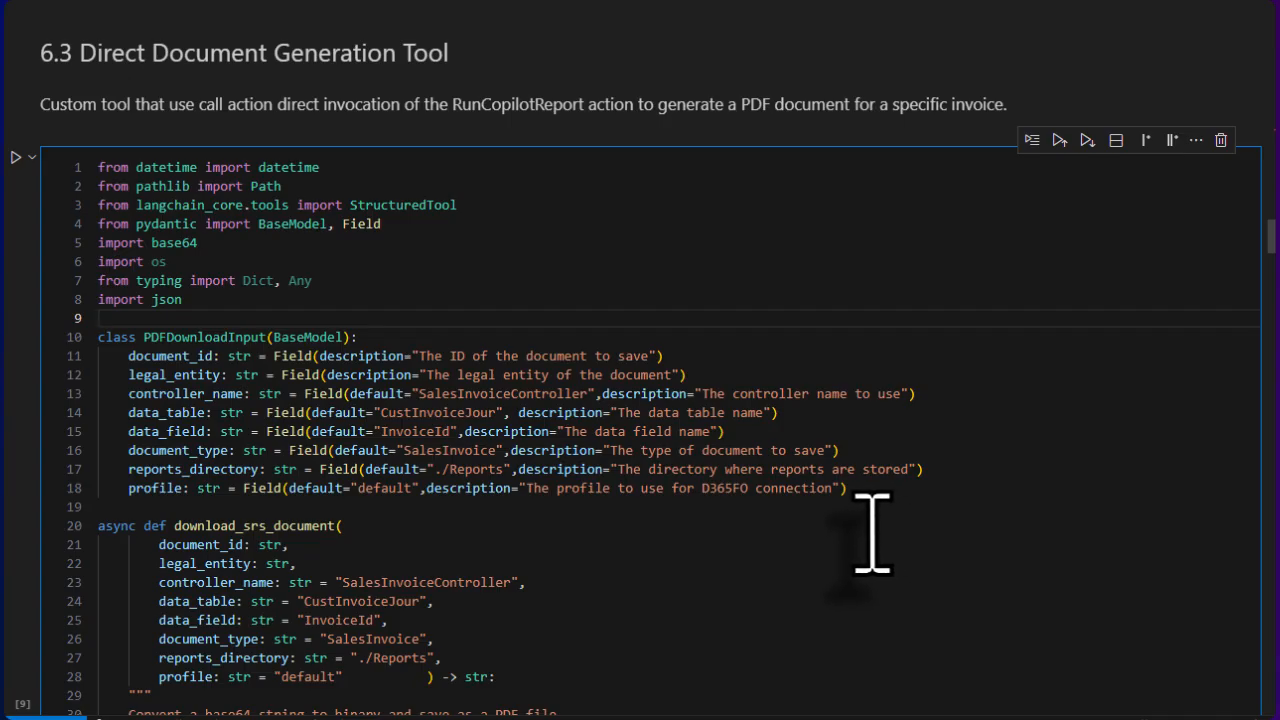
scroll(down, 3)
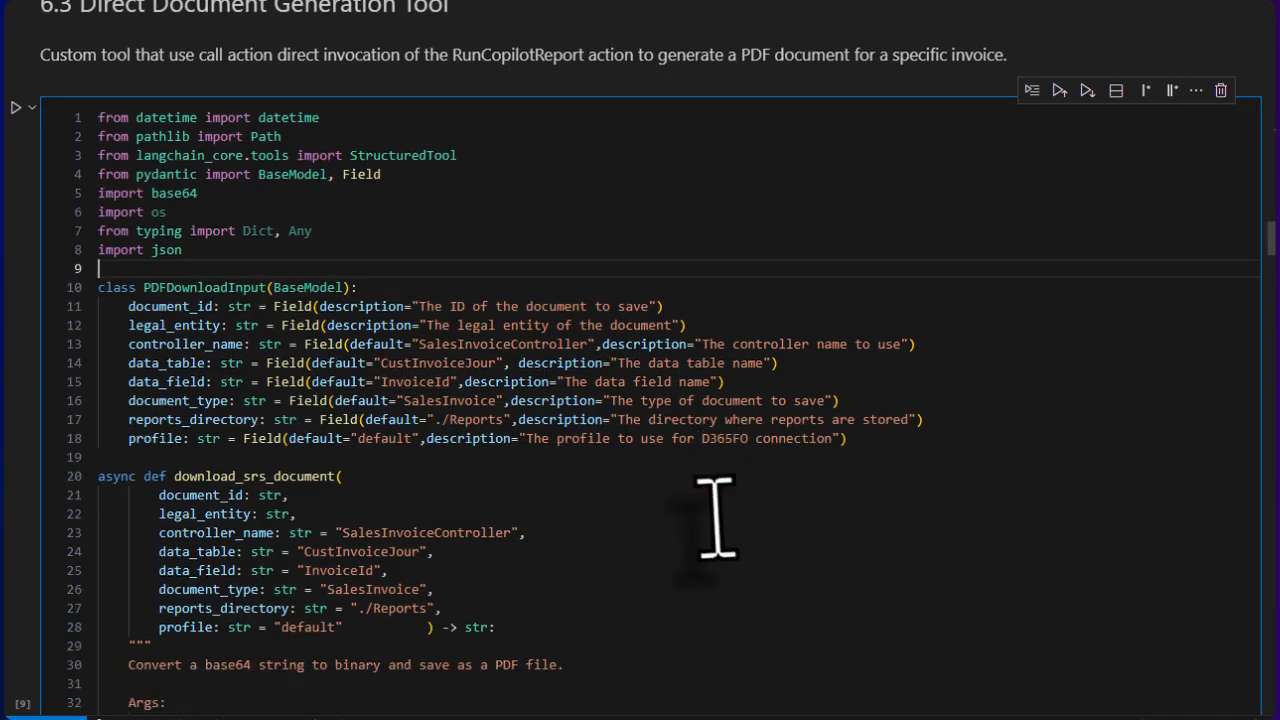
mouse_move(30, 360)
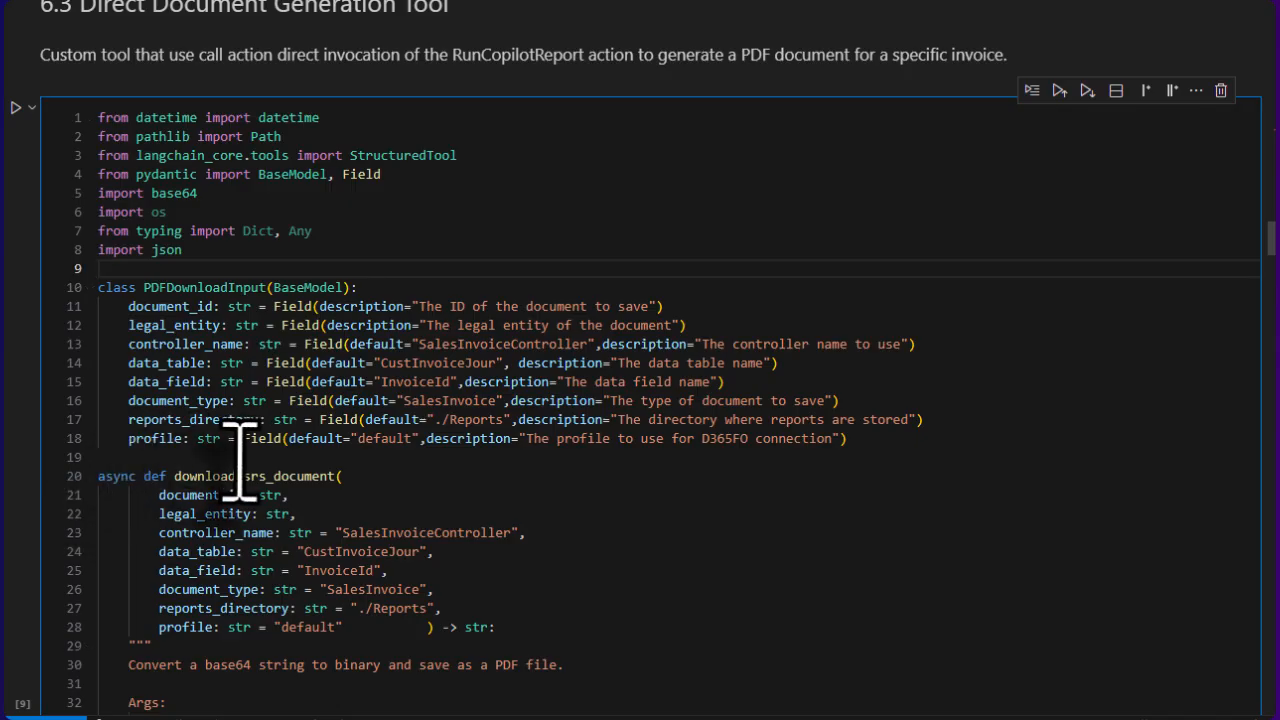
click(100, 268)
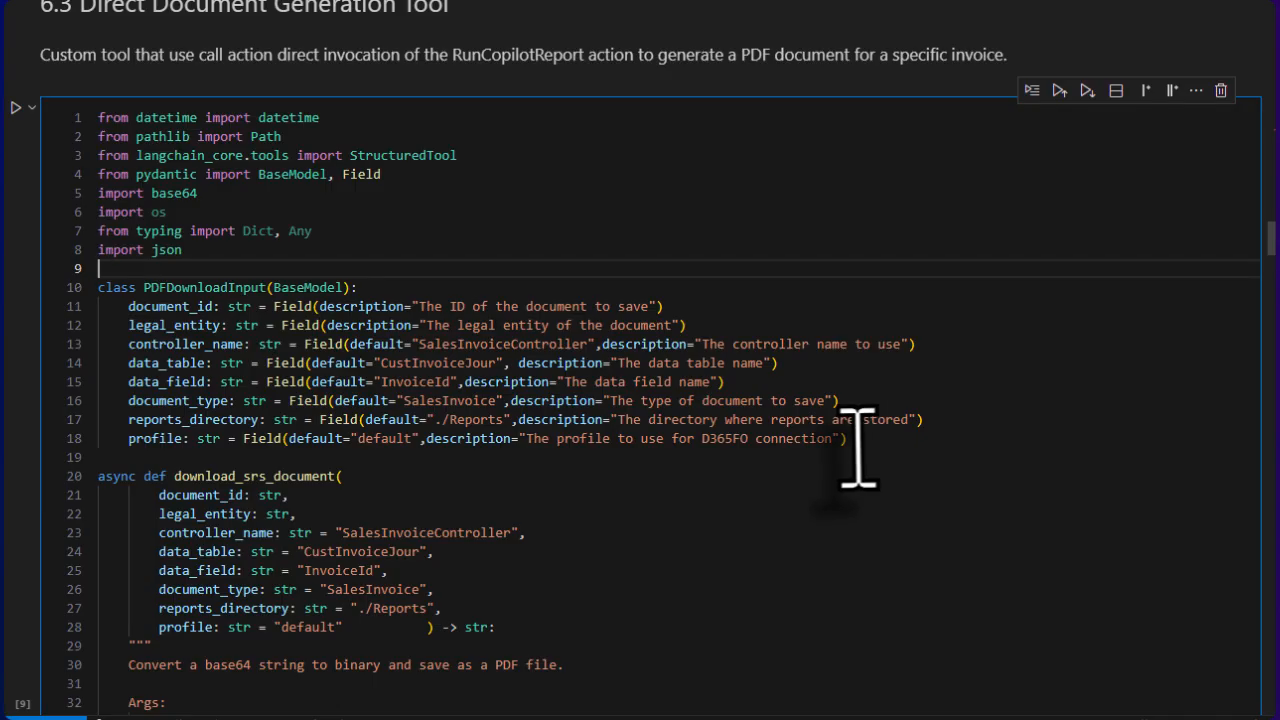
scroll(down, 3)
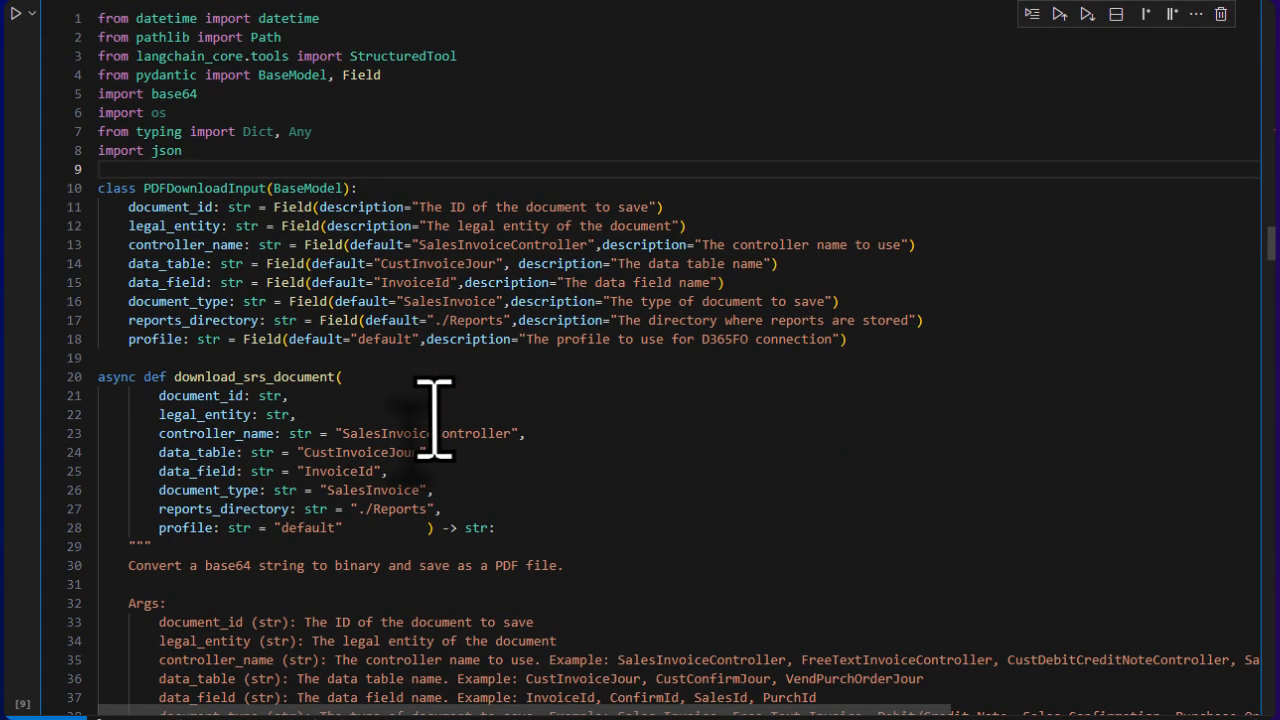
scroll(down, 3)
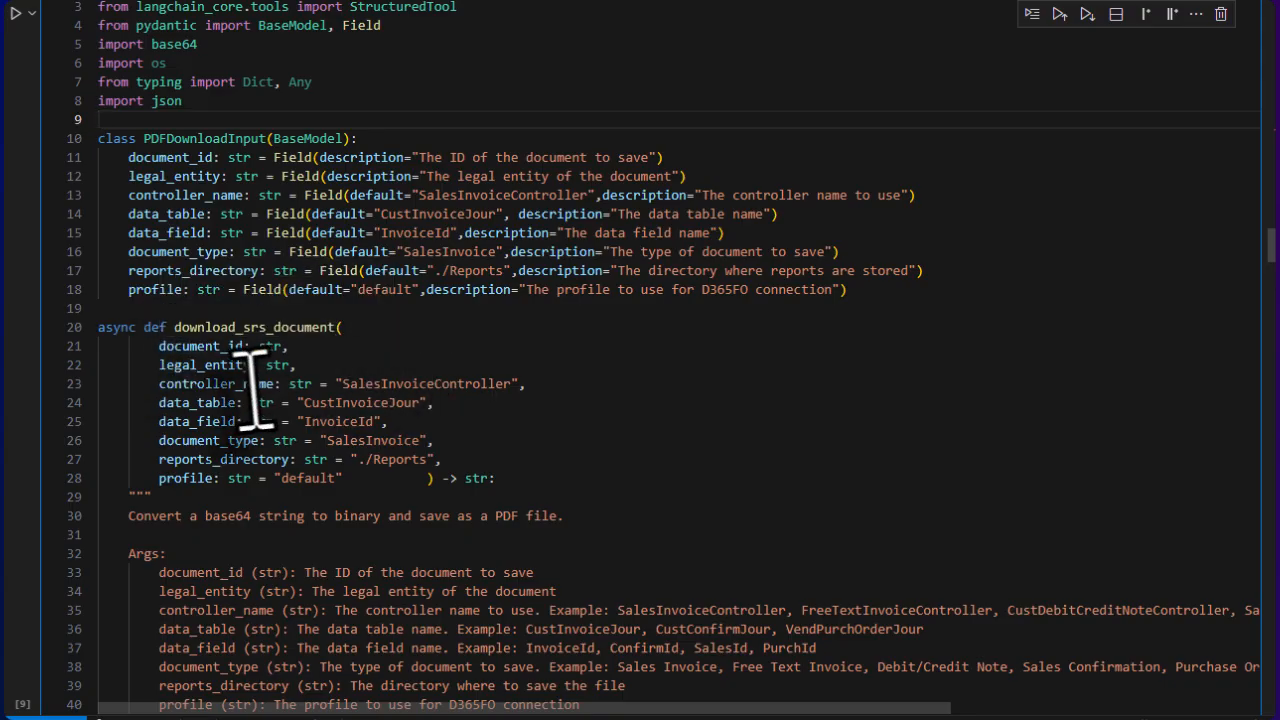
scroll(down, 3)
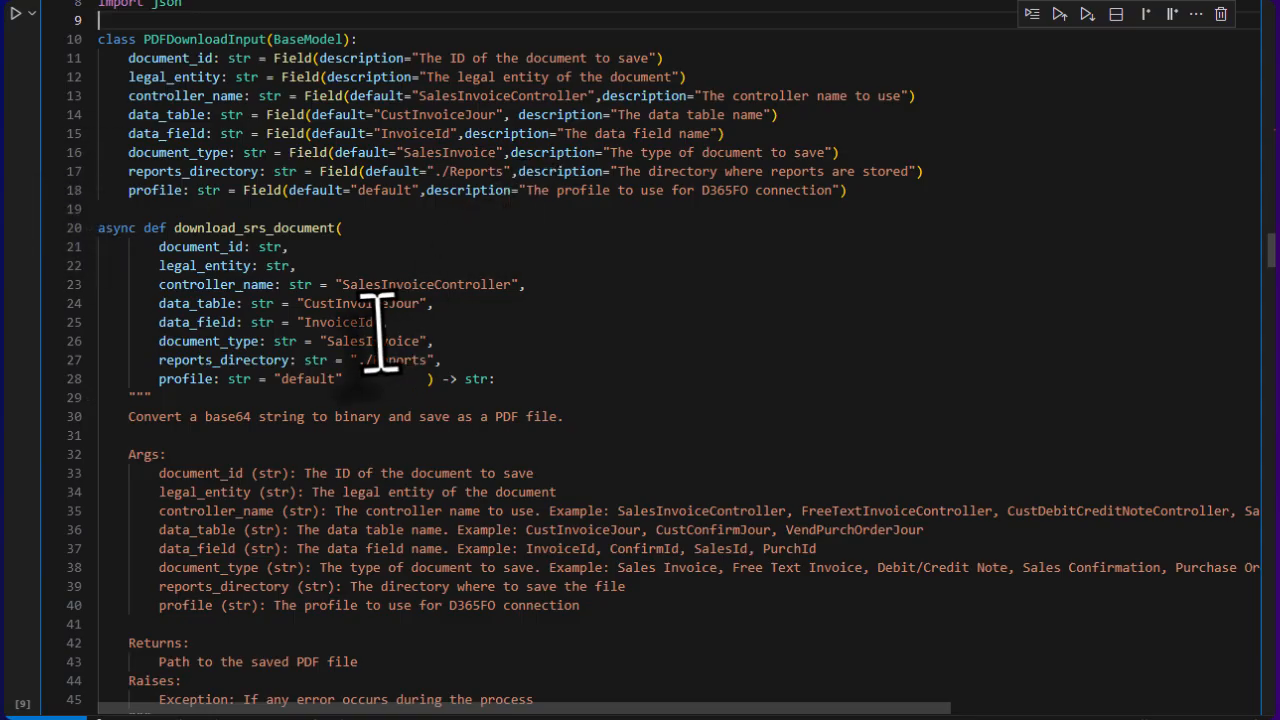
mouse_move(380, 340)
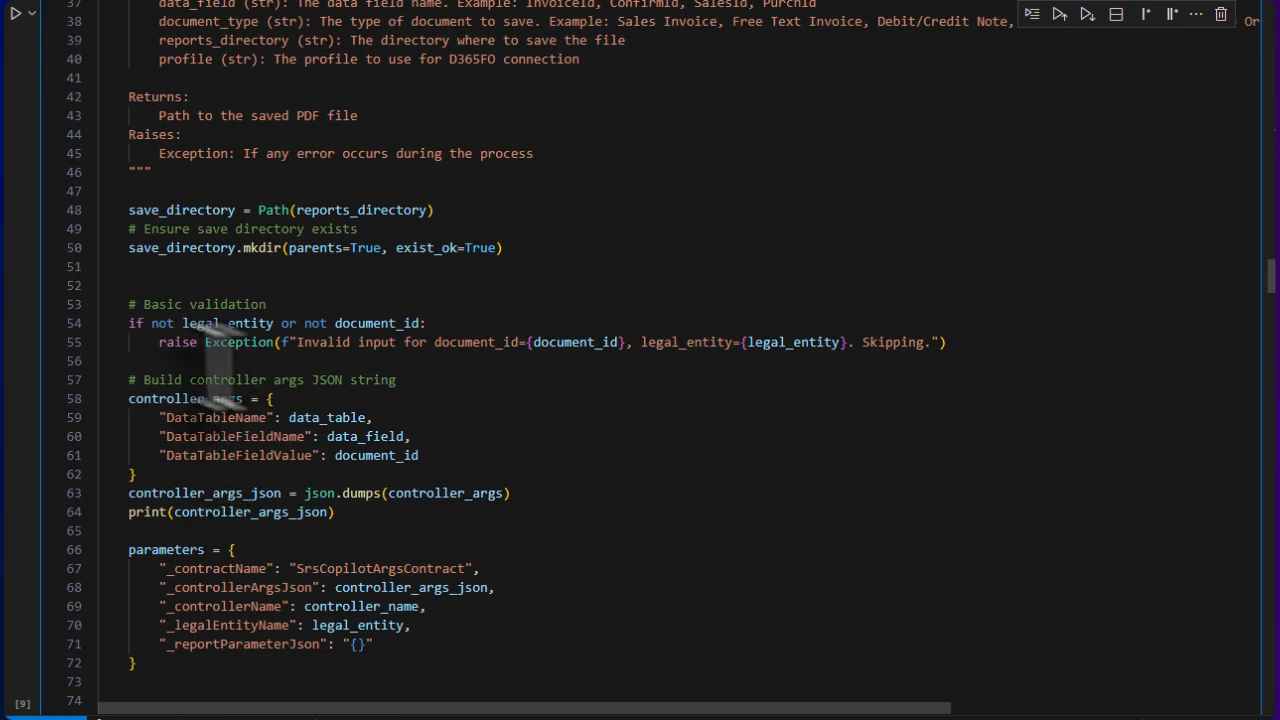
scroll(down, 3)
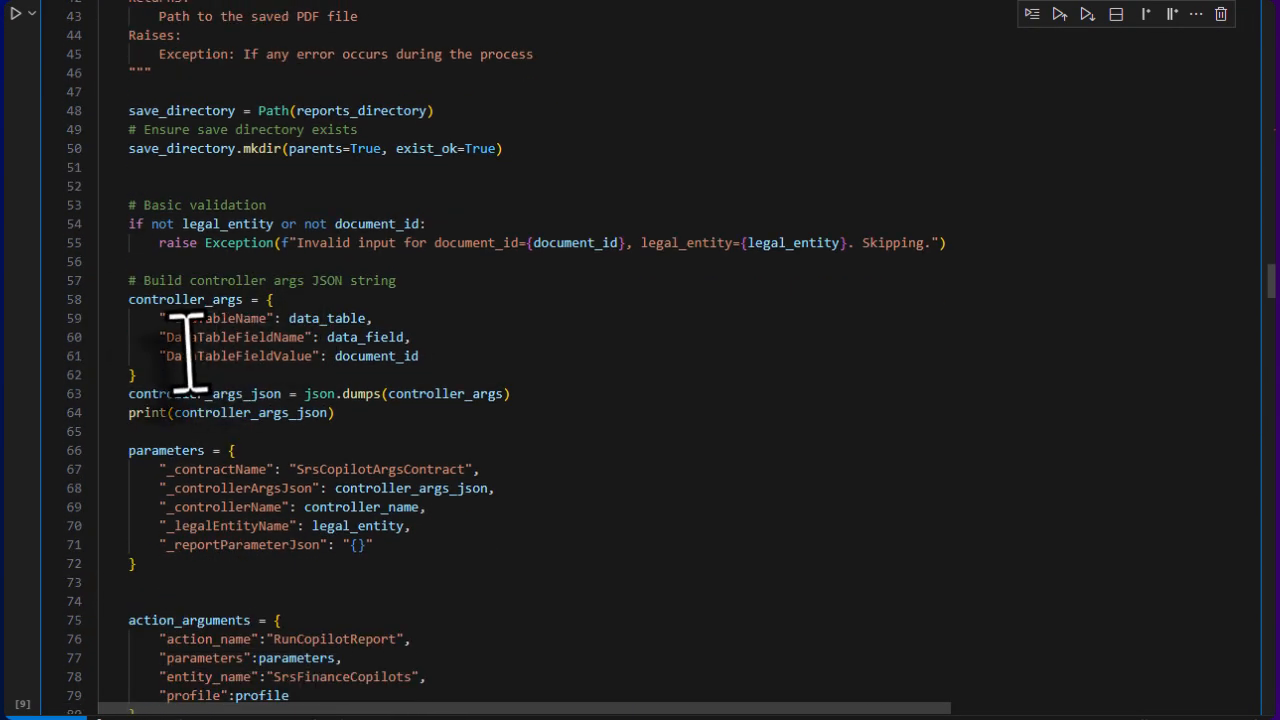
scroll(down, 3)
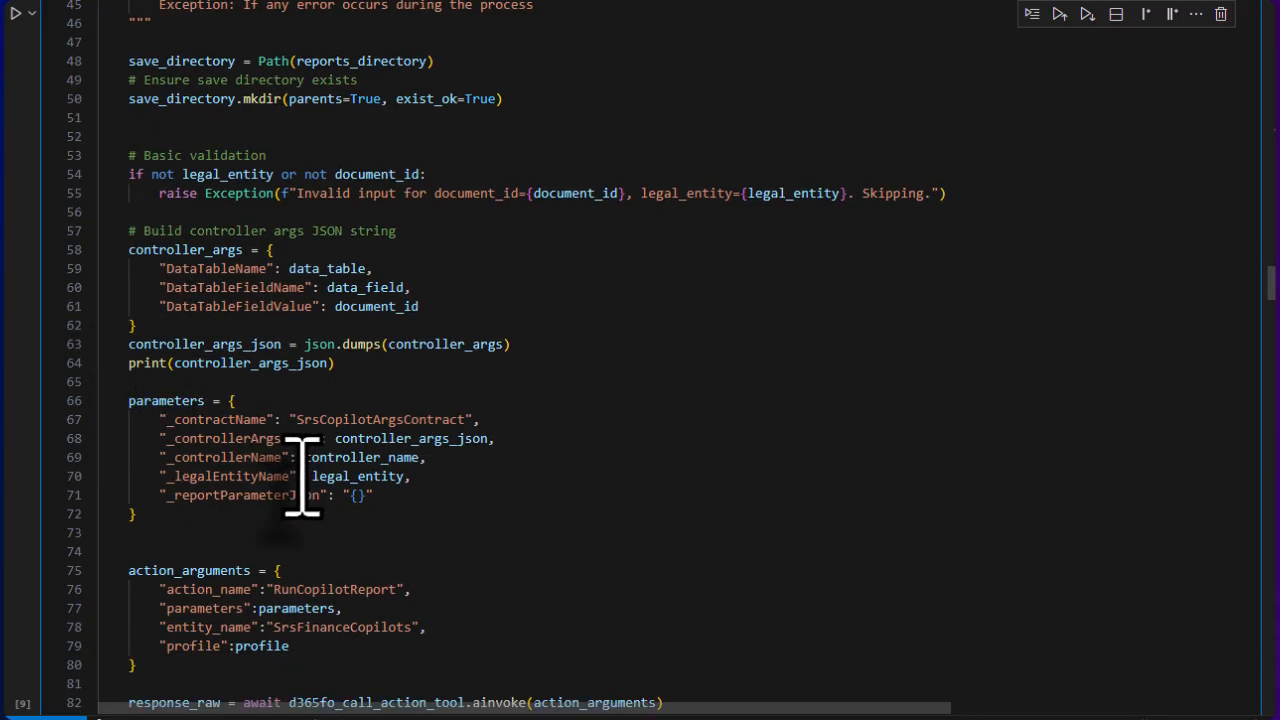
scroll(down, 3)
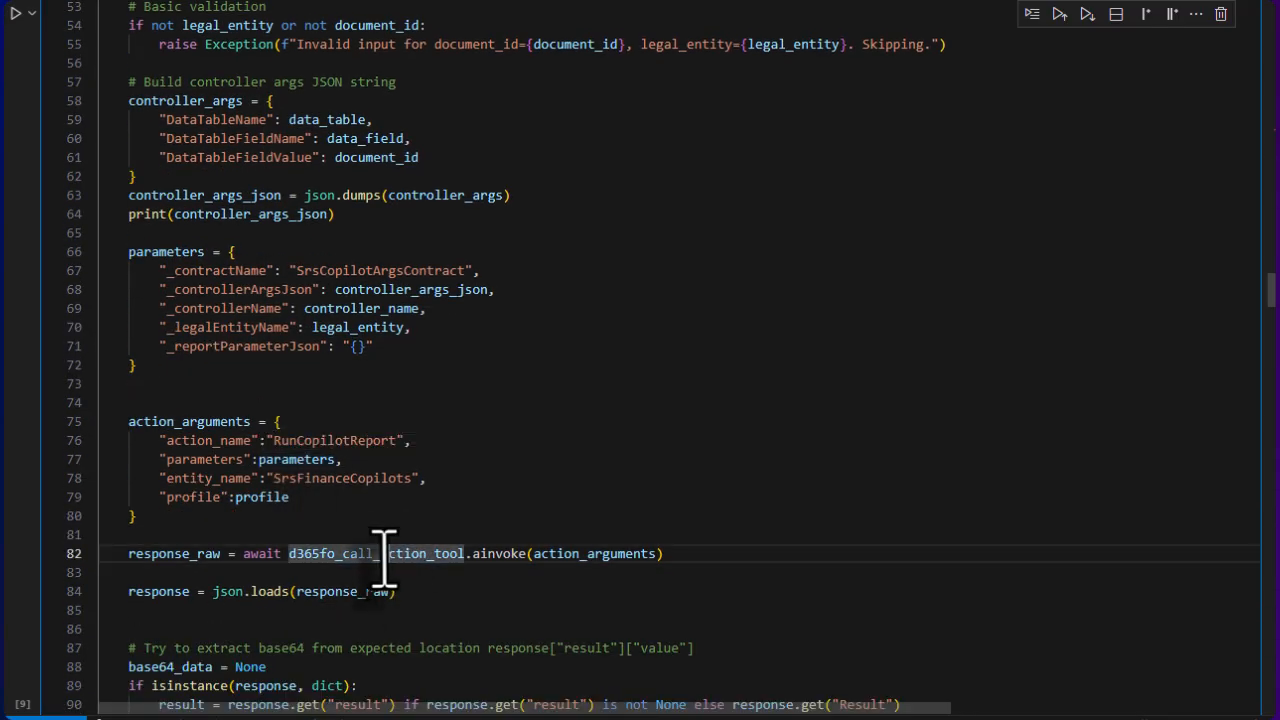
mouse_move(544, 580)
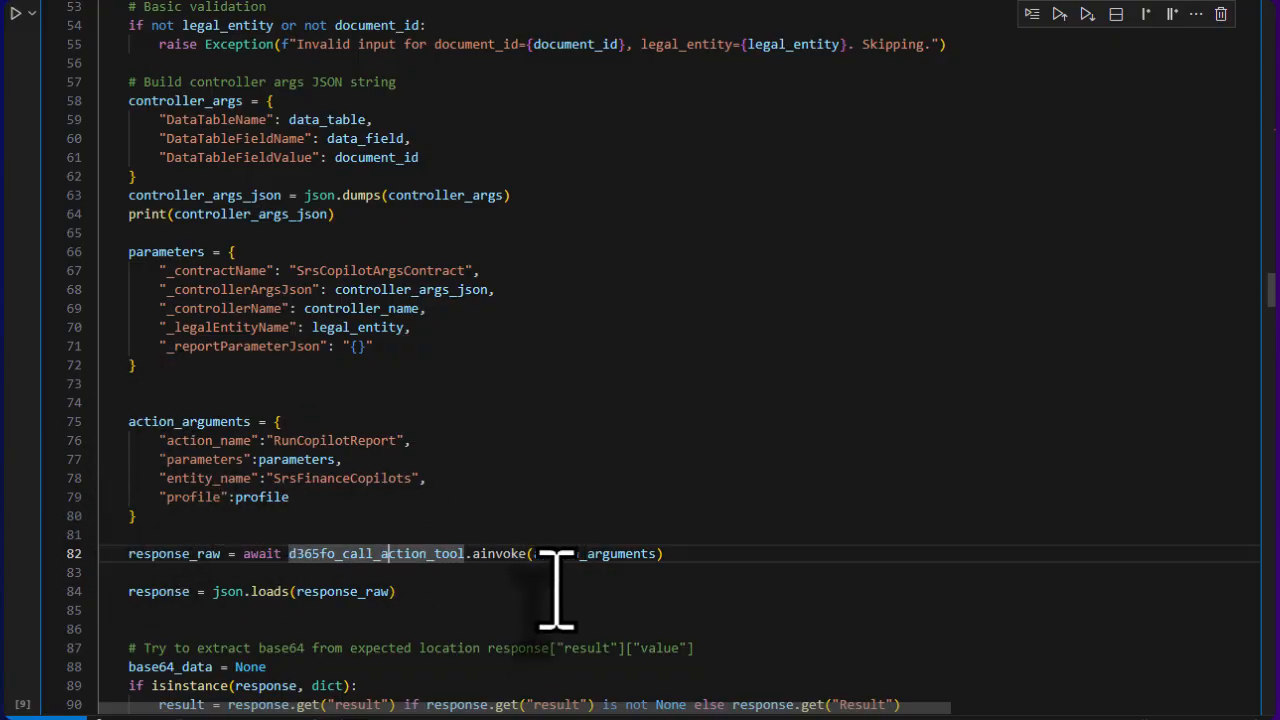
scroll(down, 3)
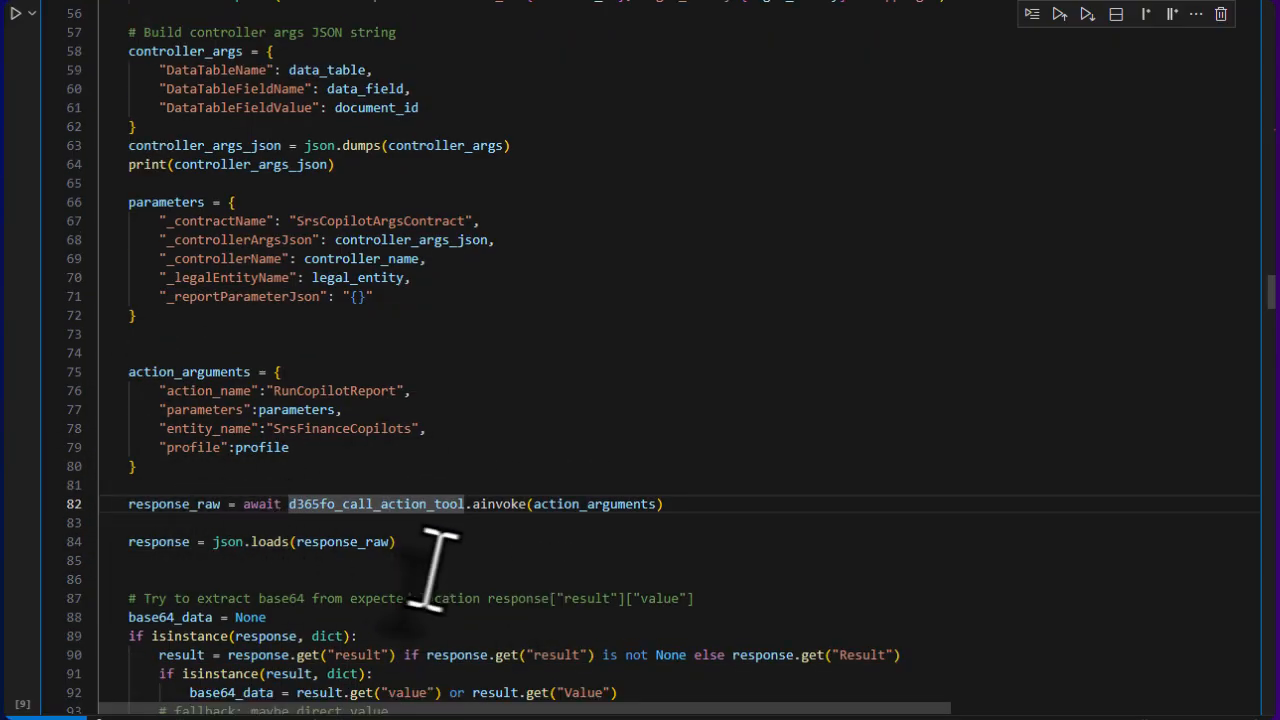
scroll(down, 3)
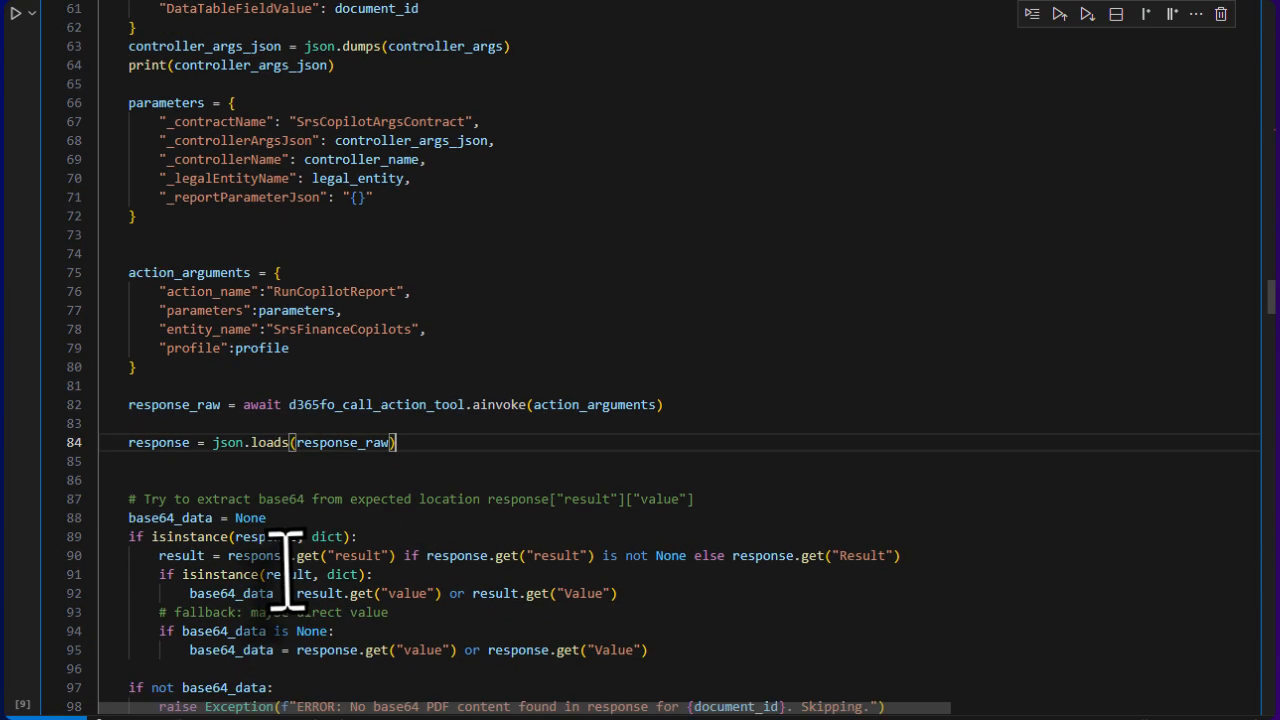
mouse_move(370, 530)
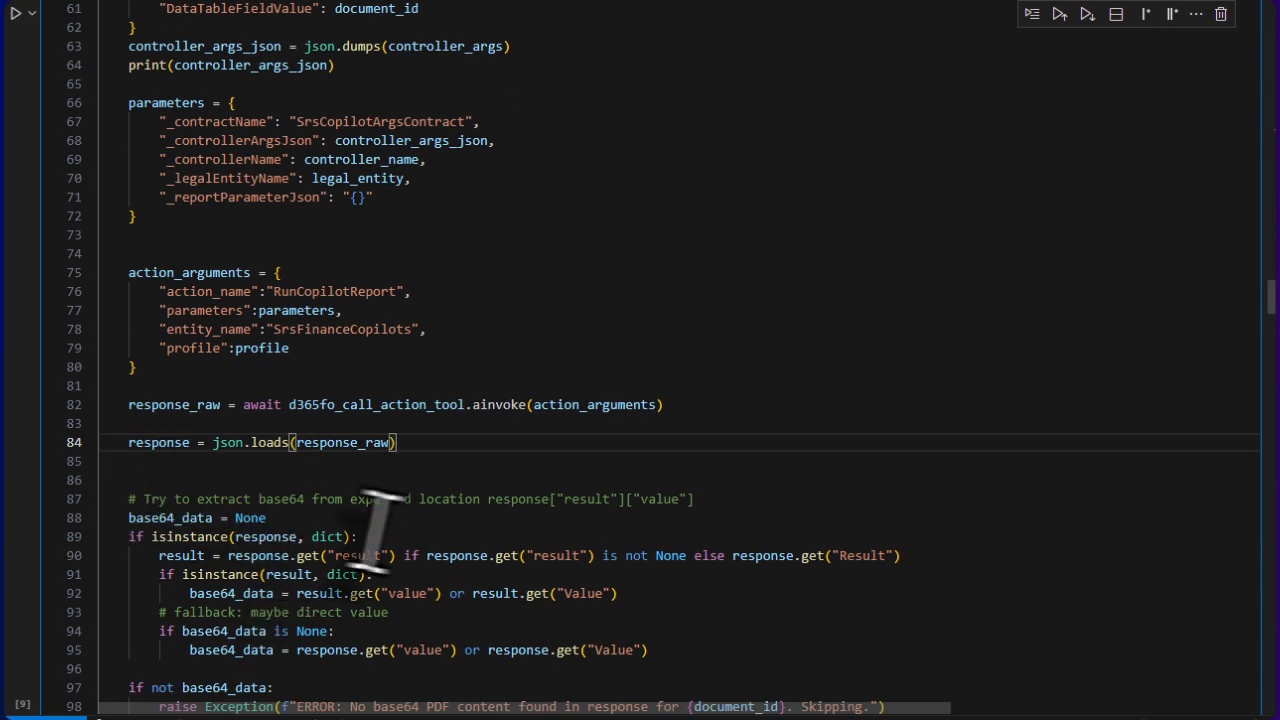
scroll(down, 3)
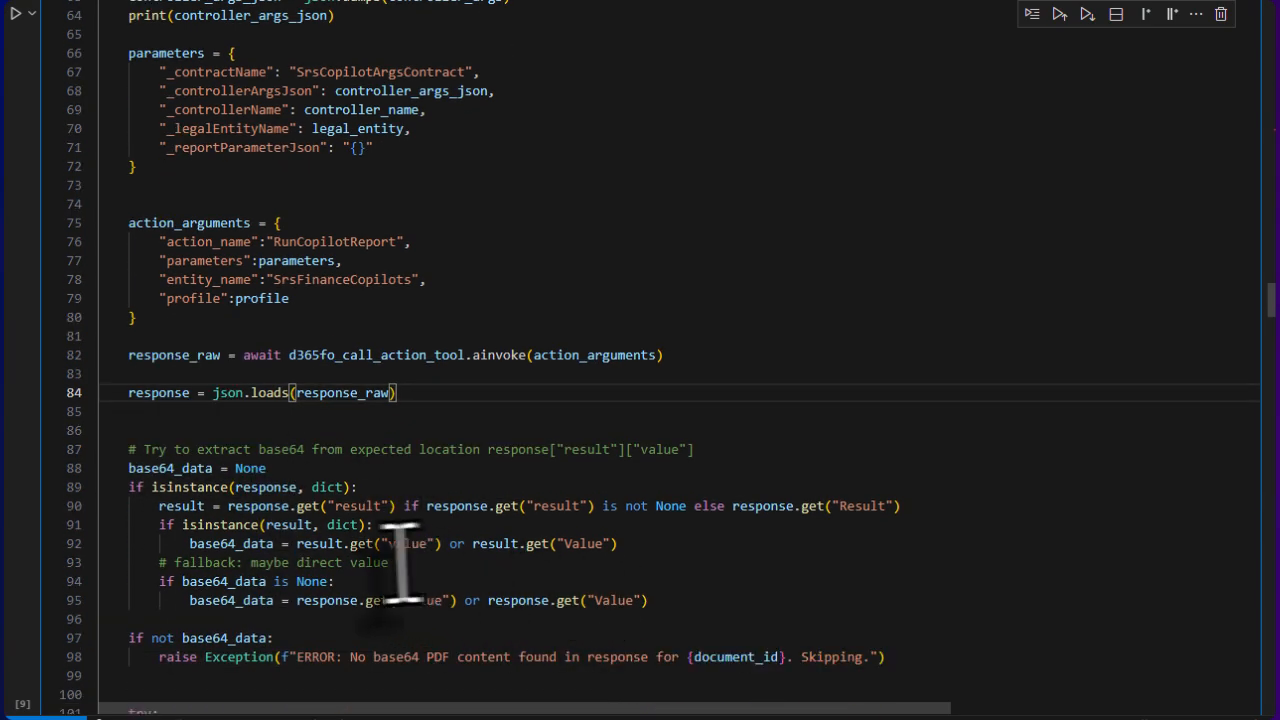
scroll(down, 3)
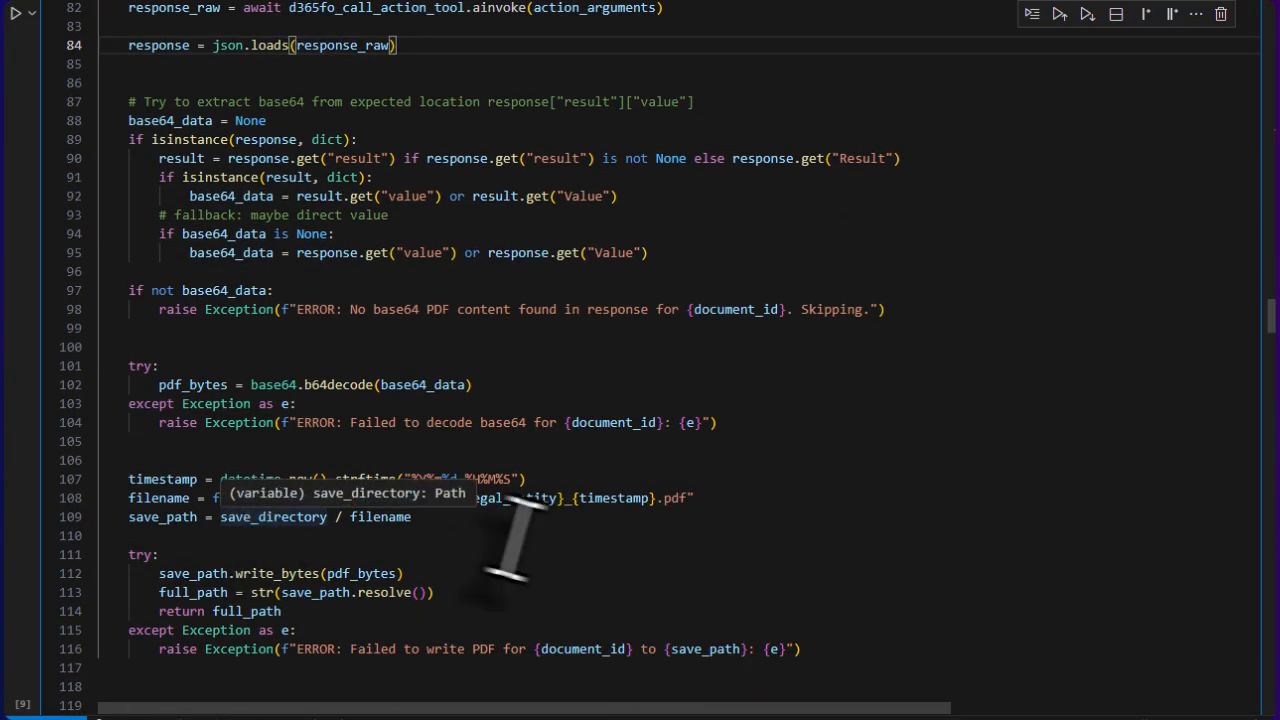
mouse_move(632, 564)
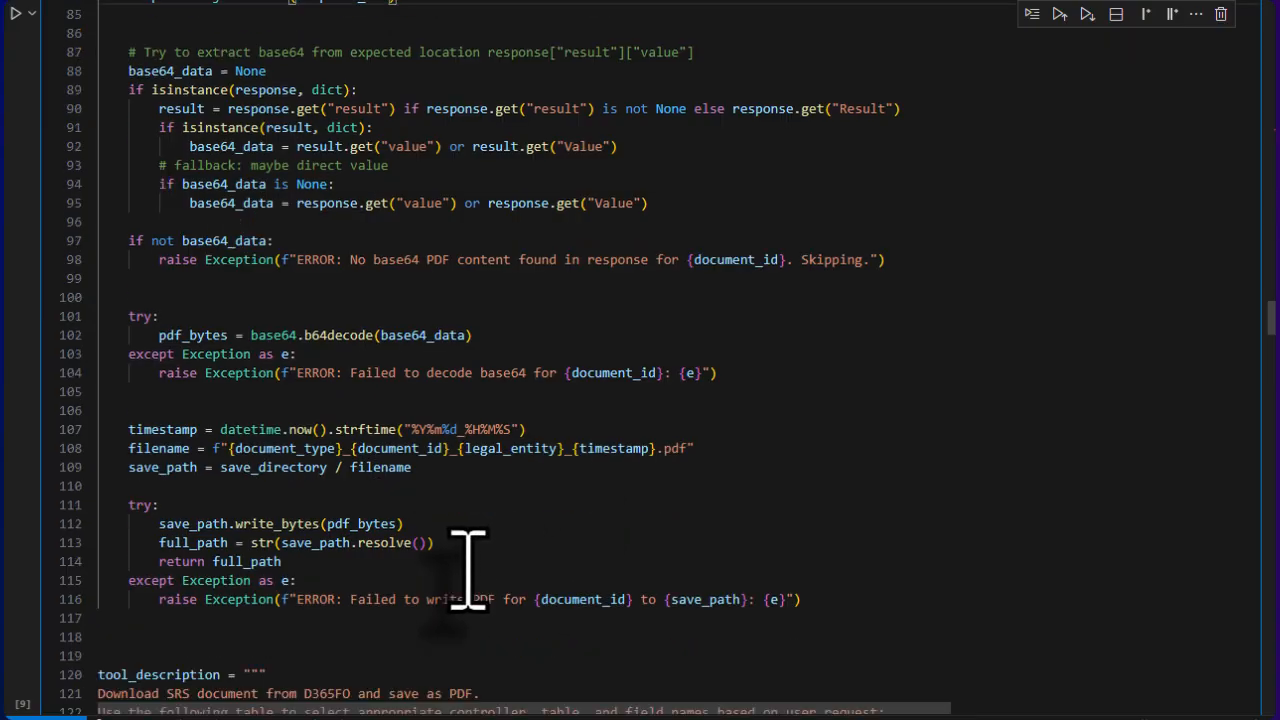
scroll(down, 3)
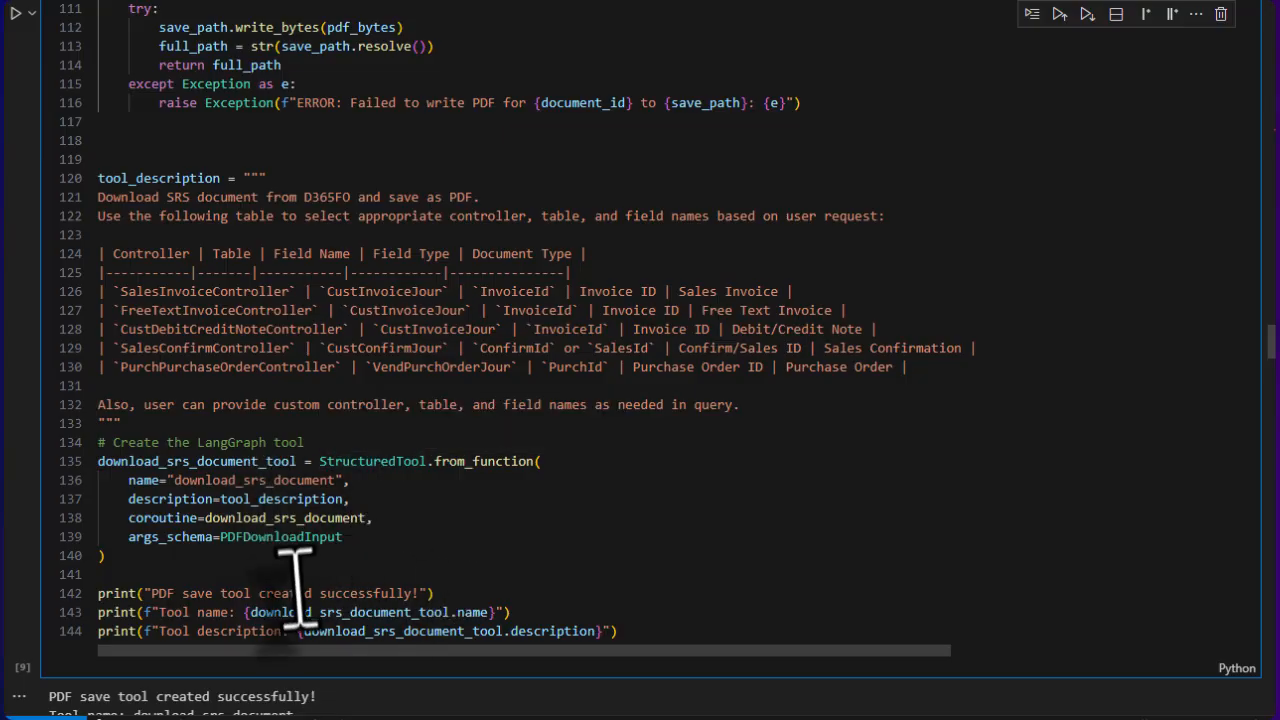
mouse_move(470, 530)
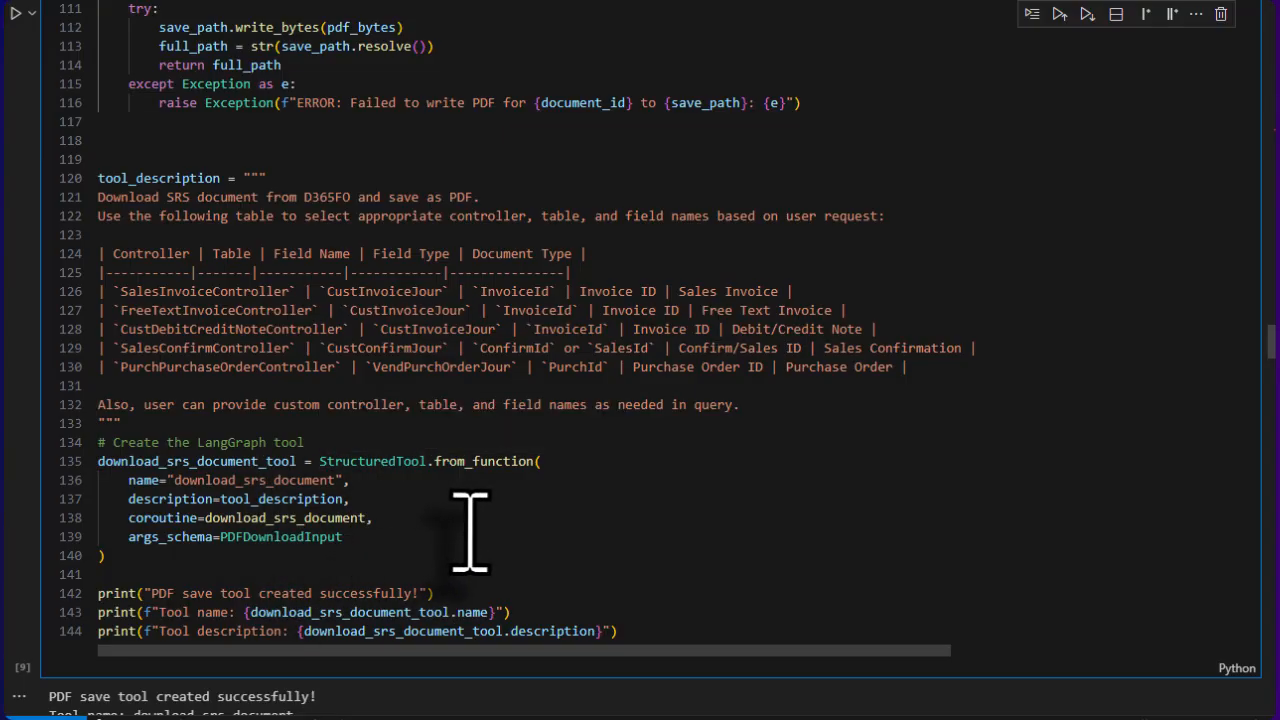
mouse_move(478, 520)
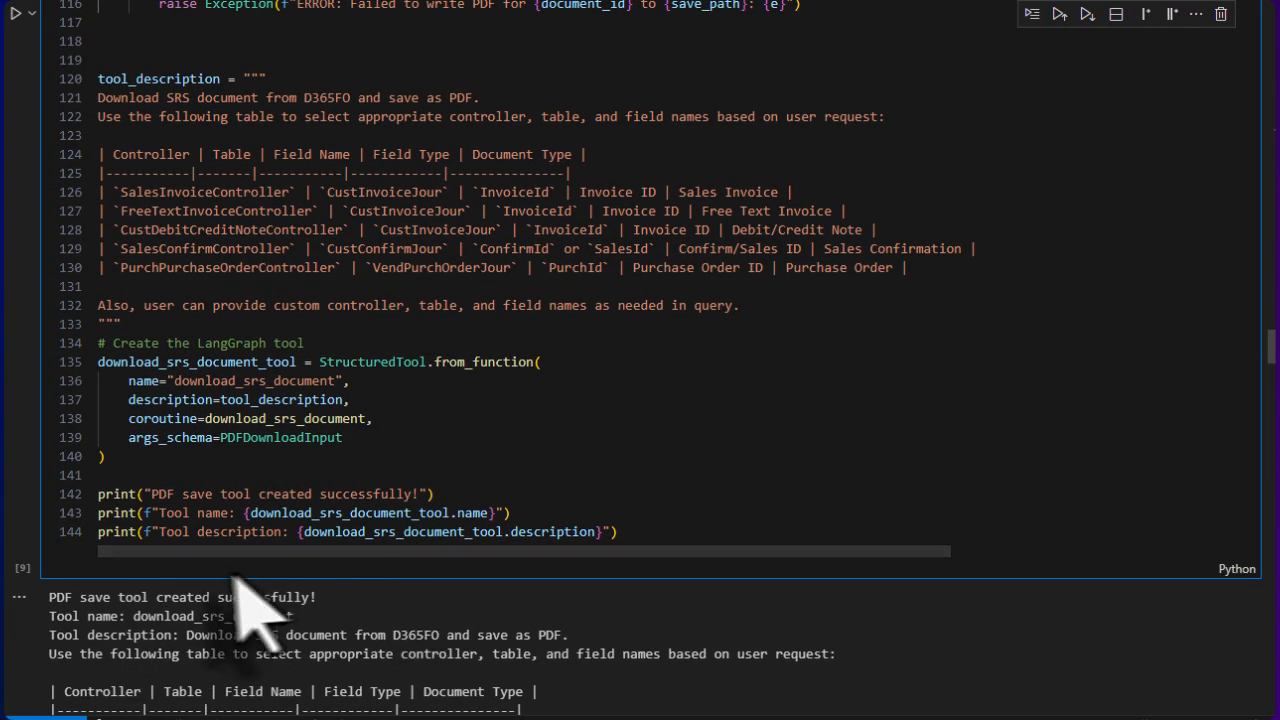
scroll(down, 3)
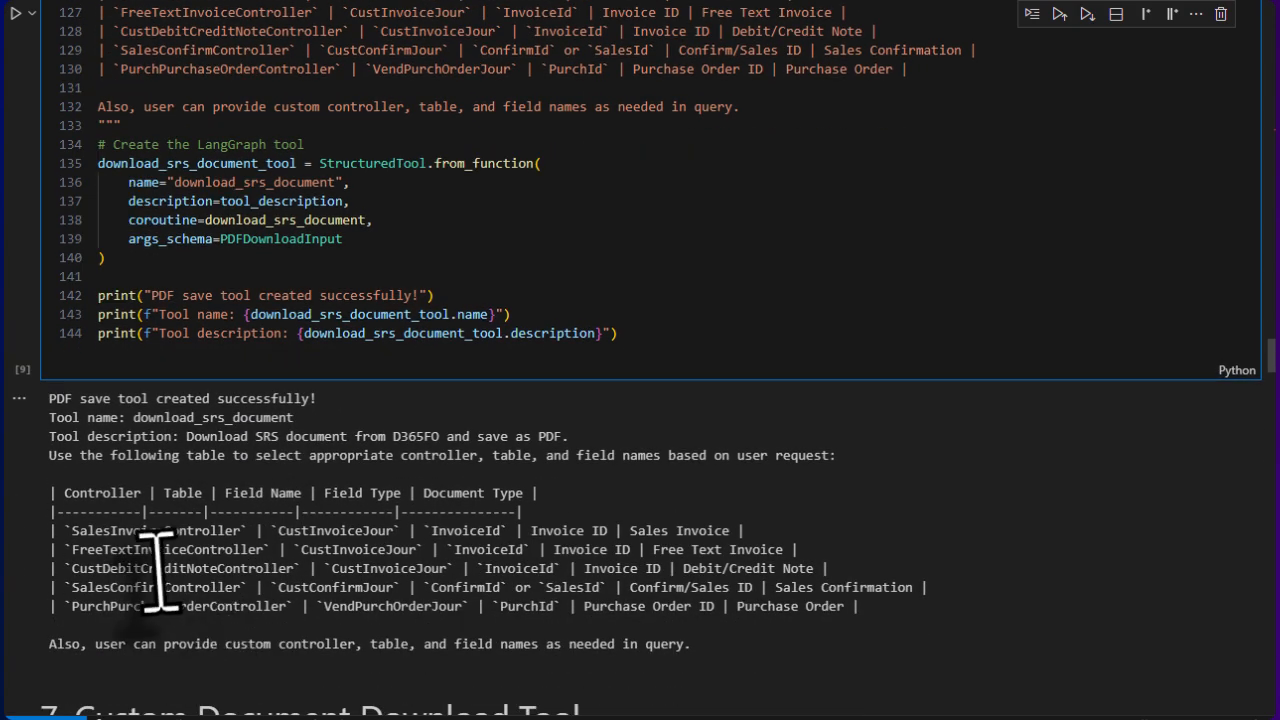
scroll(down, 3)
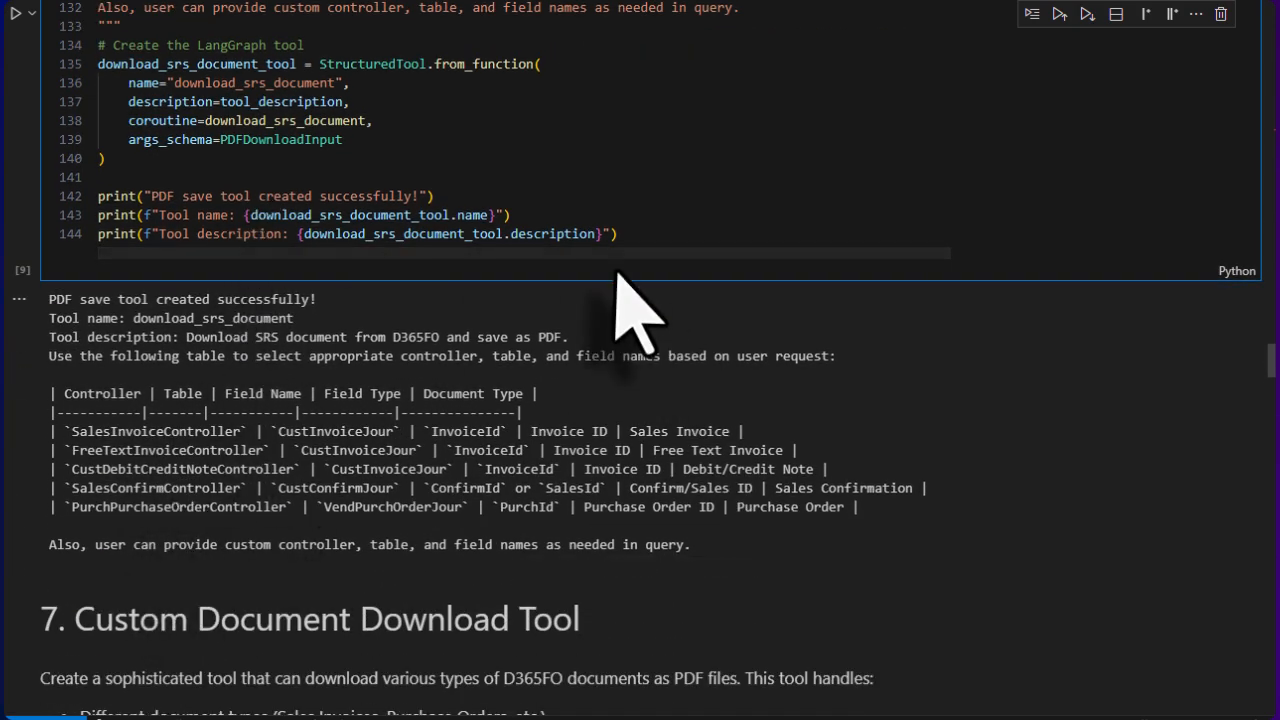
scroll(down, 3)
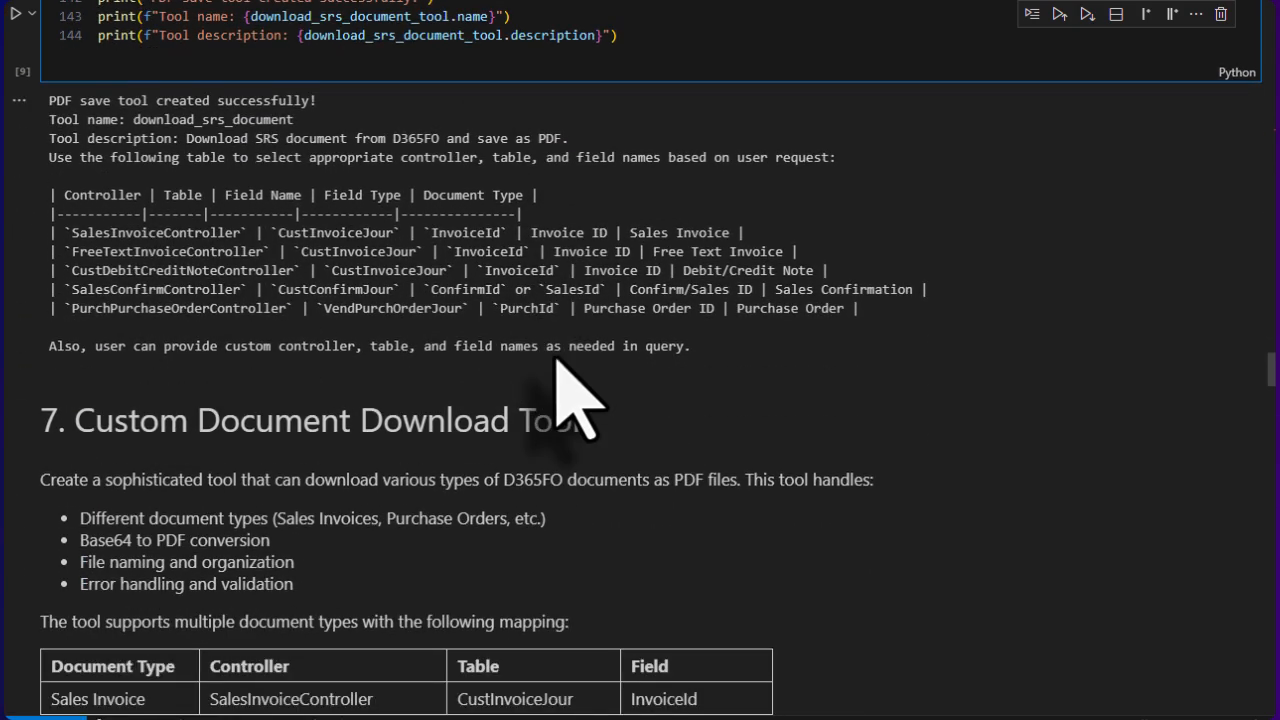
scroll(down, 3)
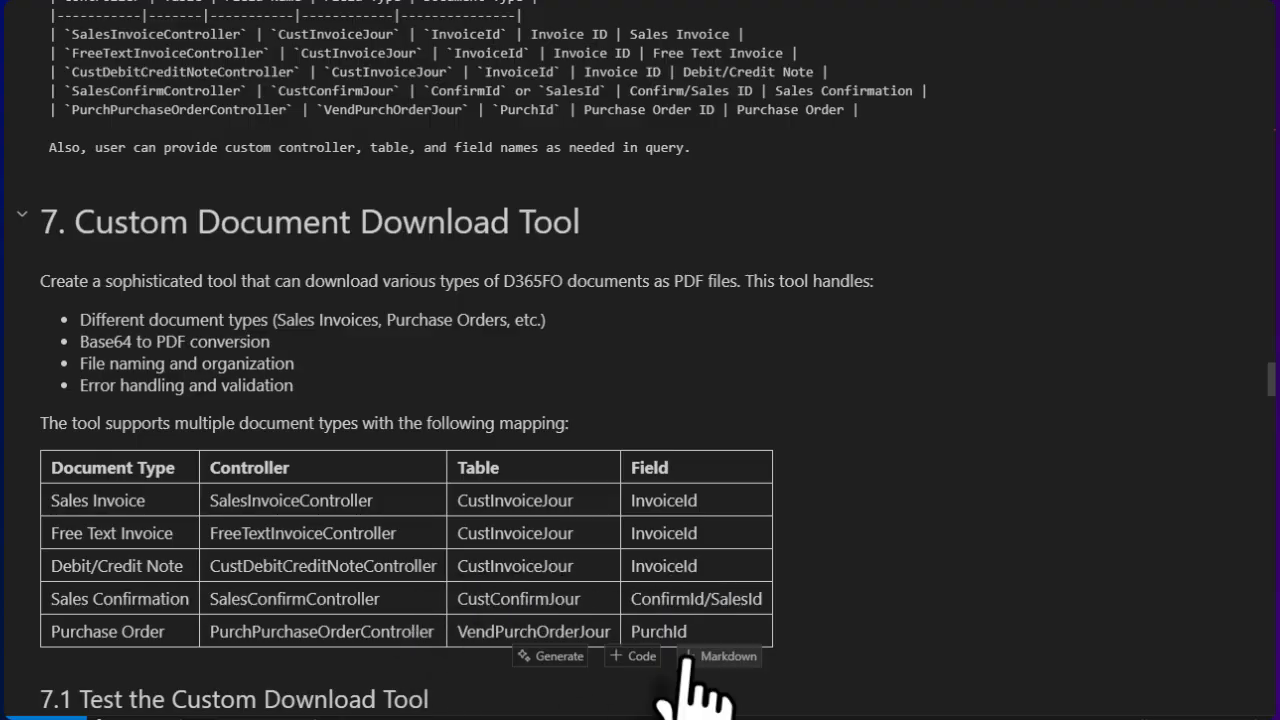
scroll(down, 3)
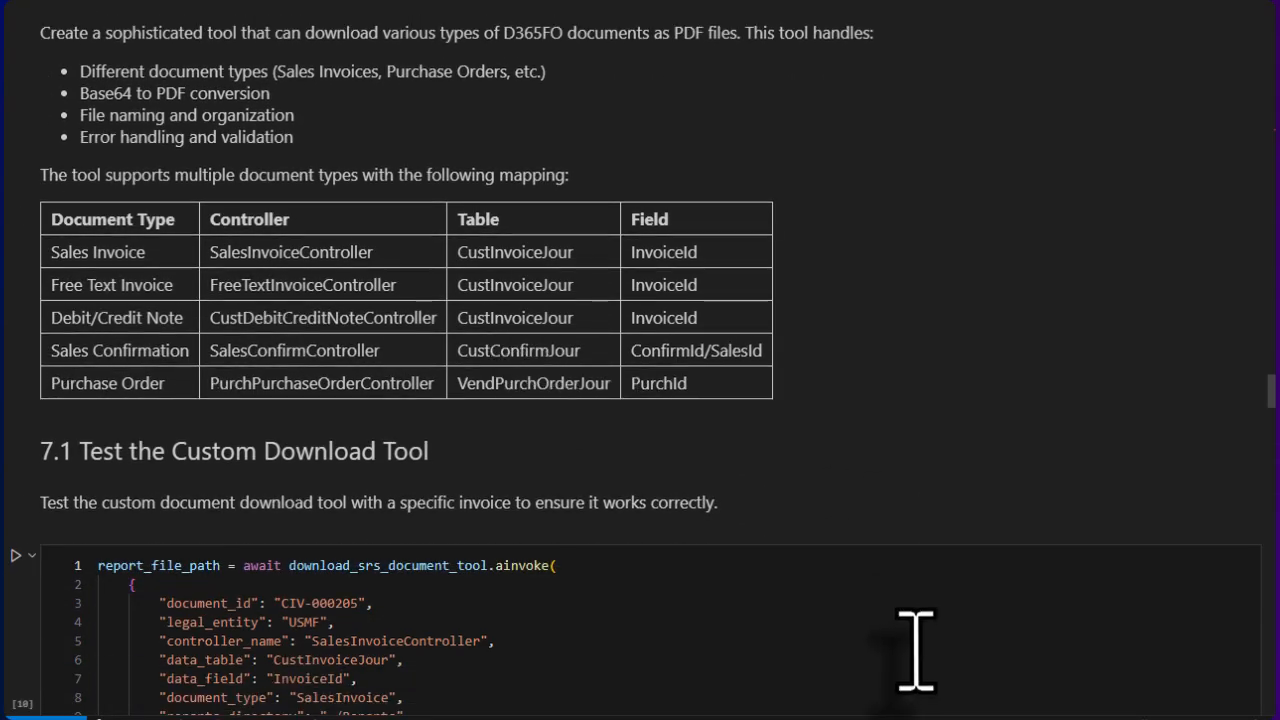
scroll(down, 3)
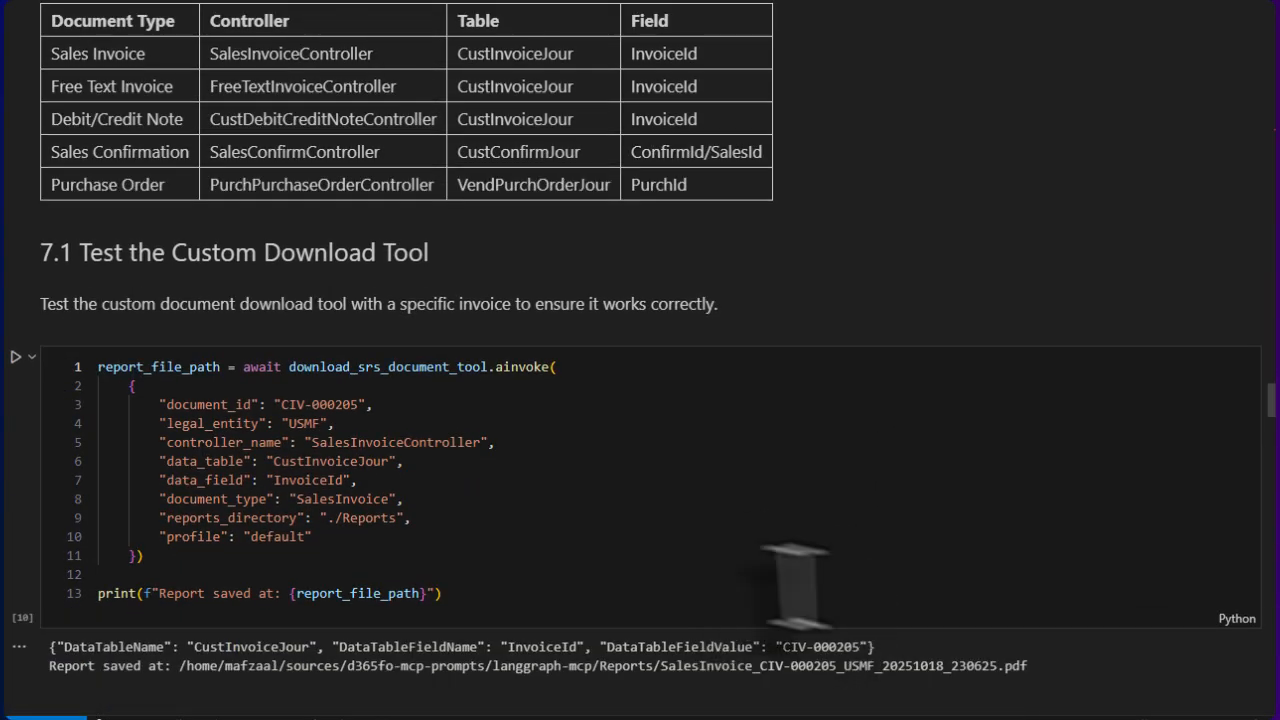
mouse_move(310, 460)
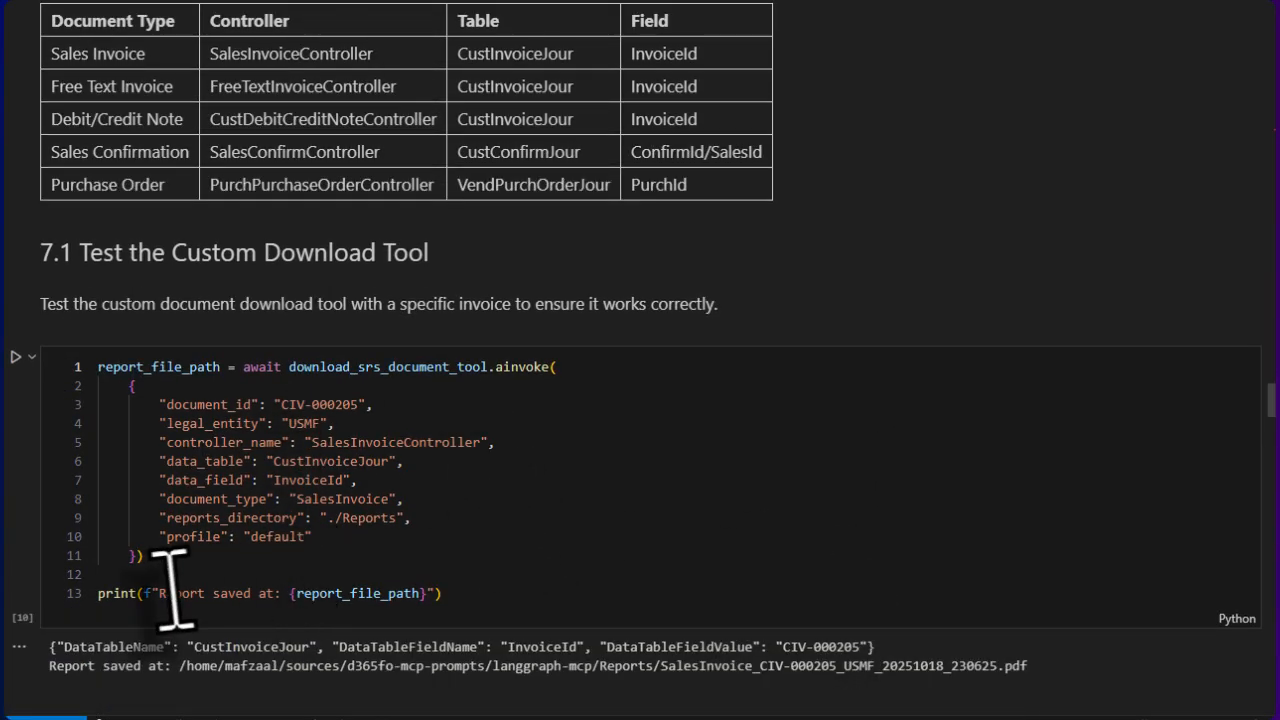
scroll(down, 3)
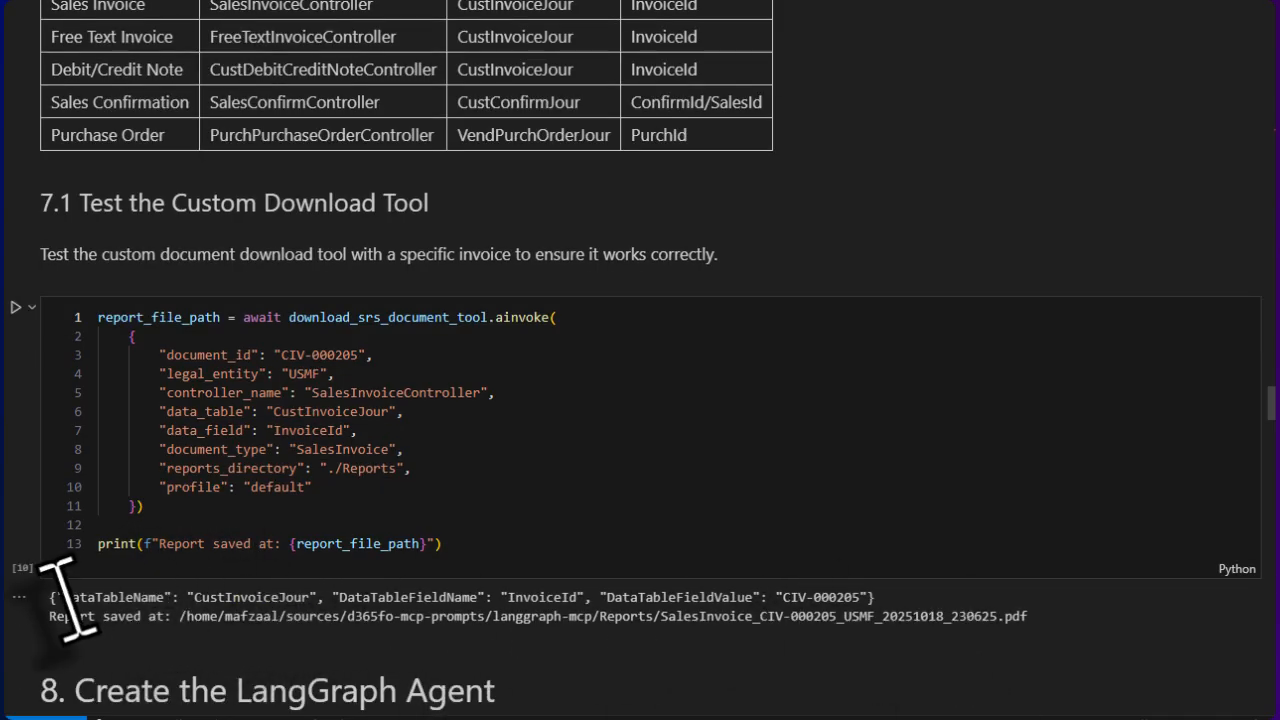
mouse_move(556, 616)
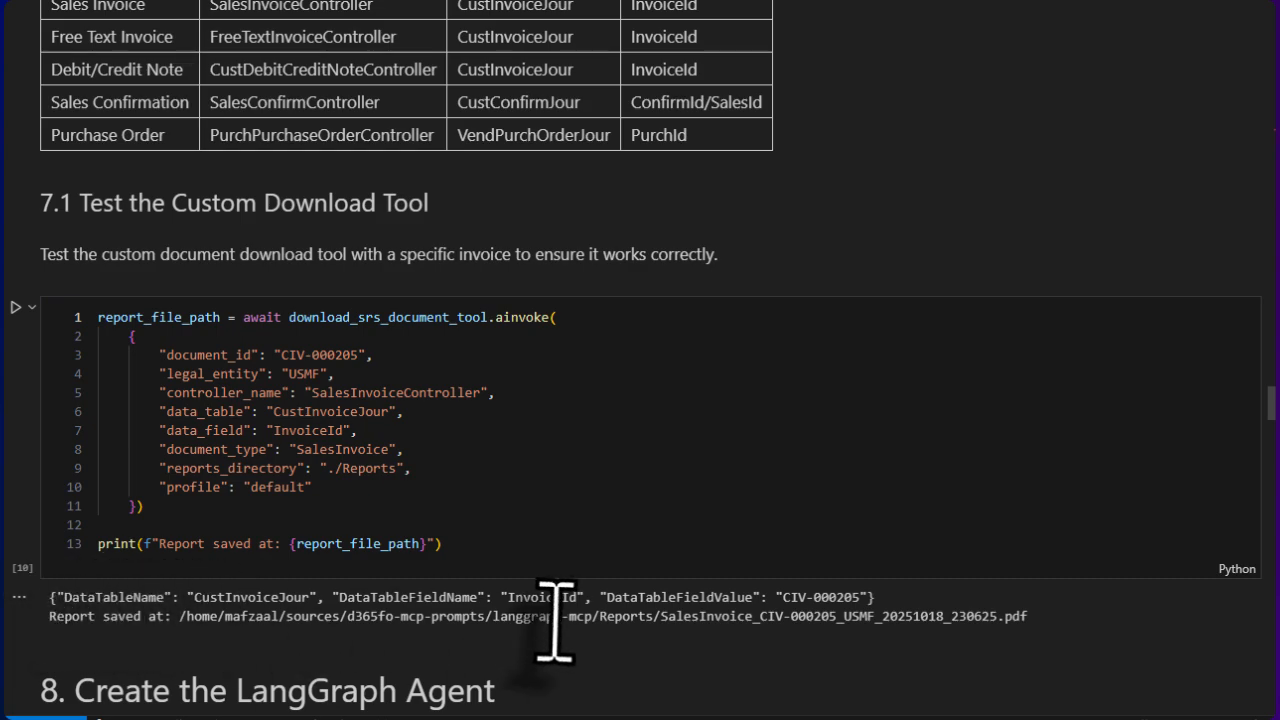
scroll(down, 3)
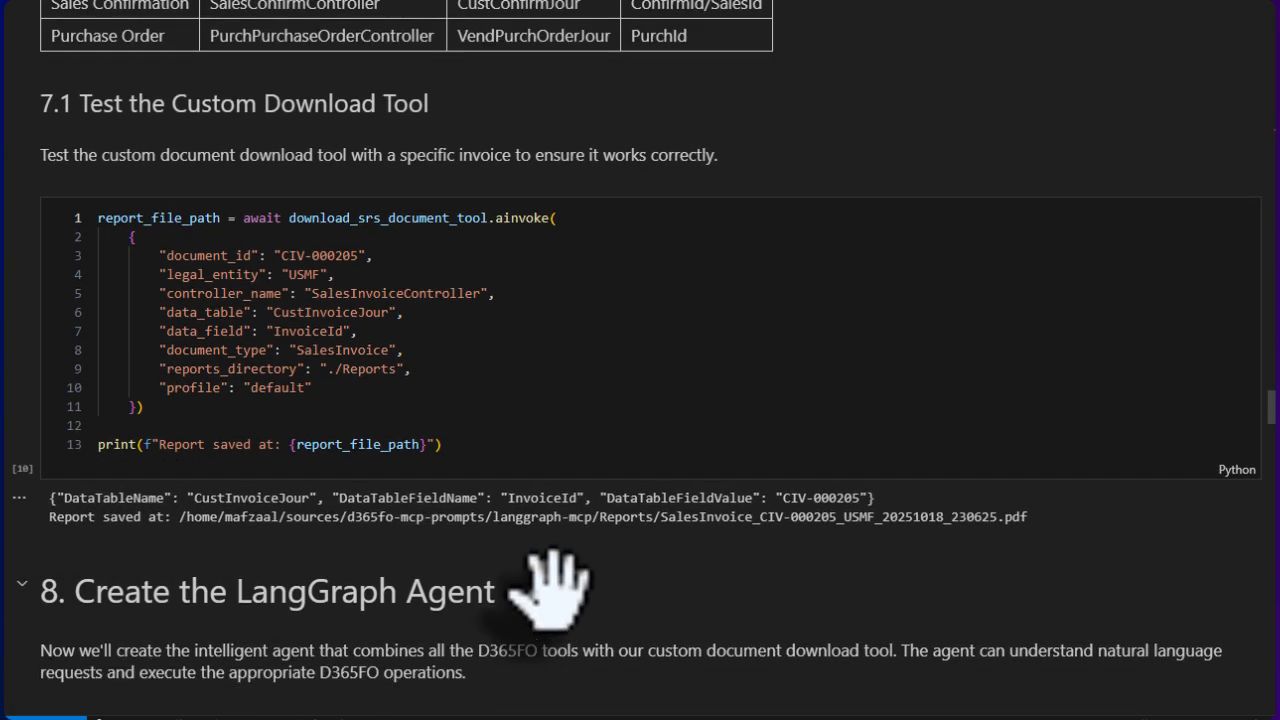
Step: Scroll through the 8.1 agent capability list ending with SRS document download, reaching 8.2 Test Profile Management
scroll(down, 3)
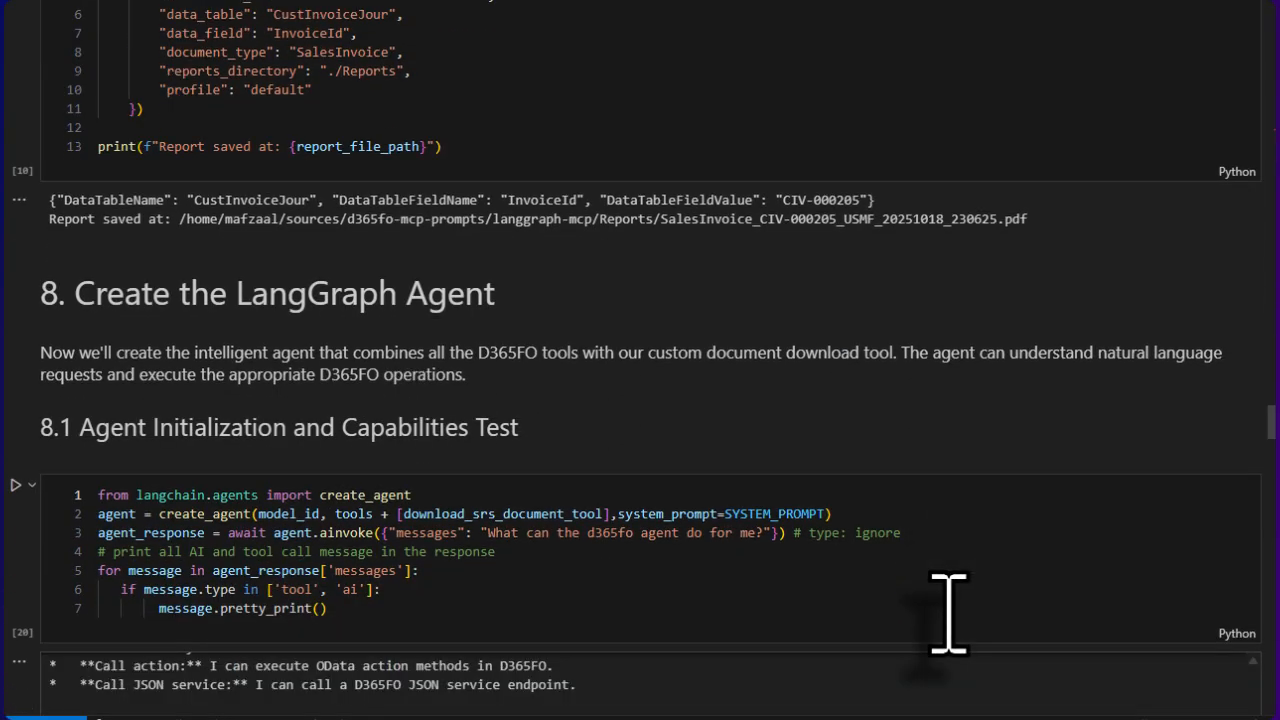
mouse_move(824, 584)
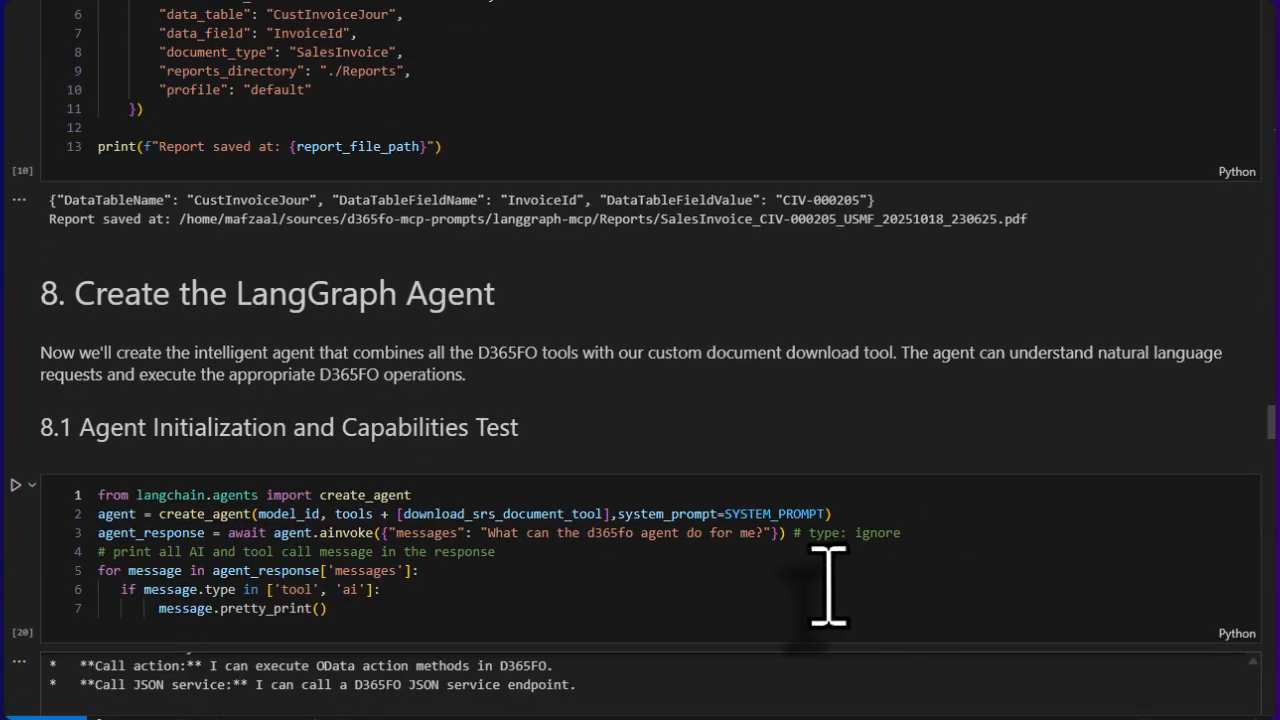
mouse_move(356, 494)
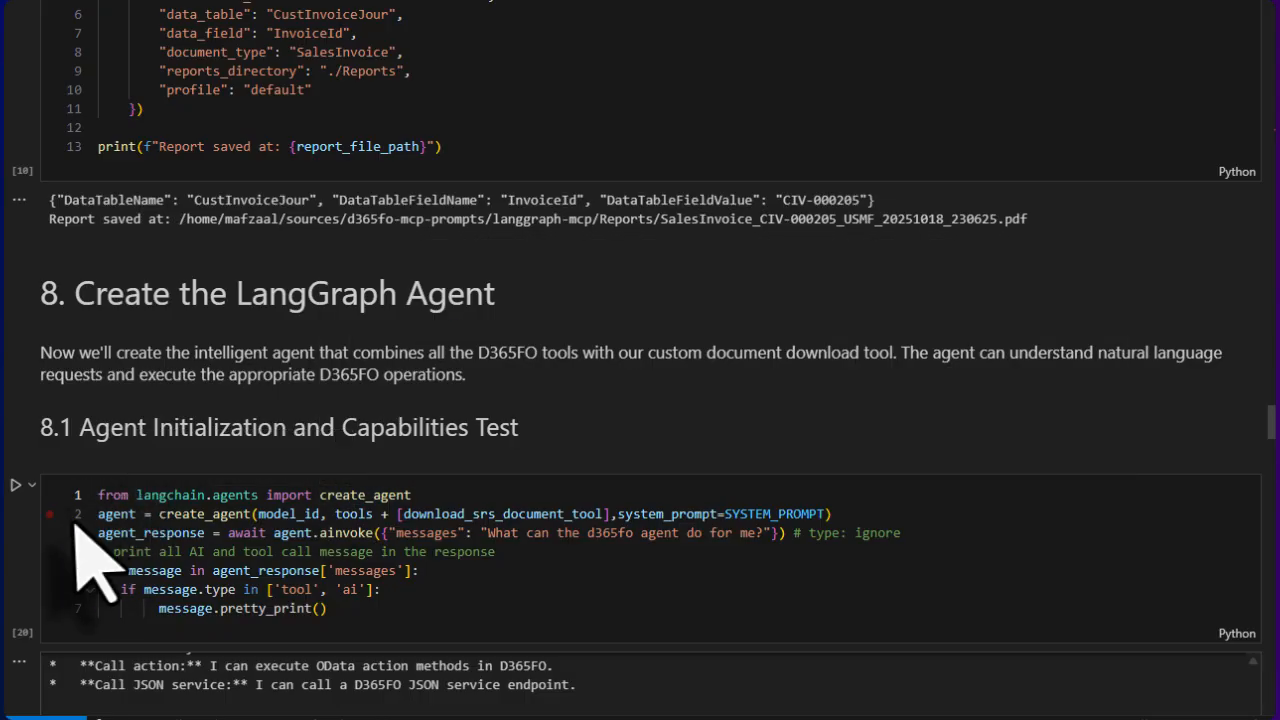
mouse_move(36, 510)
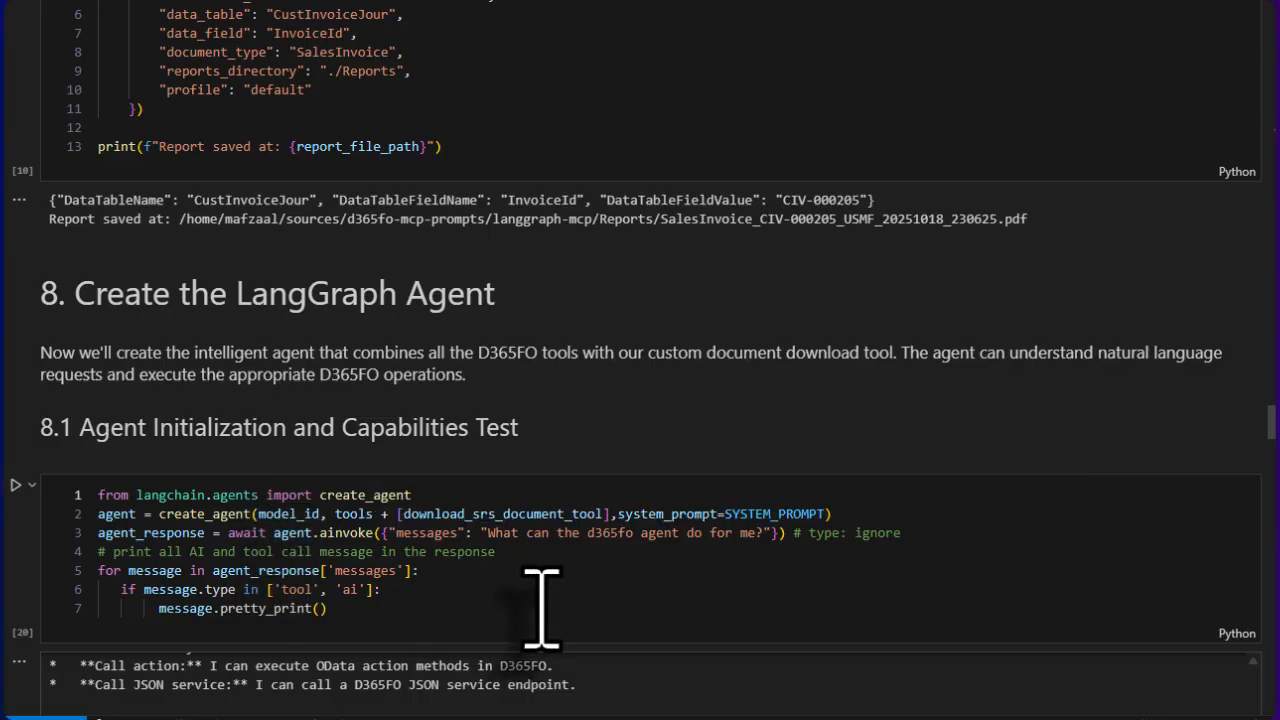
mouse_move(540, 580)
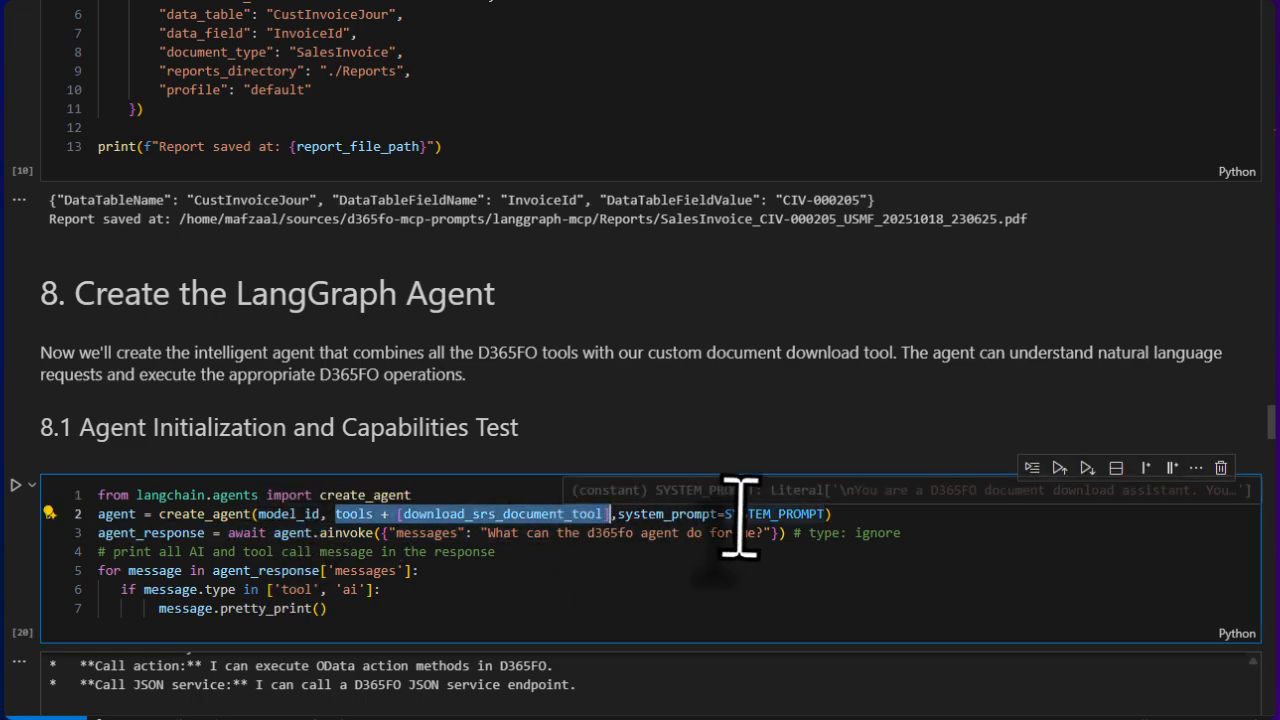
scroll(down, 3)
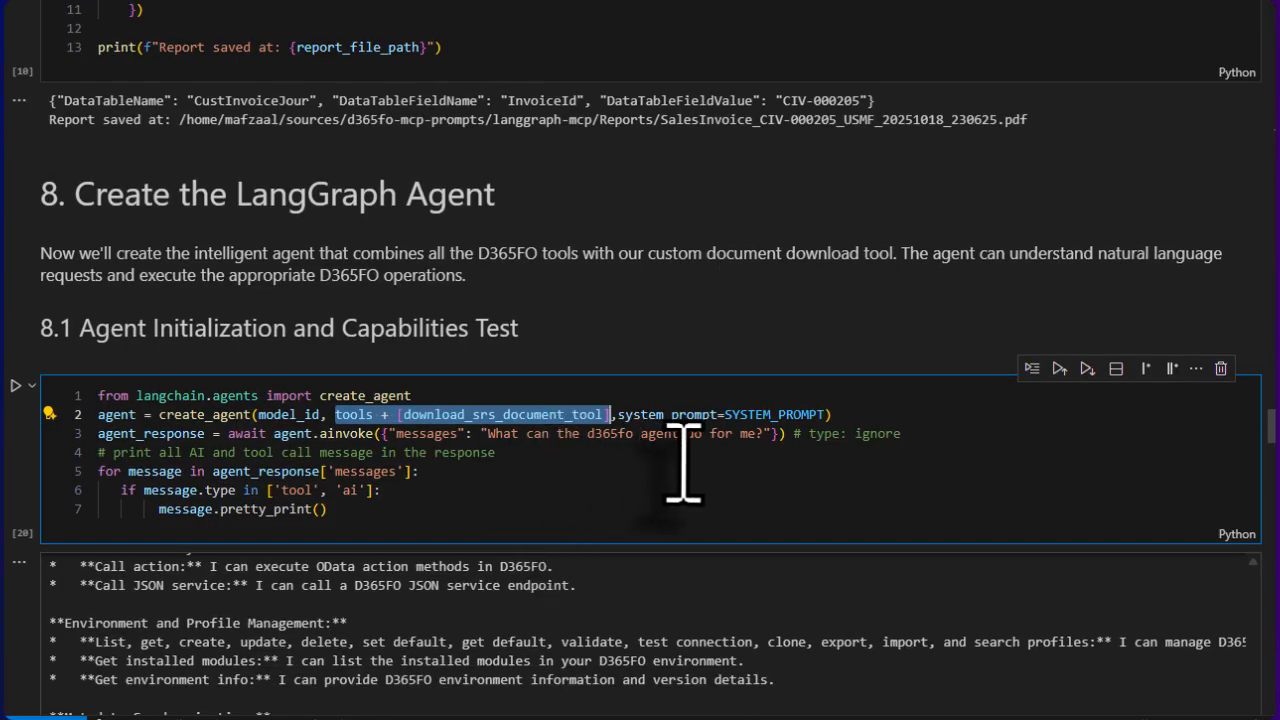
scroll(down, 3)
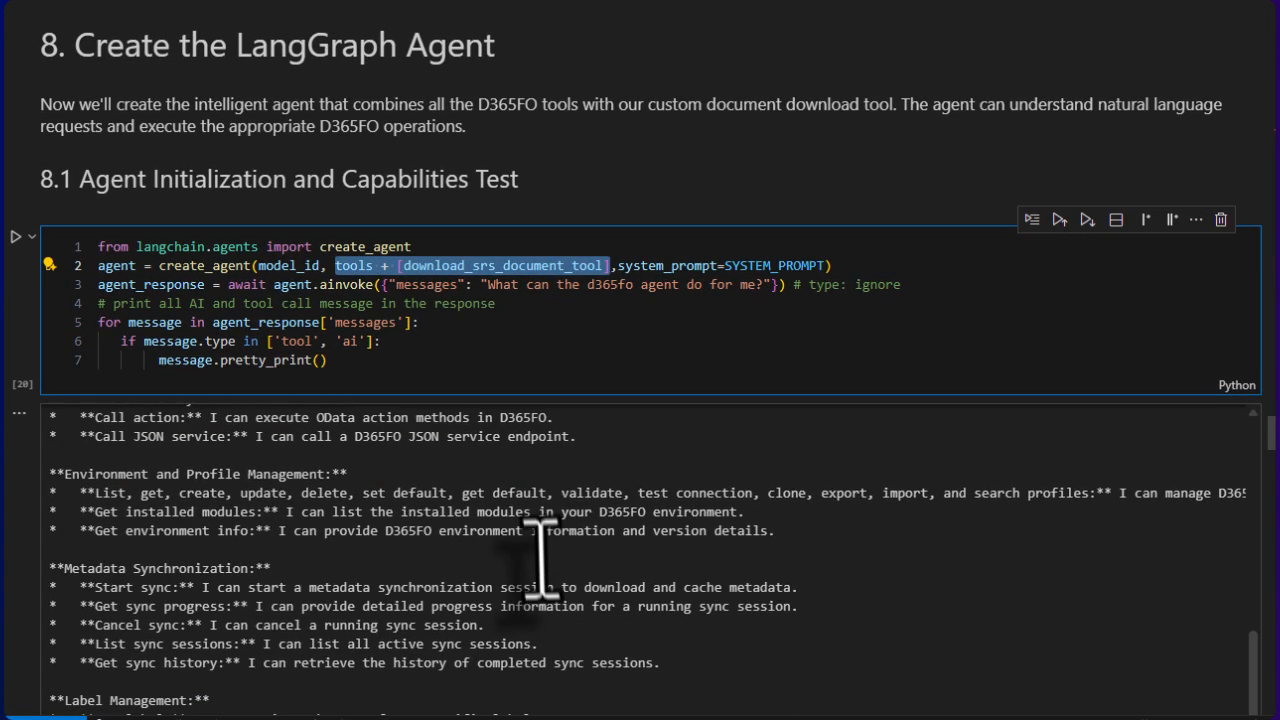
scroll(down, 3)
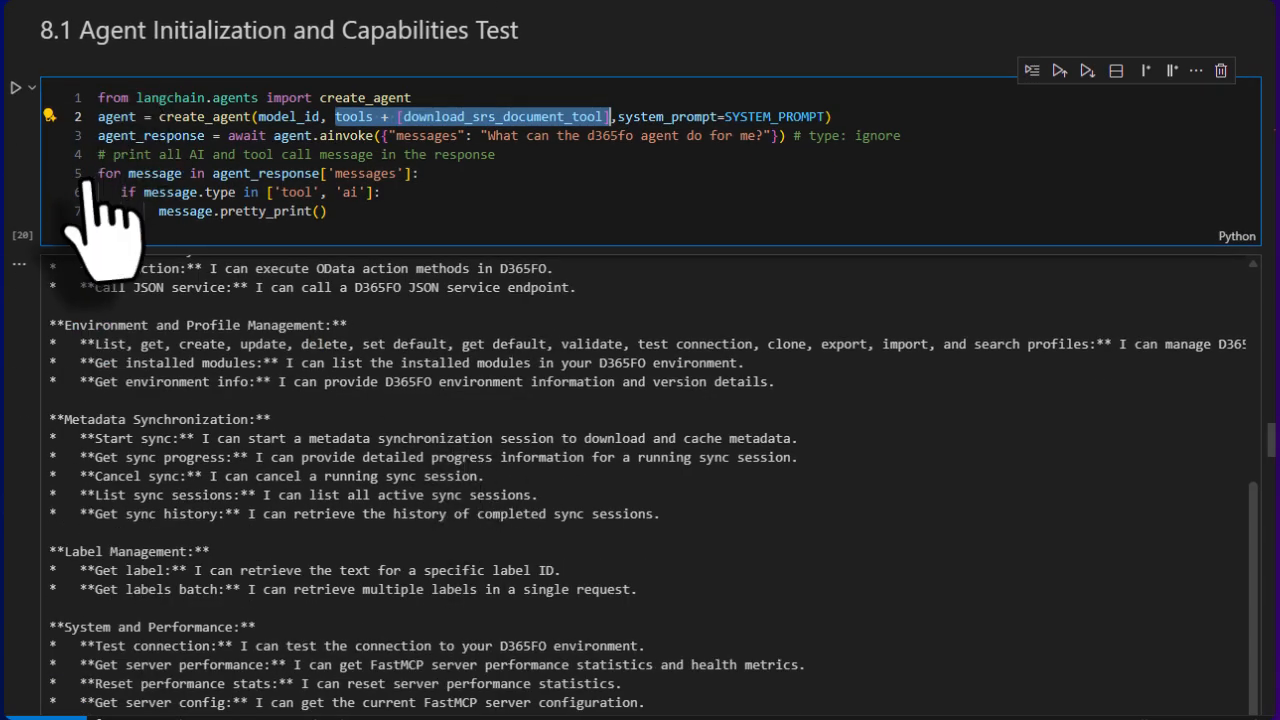
mouse_move(356, 390)
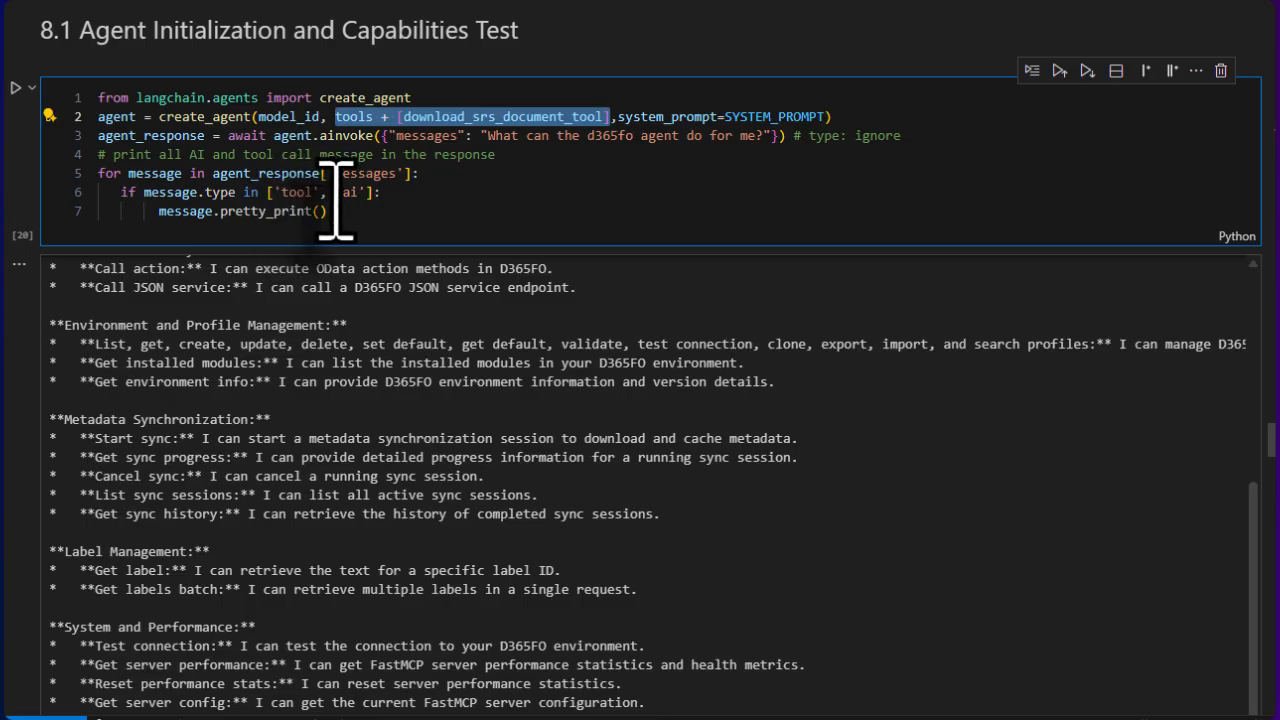
mouse_move(556, 550)
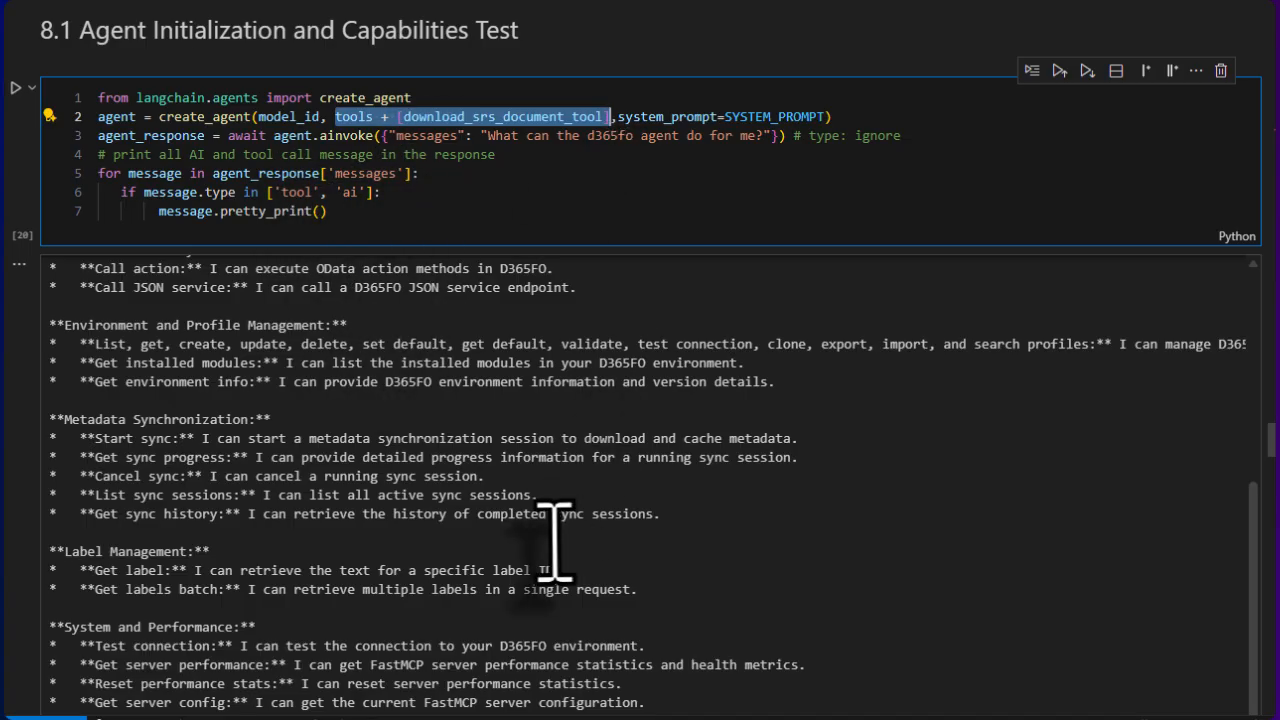
scroll(down, 3)
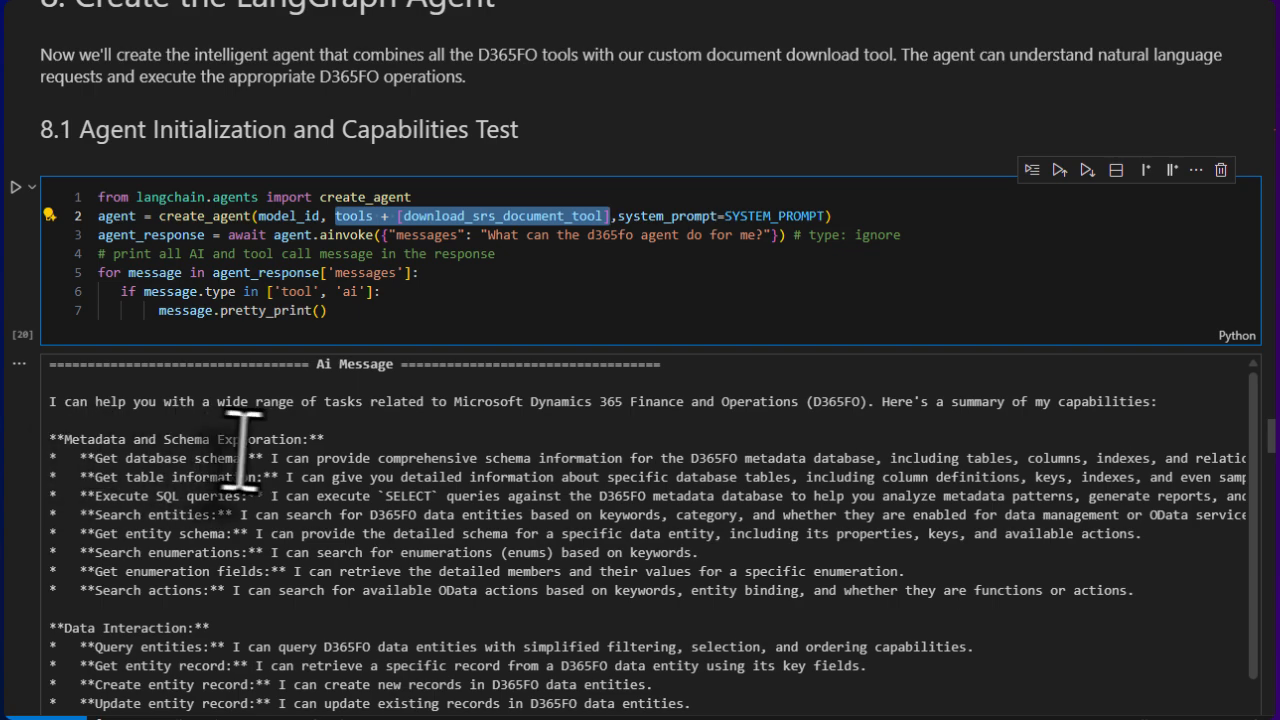
scroll(down, 3)
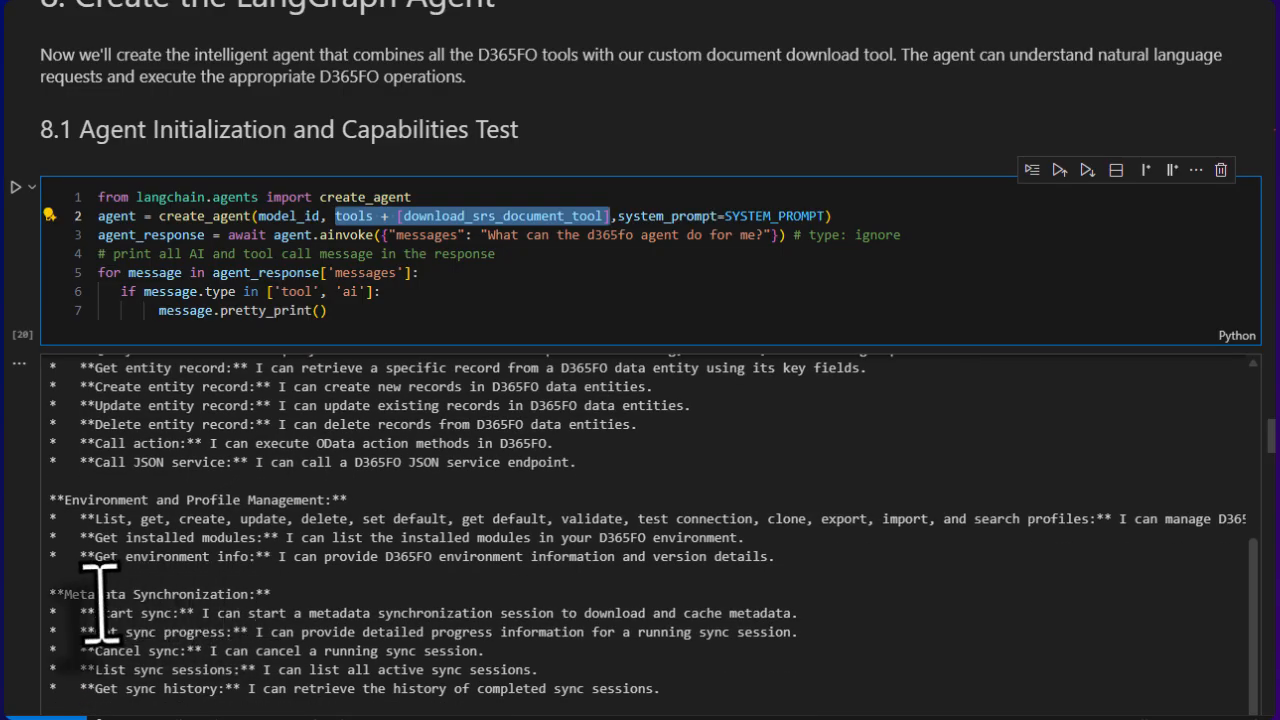
scroll(down, 3)
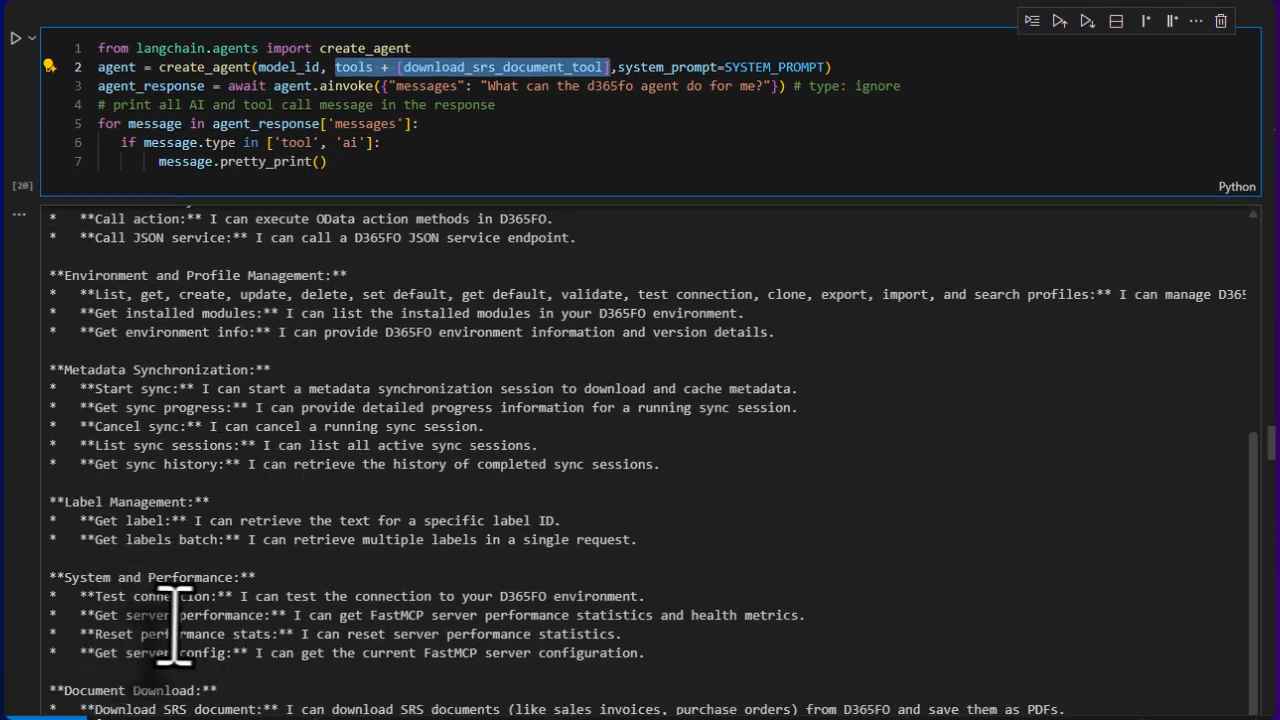
scroll(down, 3)
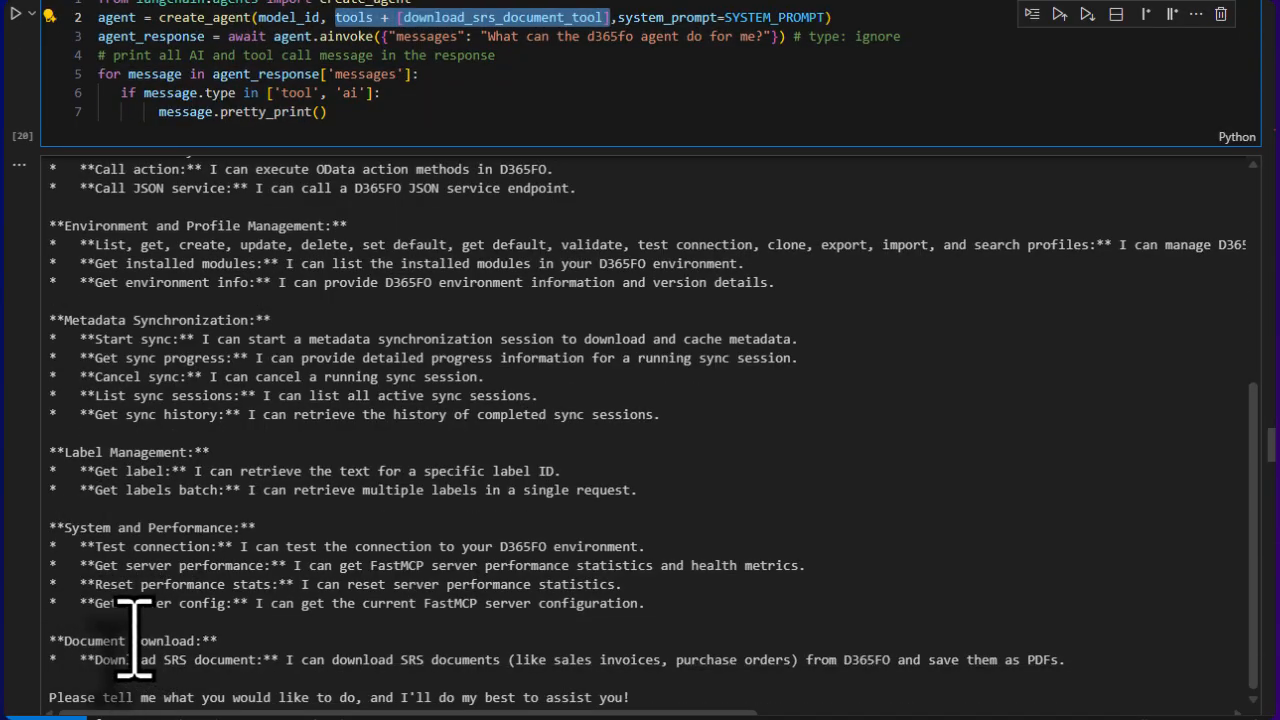
scroll(down, 3)
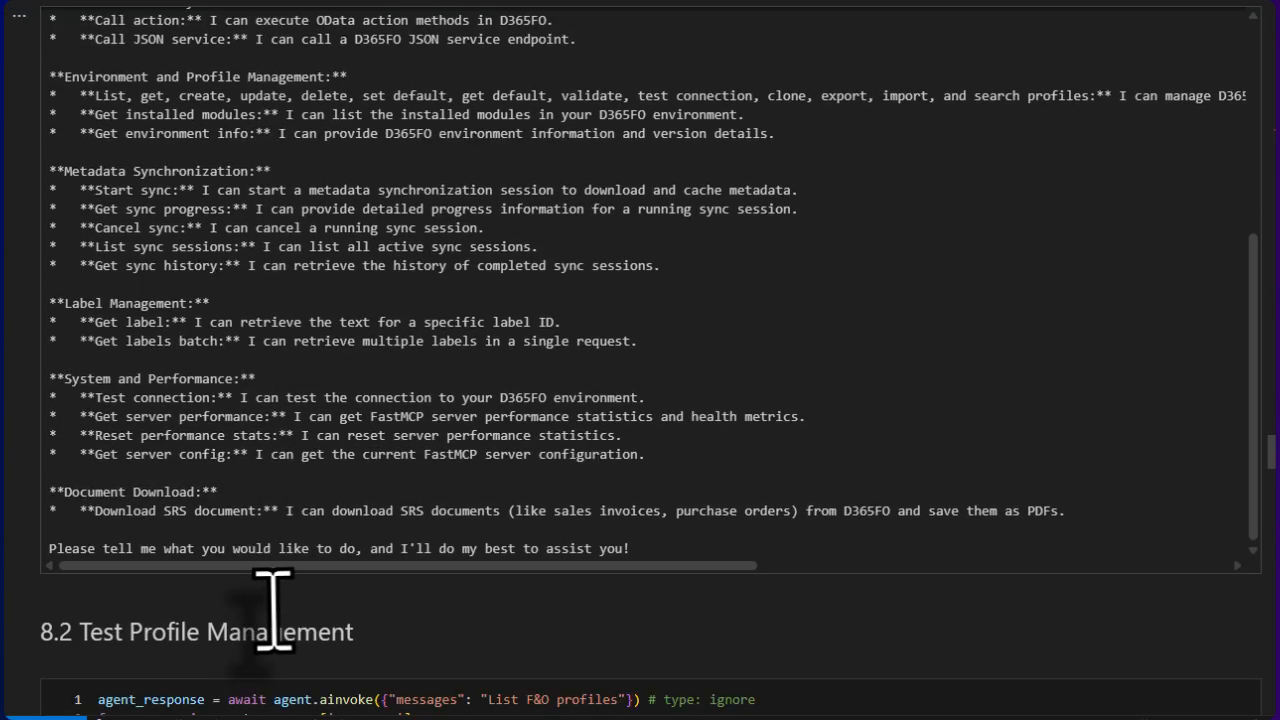
Step: Scroll through the 8.2 output listing the default D365 F&O OneBox profile to the 8.3 test_connection call
scroll(down, 3)
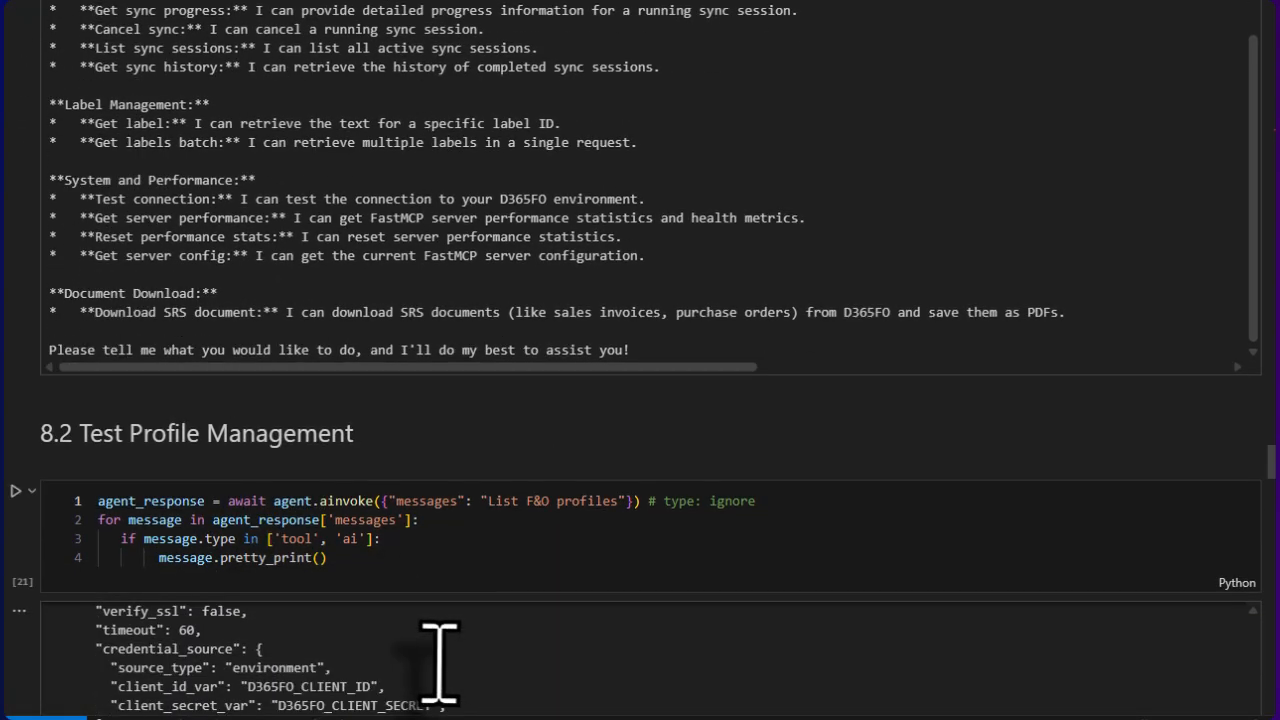
scroll(down, 3)
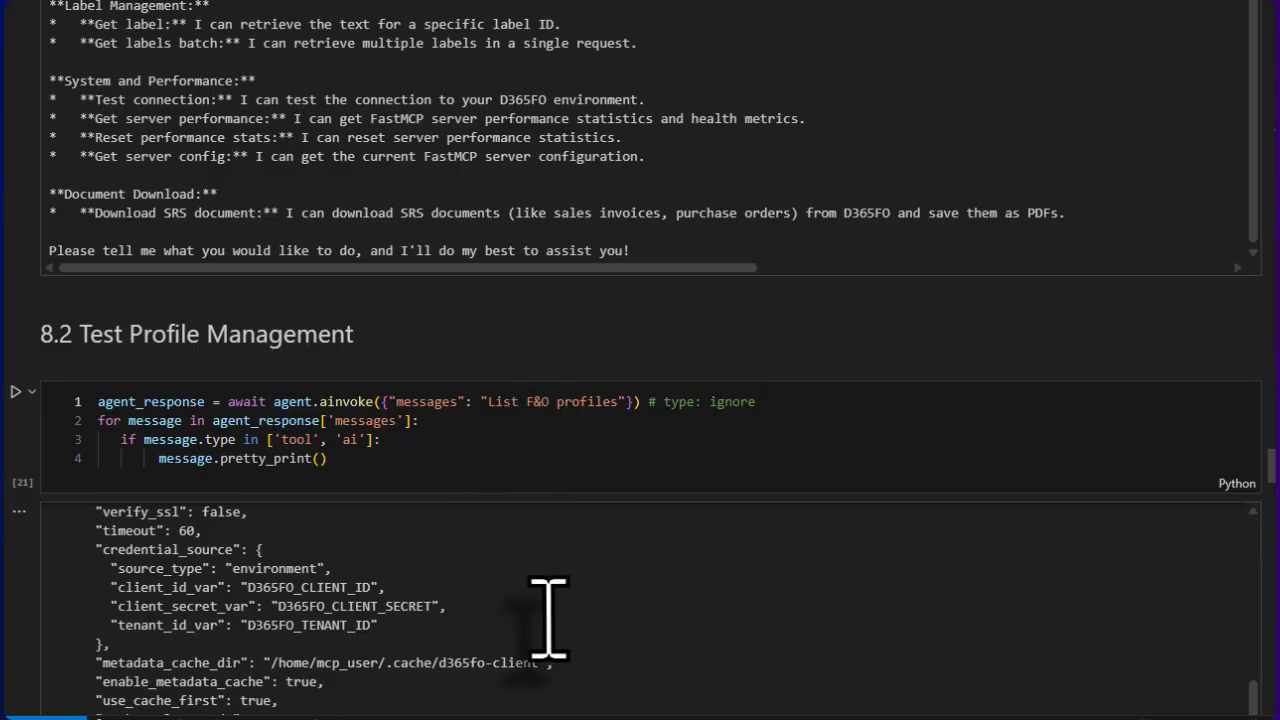
mouse_move(548, 620)
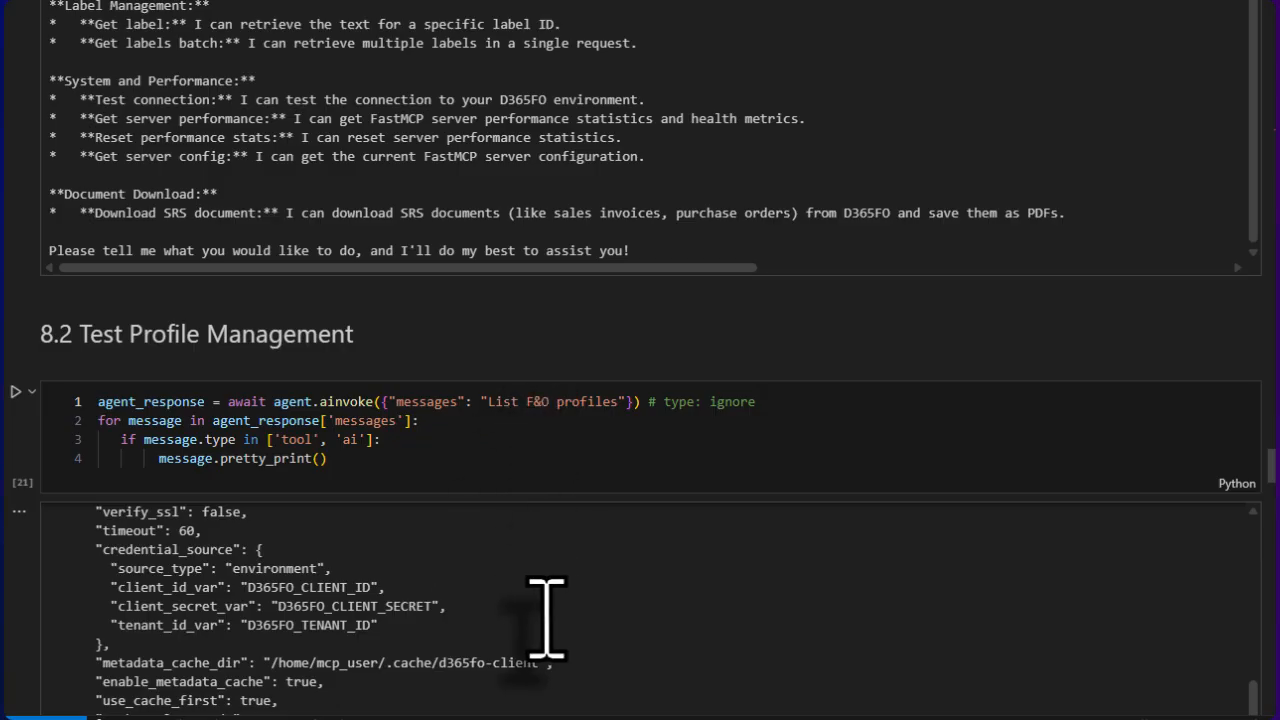
scroll(down, 3)
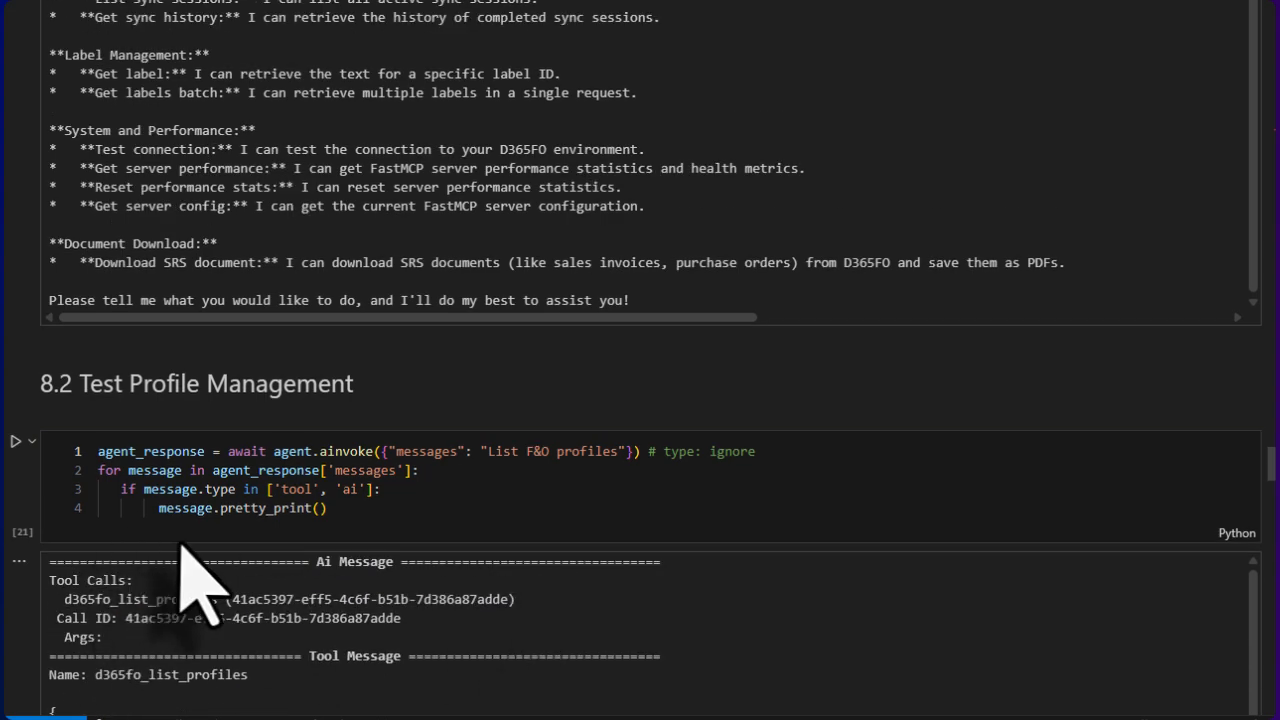
mouse_move(336, 600)
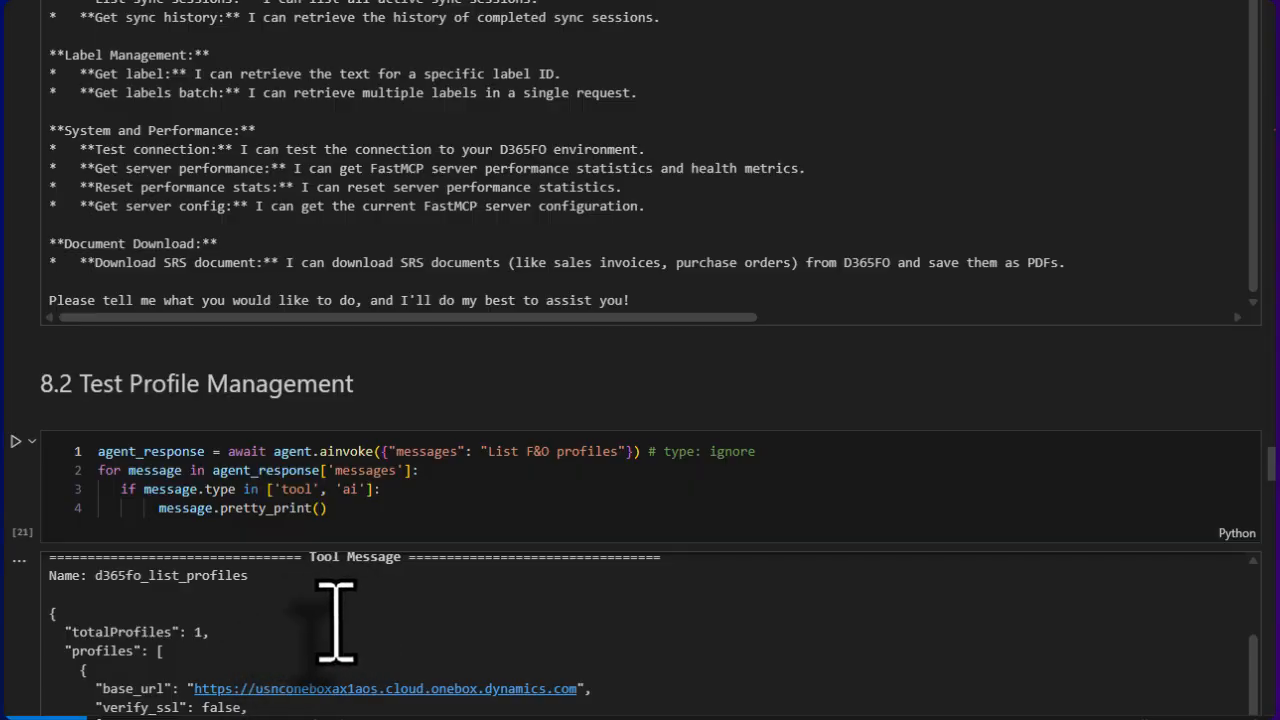
mouse_move(332, 622)
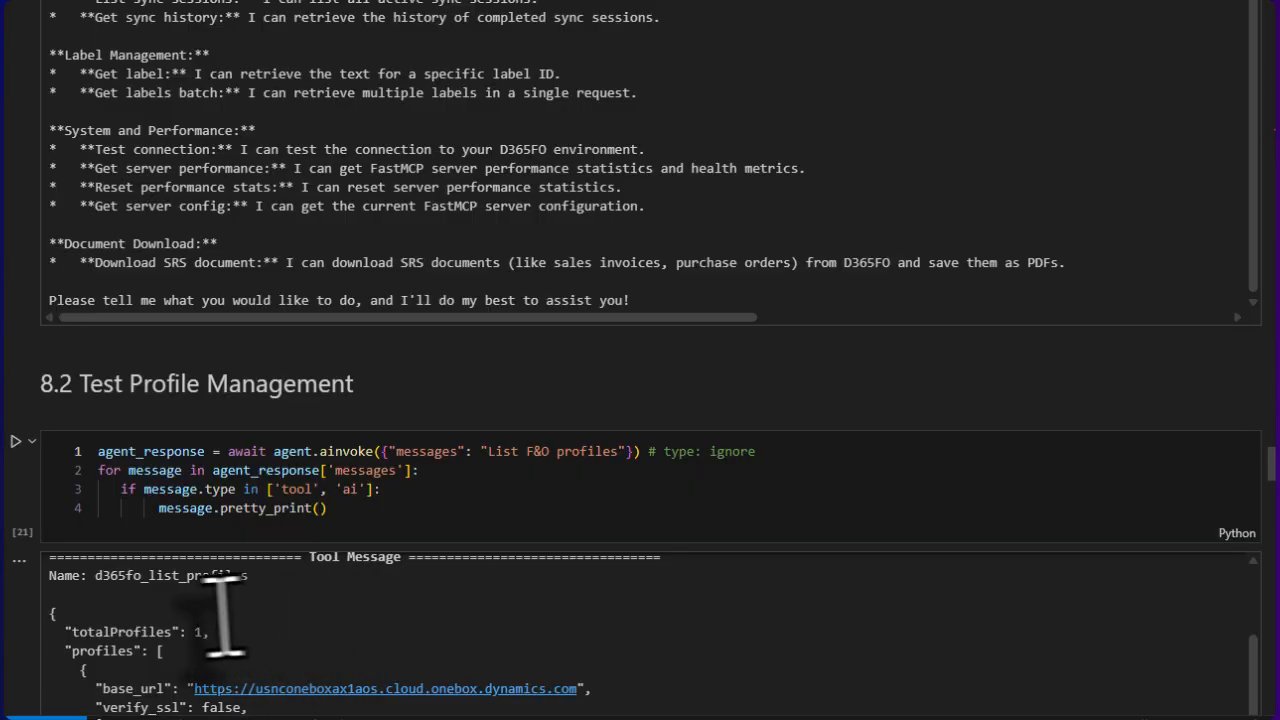
scroll(down, 3)
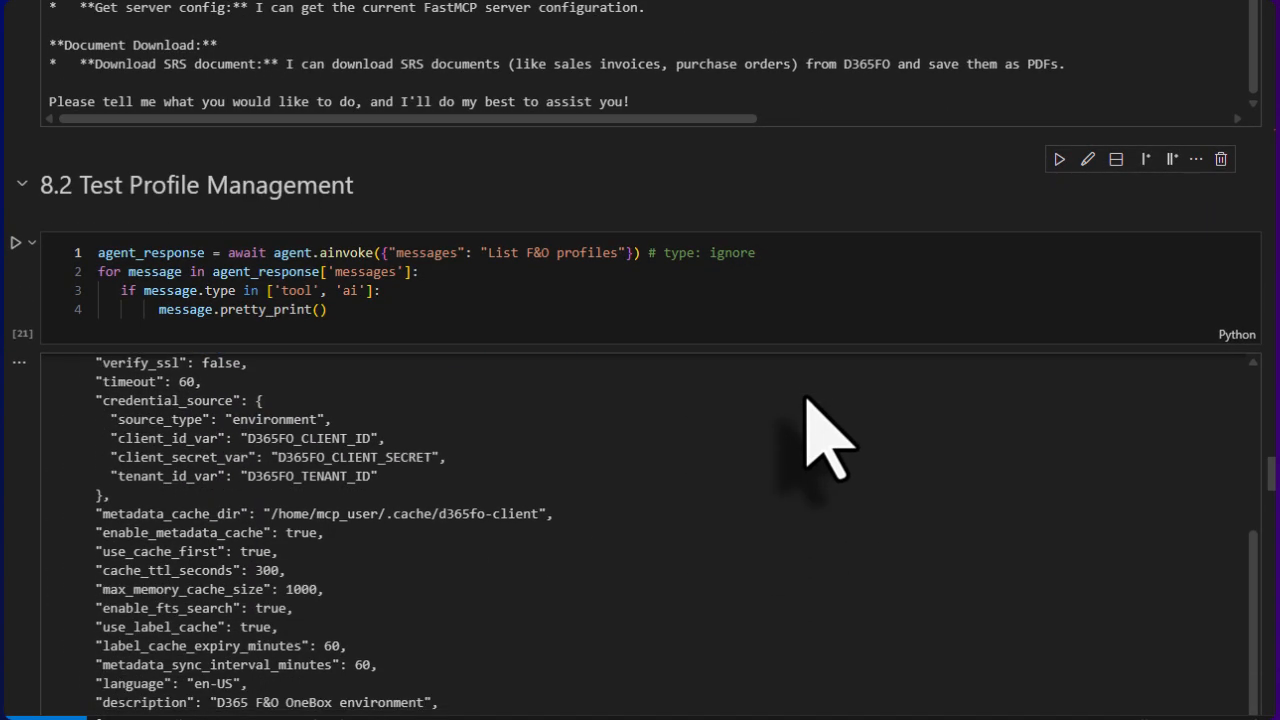
scroll(down, 3)
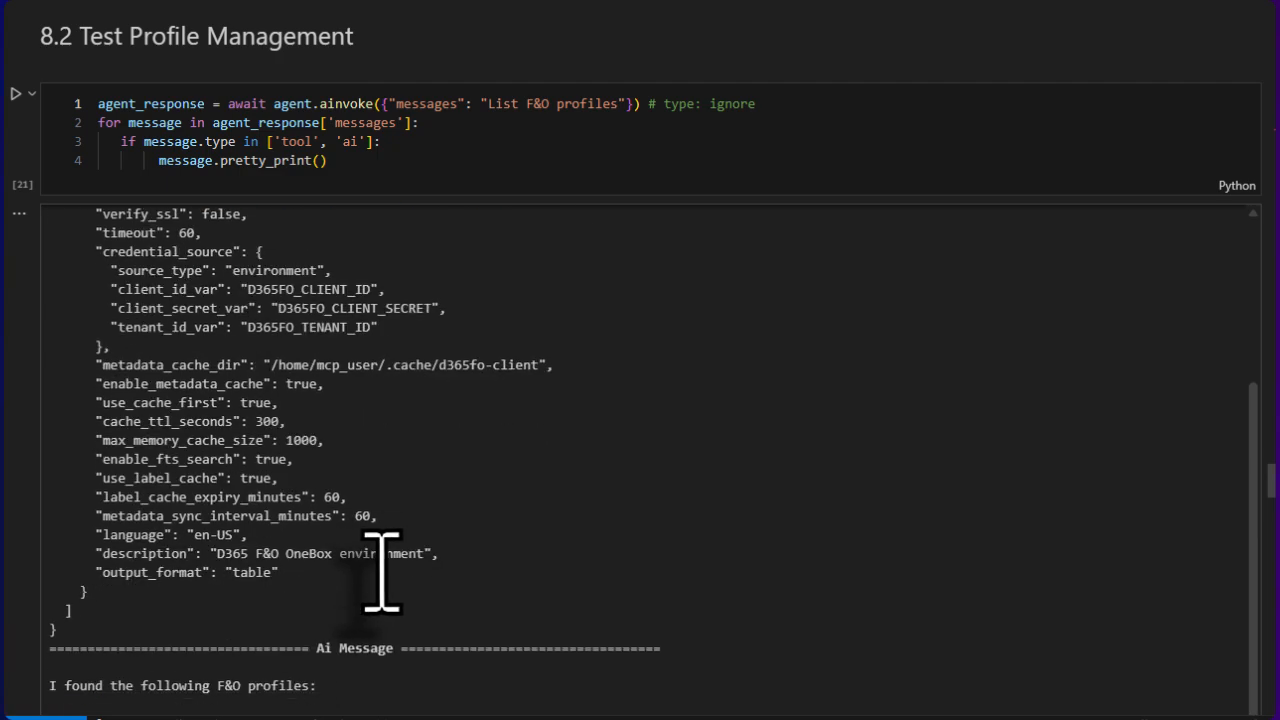
scroll(down, 3)
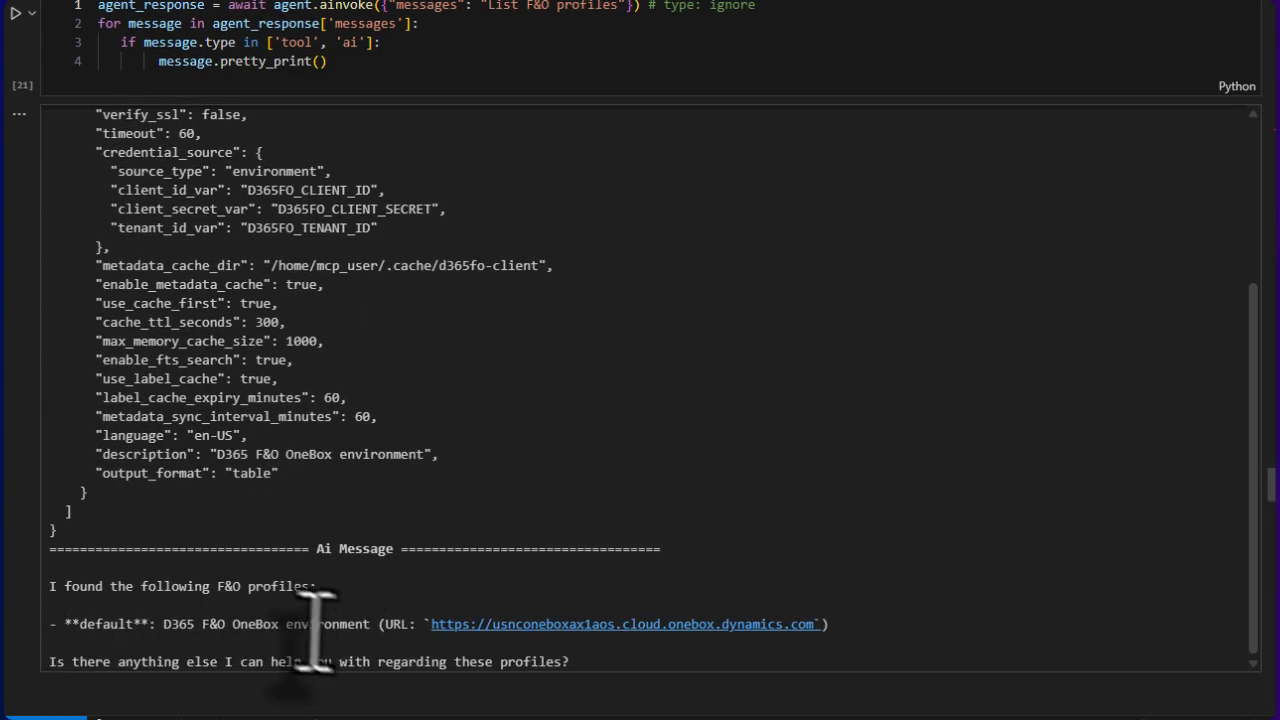
mouse_move(244, 600)
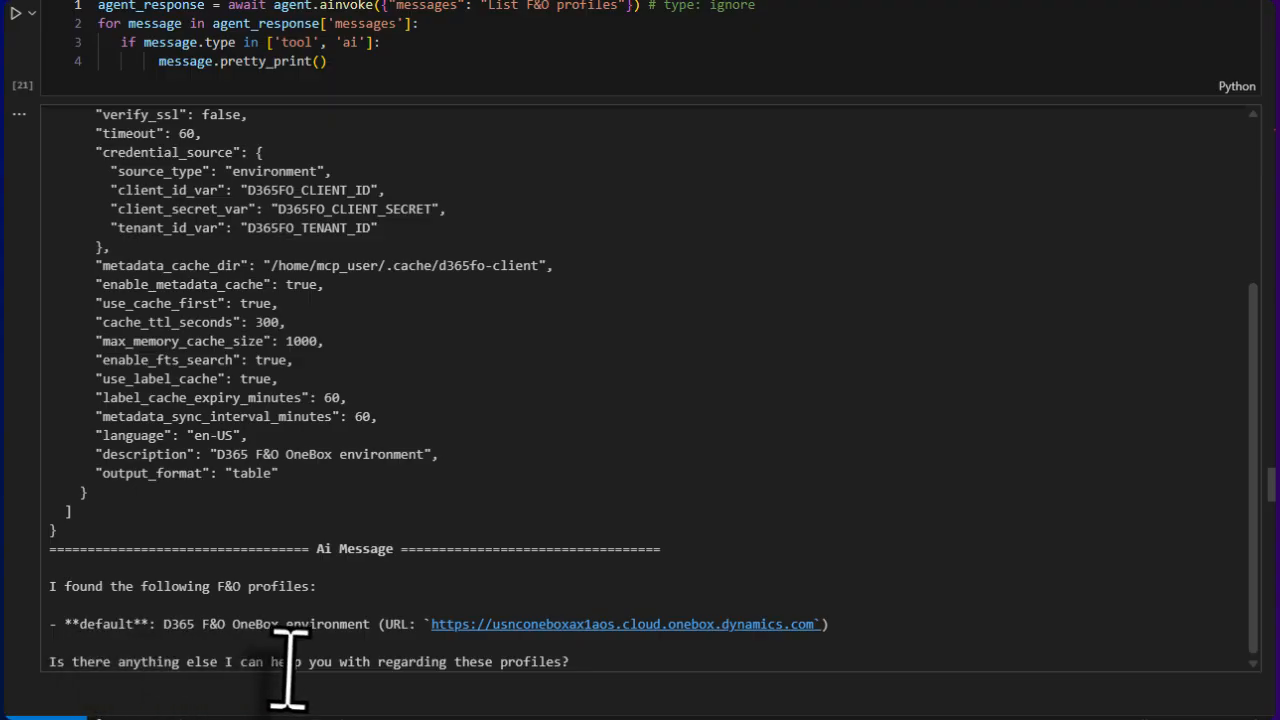
mouse_move(620, 660)
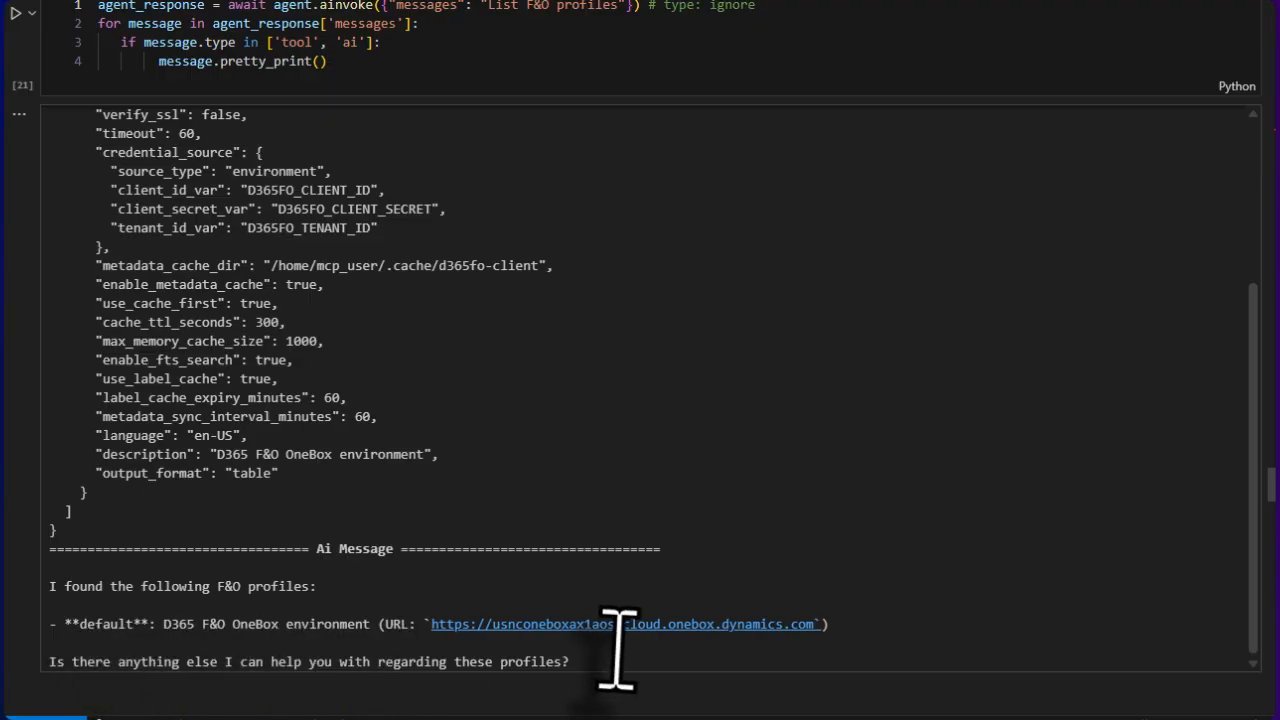
scroll(down, 3)
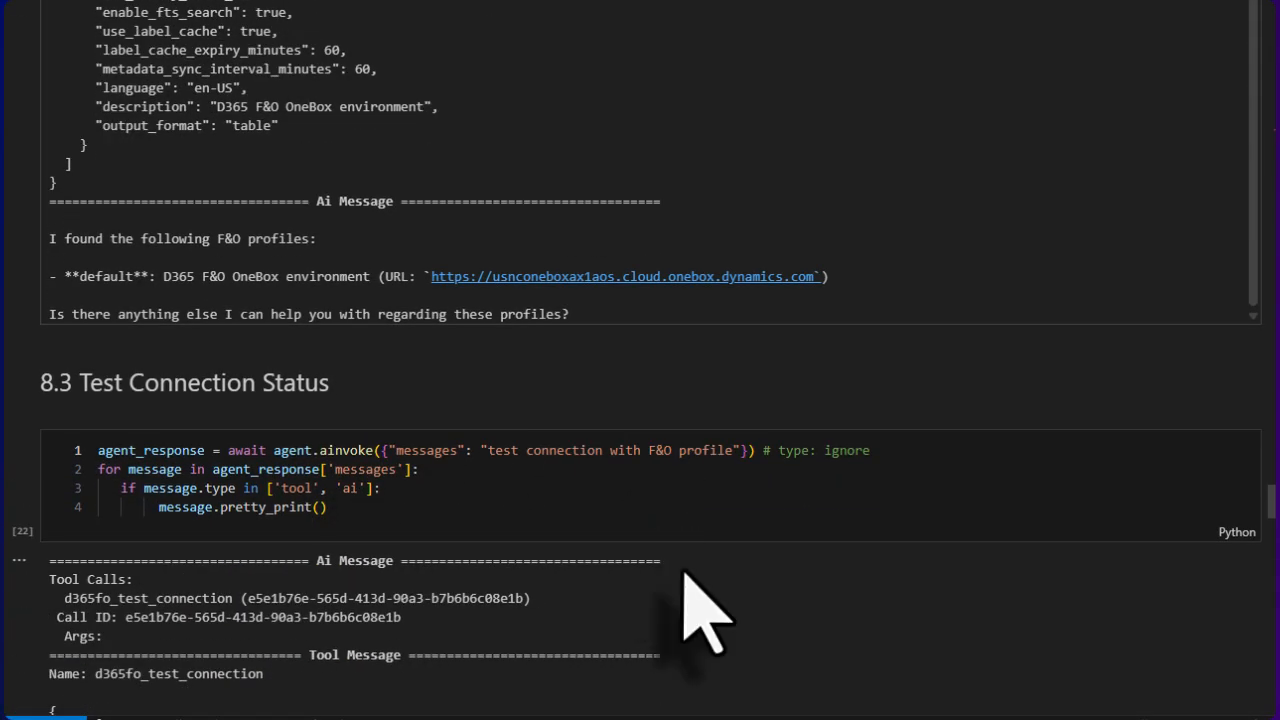
scroll(down, 3)
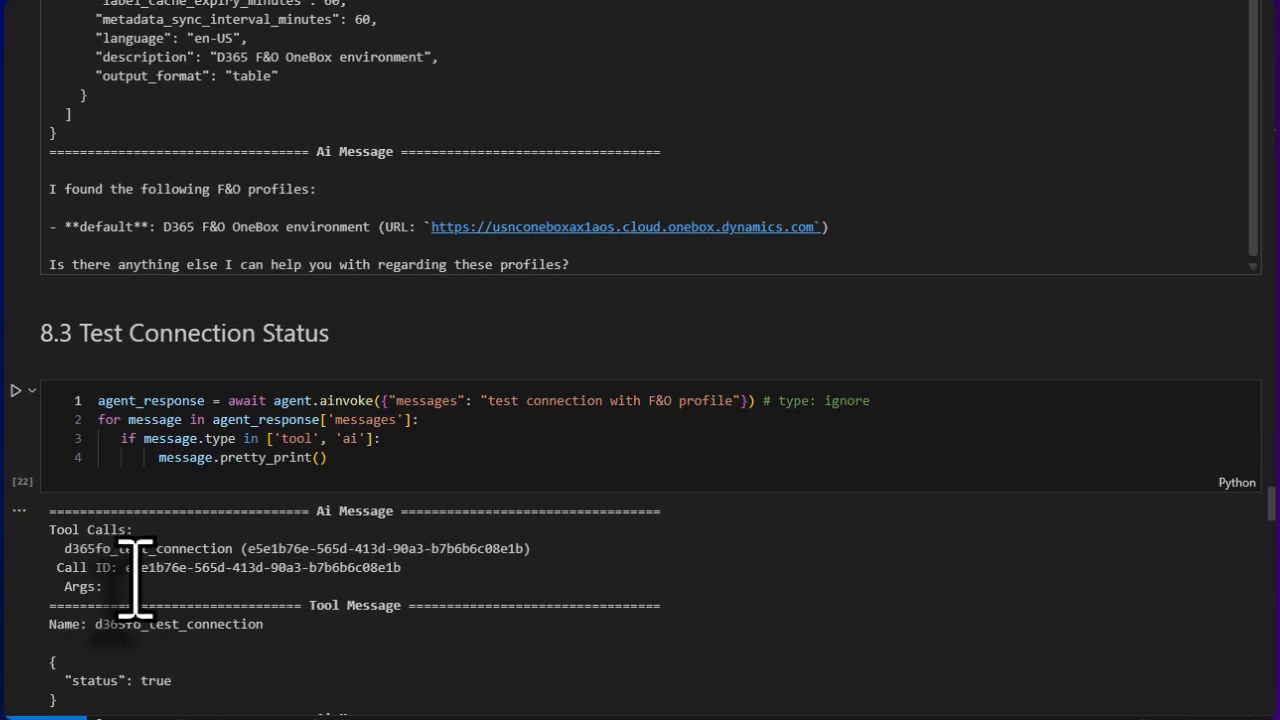
scroll(down, 3)
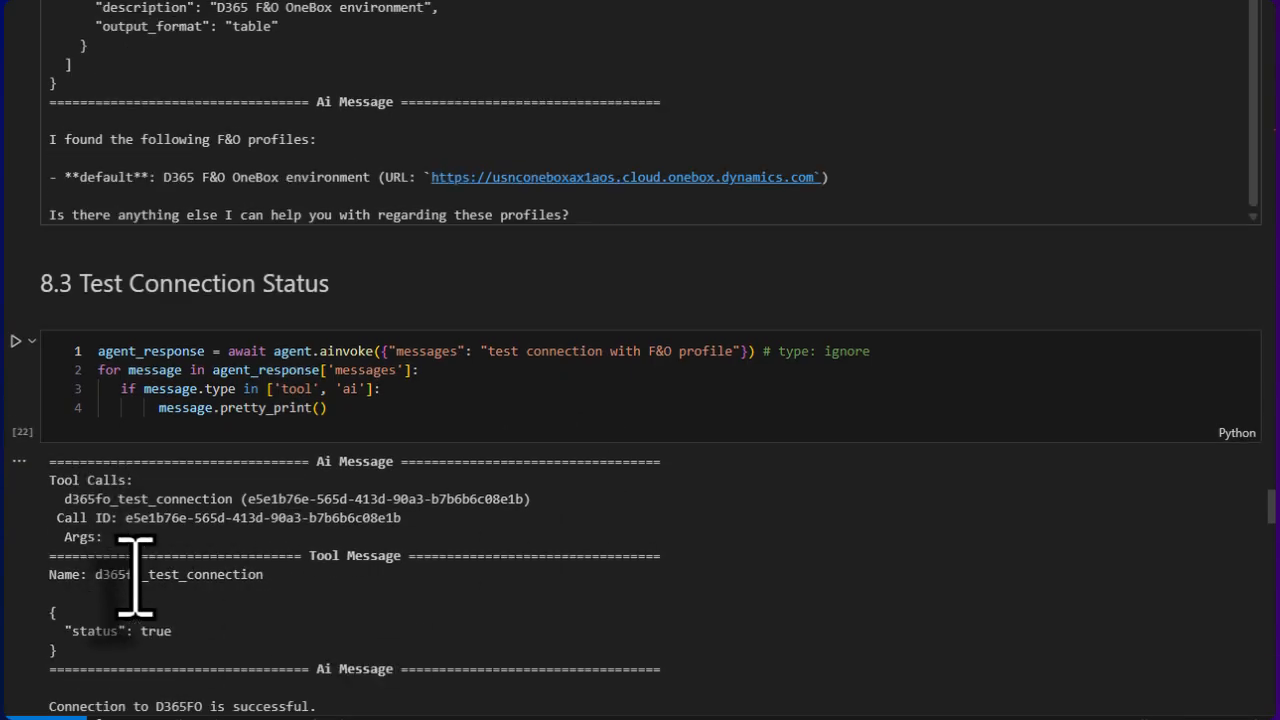
scroll(down, 3)
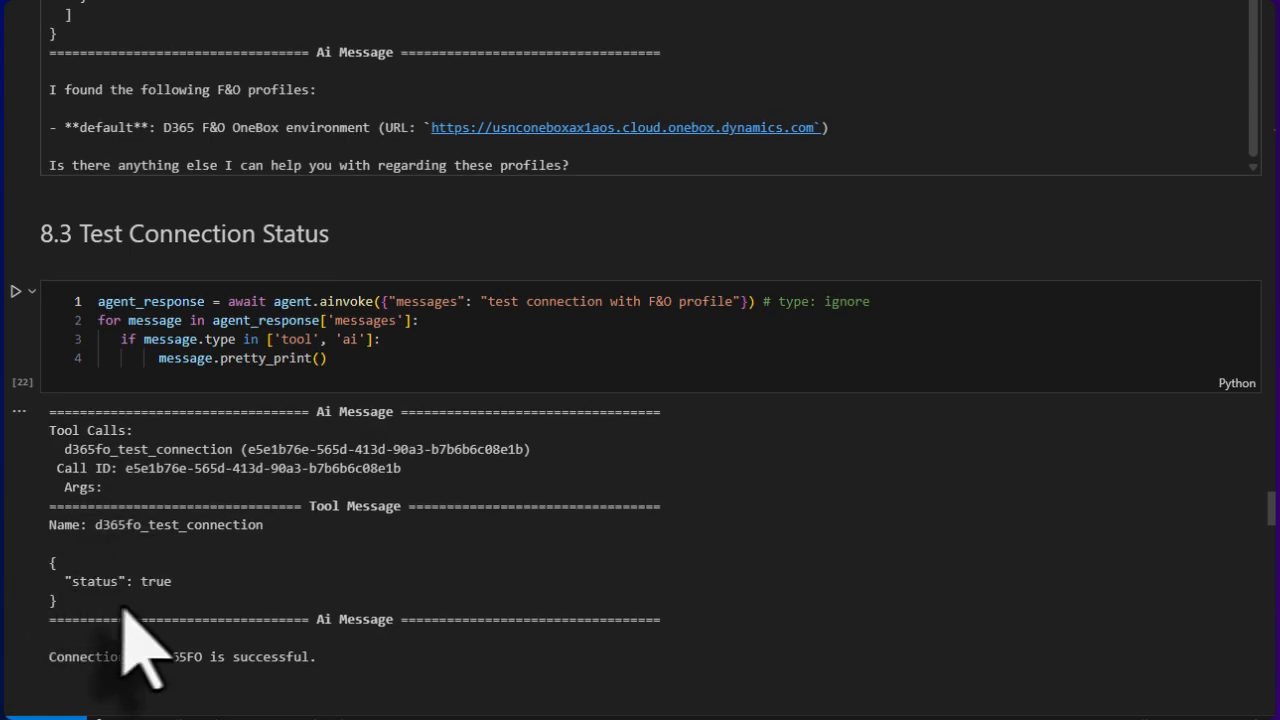
mouse_move(150, 630)
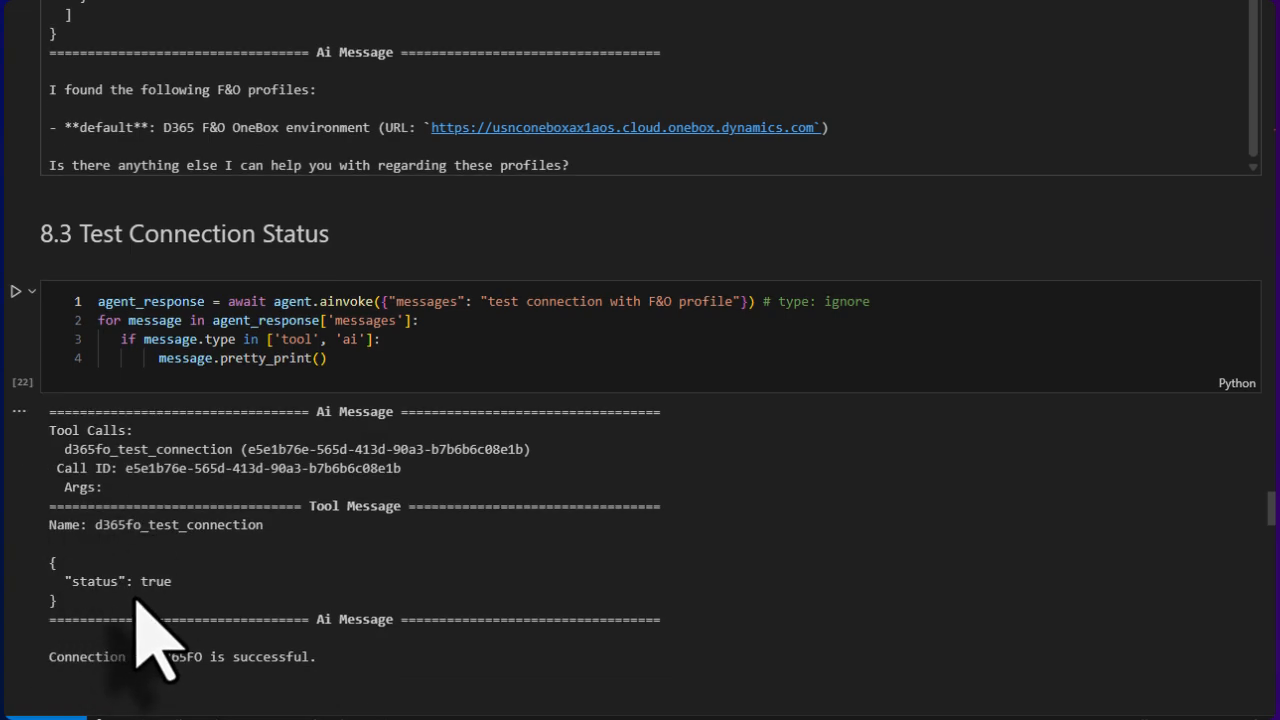
scroll(down, 3)
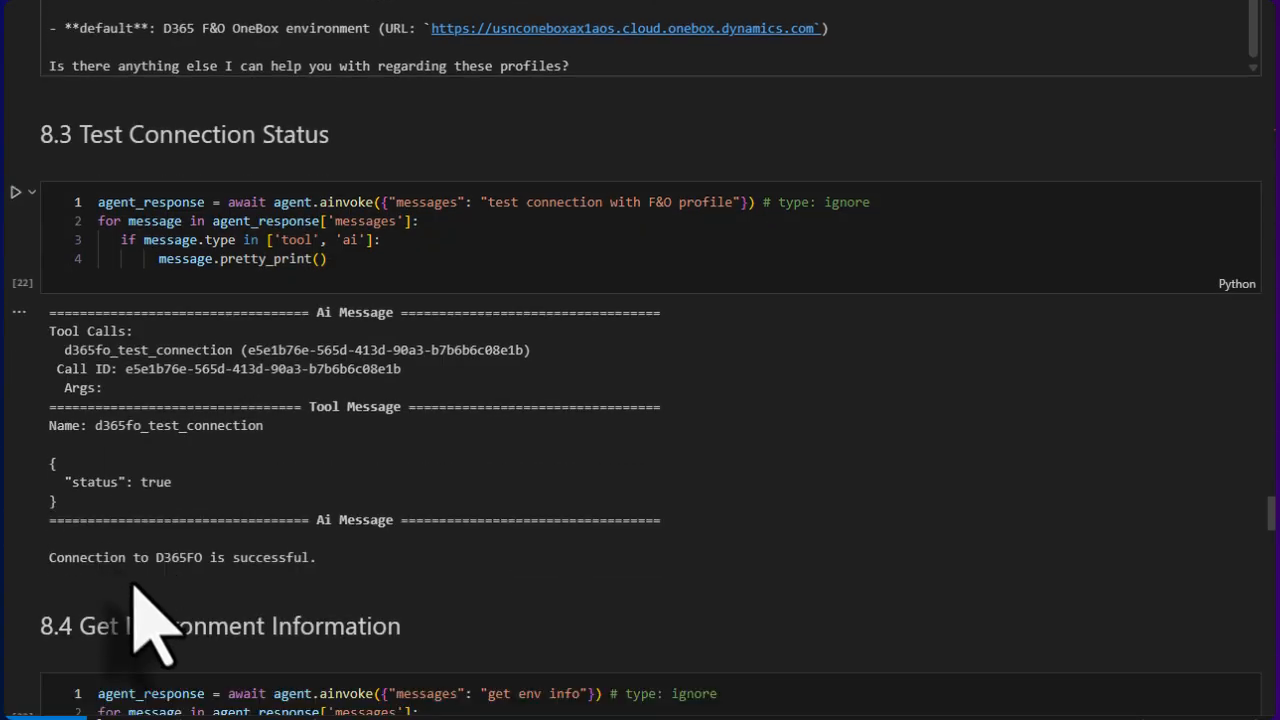
scroll(down, 3)
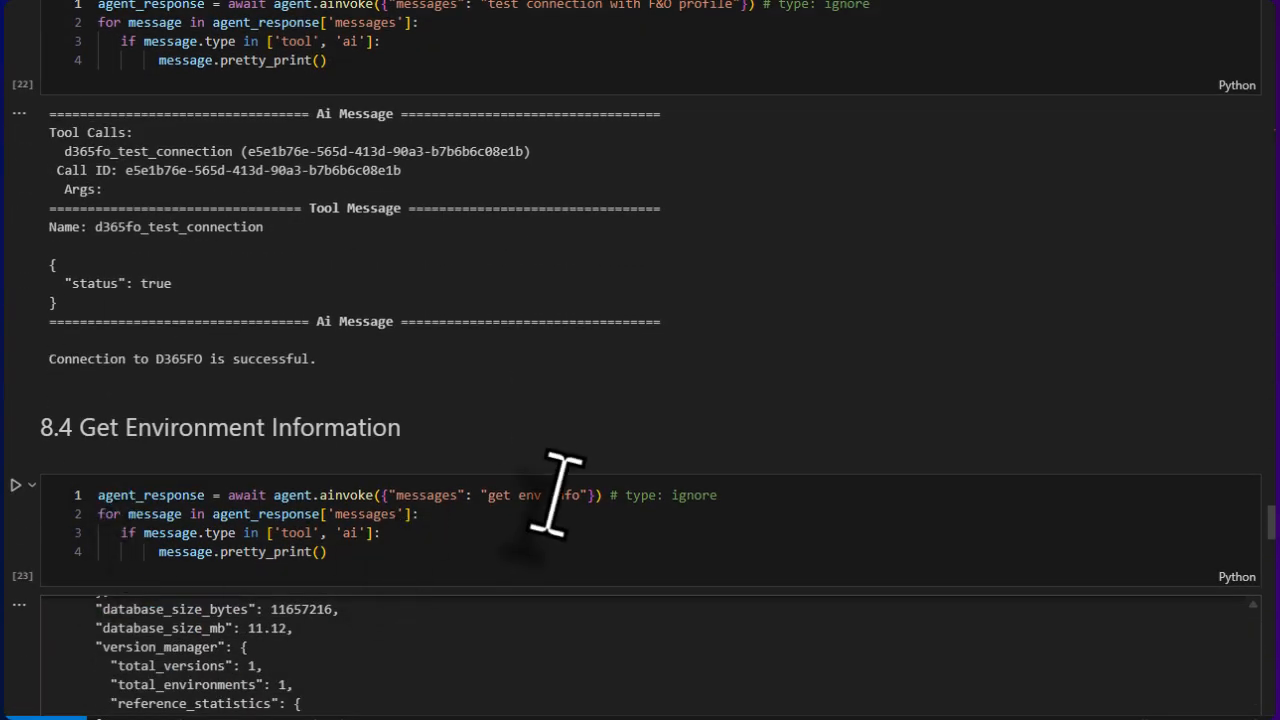
scroll(down, 3)
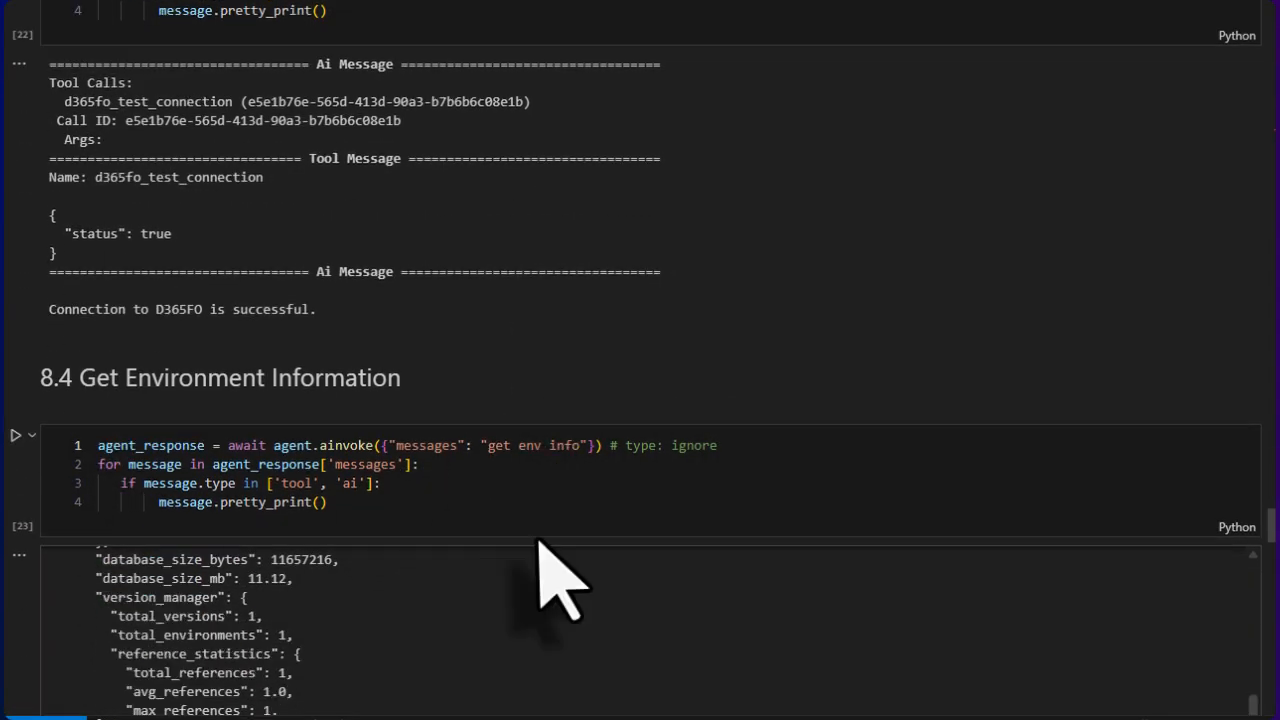
scroll(down, 3)
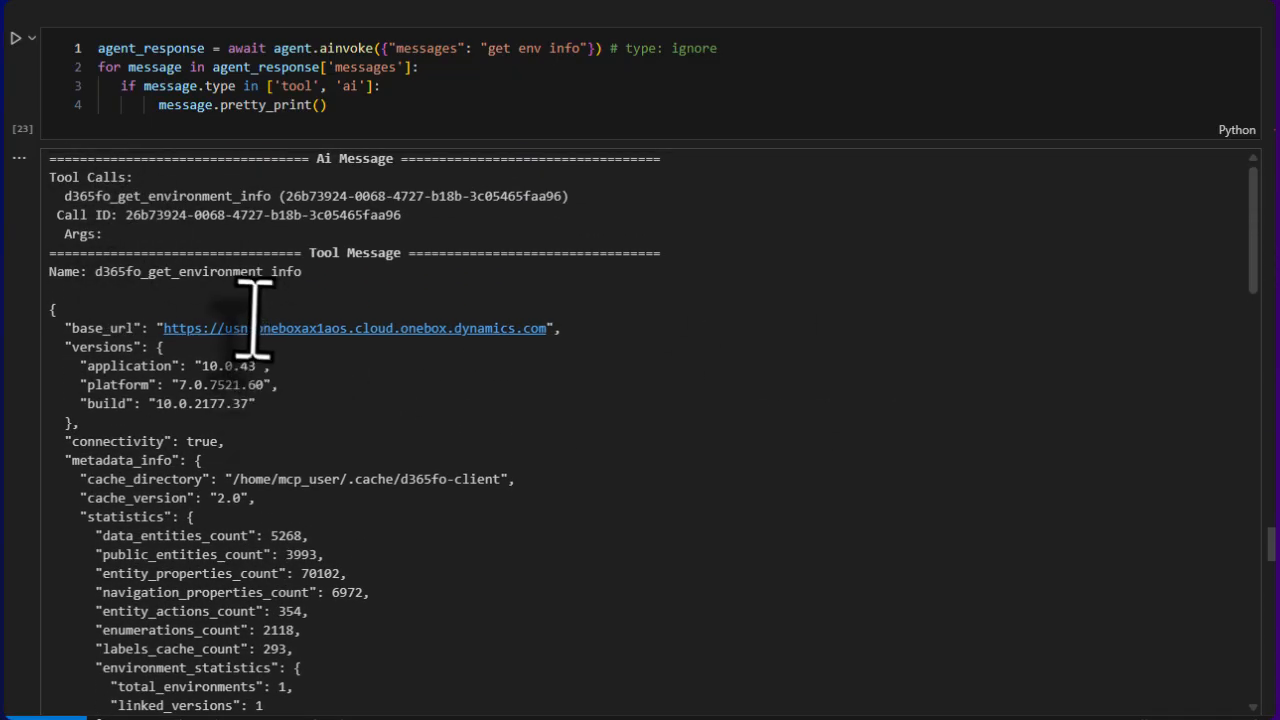
scroll(down, 3)
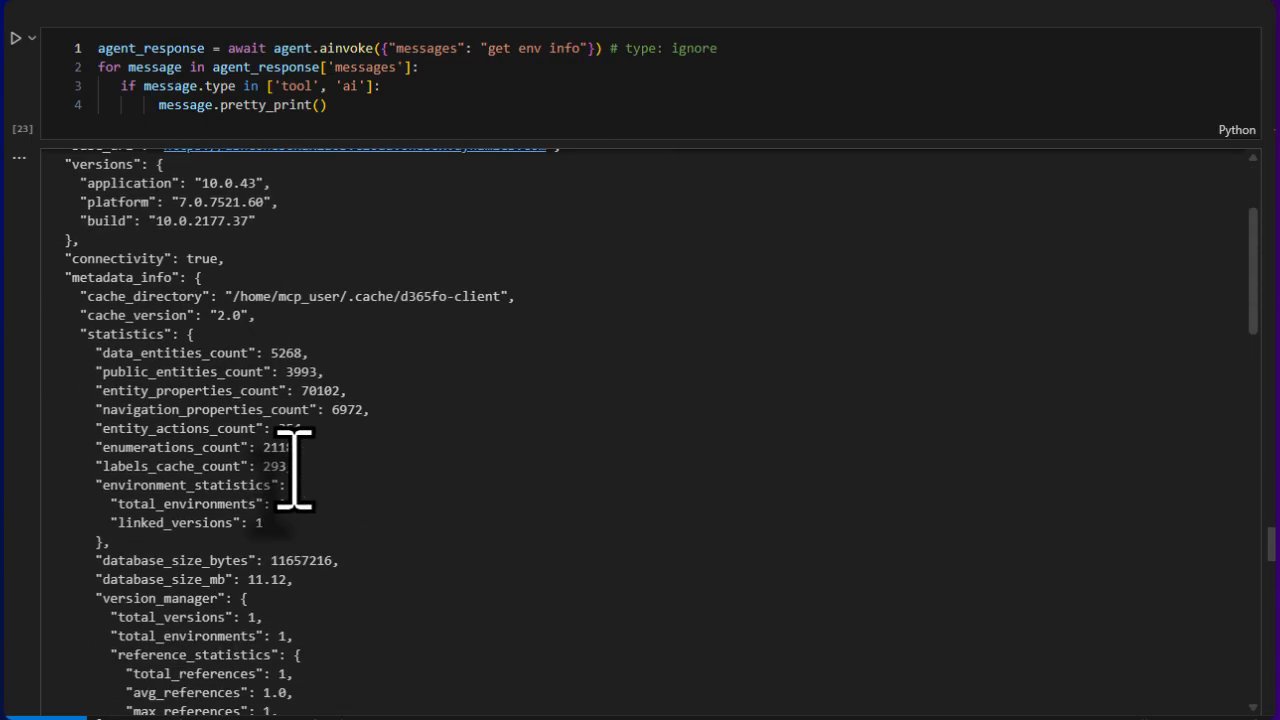
scroll(down, 3)
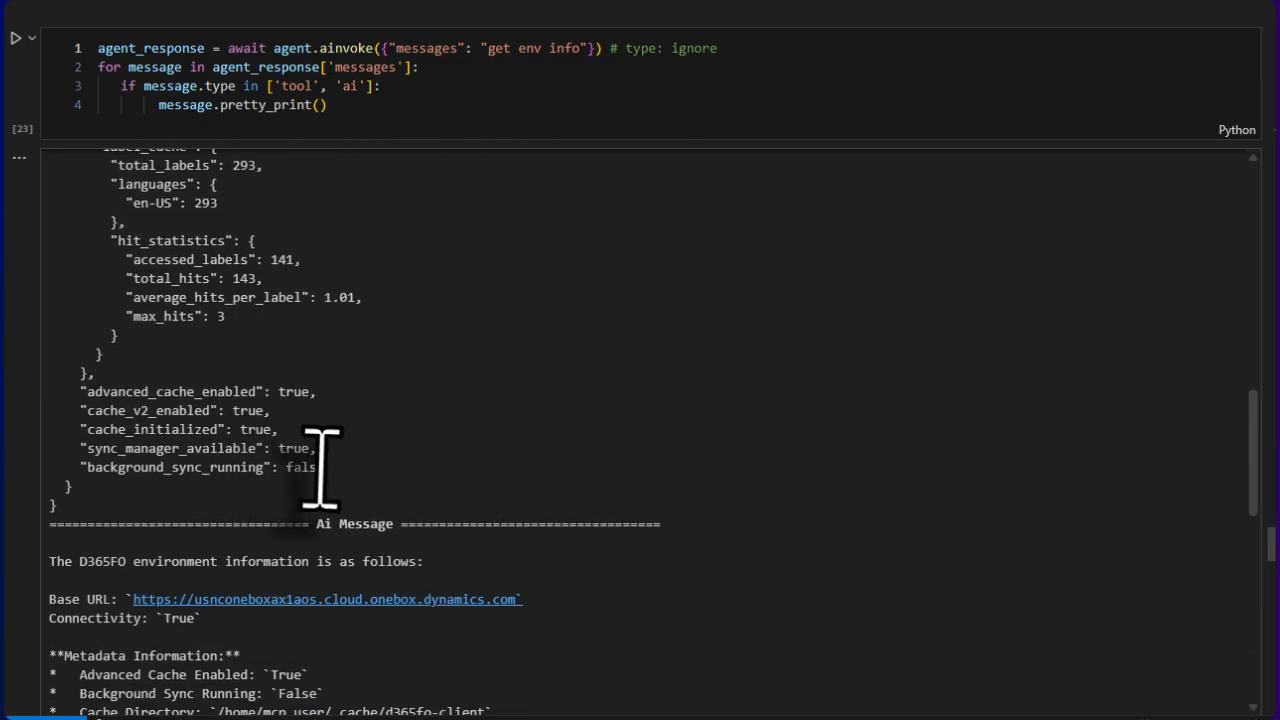
scroll(down, 3)
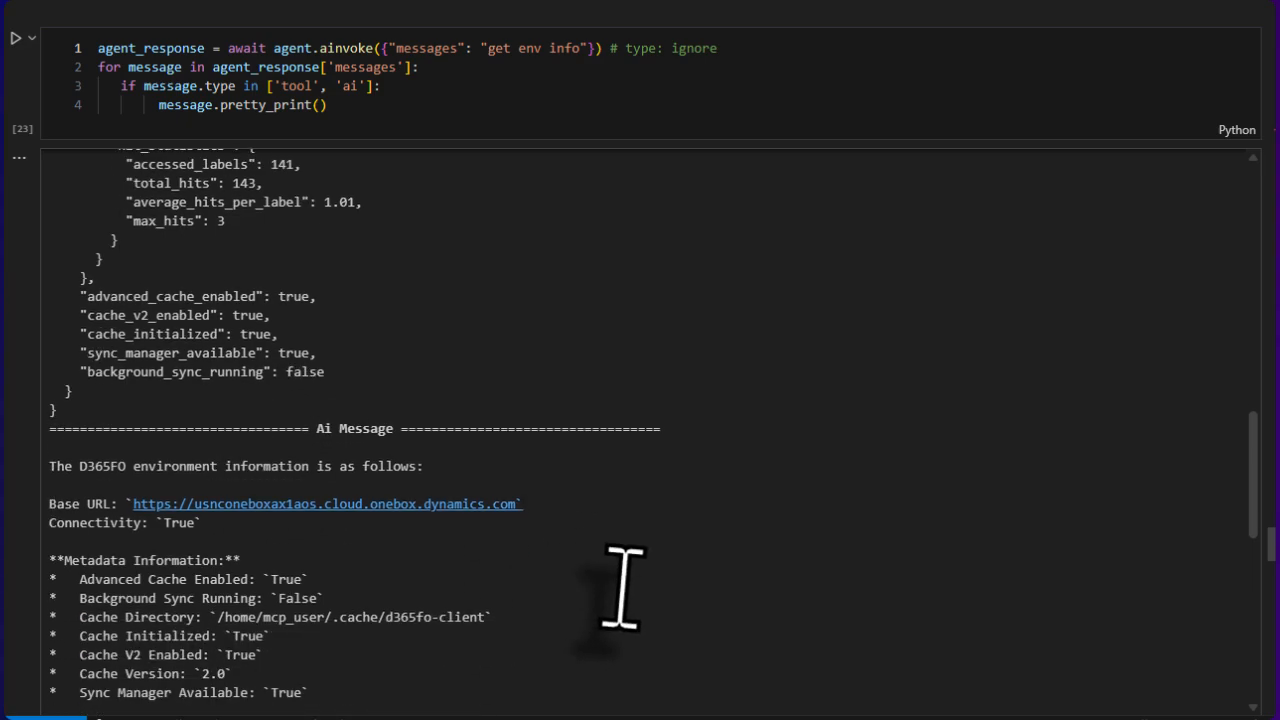
scroll(down, 3)
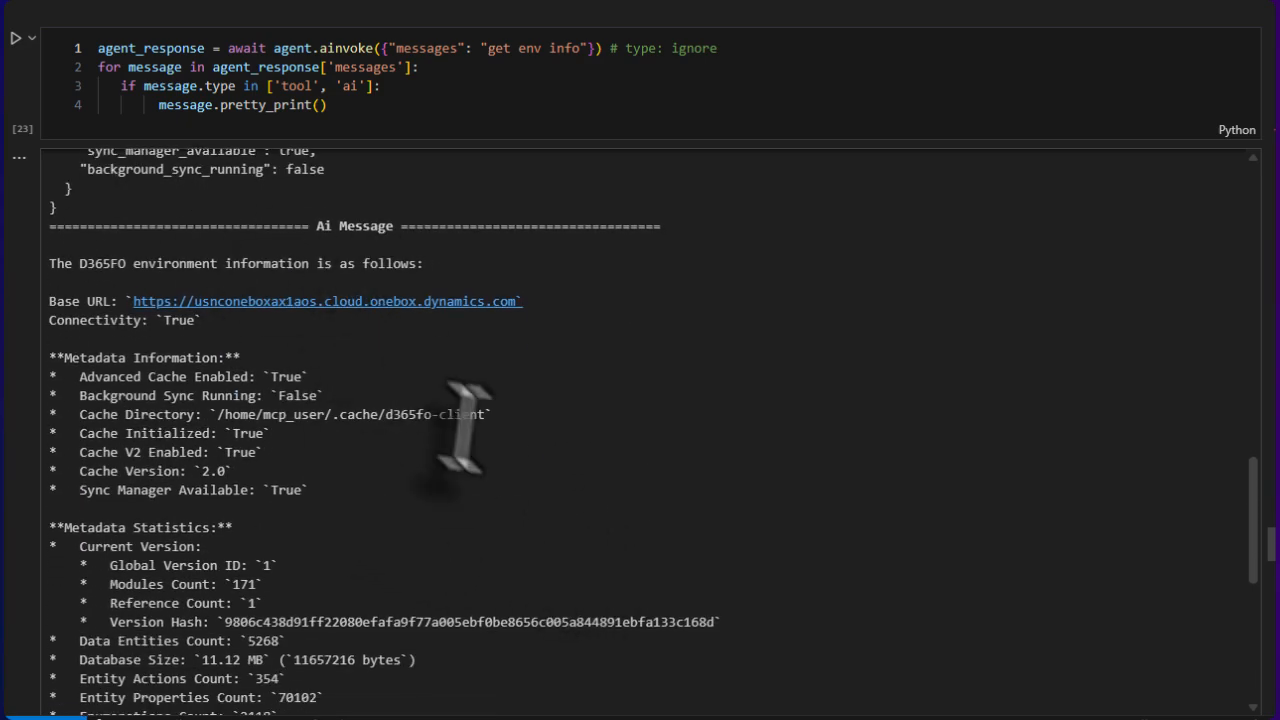
scroll(down, 3)
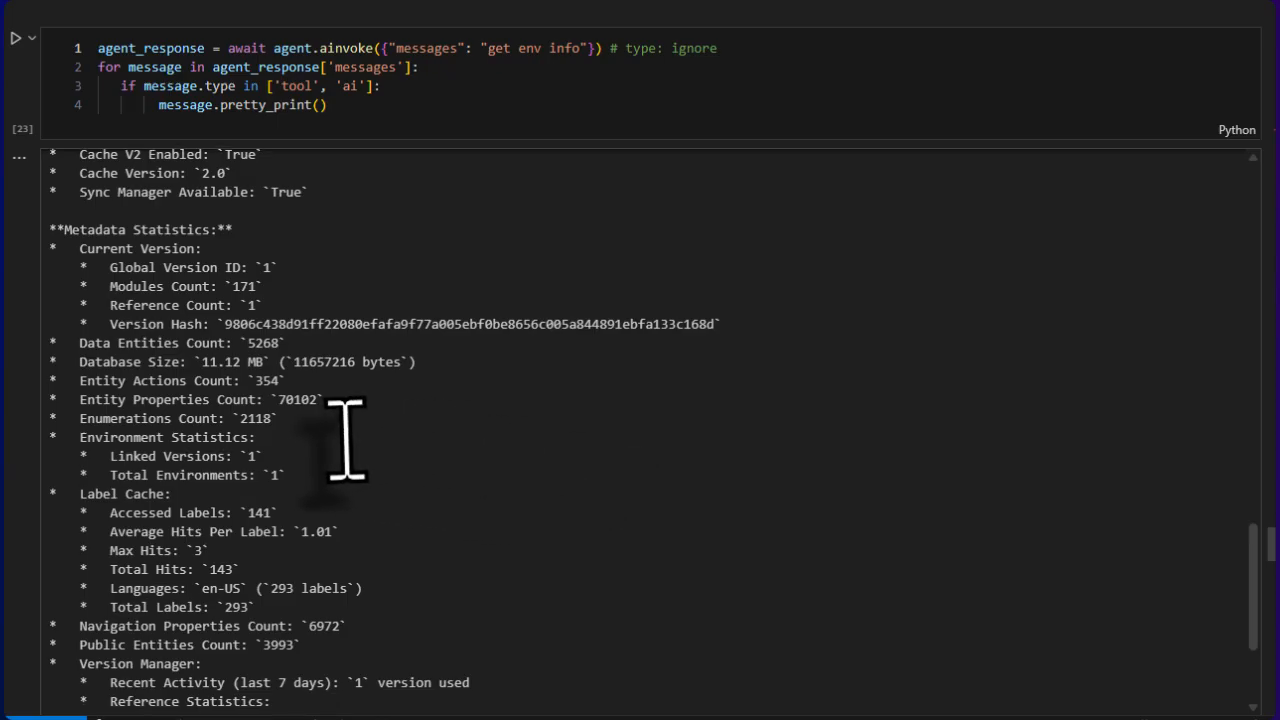
scroll(down, 3)
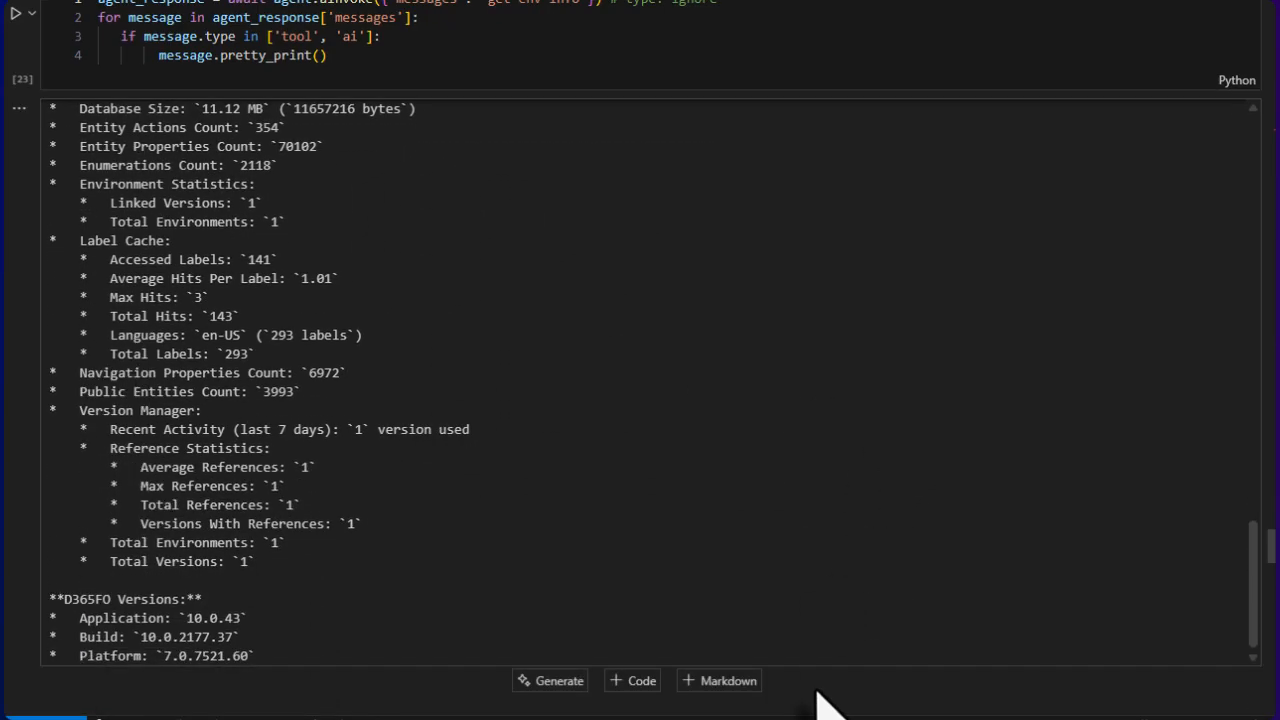
scroll(down, 3)
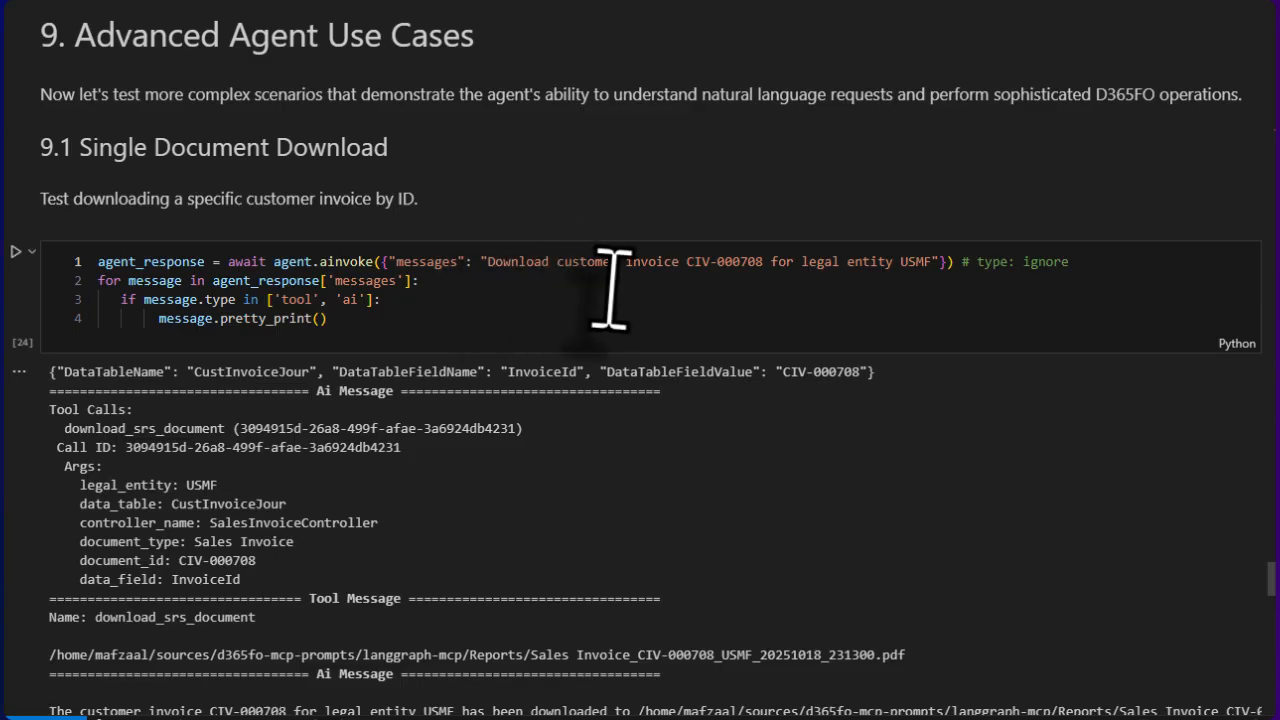
mouse_move(758, 276)
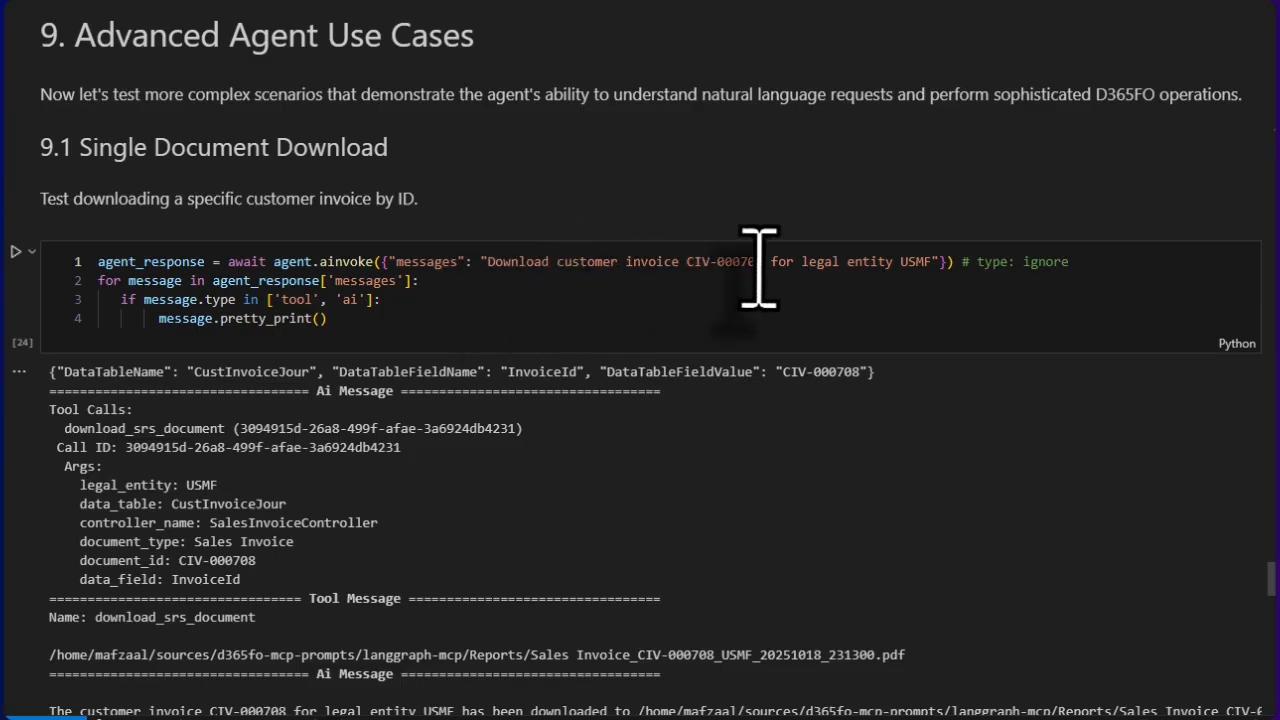
mouse_move(936, 330)
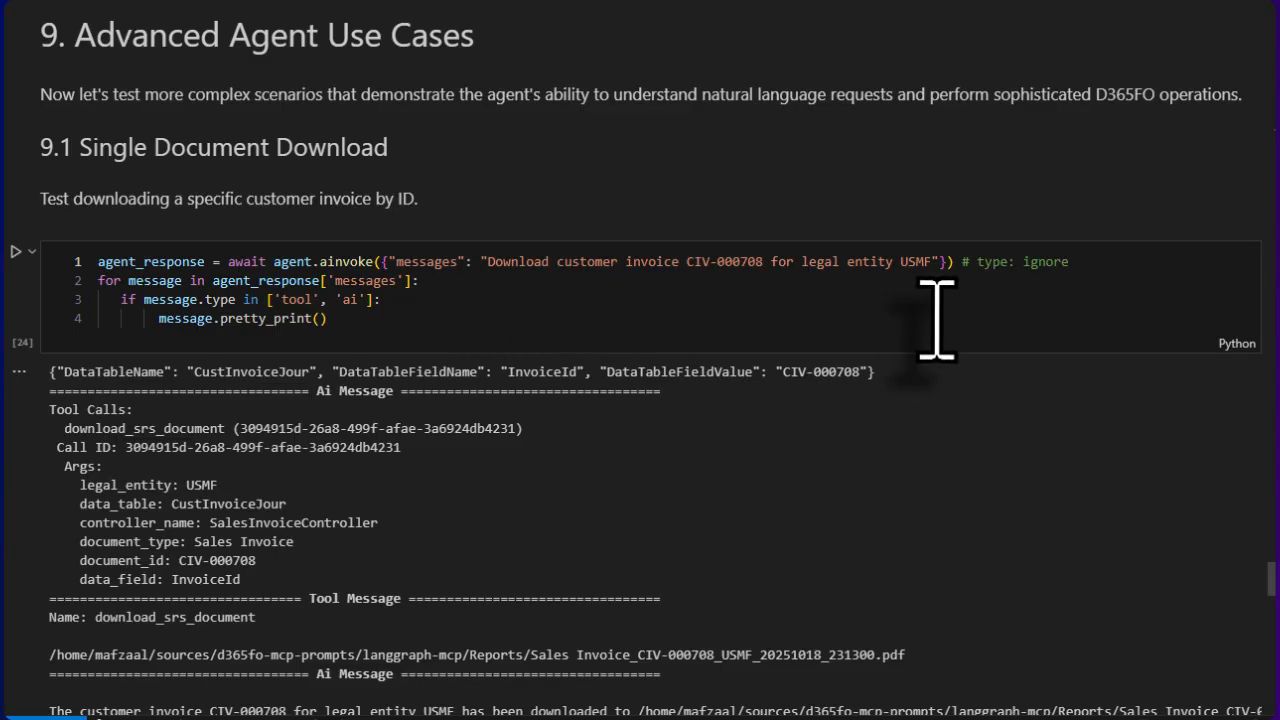
mouse_move(544, 544)
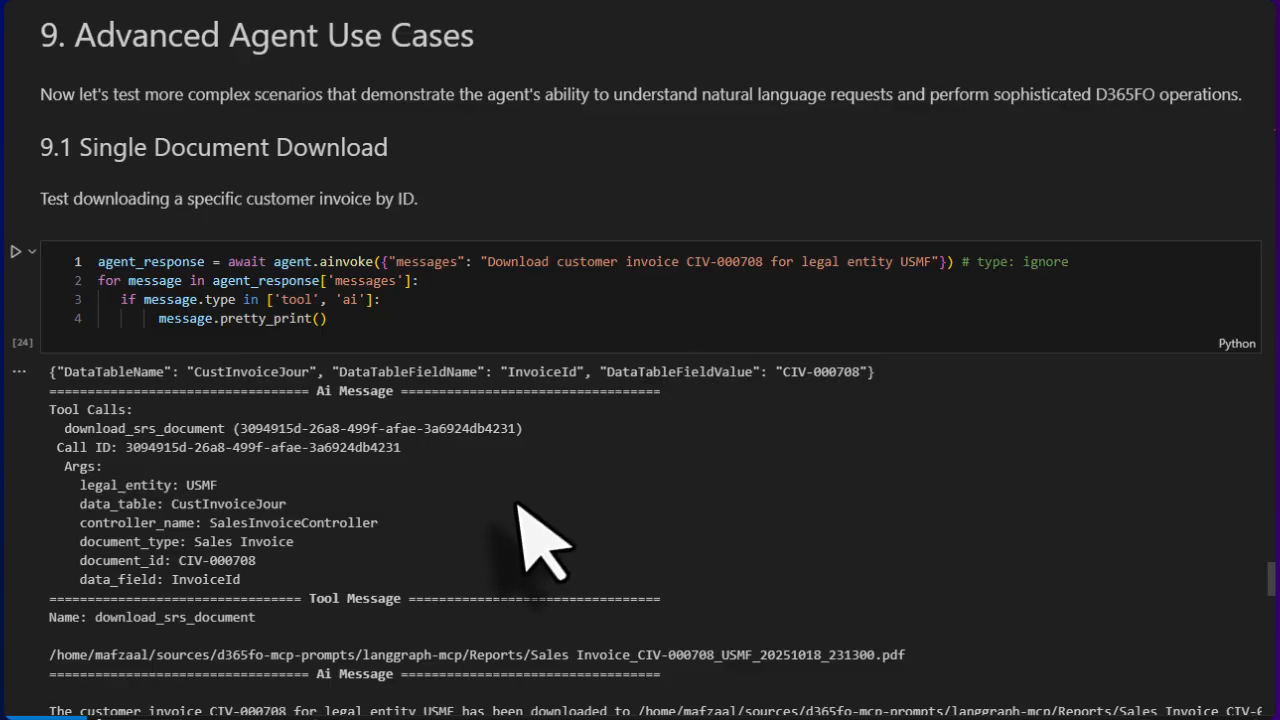
scroll(down, 3)
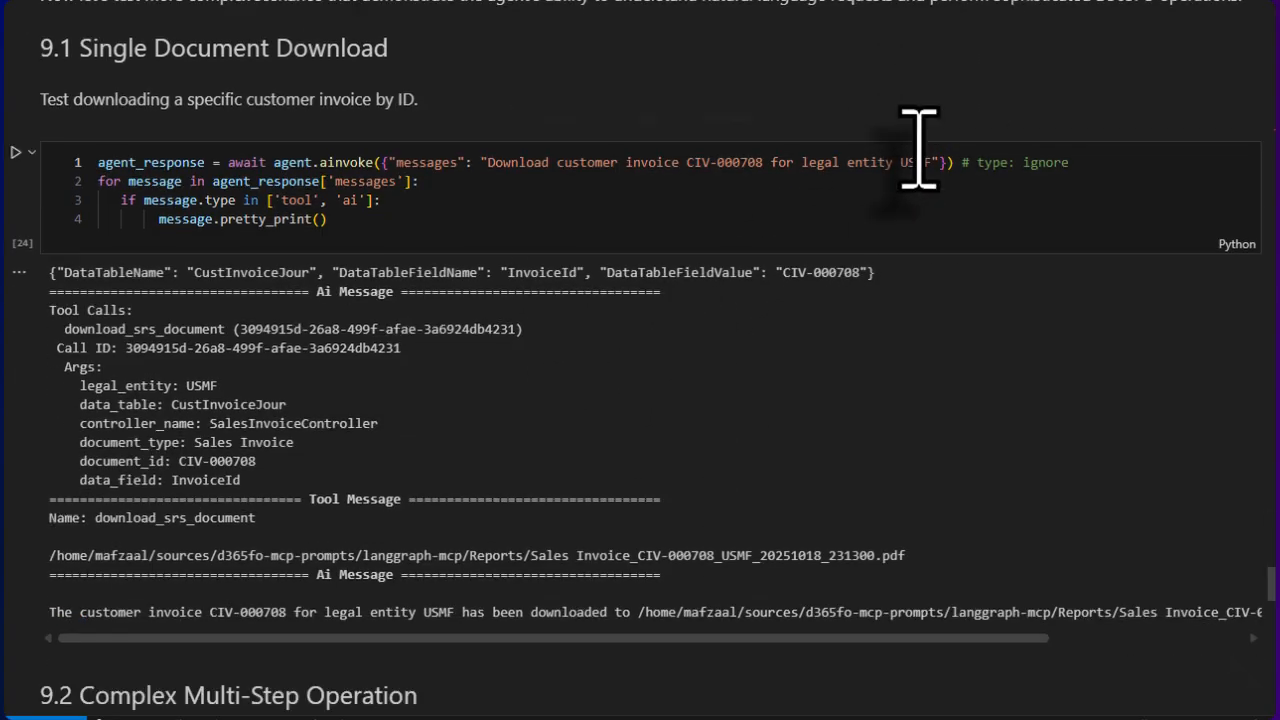
scroll(down, 3)
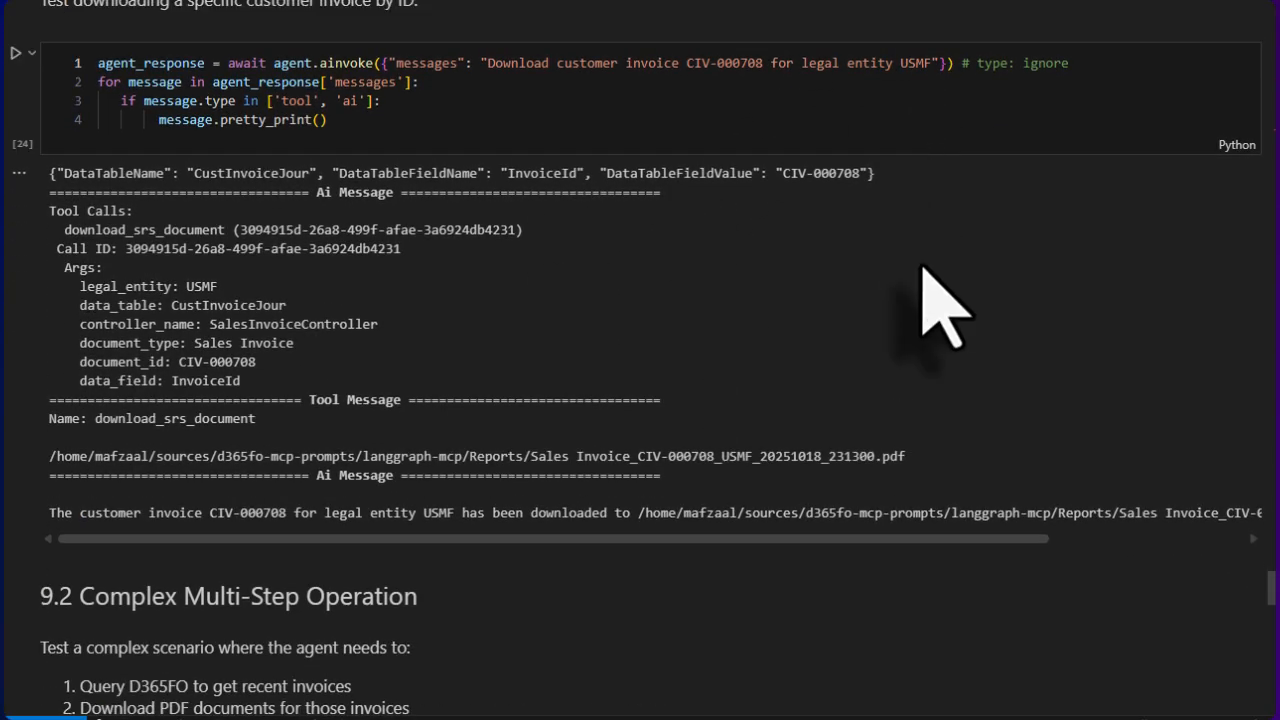
mouse_move(24, 280)
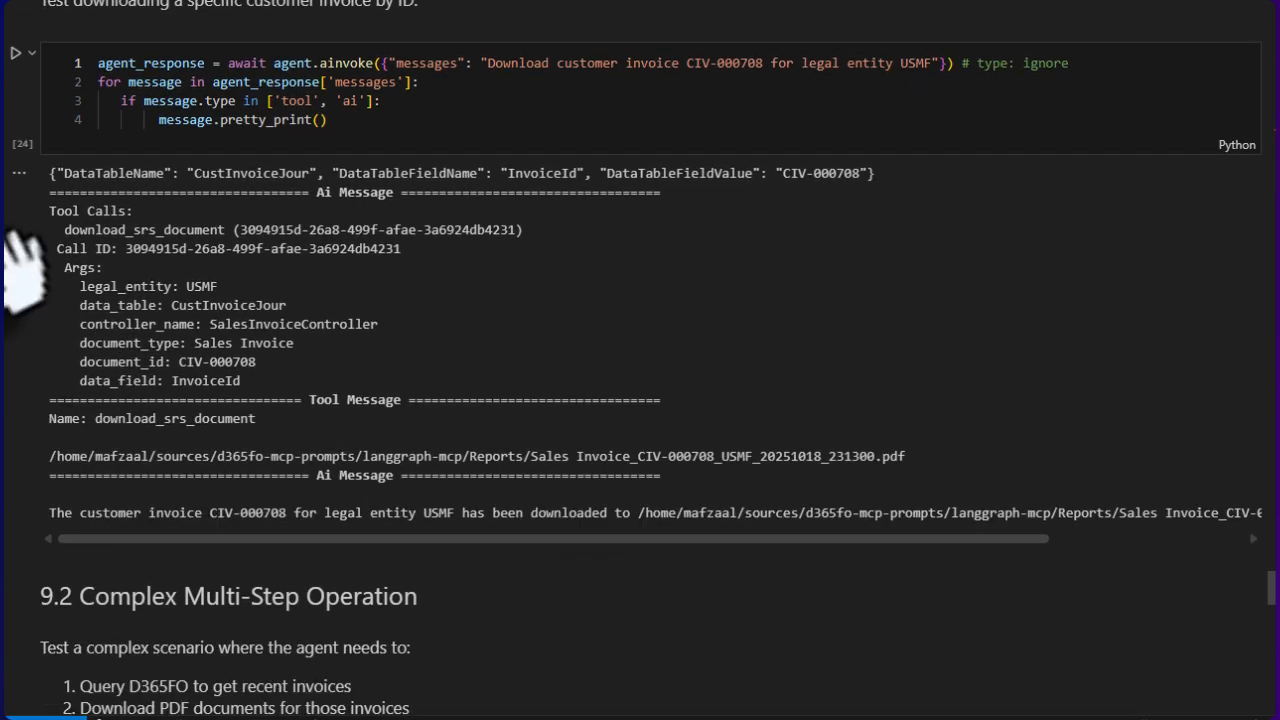
mouse_move(68, 276)
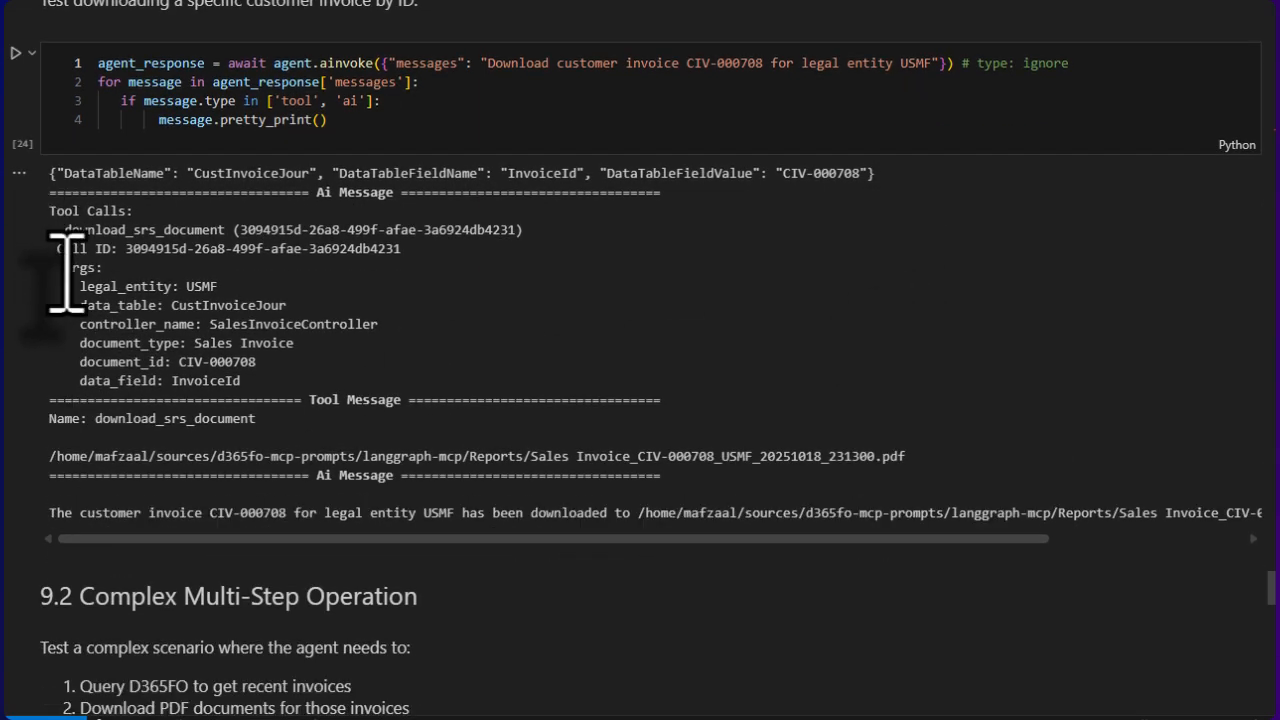
mouse_move(264, 436)
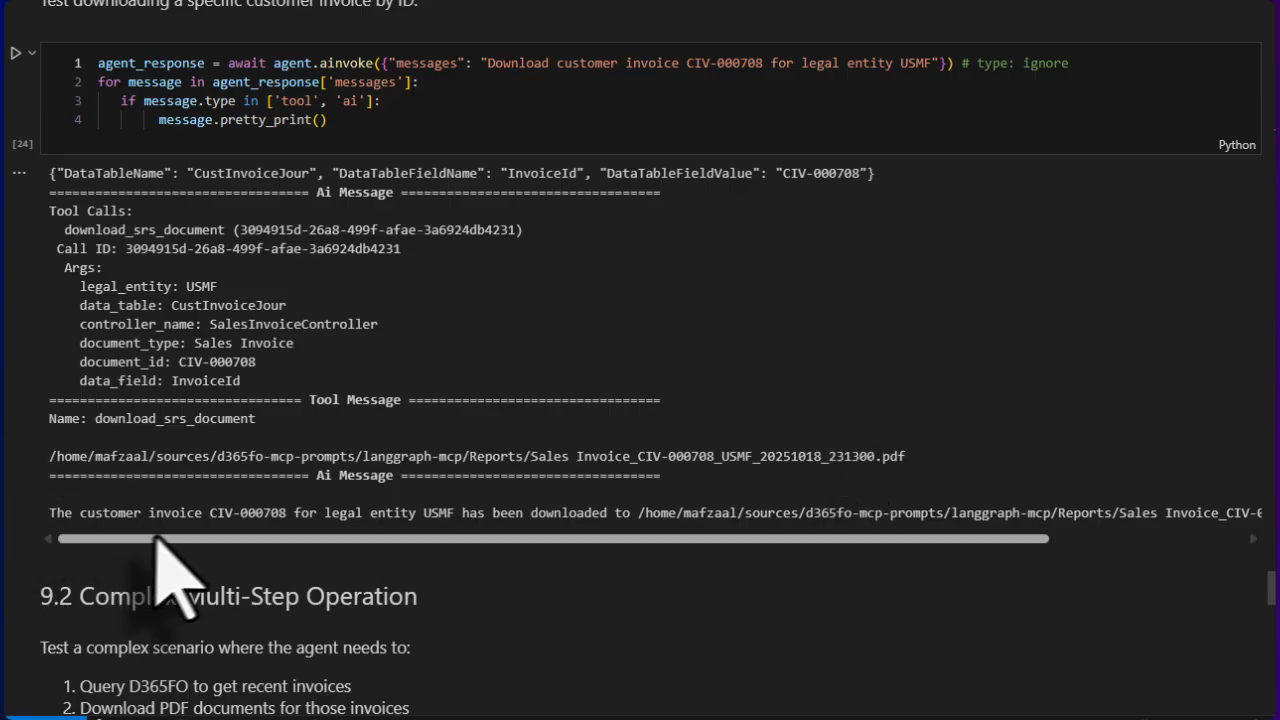
mouse_move(290, 580)
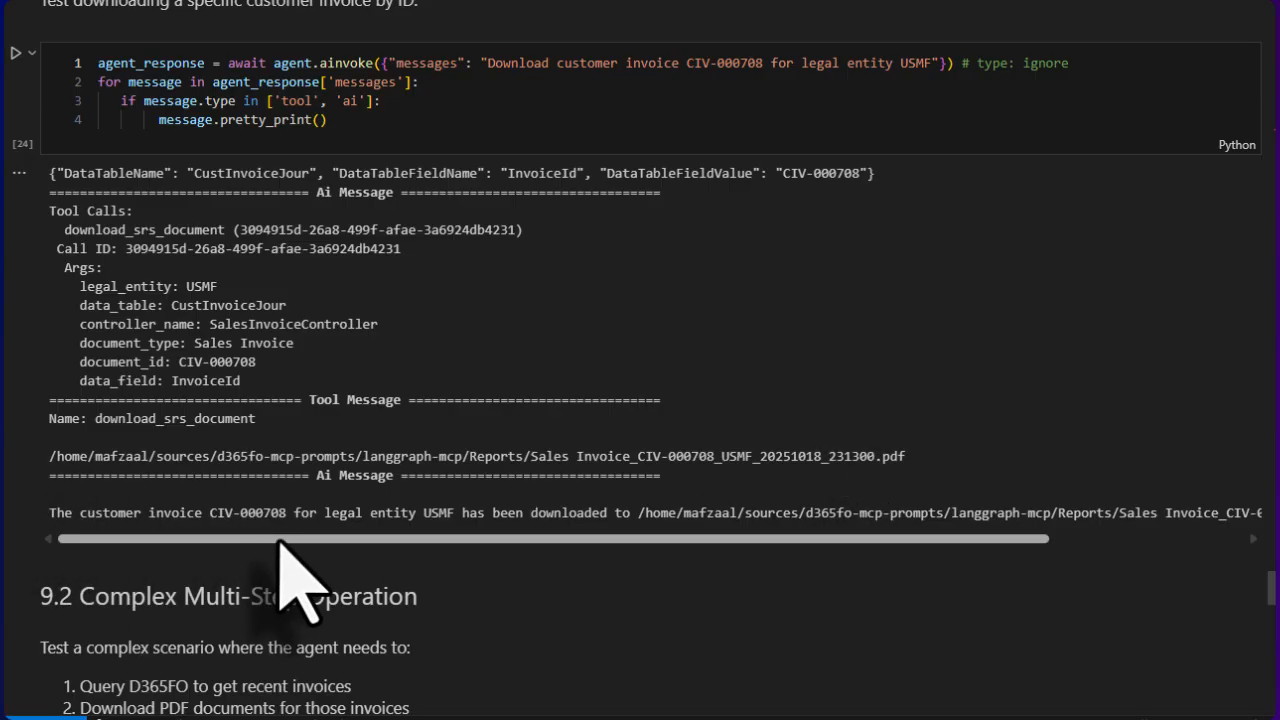
mouse_move(464, 560)
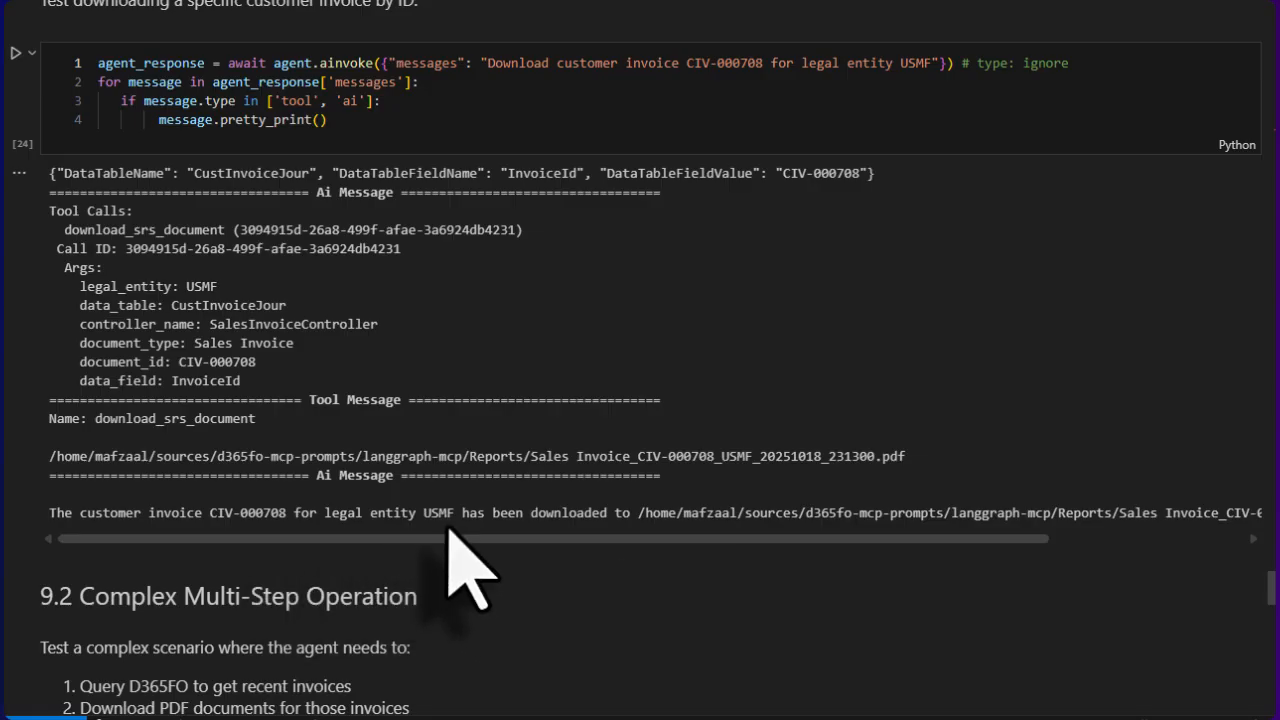
drag(470, 538, 560, 538)
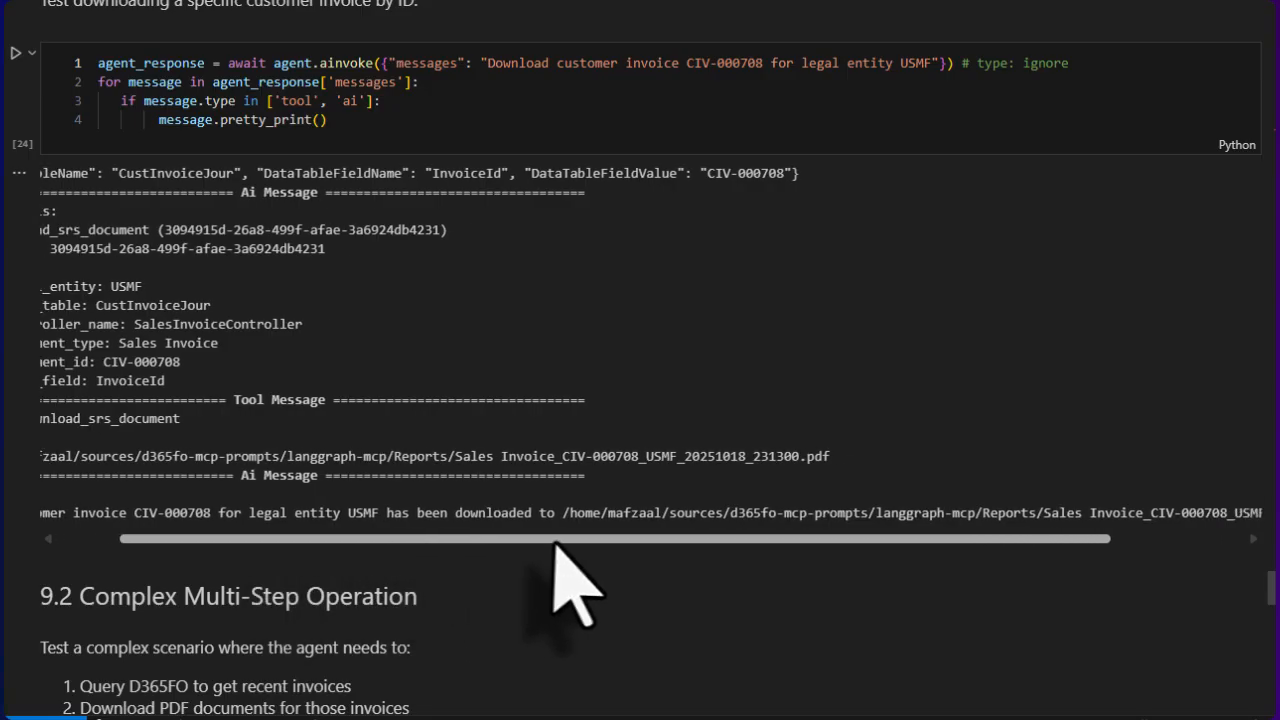
scroll(left, 3)
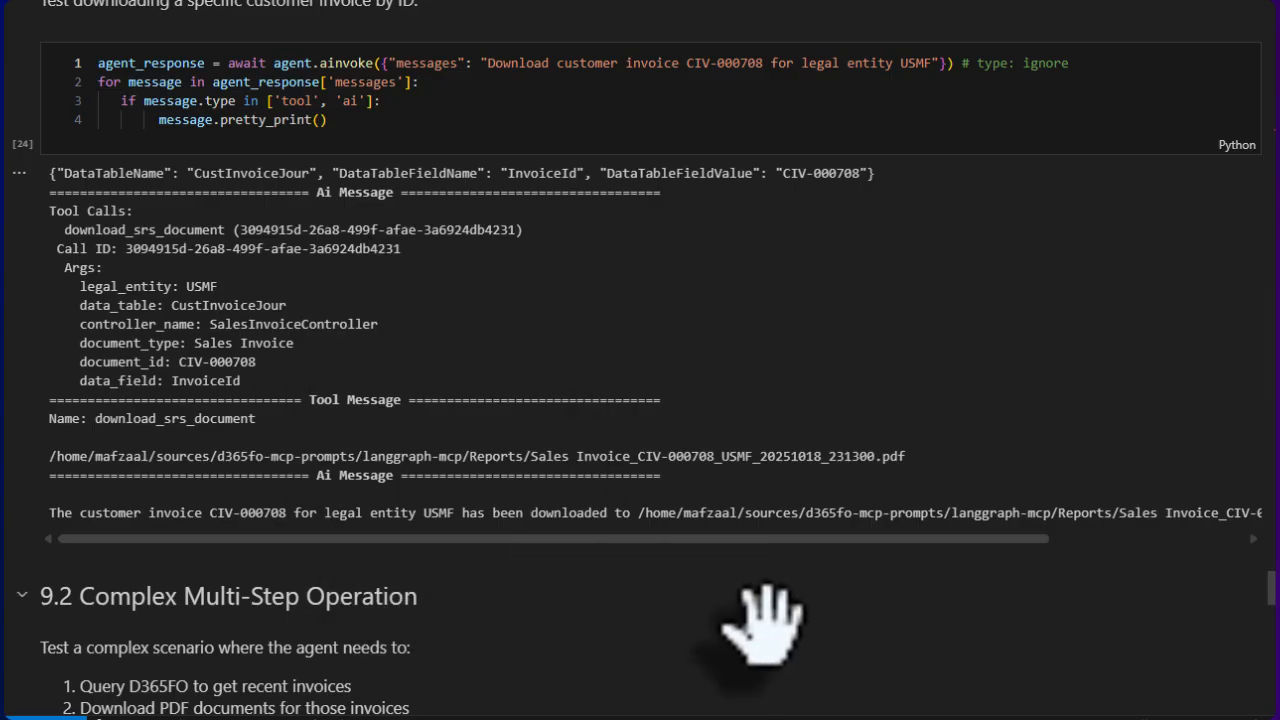
scroll(down, 3)
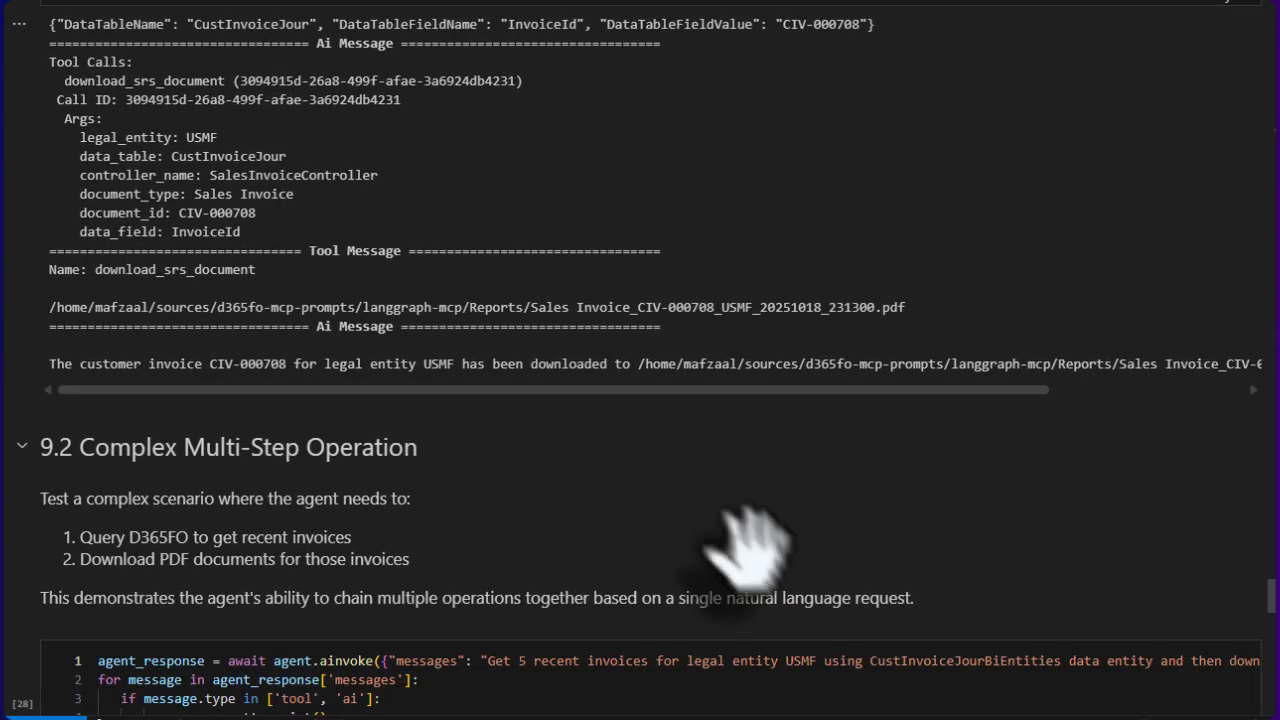
scroll(down, 3)
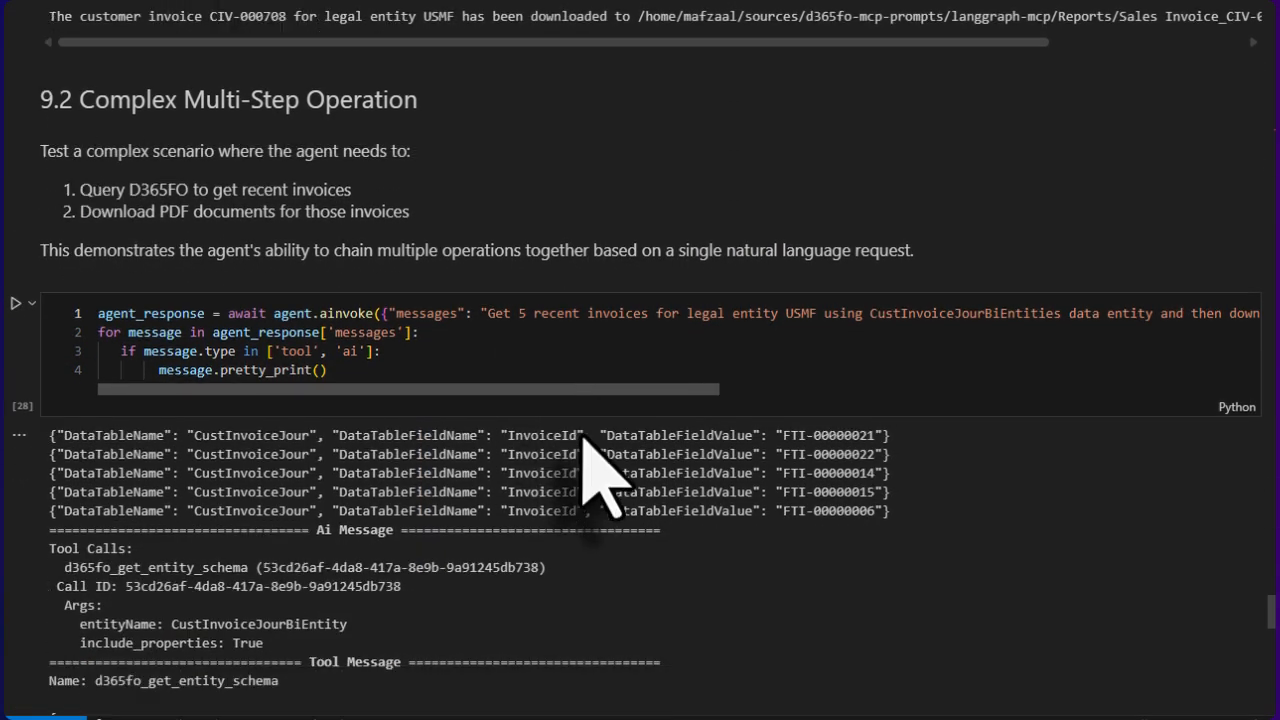
scroll(down, 3)
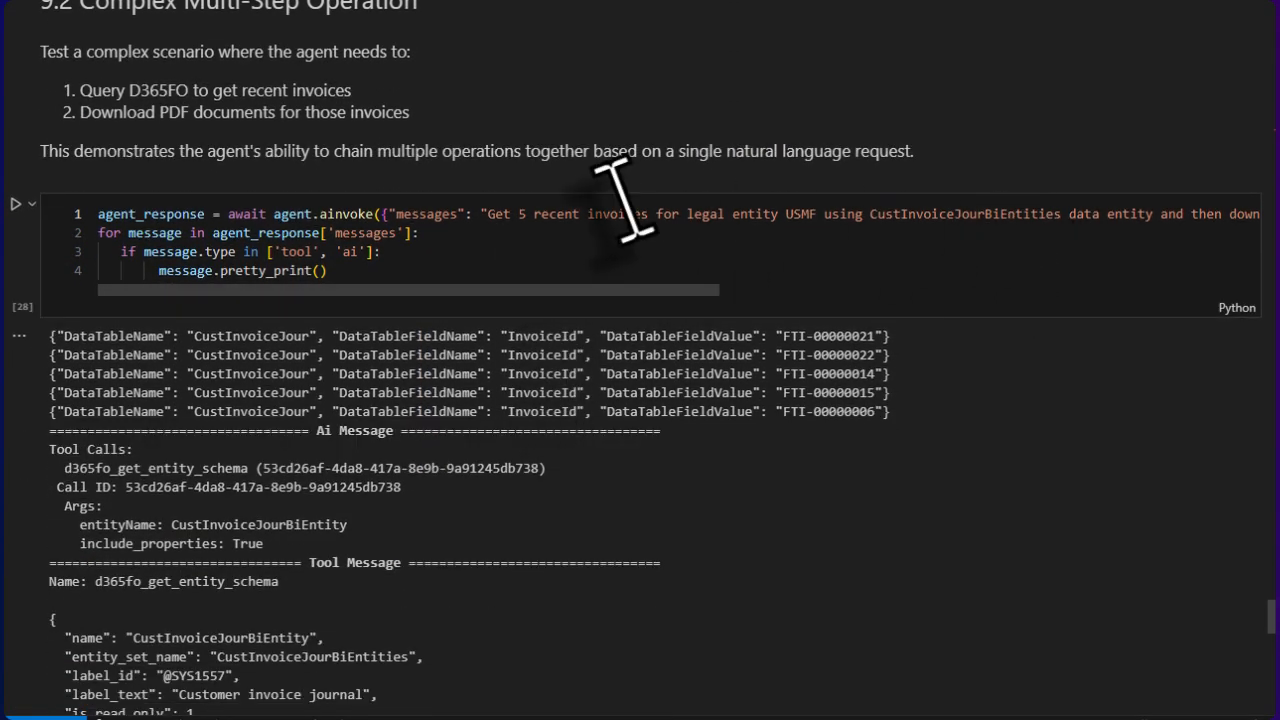
mouse_move(700, 240)
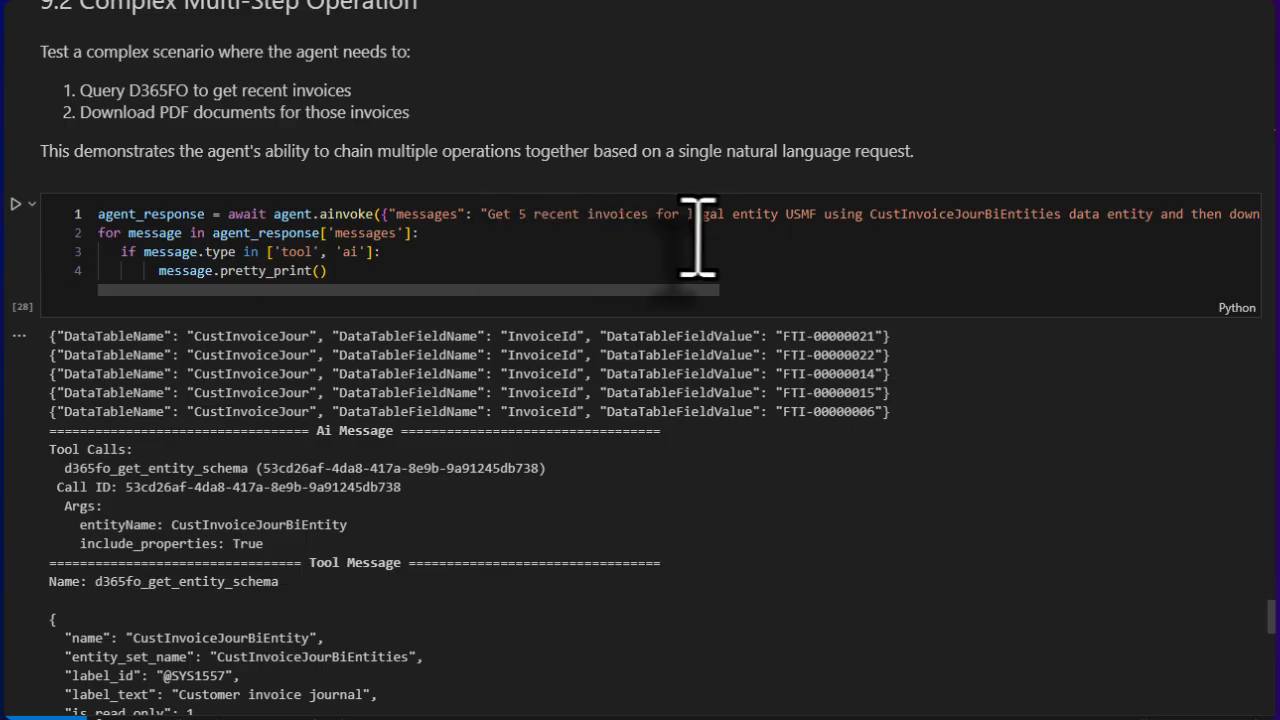
mouse_move(744, 290)
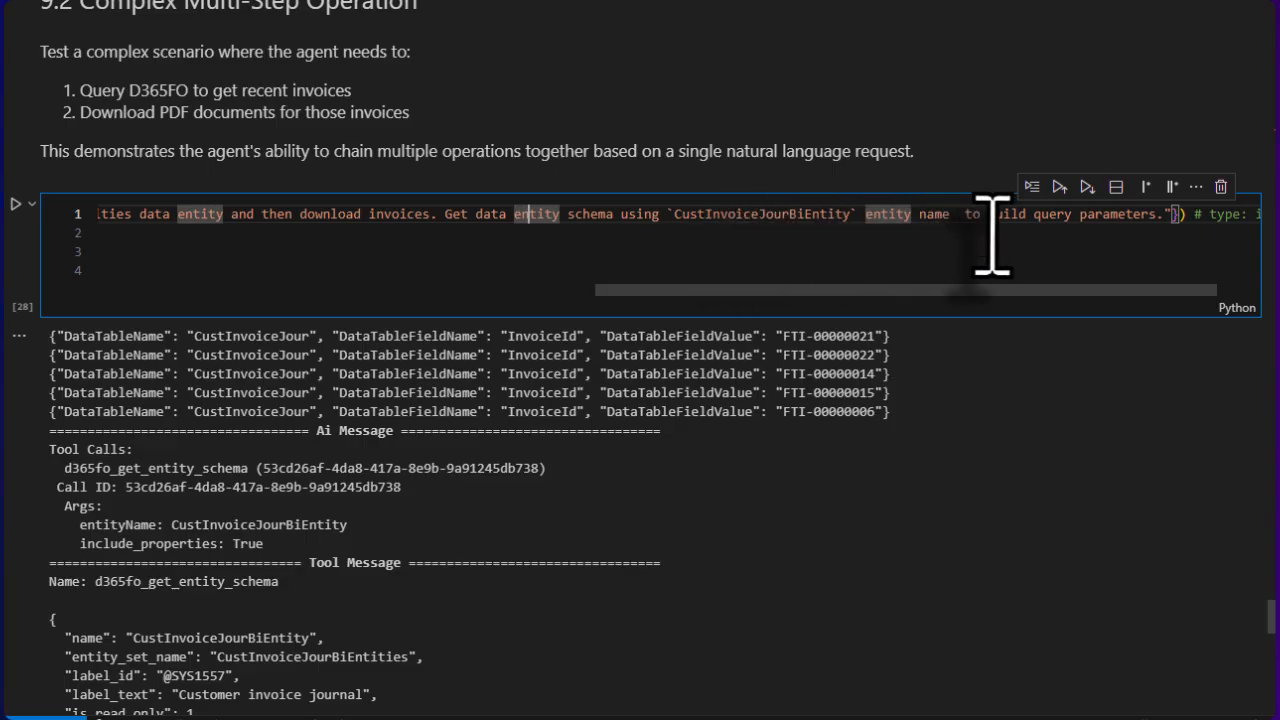
mouse_move(840, 350)
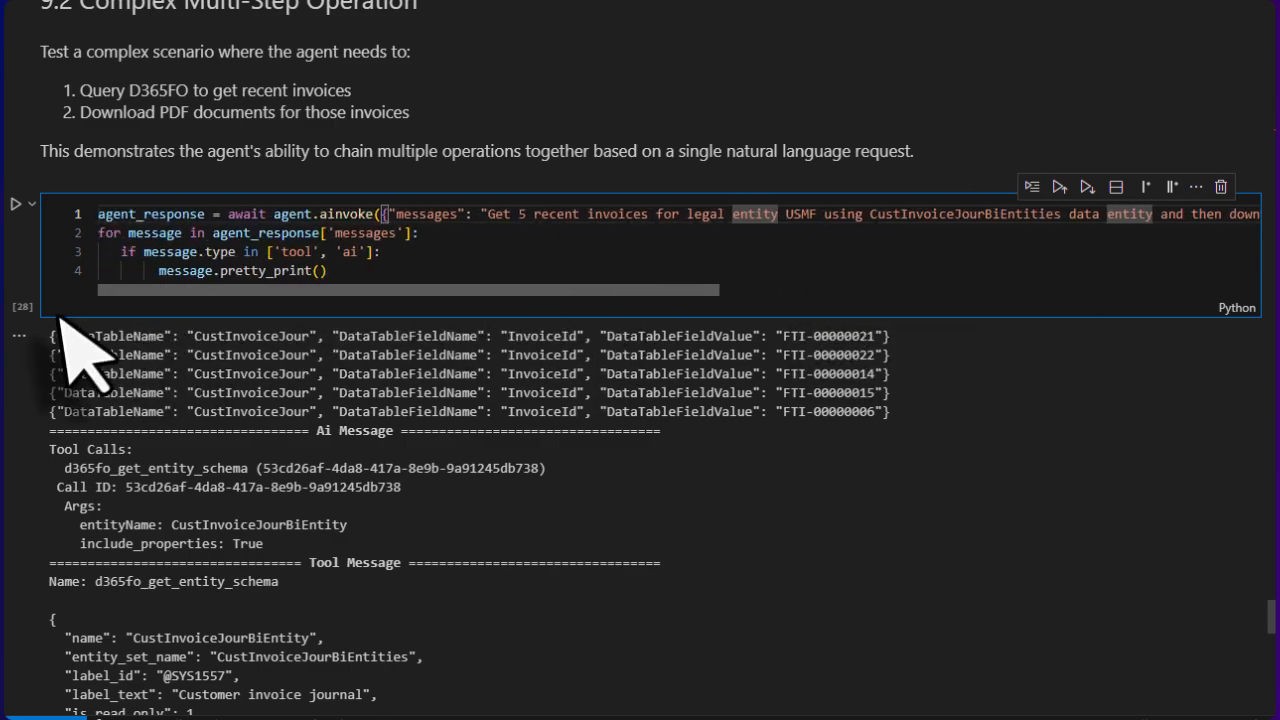
scroll(down, 3)
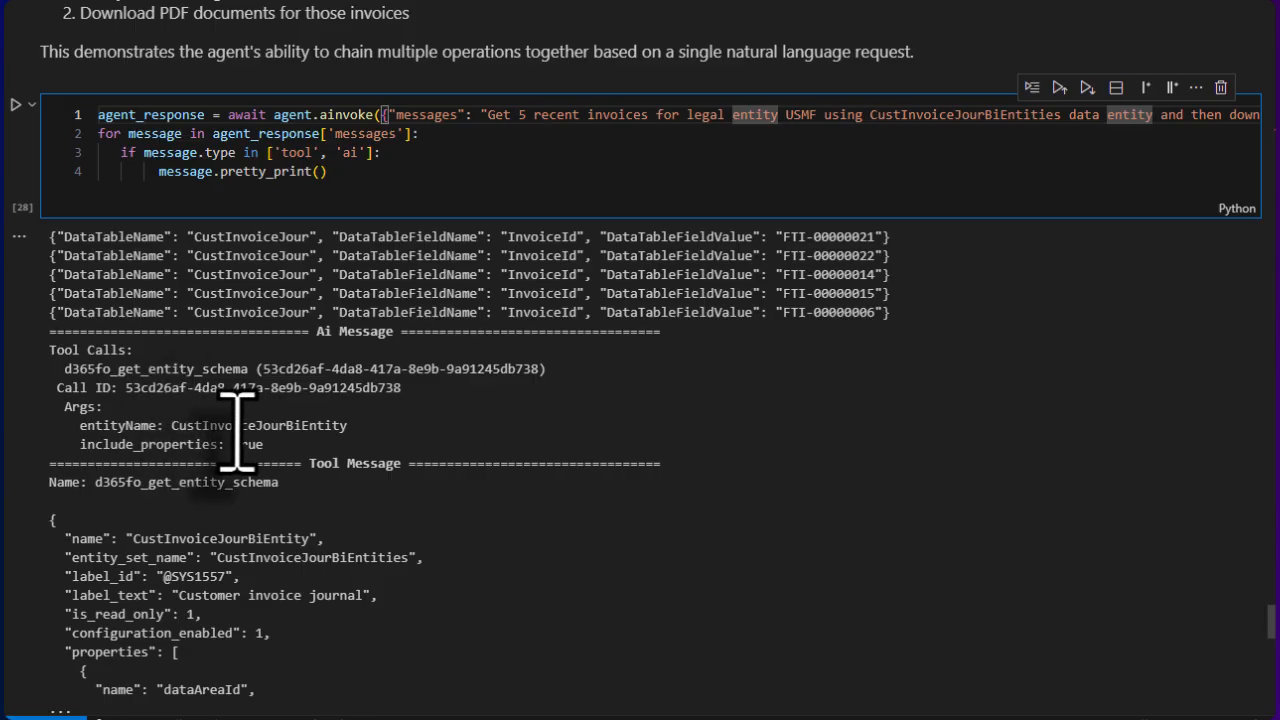
mouse_move(300, 520)
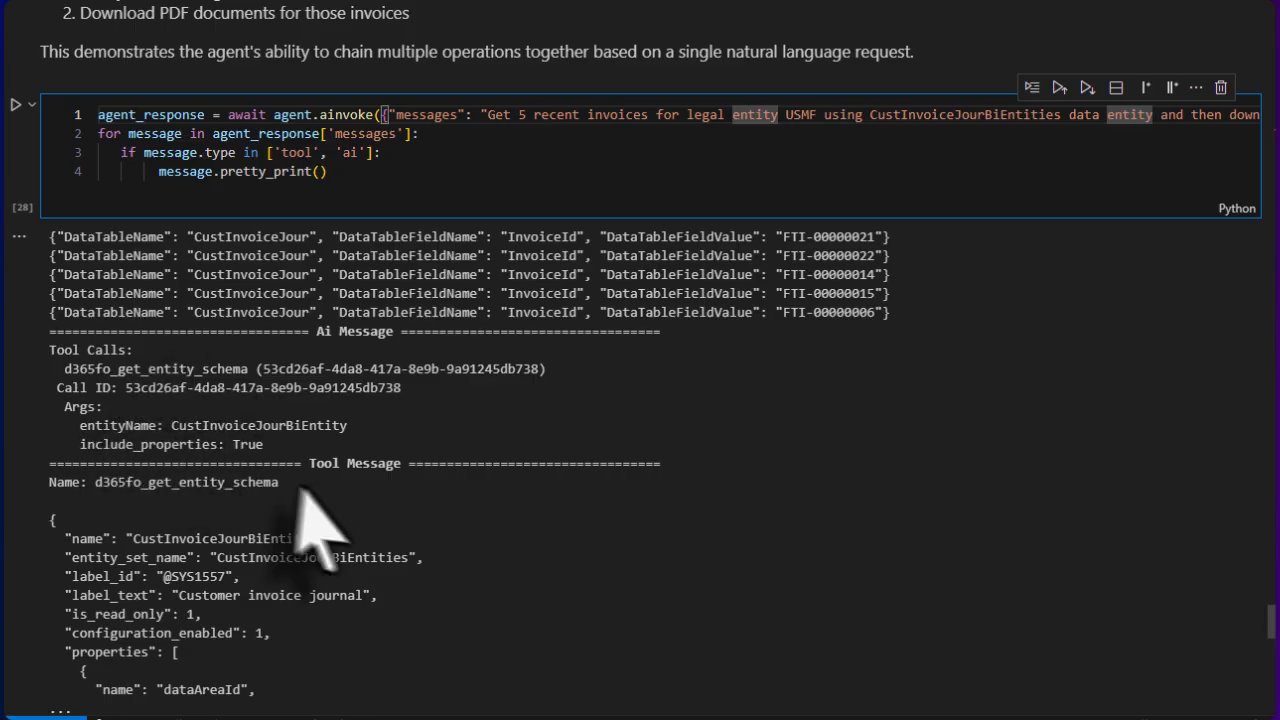
scroll(down, 3)
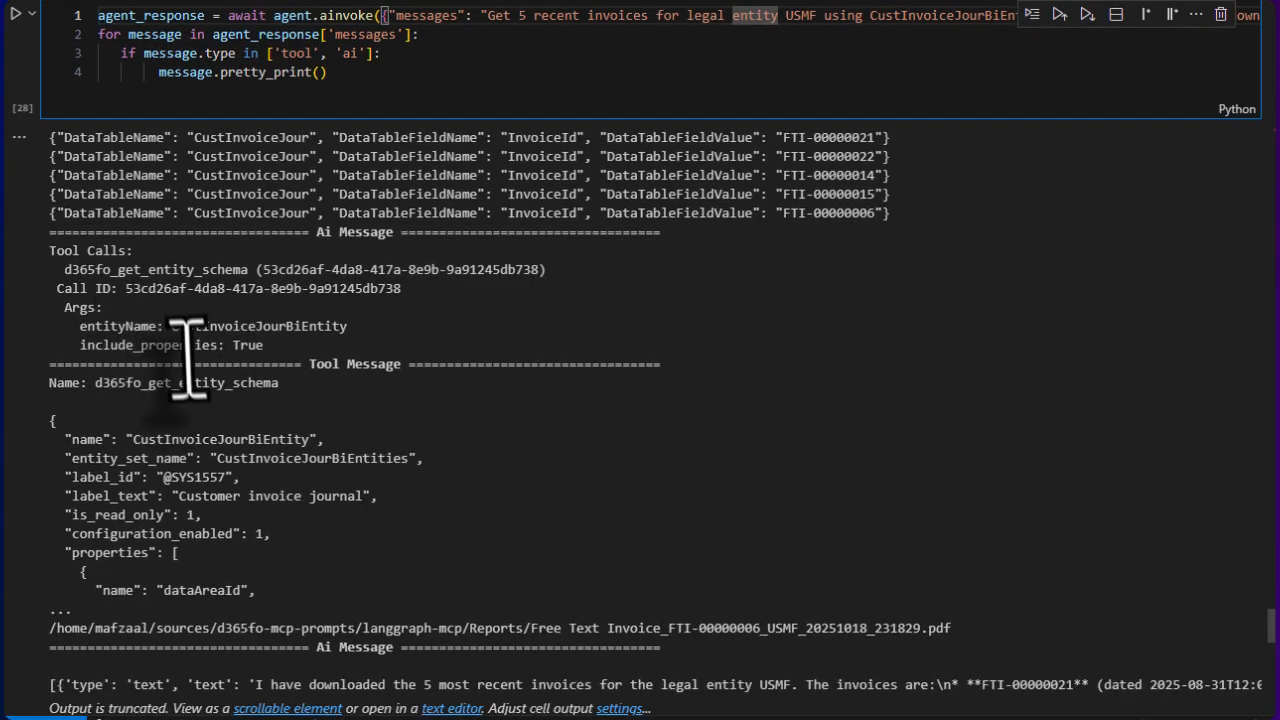
scroll(down, 3)
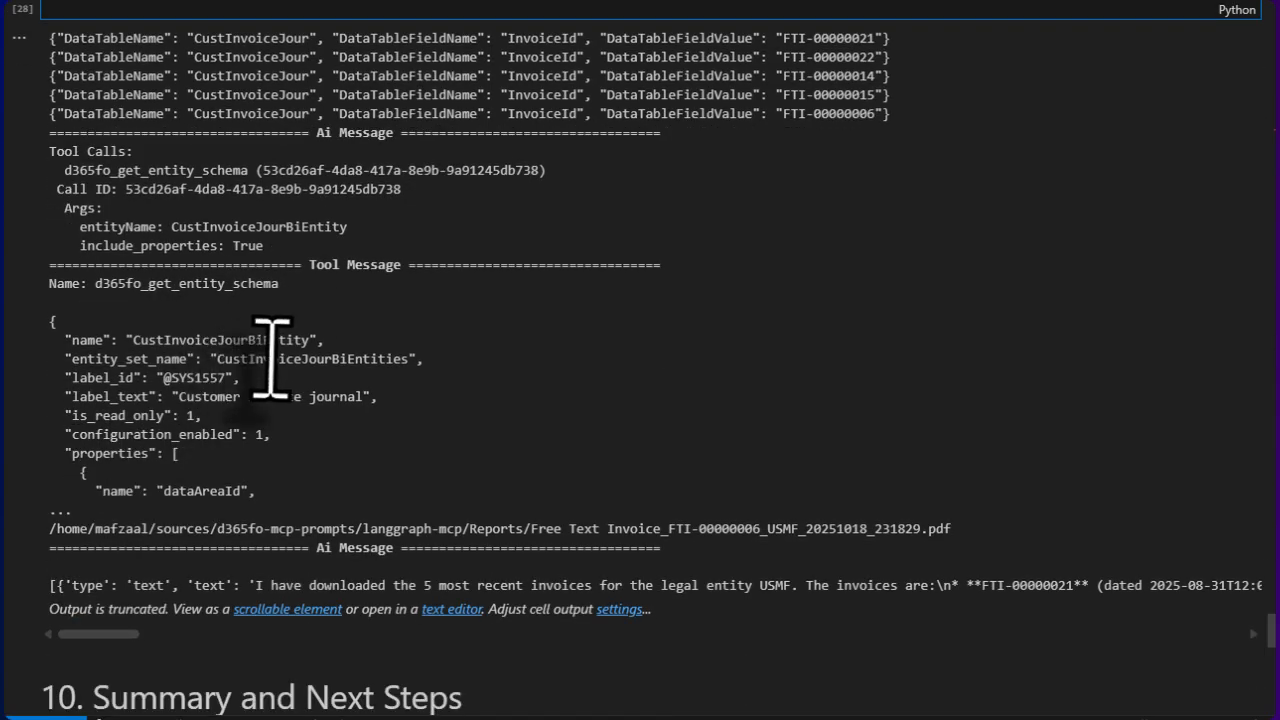
scroll(down, 3)
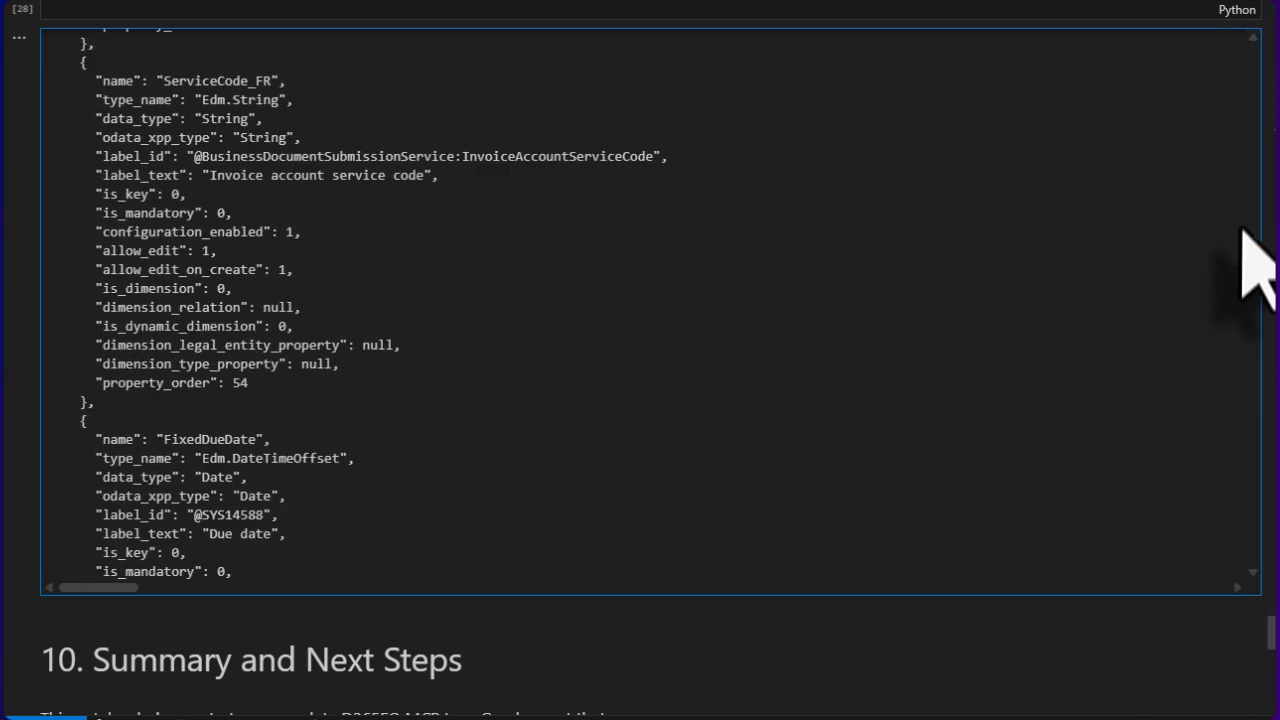
scroll(down, 3)
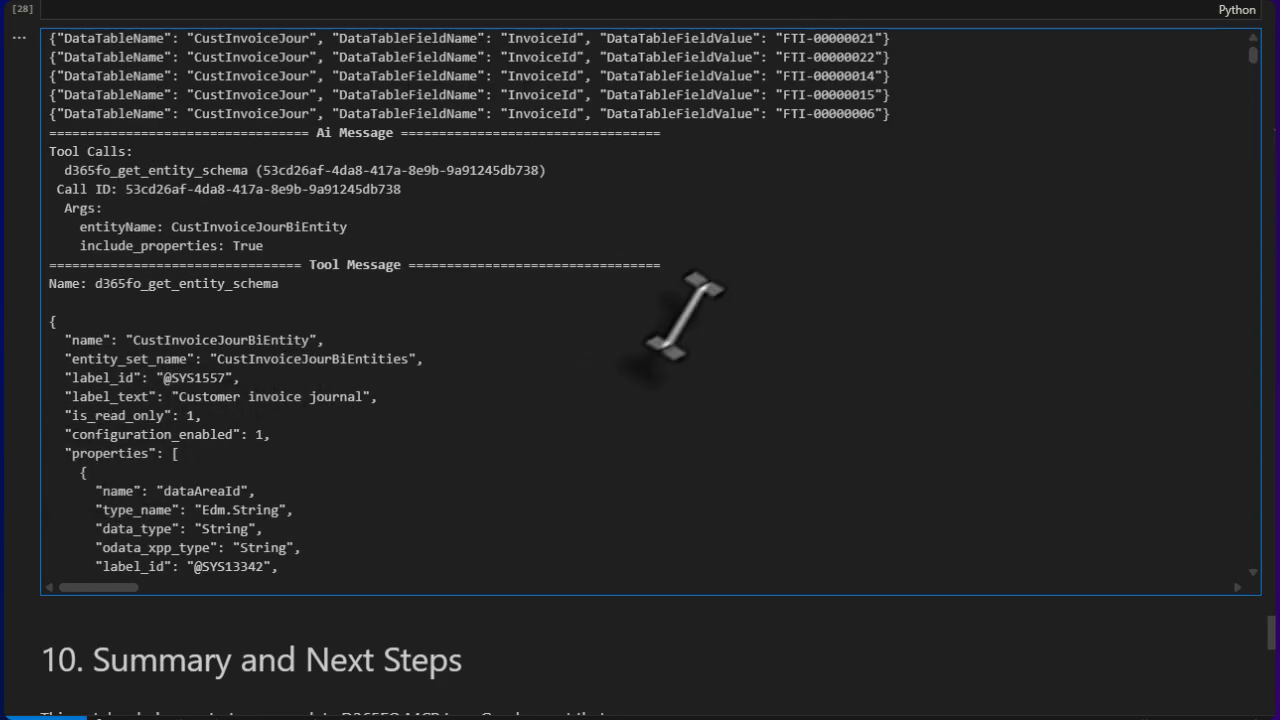
mouse_move(1260, 110)
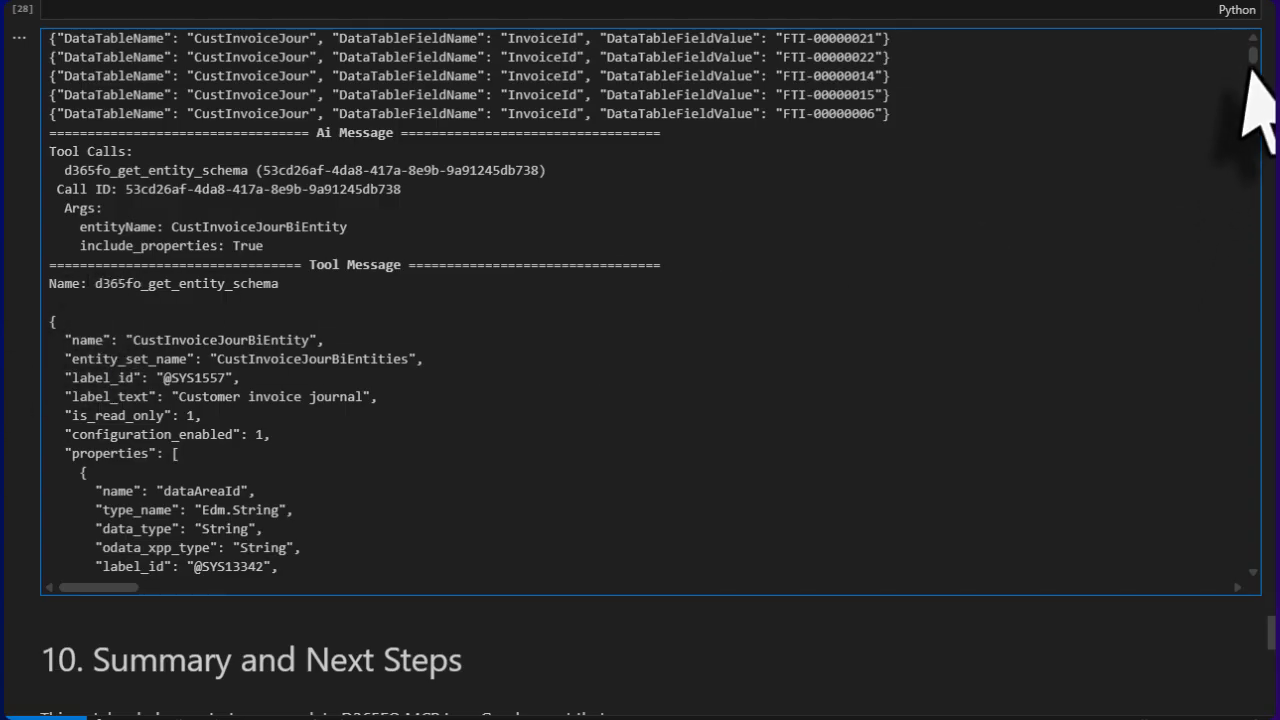
scroll(down, 3)
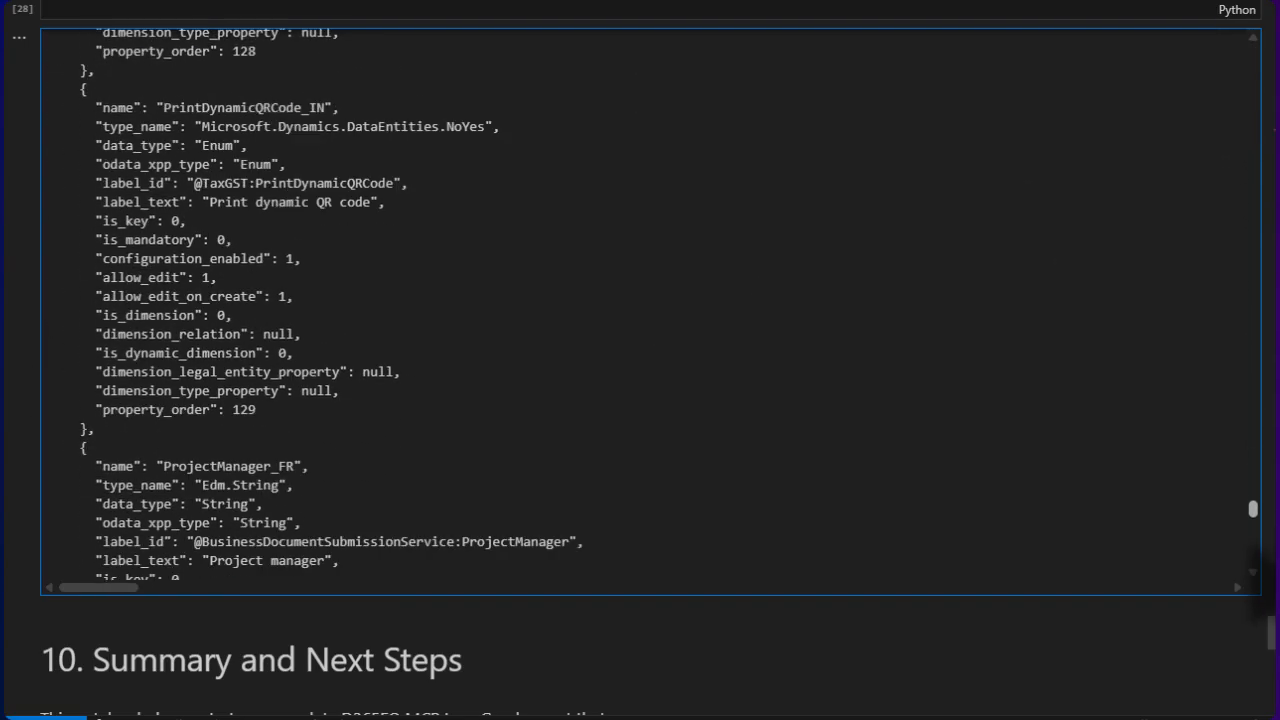
scroll(down, 3)
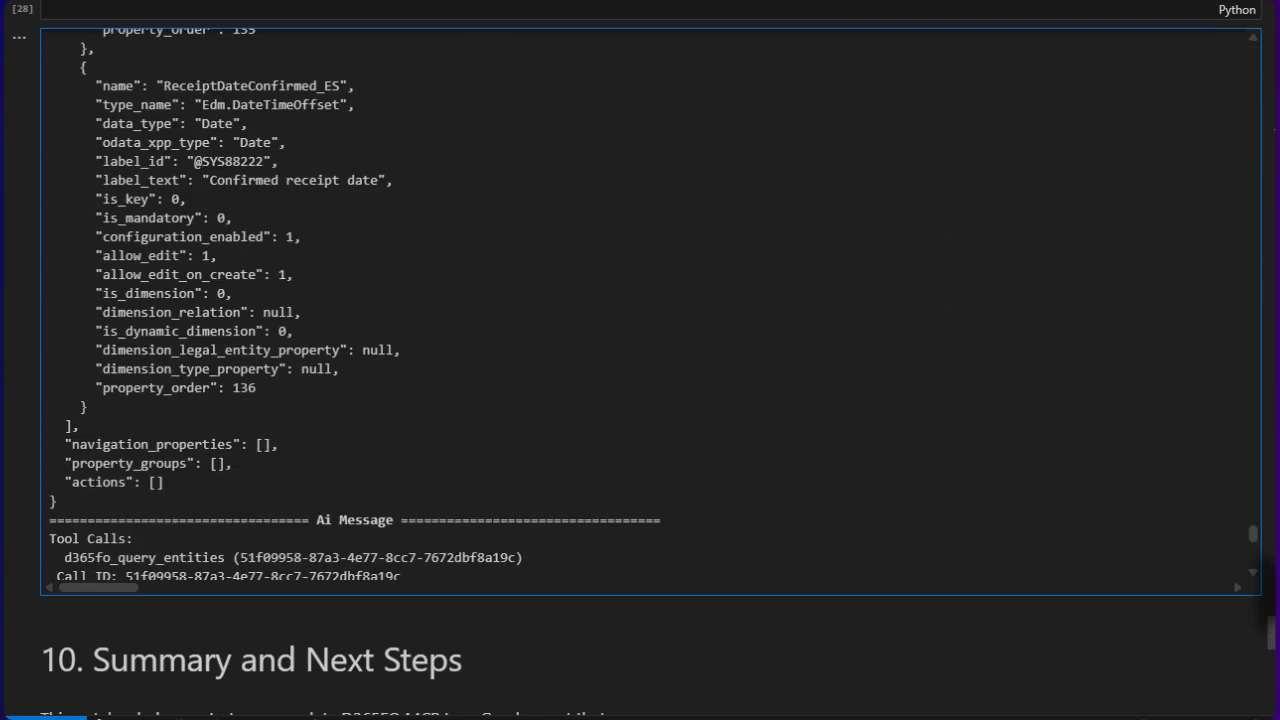
scroll(down, 3)
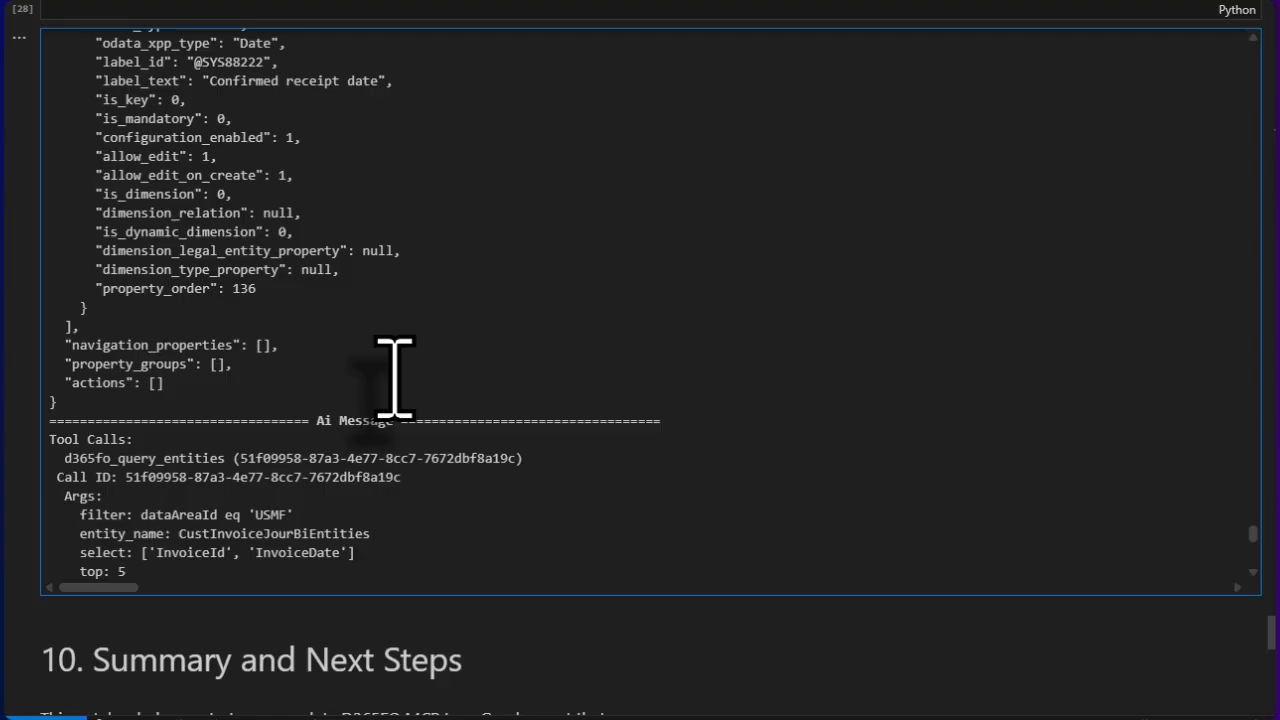
mouse_move(520, 500)
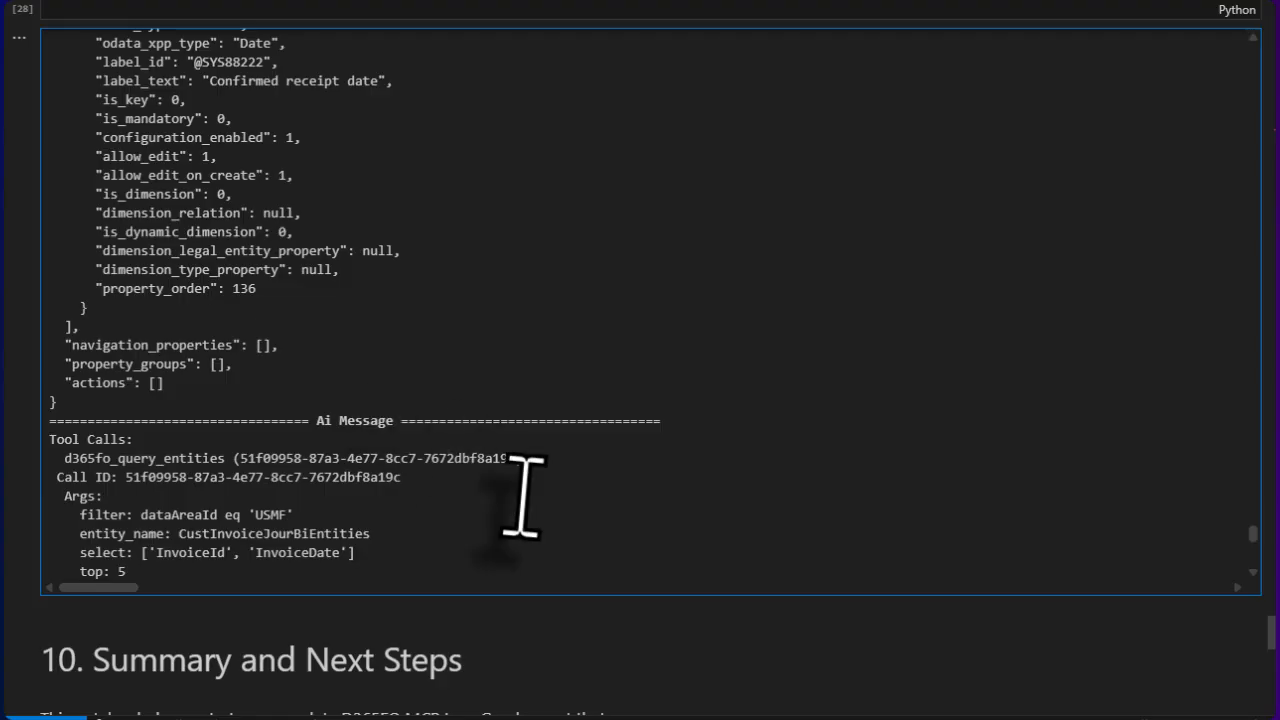
scroll(down, 3)
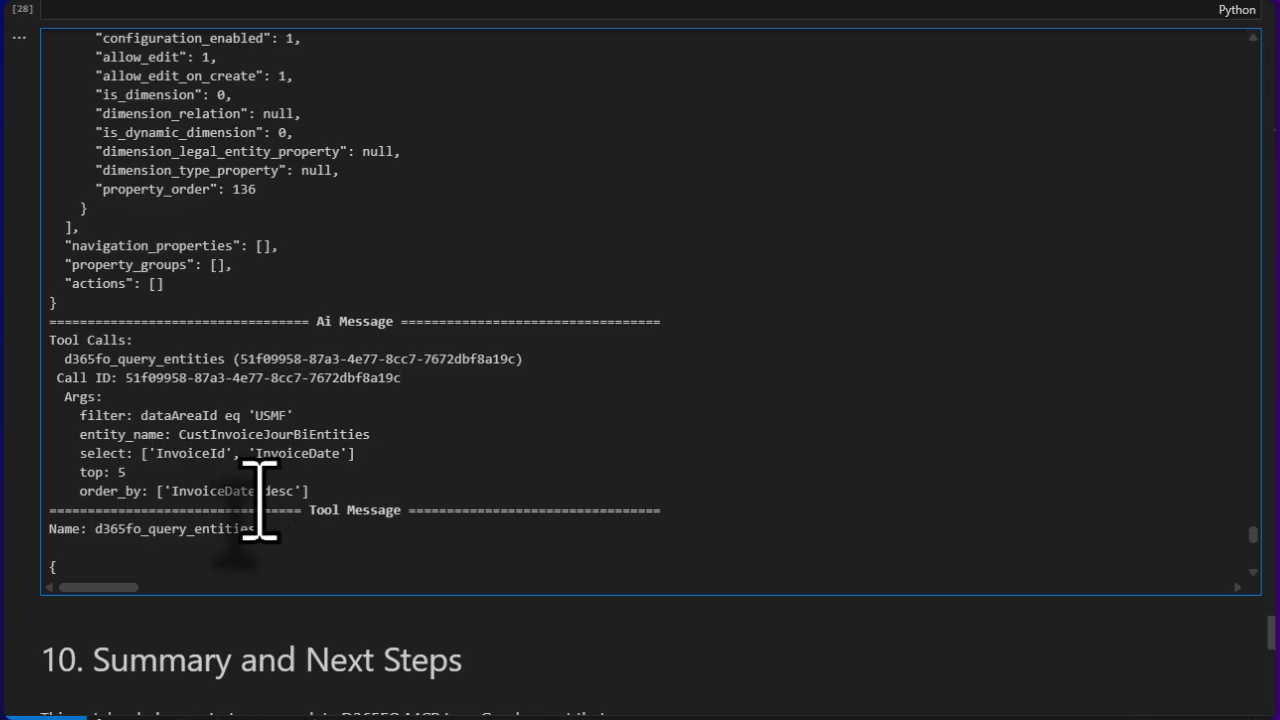
scroll(down, 3)
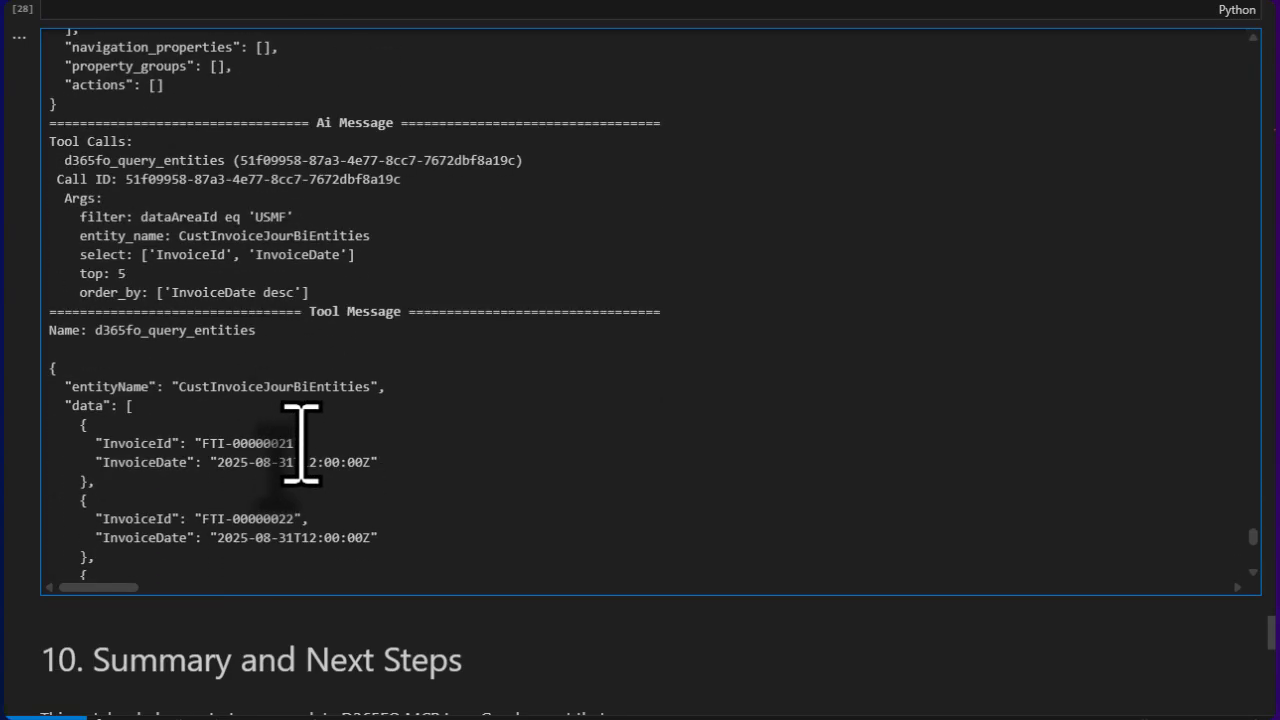
scroll(down, 3)
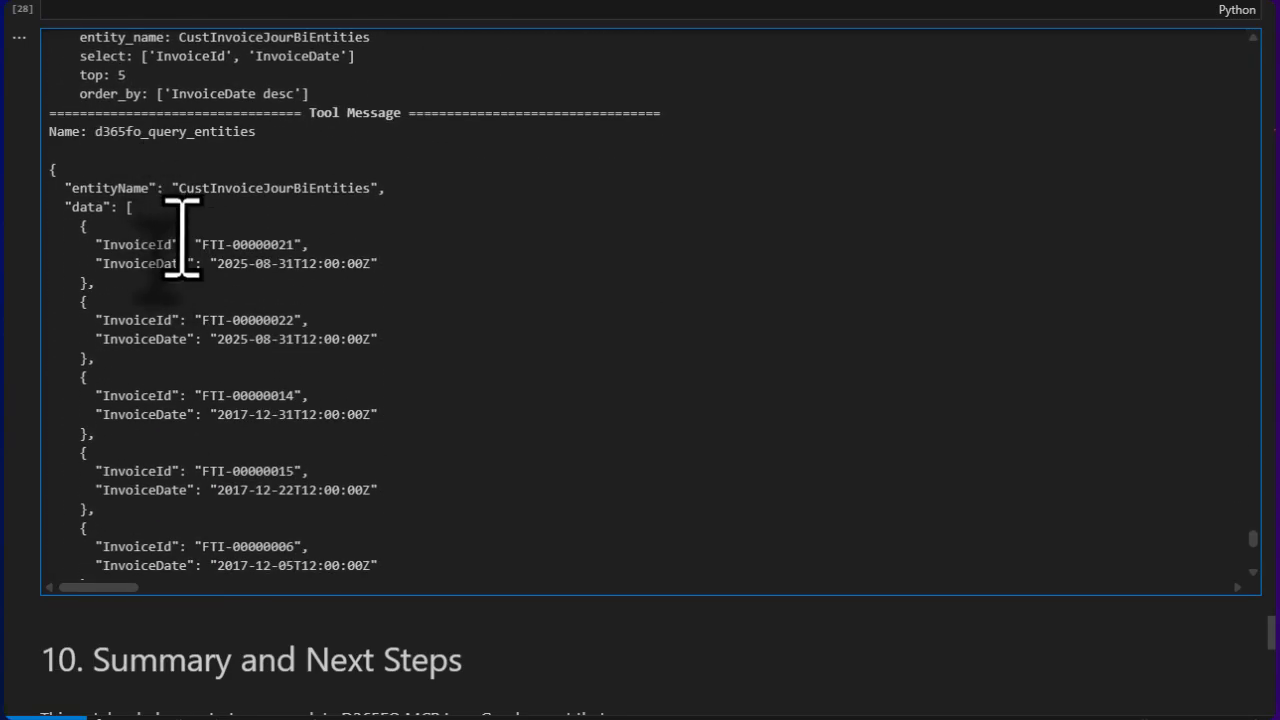
scroll(down, 3)
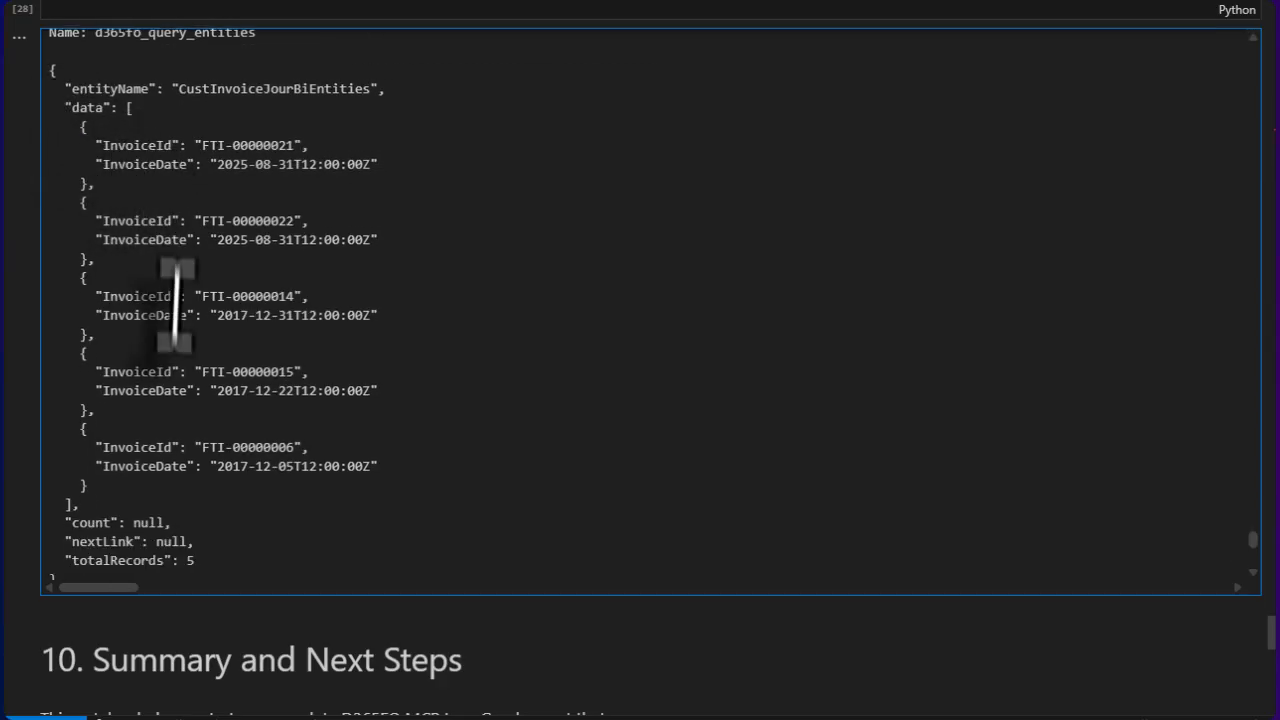
scroll(down, 3)
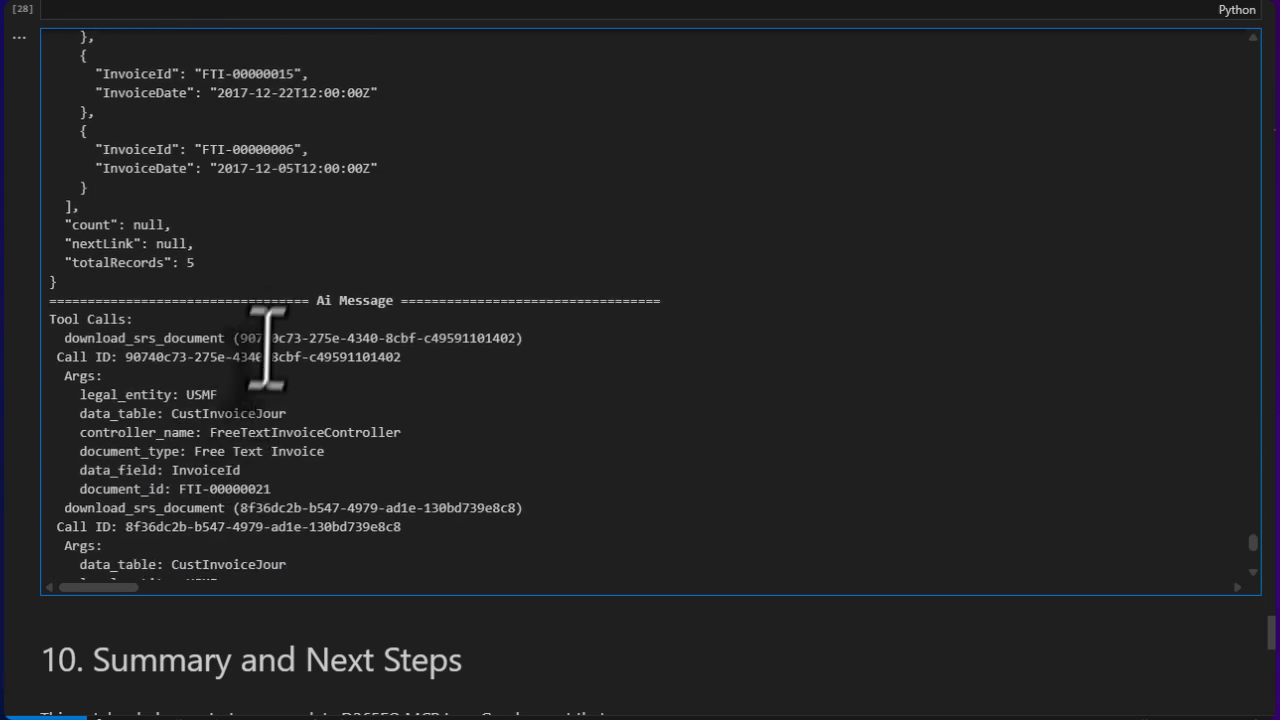
scroll(down, 3)
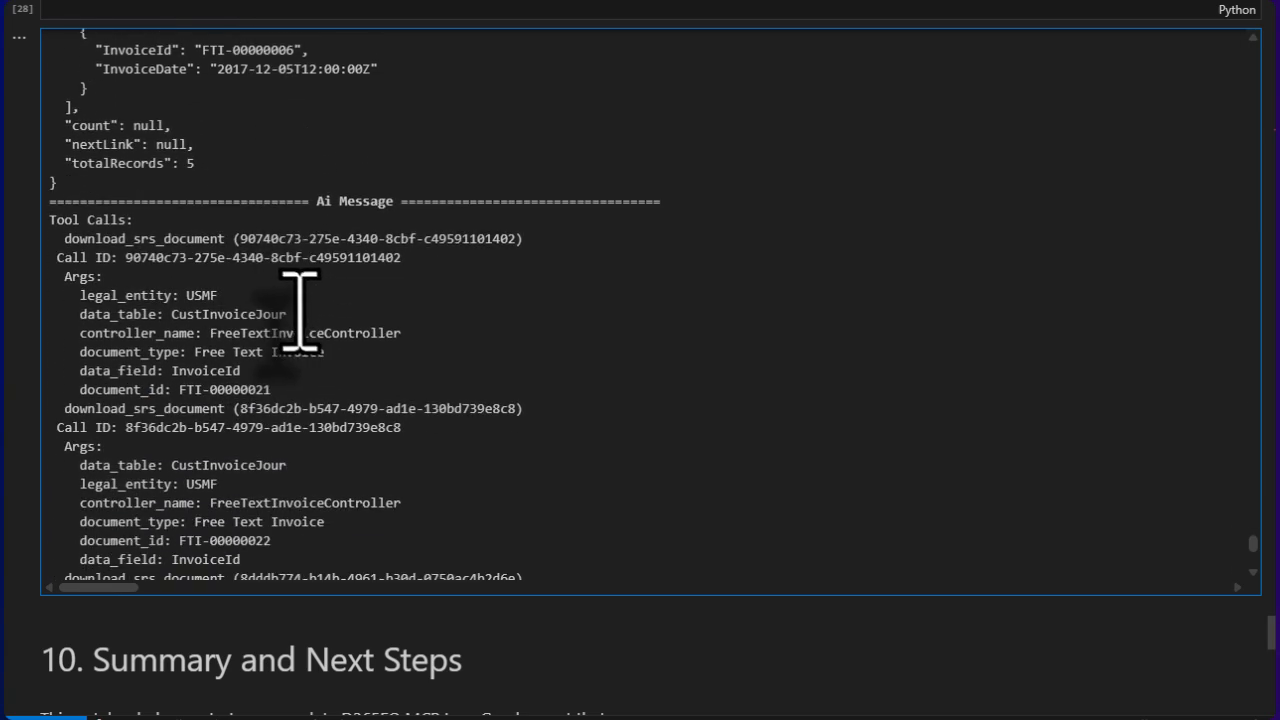
mouse_move(70, 290)
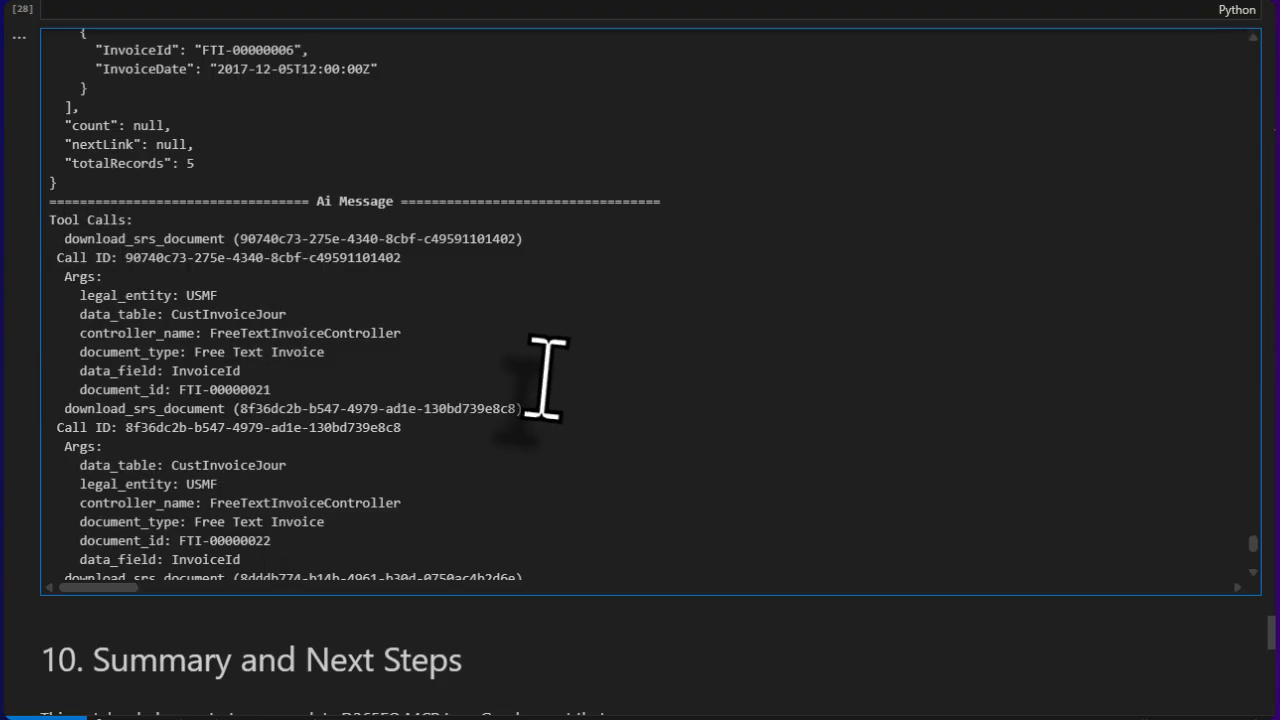
mouse_move(540, 364)
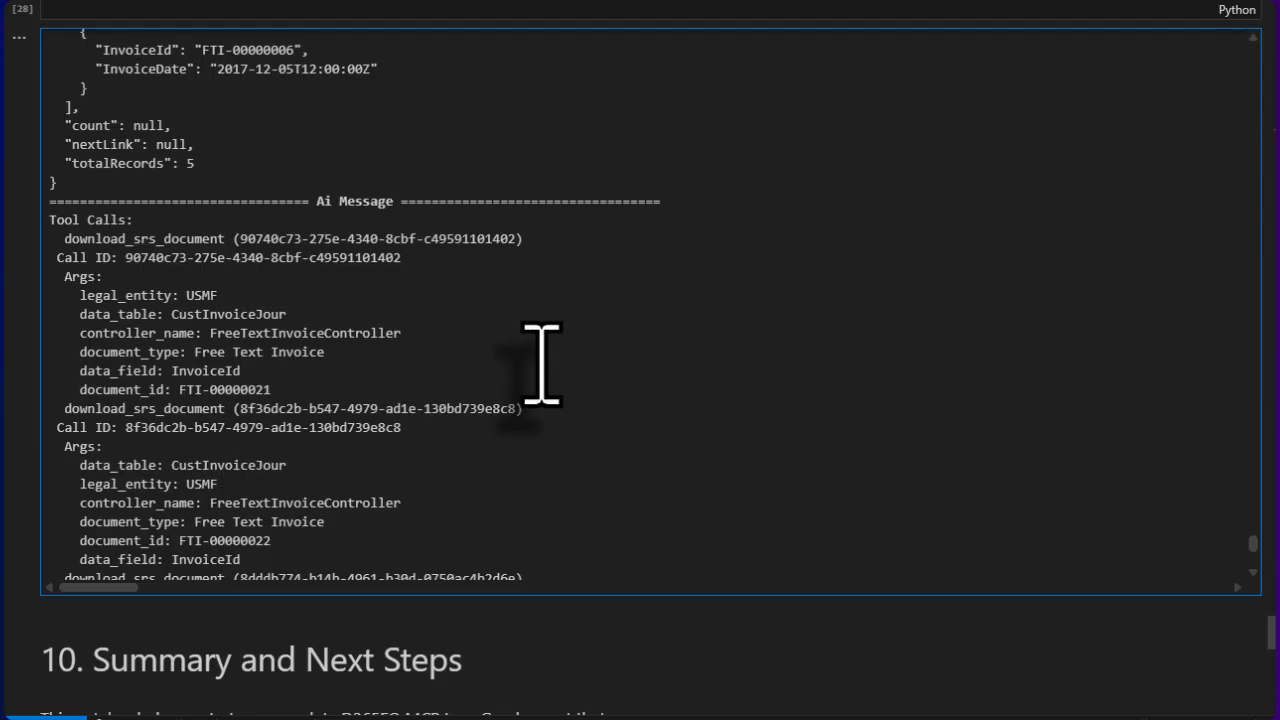
scroll(down, 3)
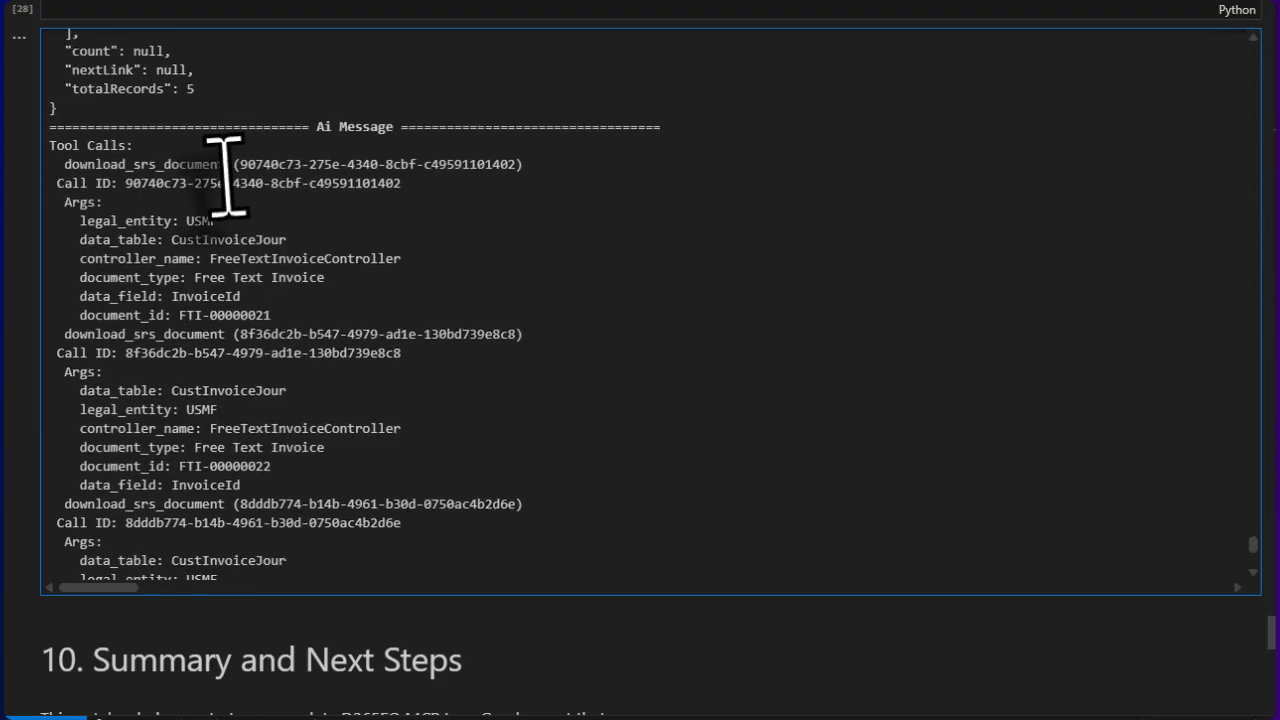
scroll(down, 3)
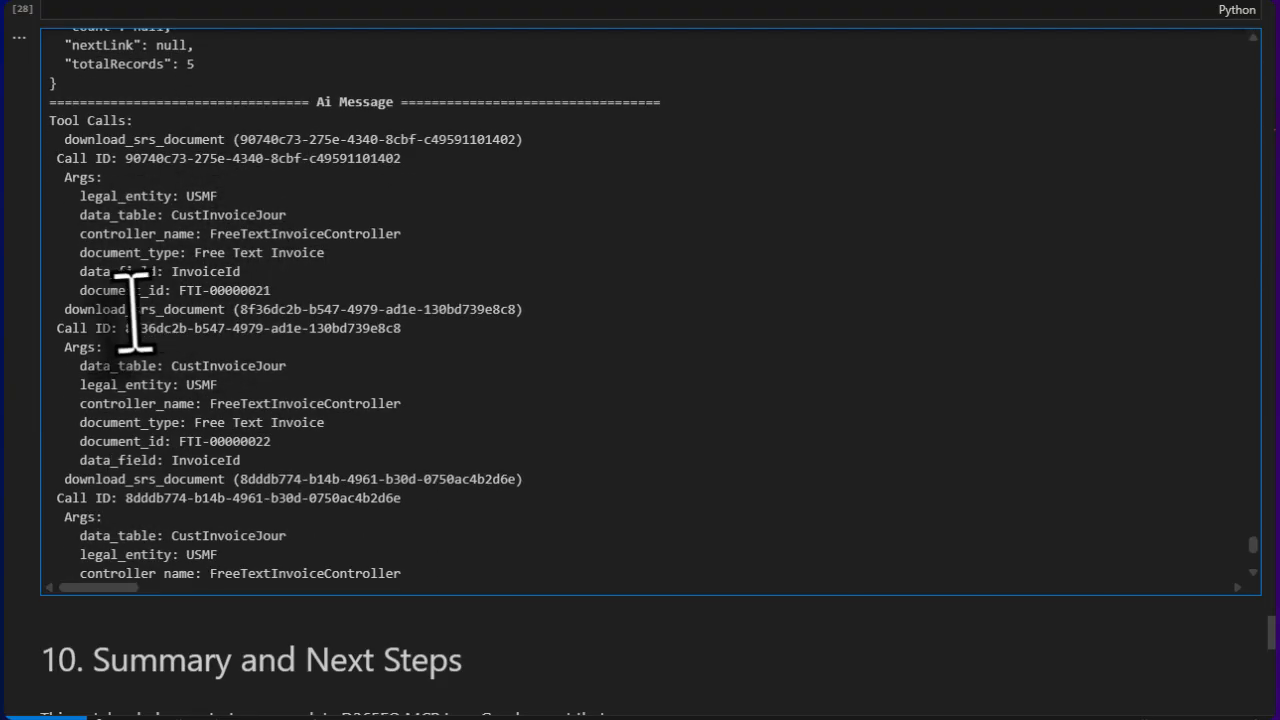
scroll(down, 3)
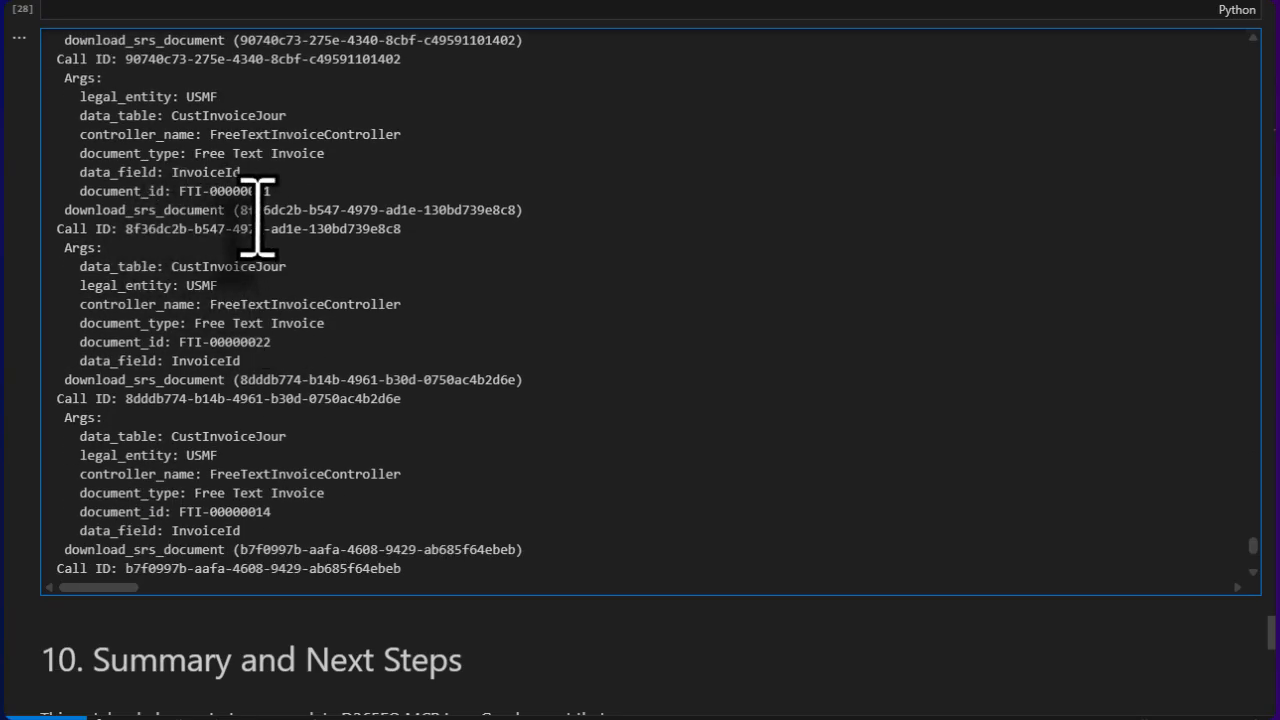
scroll(down, 3)
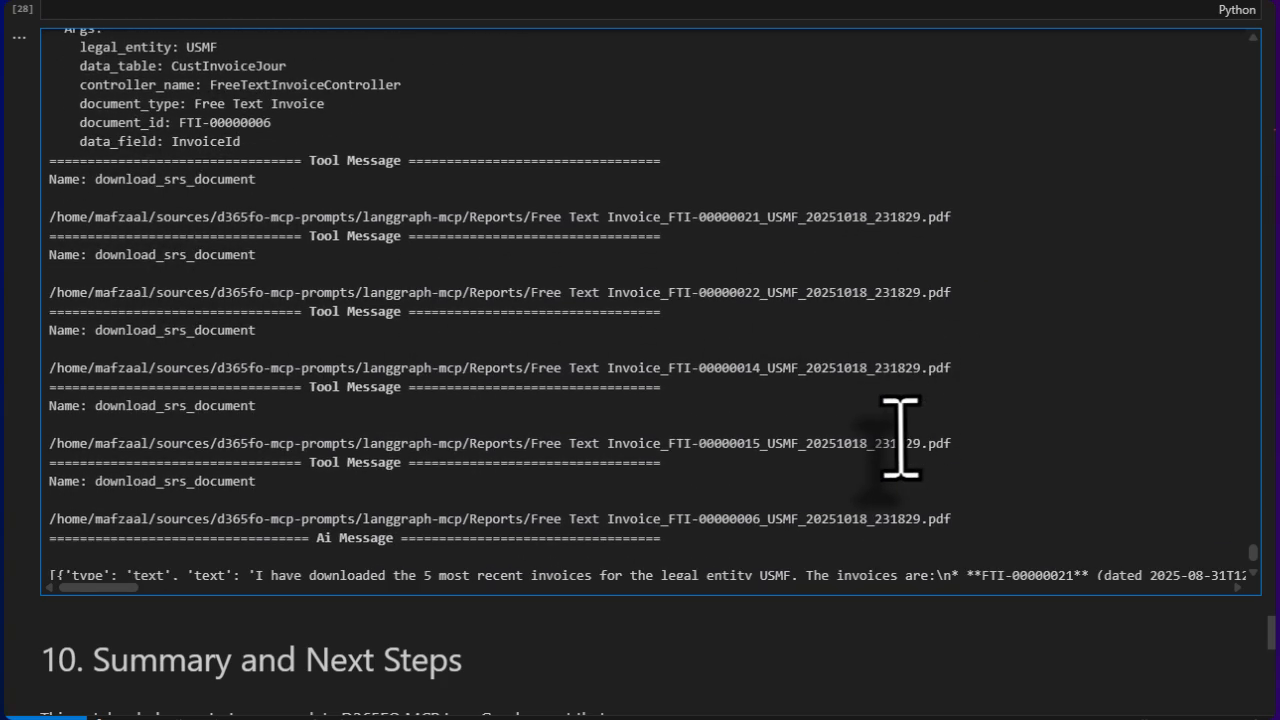
scroll(down, 3)
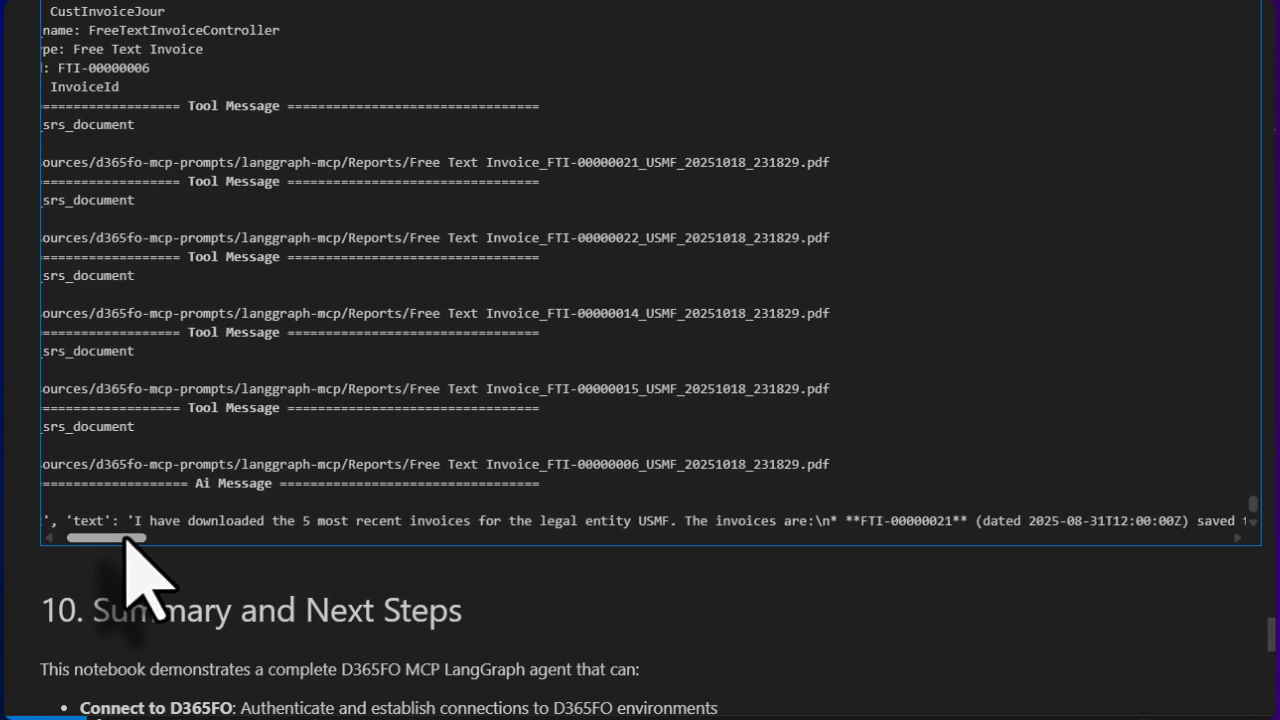
mouse_move(278, 560)
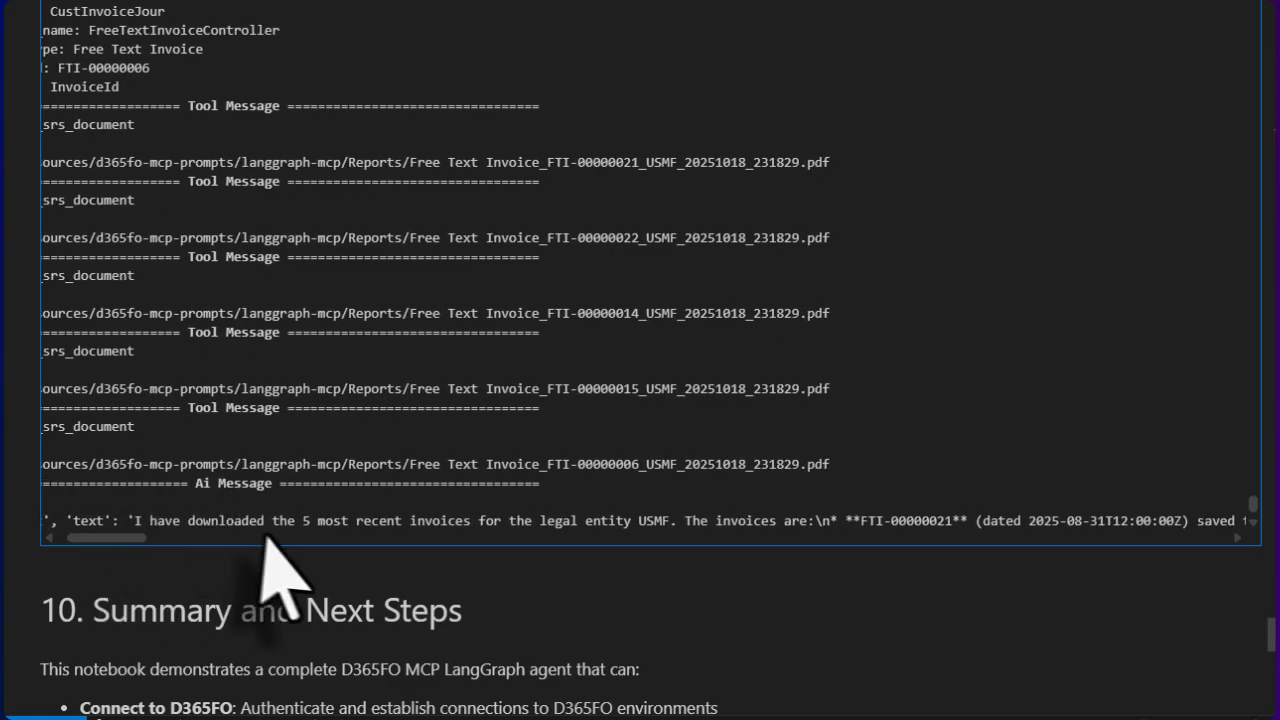
mouse_move(524, 576)
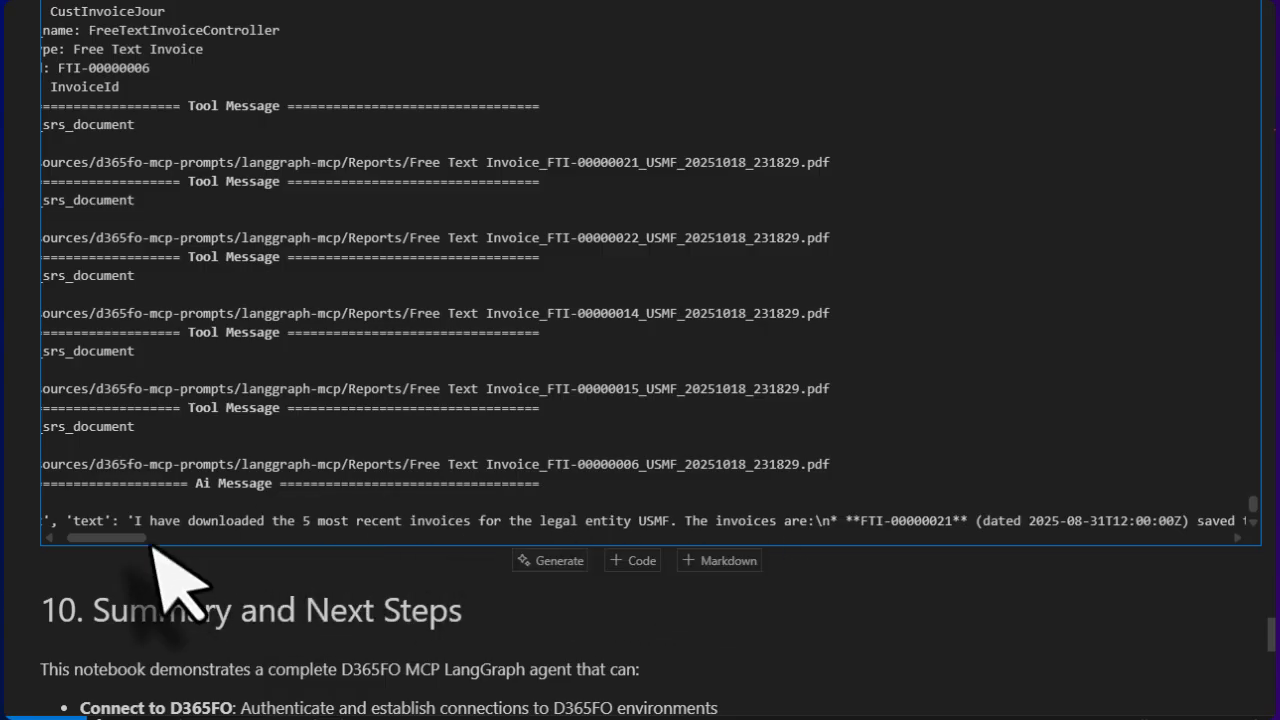
drag(108, 538, 244, 538)
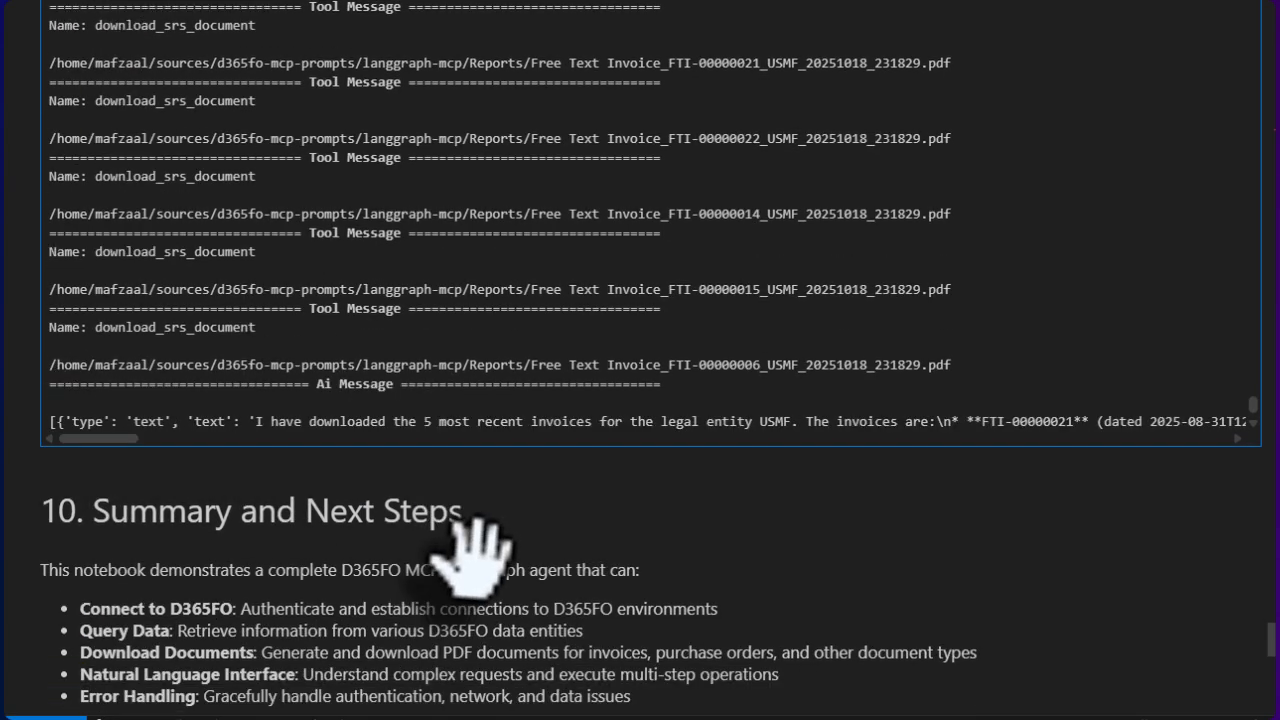
scroll(down, 3)
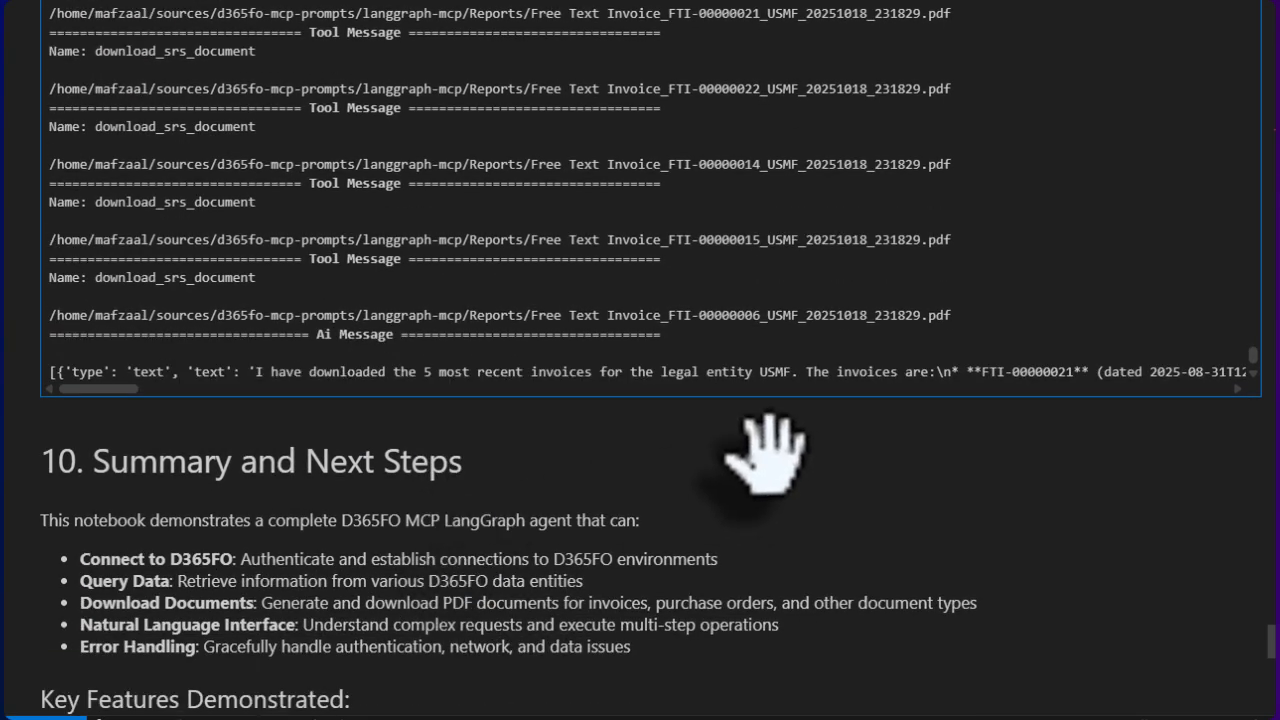
mouse_move(790, 456)
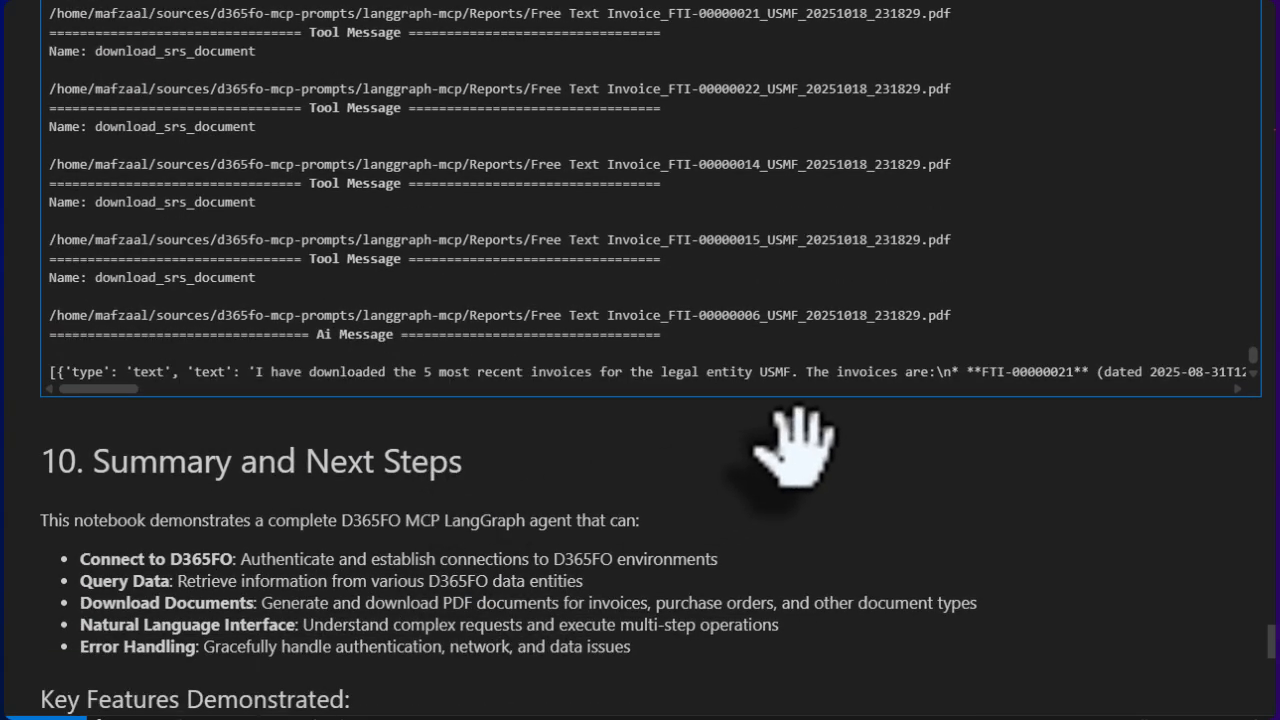